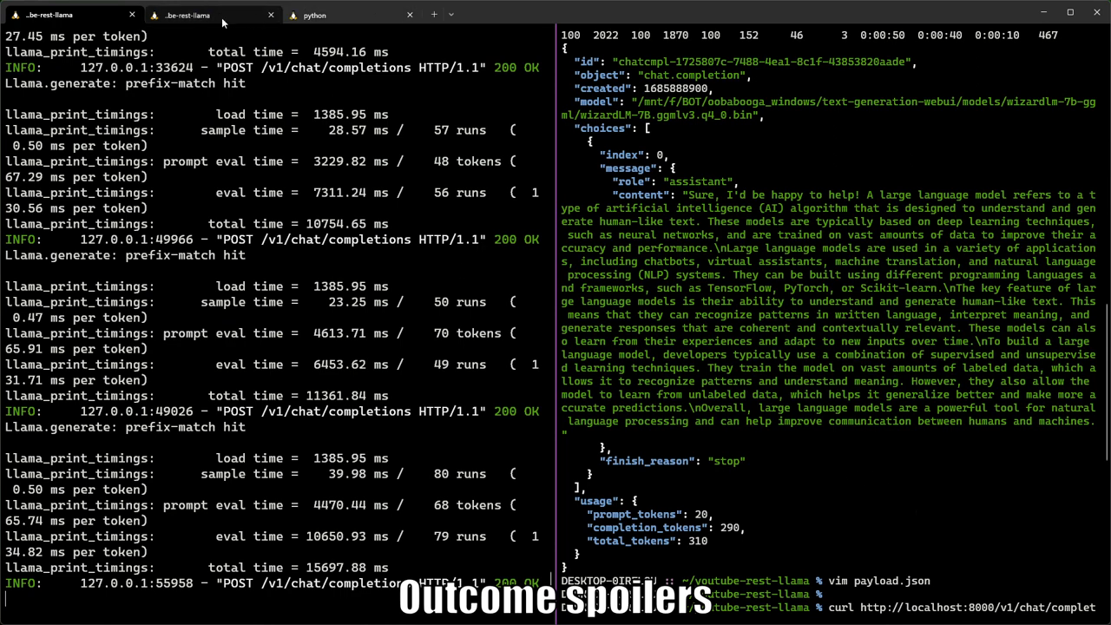
Switch to the chat.py session about counting and Poland's cities, then to the next tab
click(182, 15)
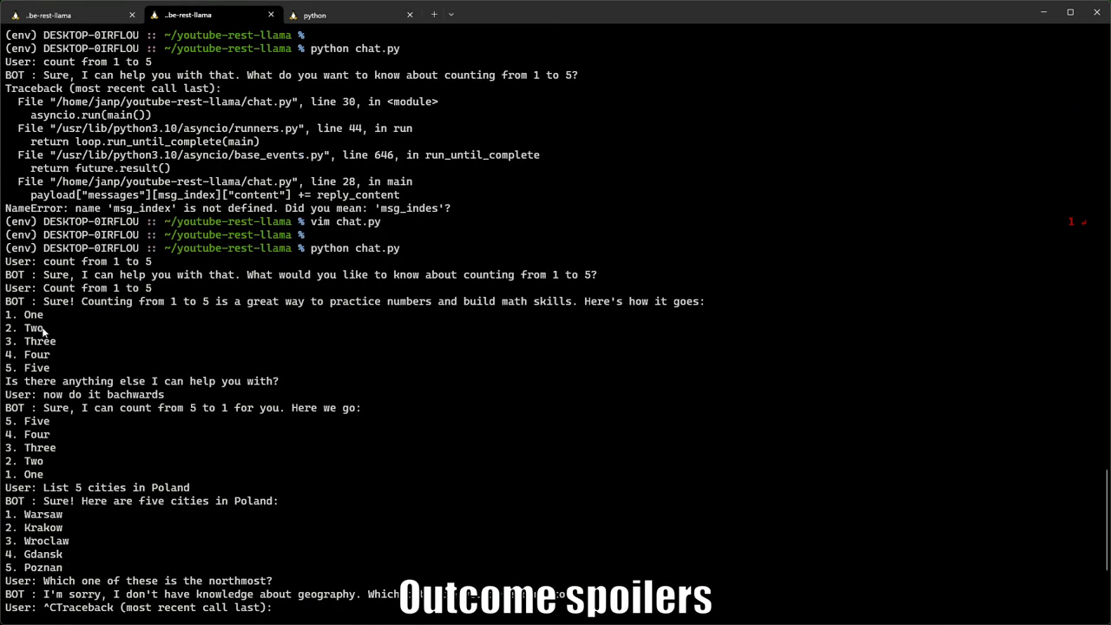
mouse_move(191, 550)
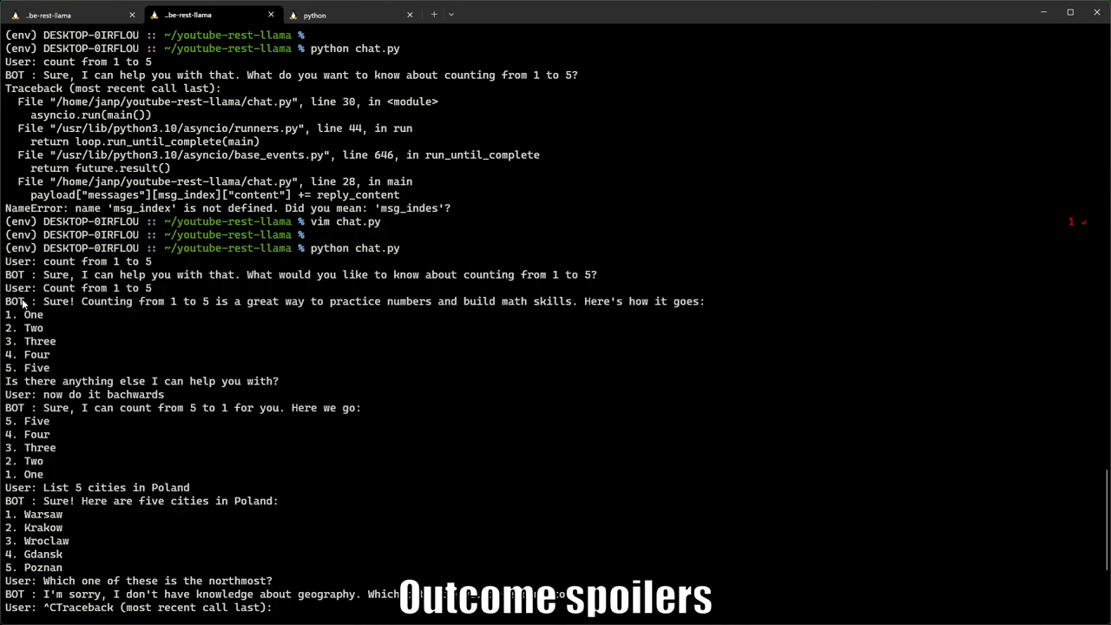
mouse_move(306, 57)
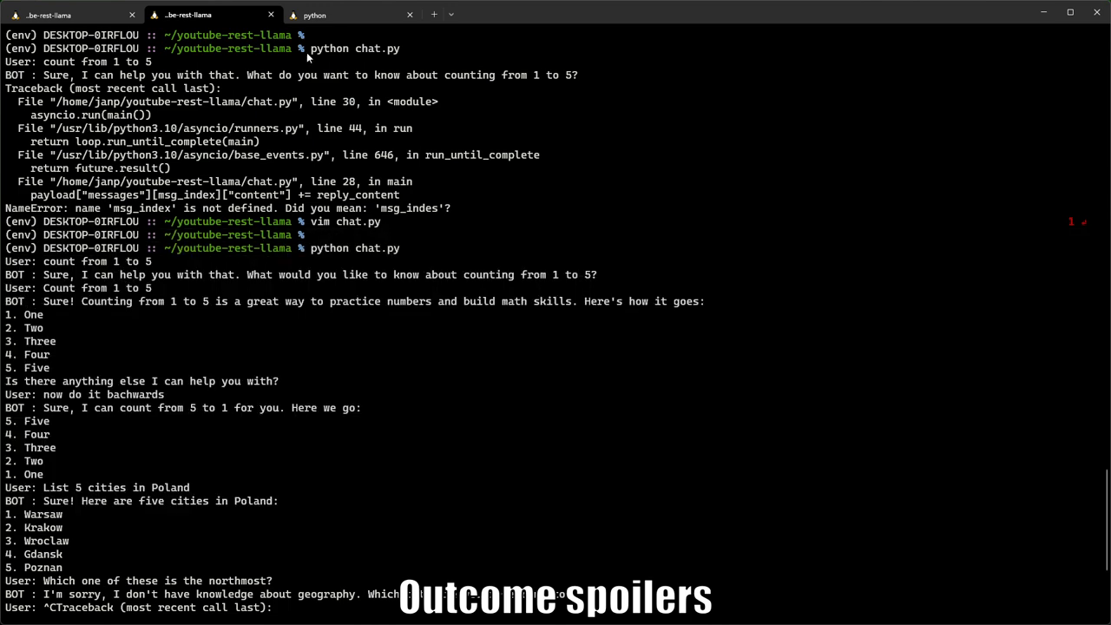
click(347, 15)
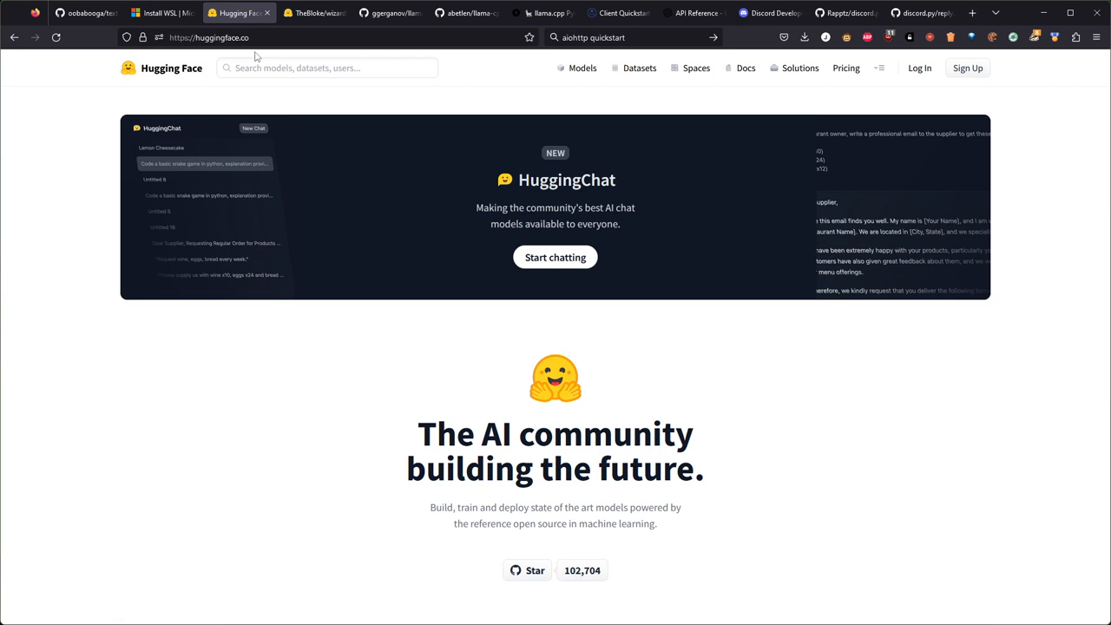
View the llama-cpp-python tab, then the Discord developer applications page
click(467, 13)
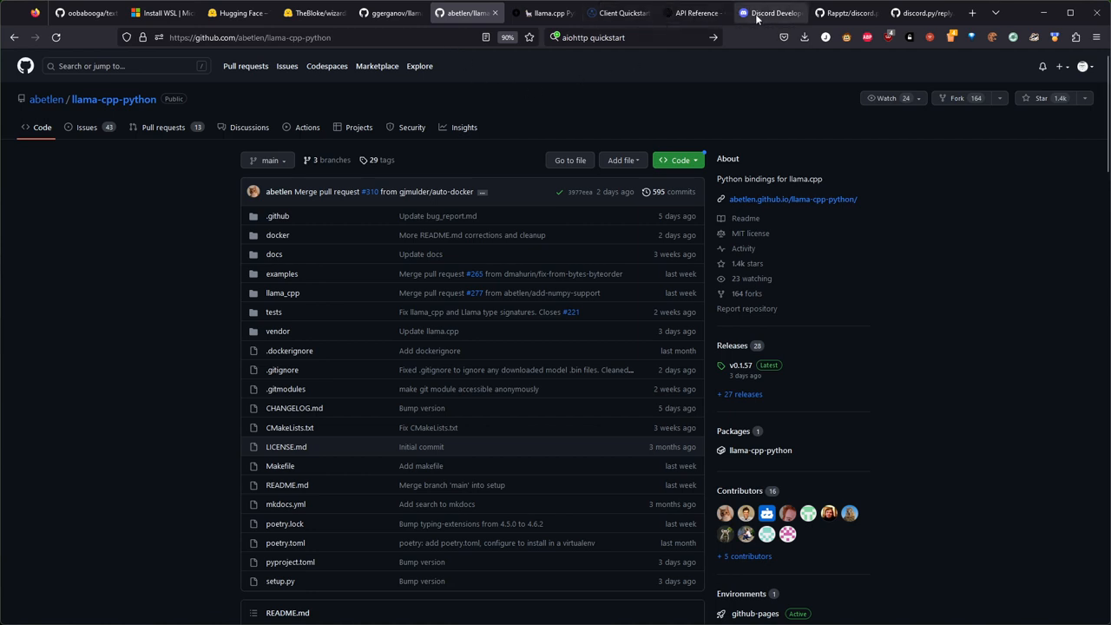
click(769, 13)
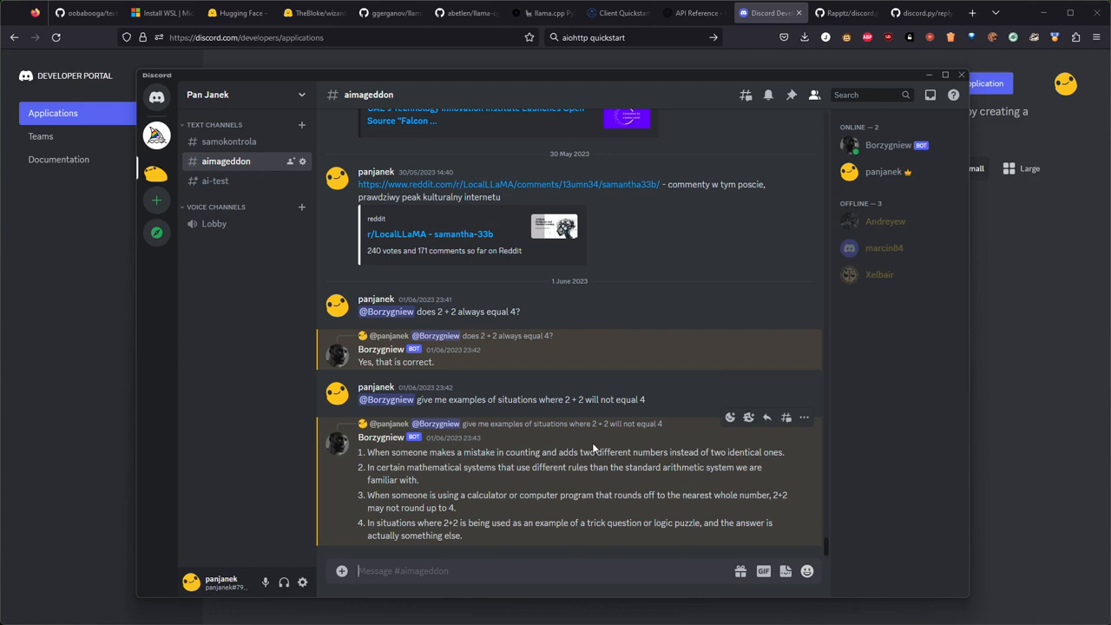
mouse_move(581, 432)
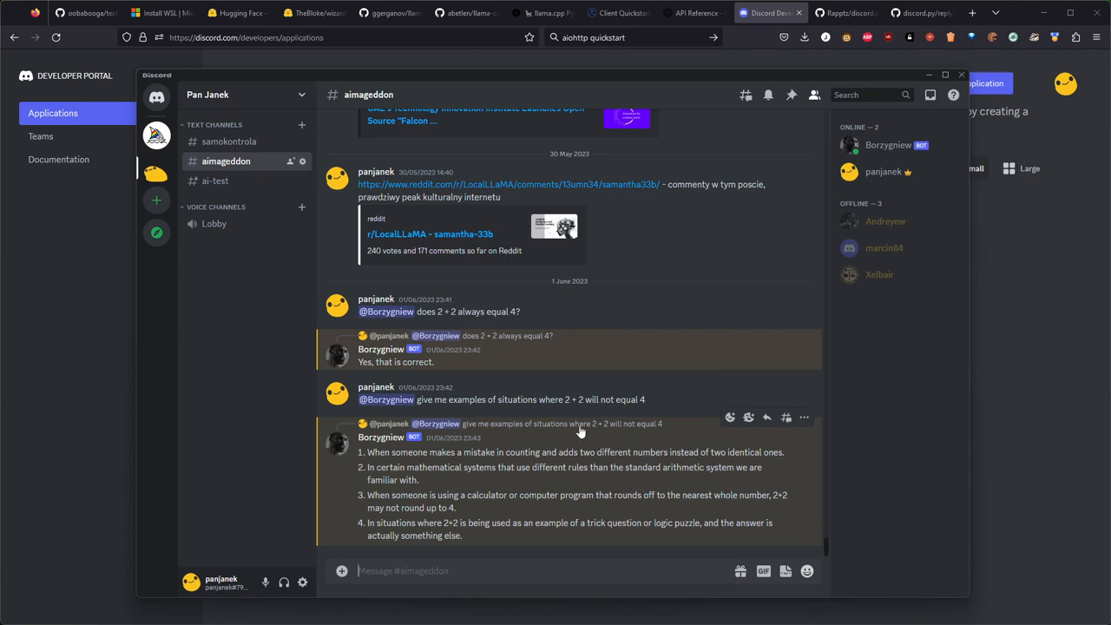
Select the oobabooga/text-generation-webui tab in Firefox
click(82, 12)
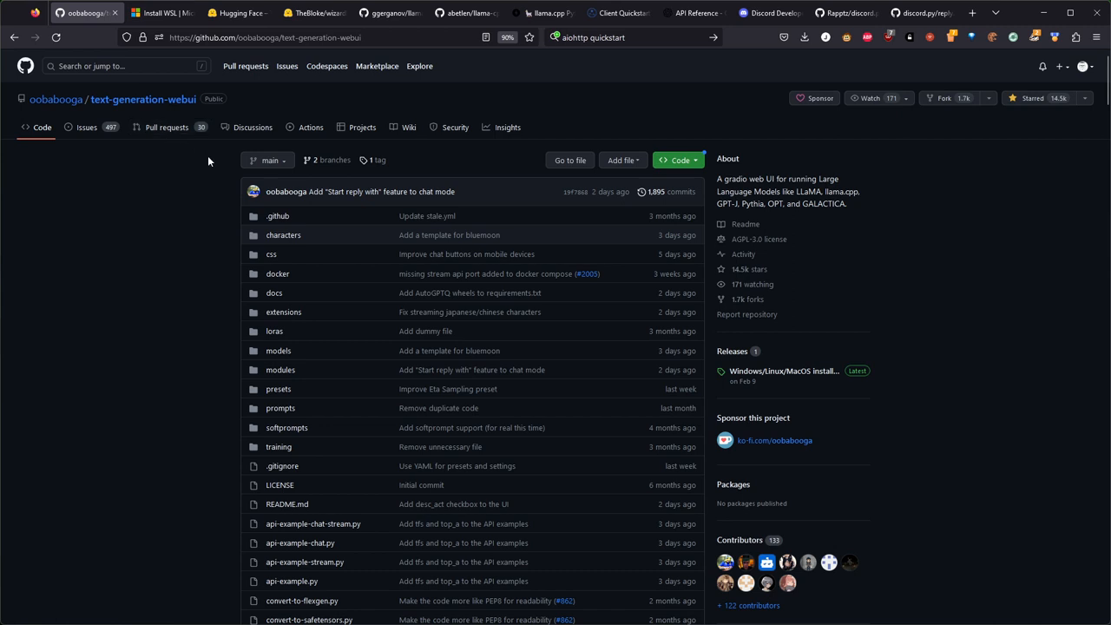
mouse_move(216, 162)
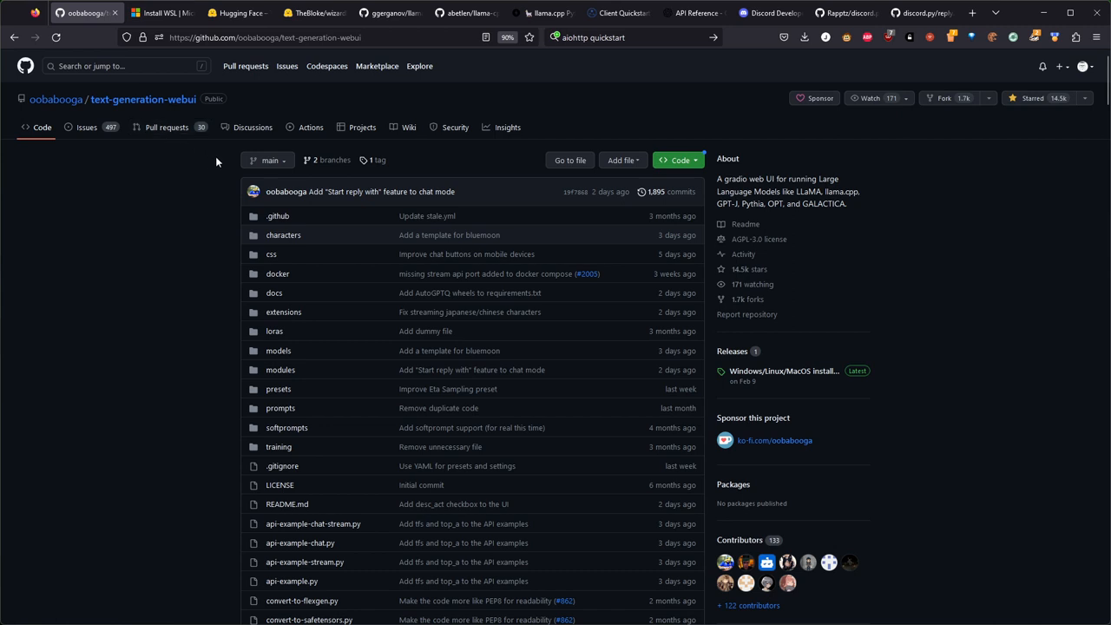
mouse_move(209, 198)
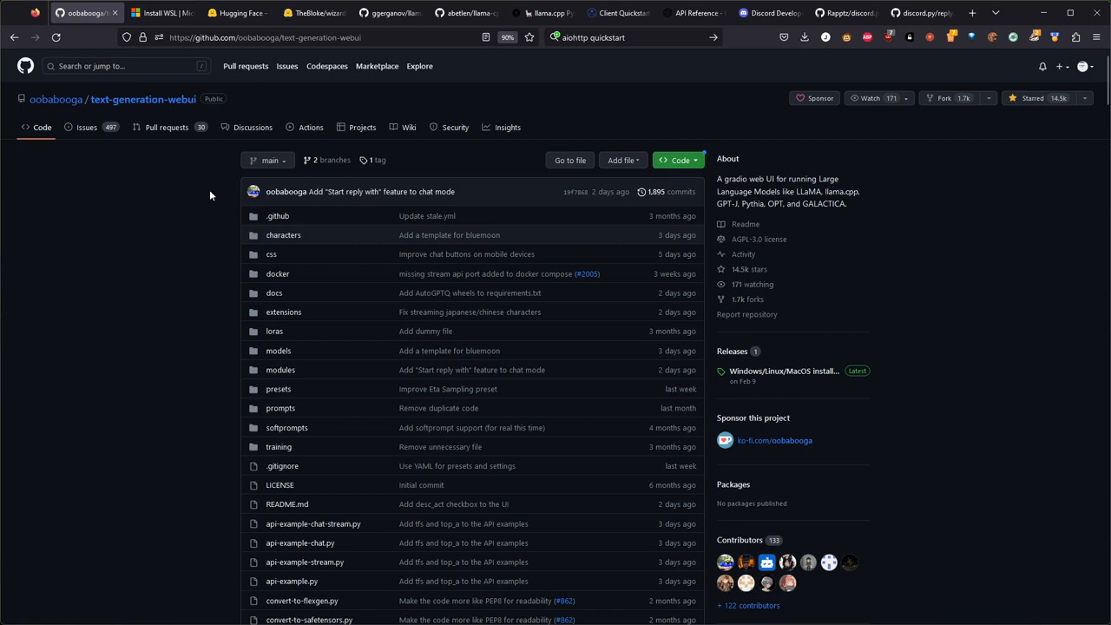
mouse_move(255, 180)
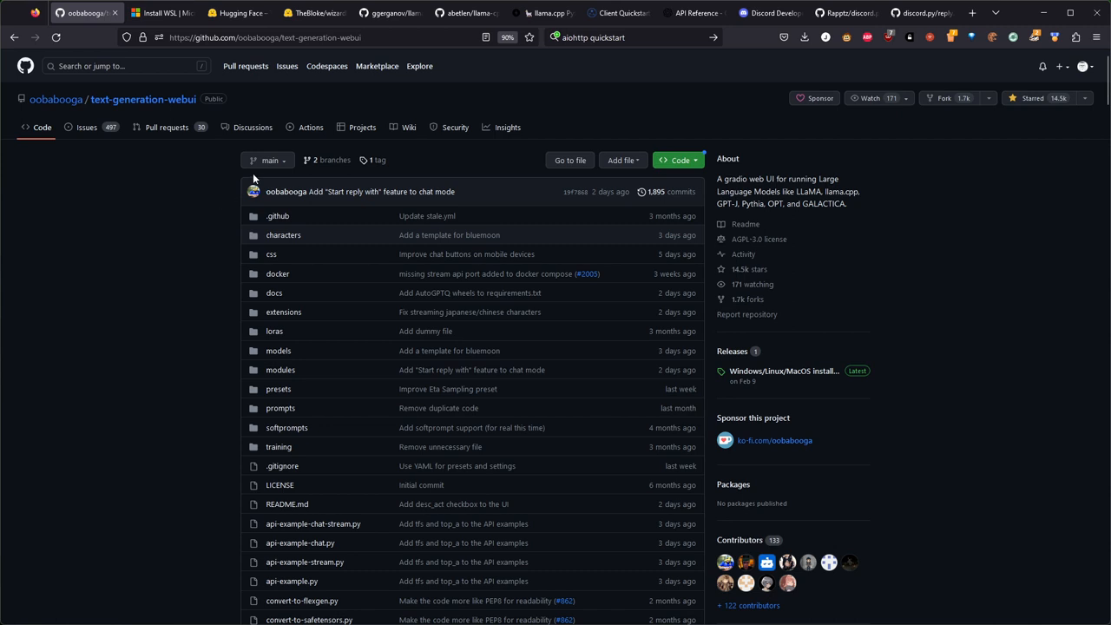
mouse_move(155, 115)
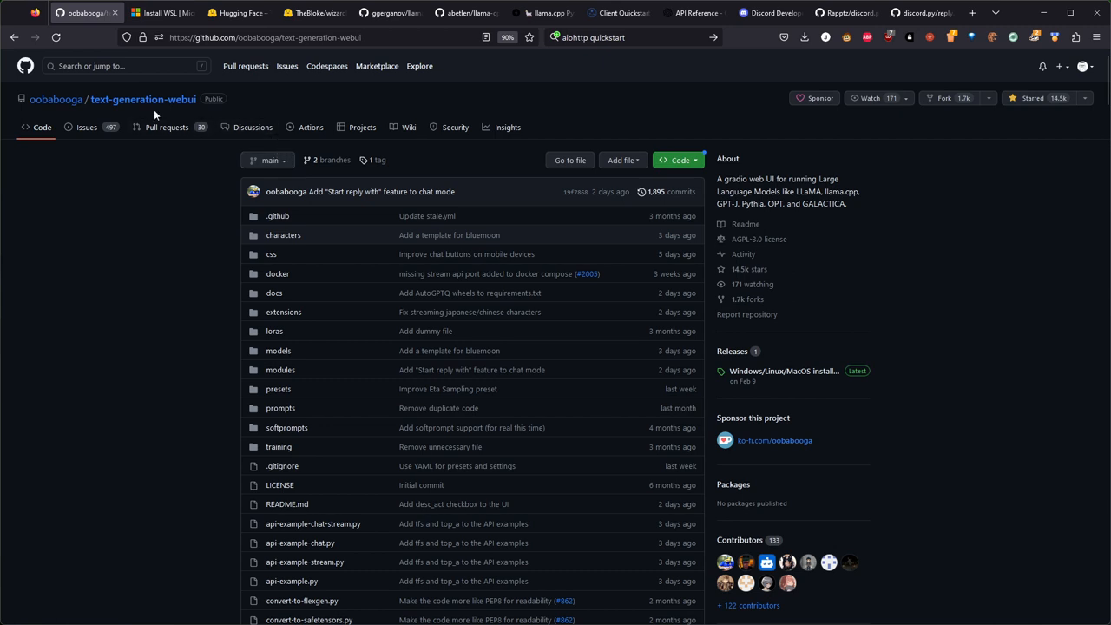
mouse_move(143, 99)
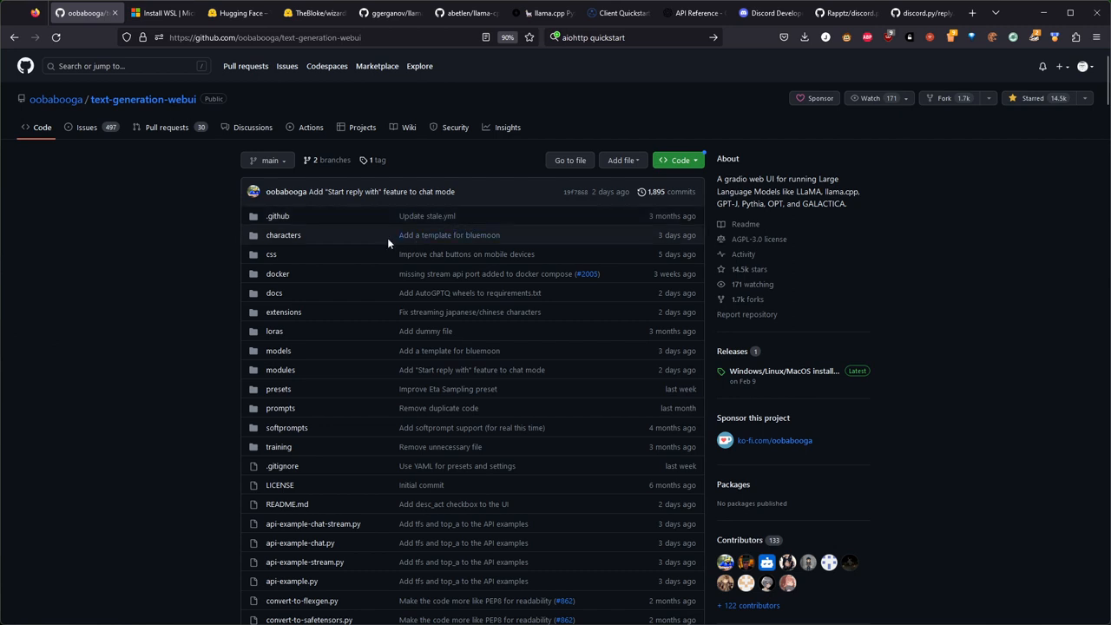
mouse_move(224, 236)
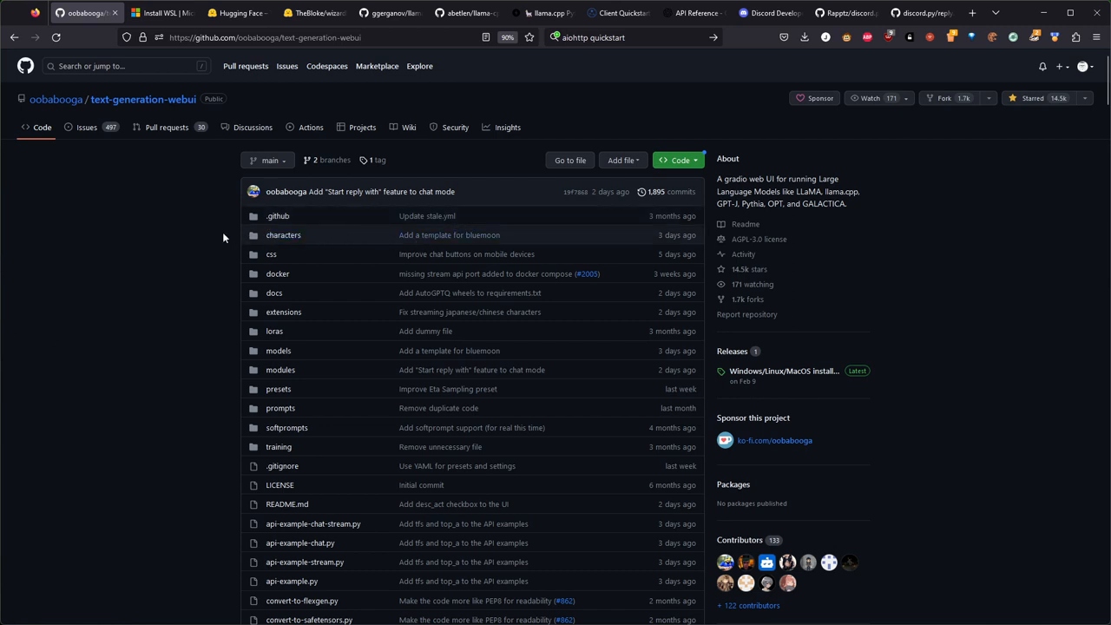
mouse_move(208, 240)
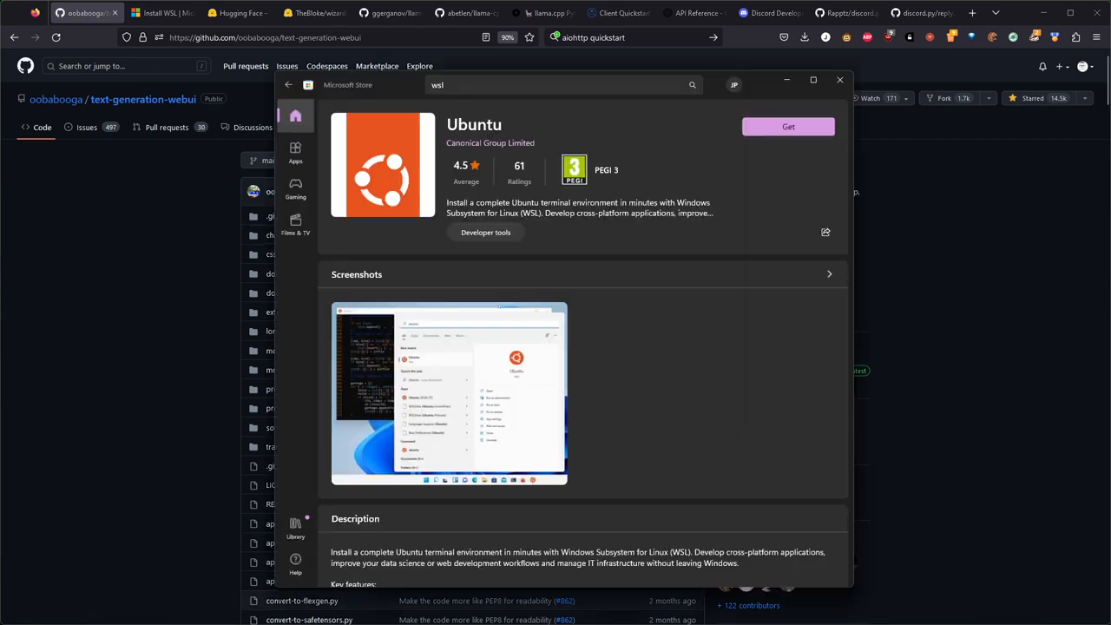
mouse_move(283, 328)
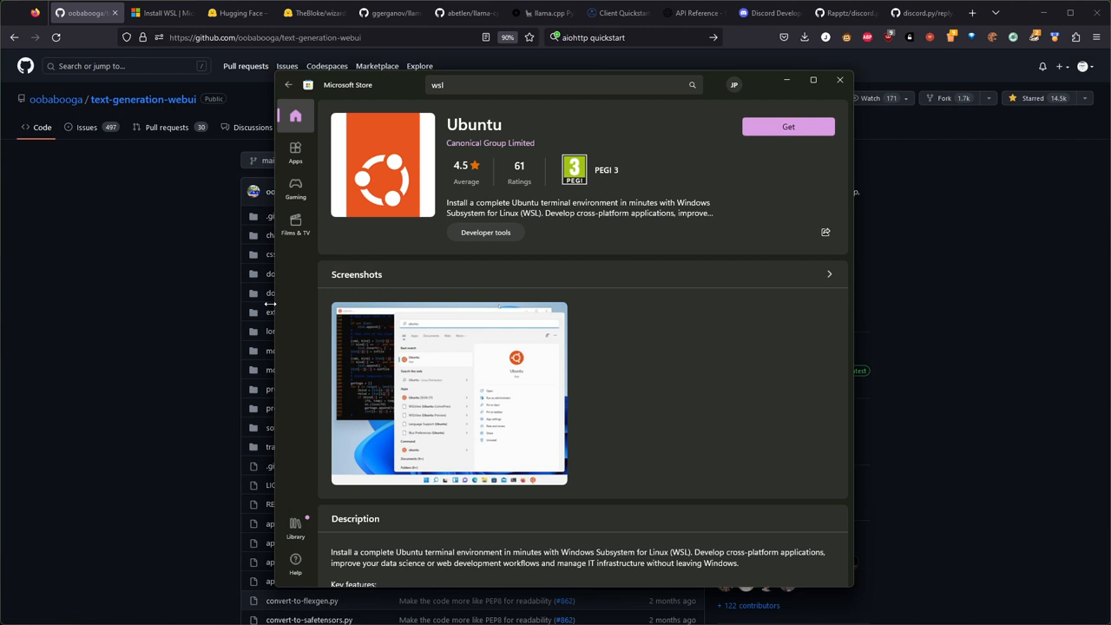
mouse_move(322, 242)
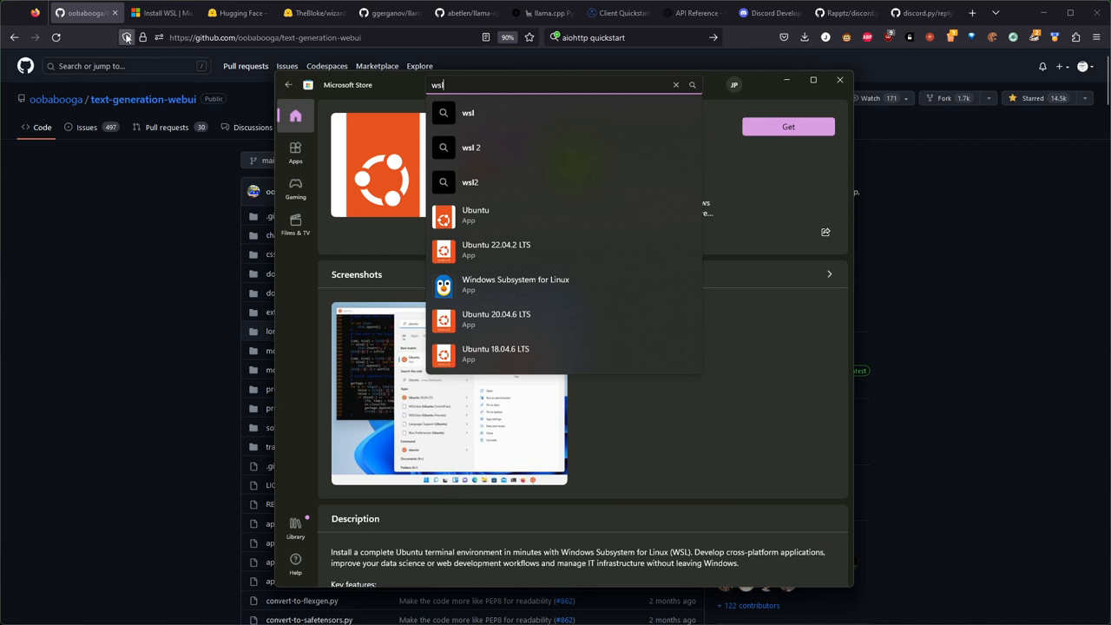
Bring up the Ubuntu WSL app listing found by searching 'wsl' in Microsoft Store
click(161, 12)
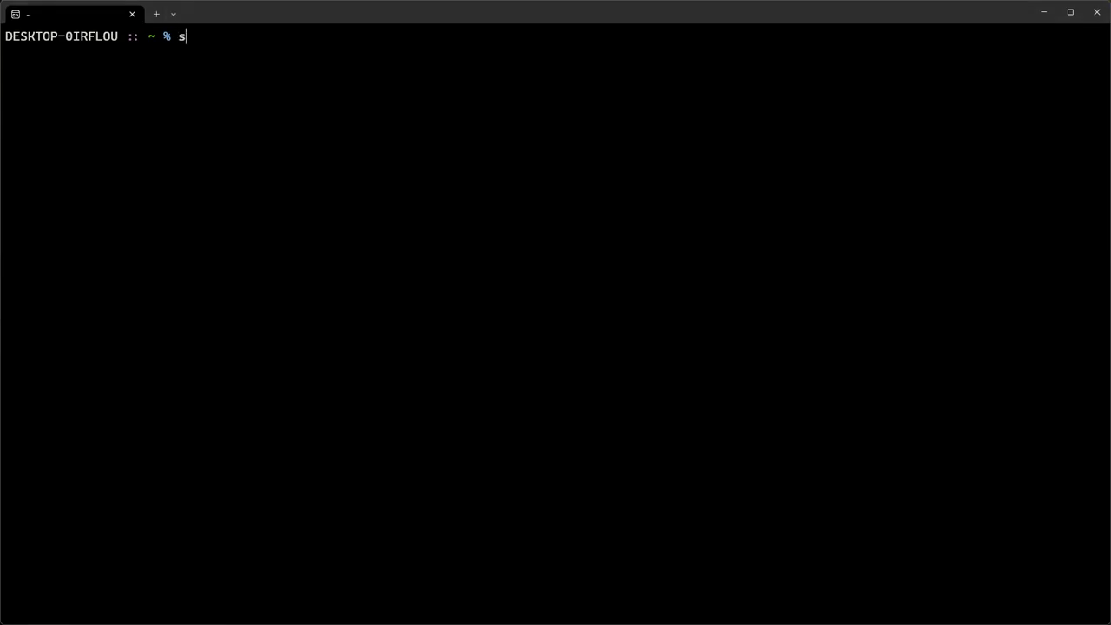
Run 'sudo apt-get update' and type the install of python3-virtualenv, python3-pip, curl, jq
text(udo apt-get upda)
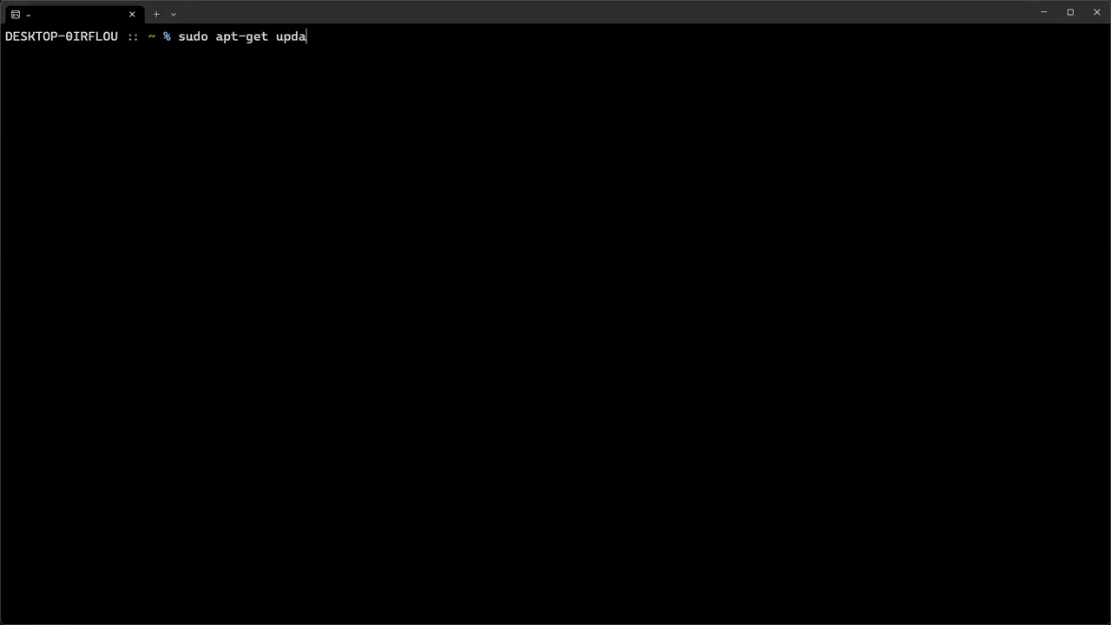
text(te)
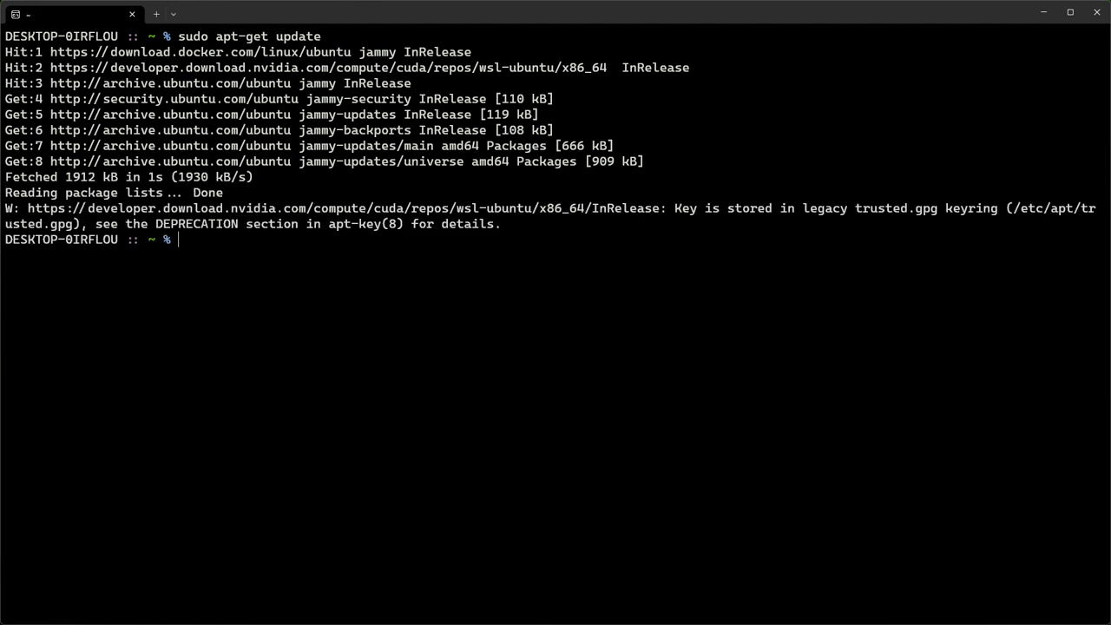
text(sudo apt-get)
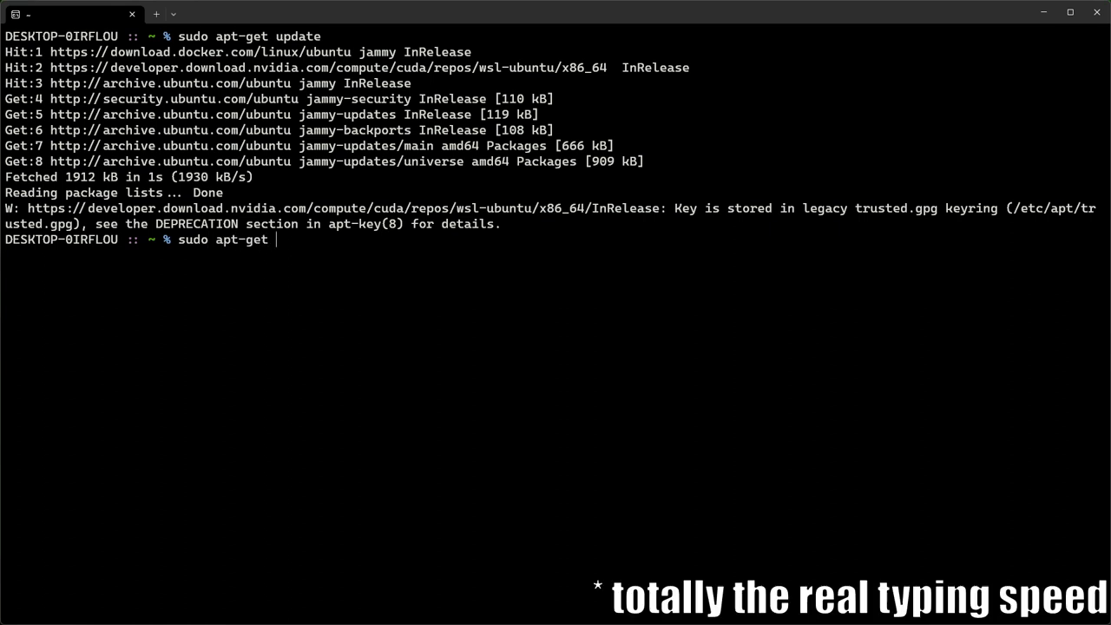
text(install python3-virtualenv python3-pip curl jq)
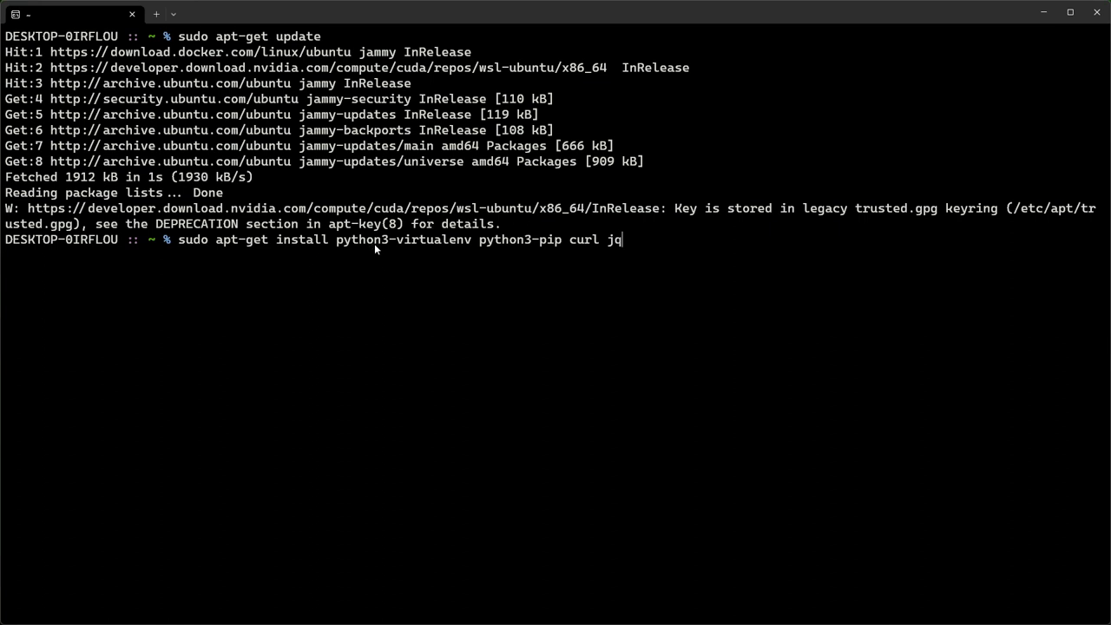
mouse_move(512, 249)
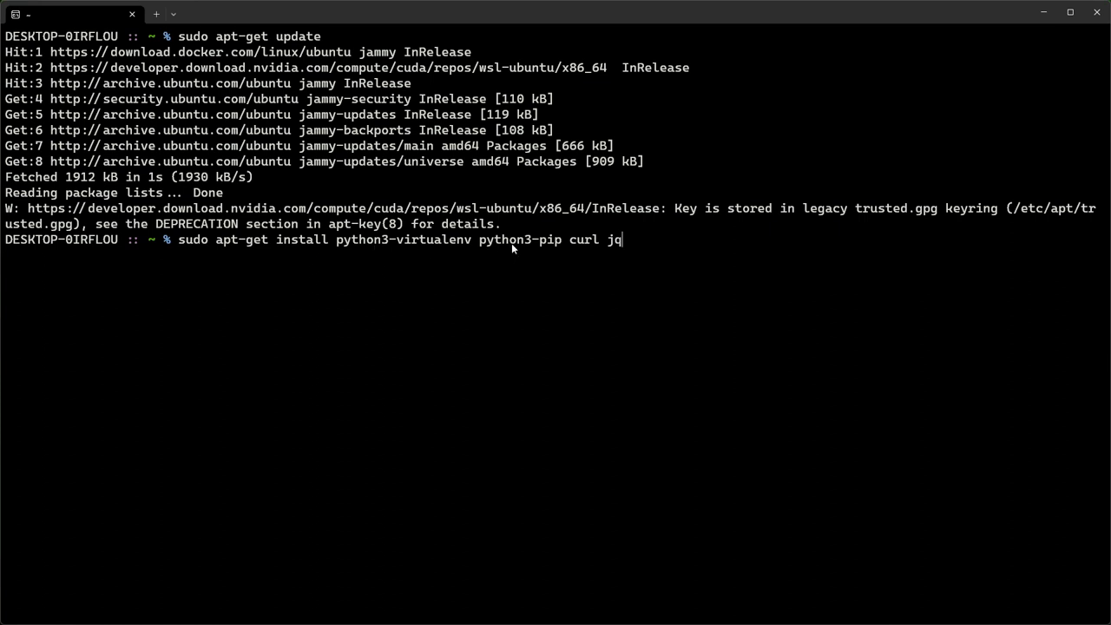
mouse_move(585, 248)
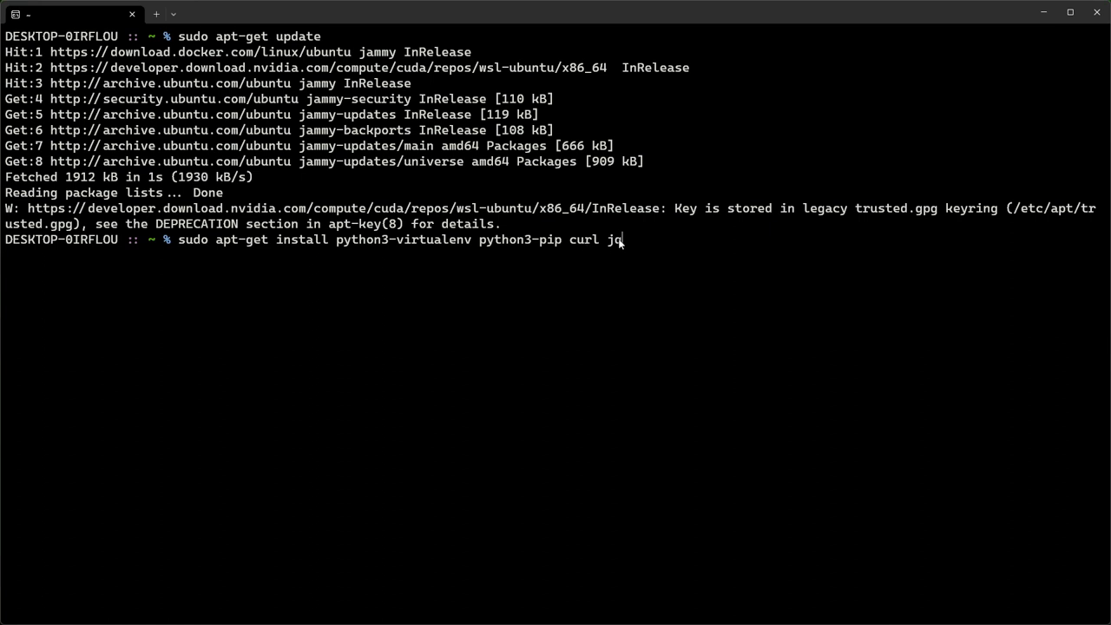
mouse_move(668, 259)
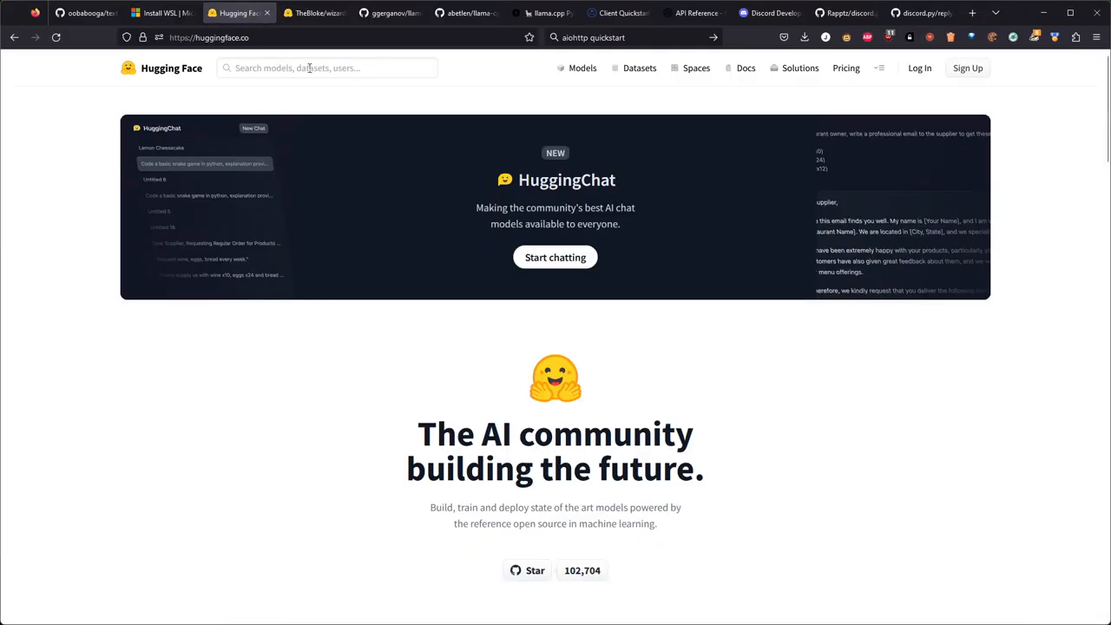
mouse_move(436, 127)
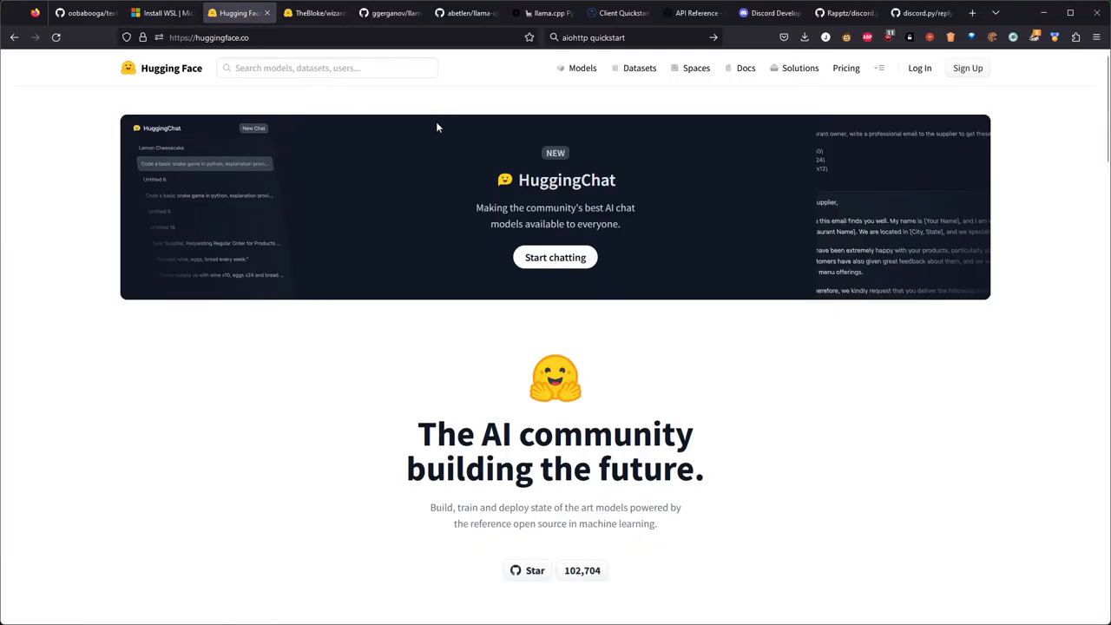
Search Hugging Face for 'ggml' and open wizardLM-7B-GGML's 'Files and versions' list
click(327, 67)
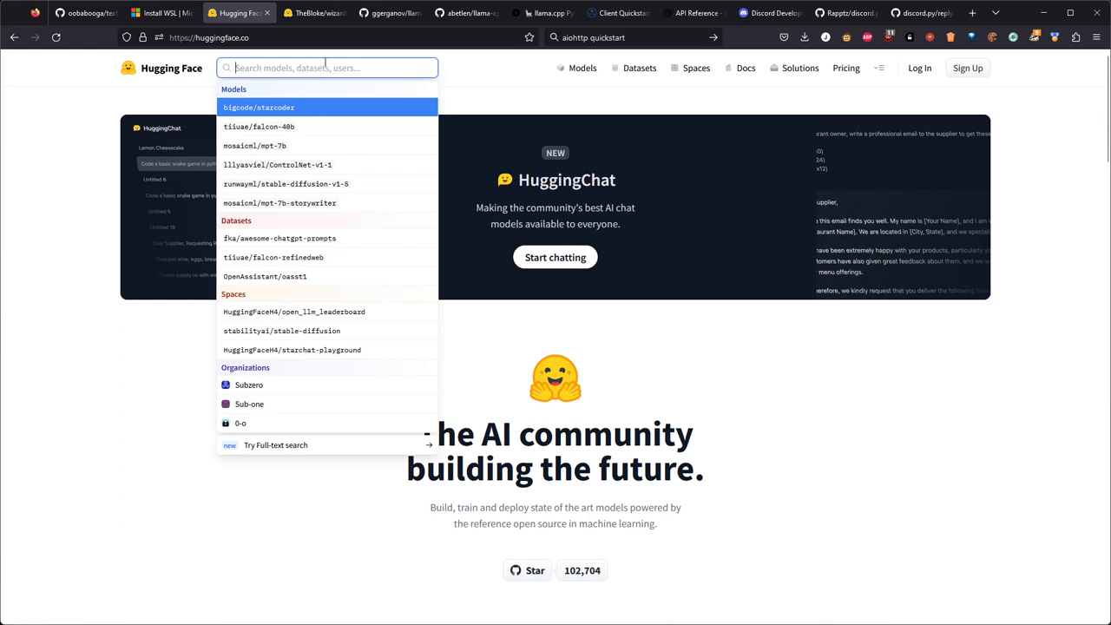
text(ggml)
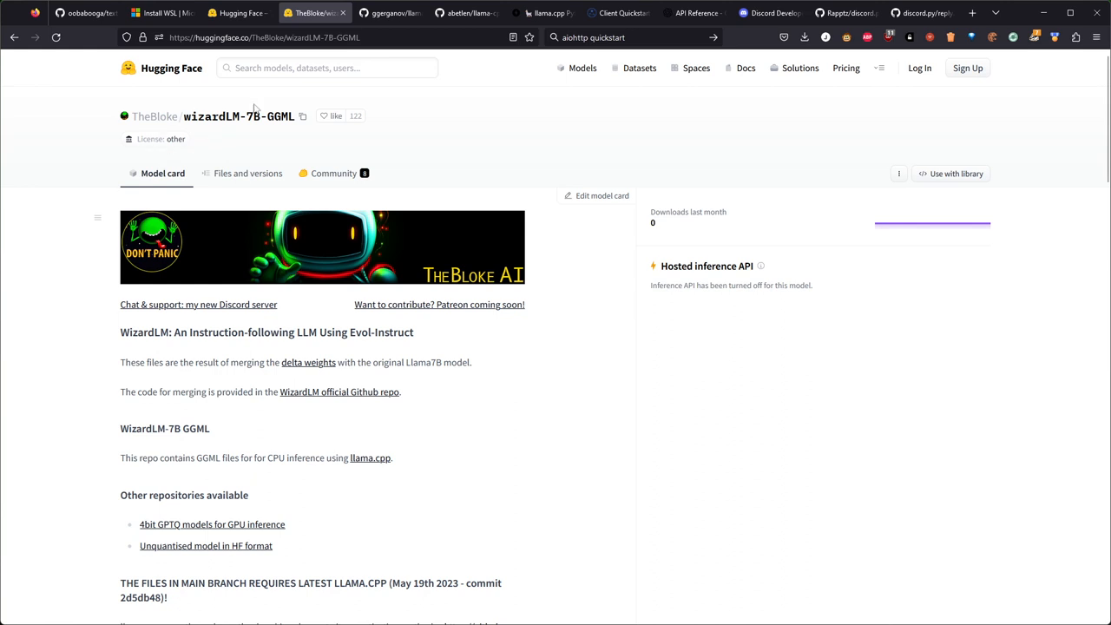
click(247, 173)
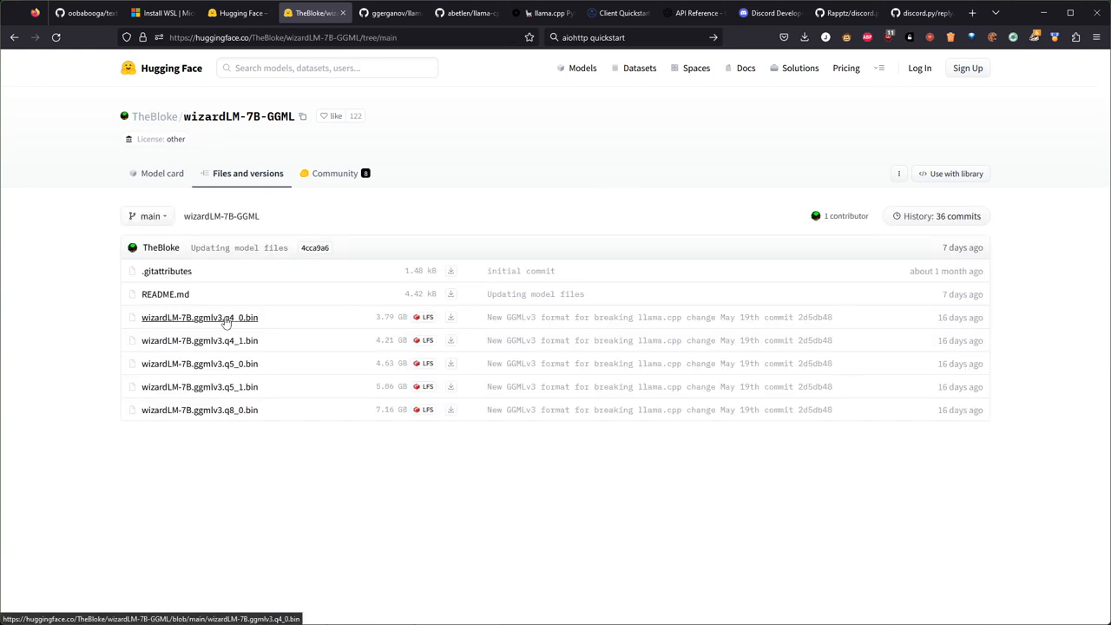
mouse_move(221, 319)
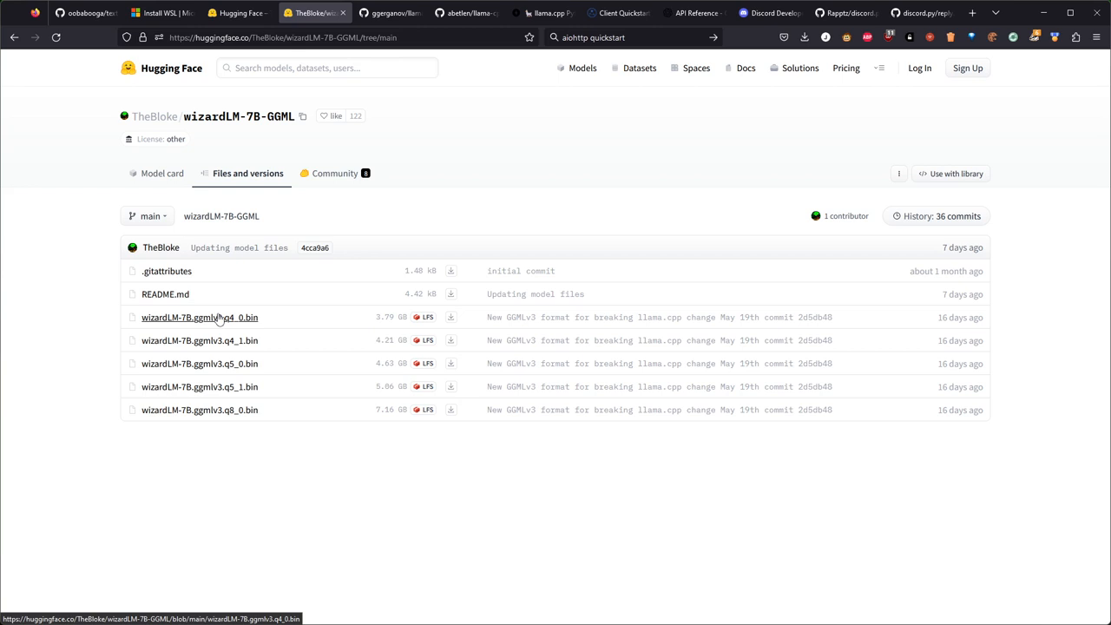
mouse_move(330, 322)
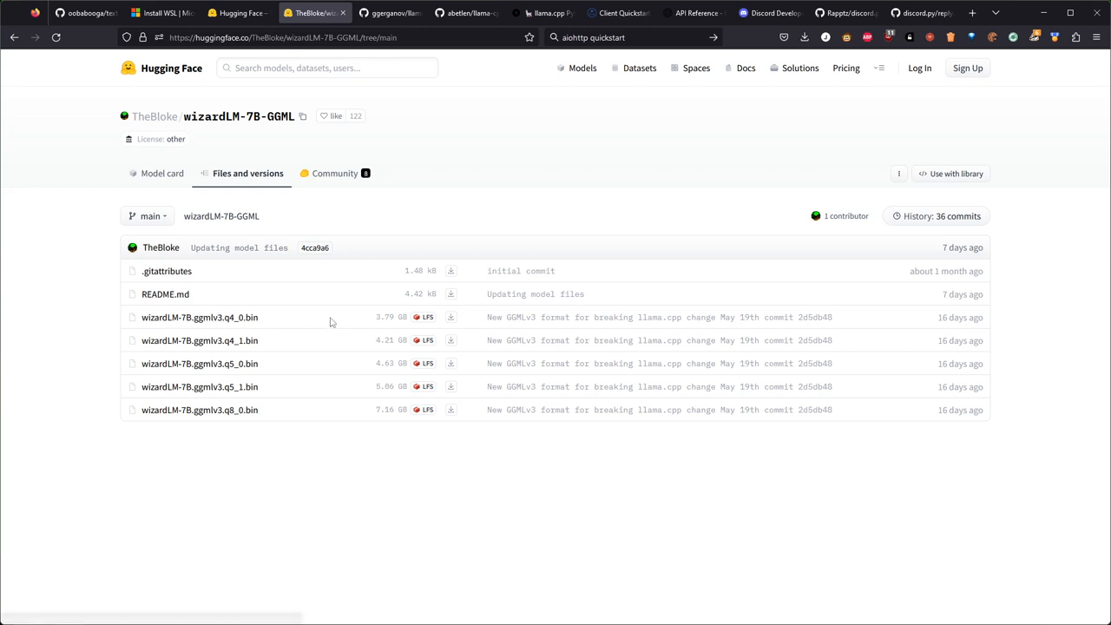
mouse_move(481, 318)
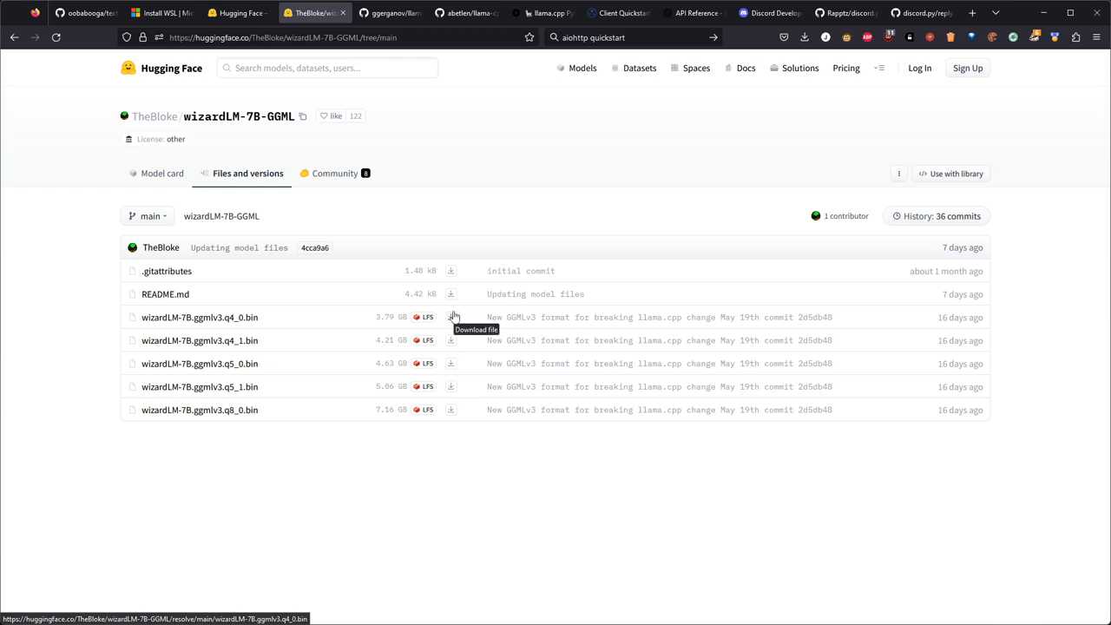
mouse_move(451, 317)
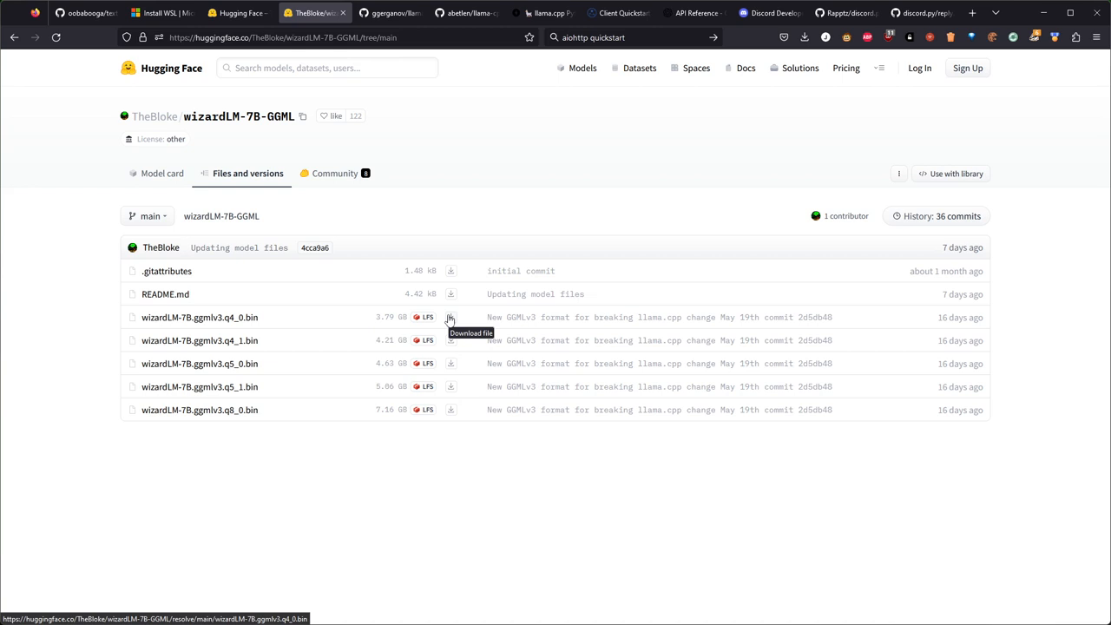
Start a wget download of wizardLM-7B.ggmlv3.q4_0.bin, then abort it at 6%
right_click(451, 317)
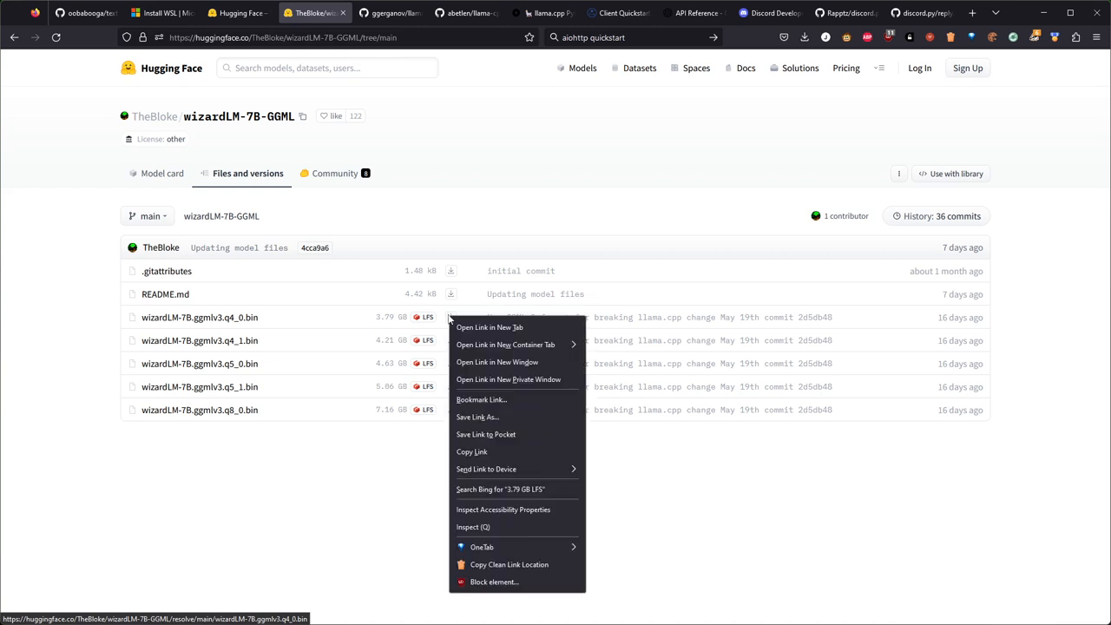
mouse_move(486, 451)
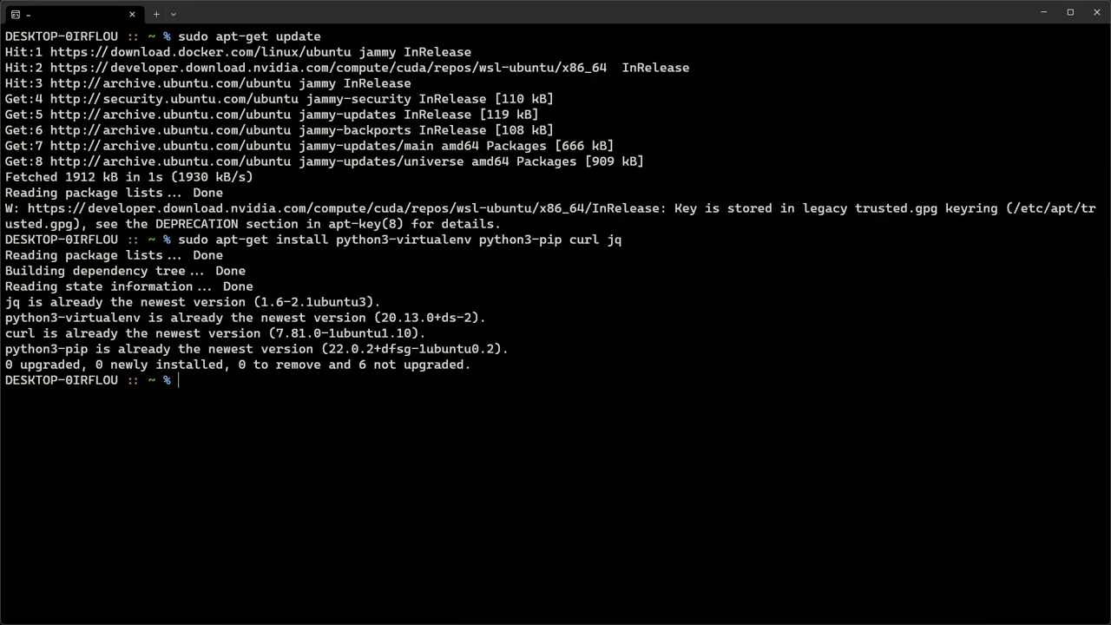
text(w)
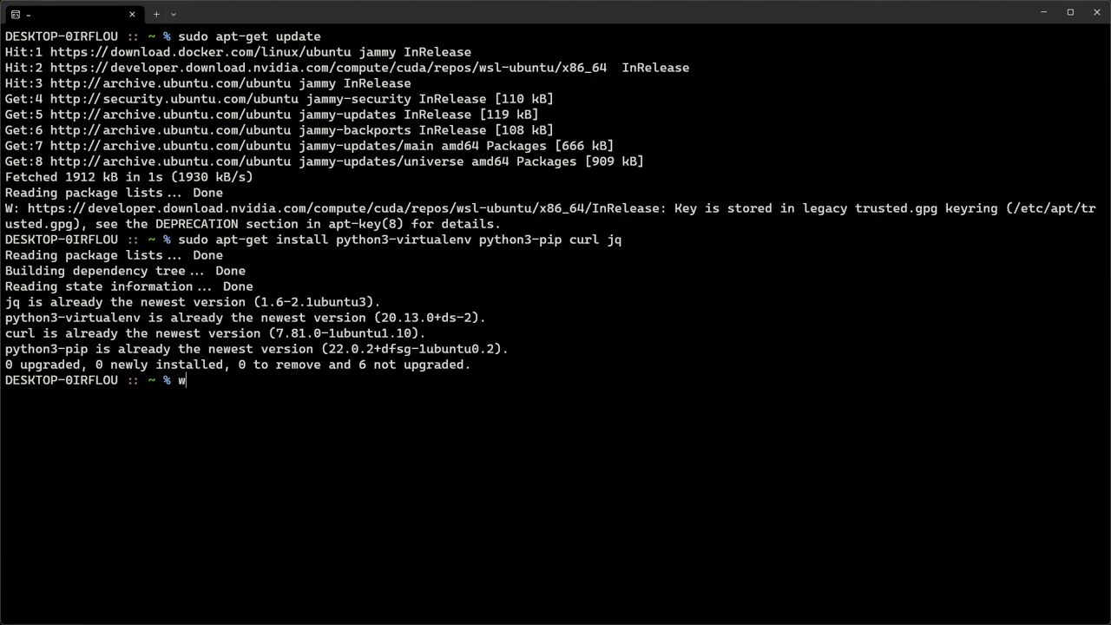
text(get https://huggingface.co/TheBloke/wizardLM-7B-GGML/resolve/main/wizardLM-7B.ggmlv3.q4_0.bin)
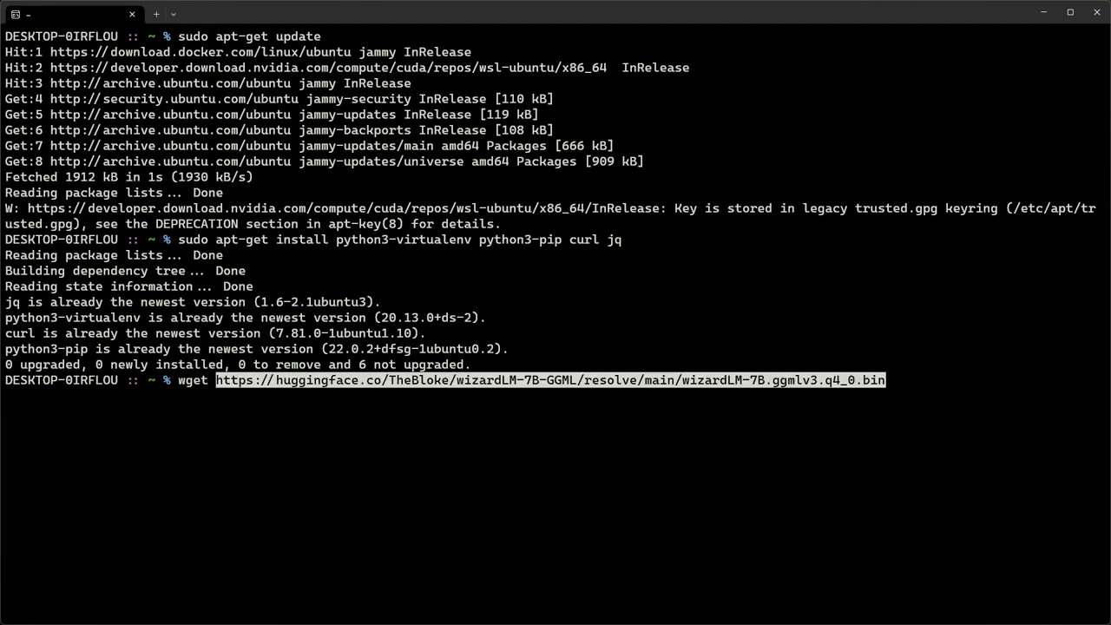
key(enter)
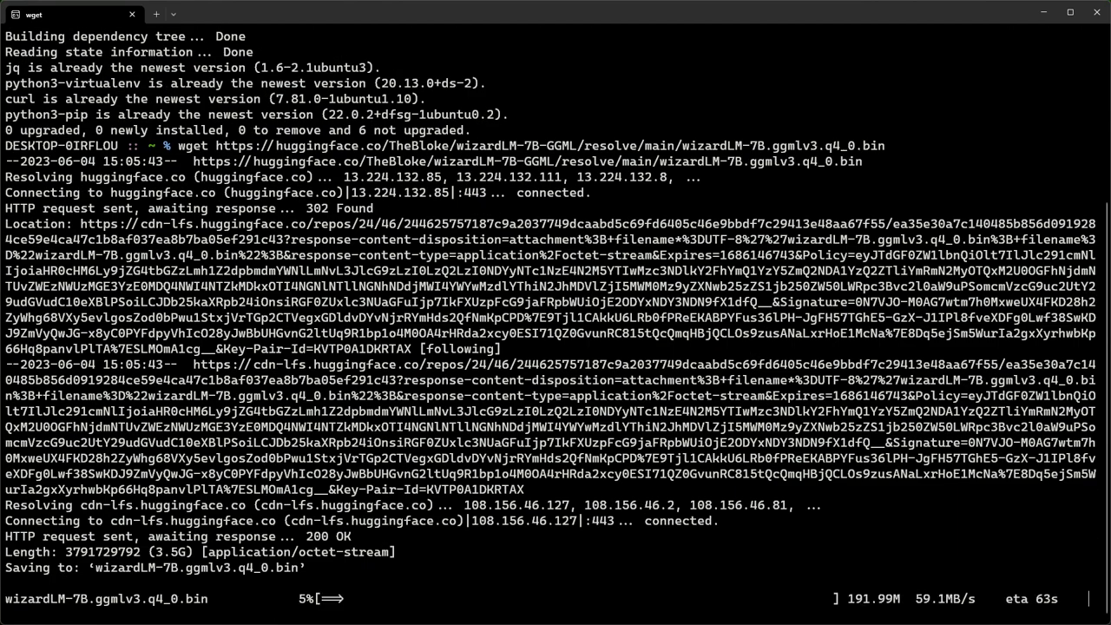
key(ctrl+c)
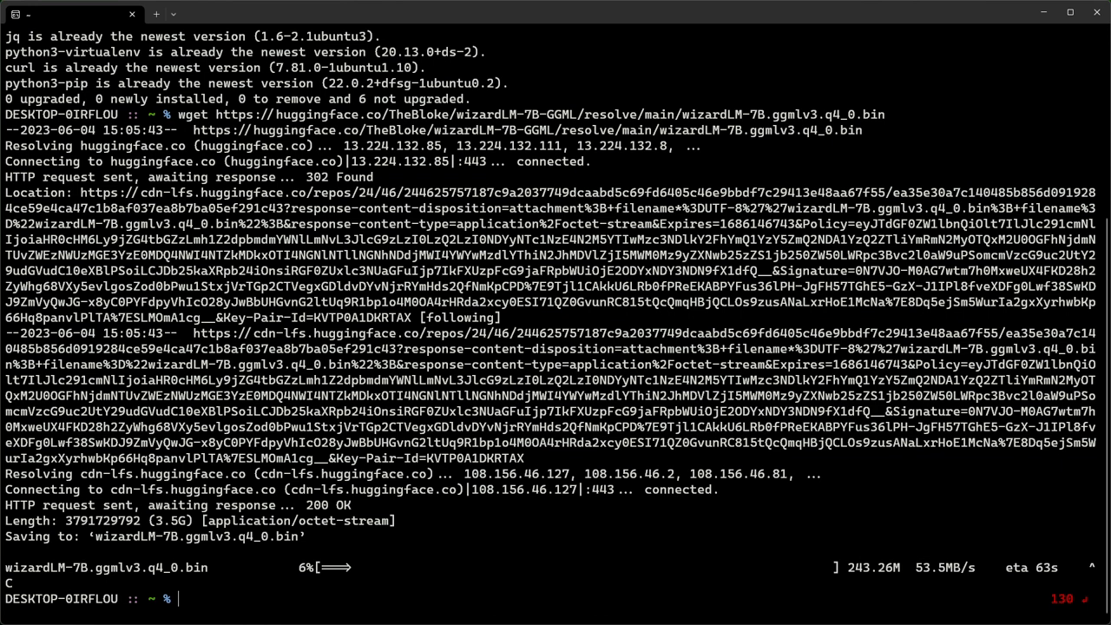
text(sudo apt-get i)
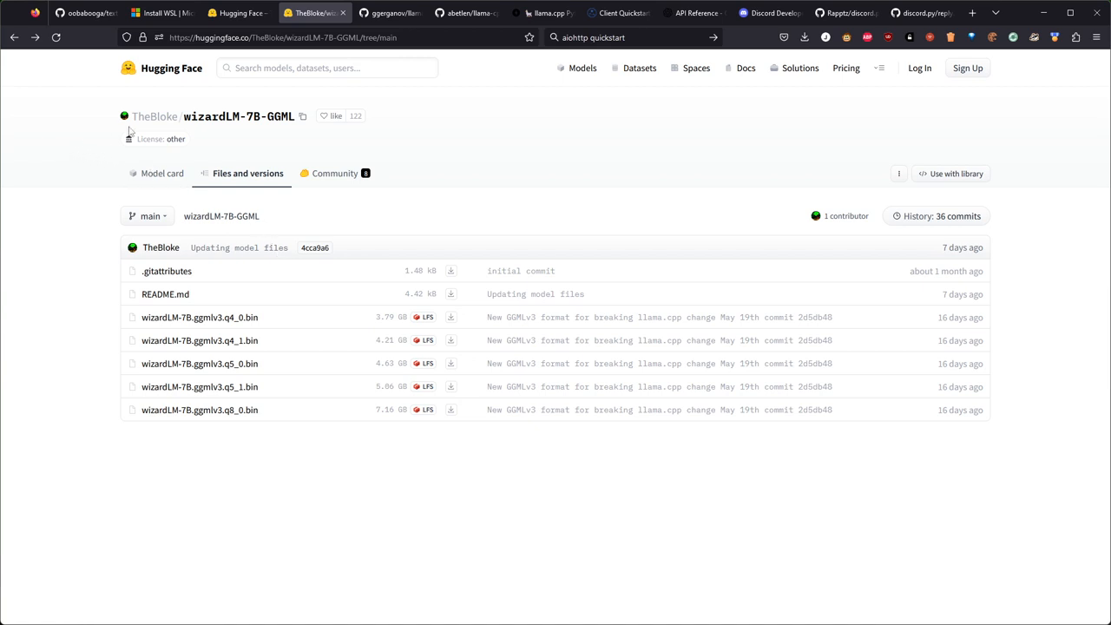
Open TheBloke's Hugging Face profile page listing 150 models
click(154, 116)
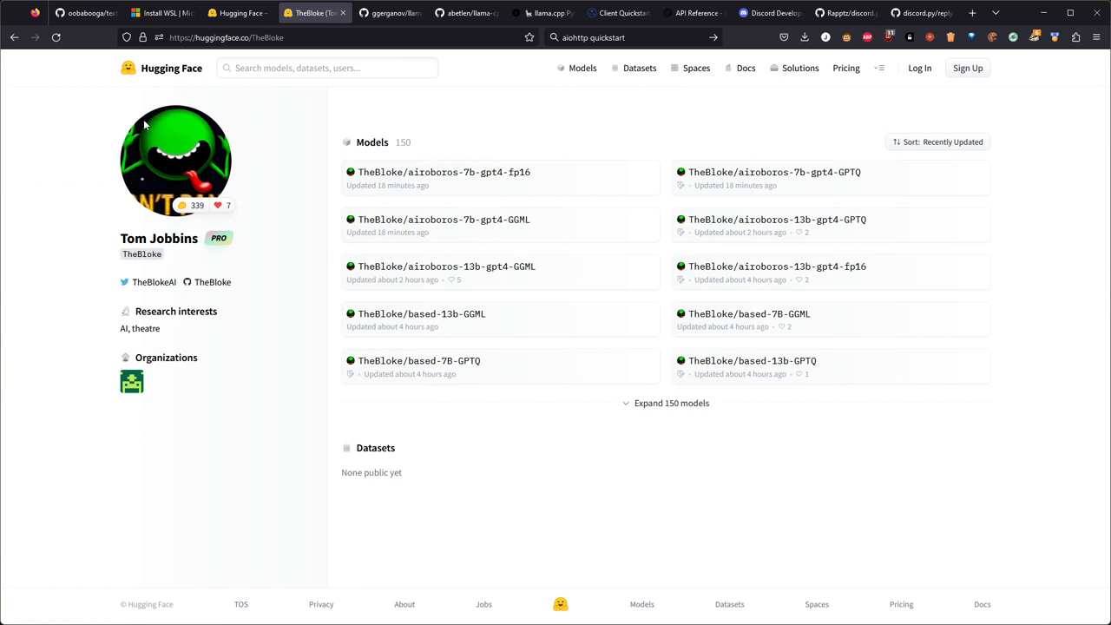
mouse_move(254, 205)
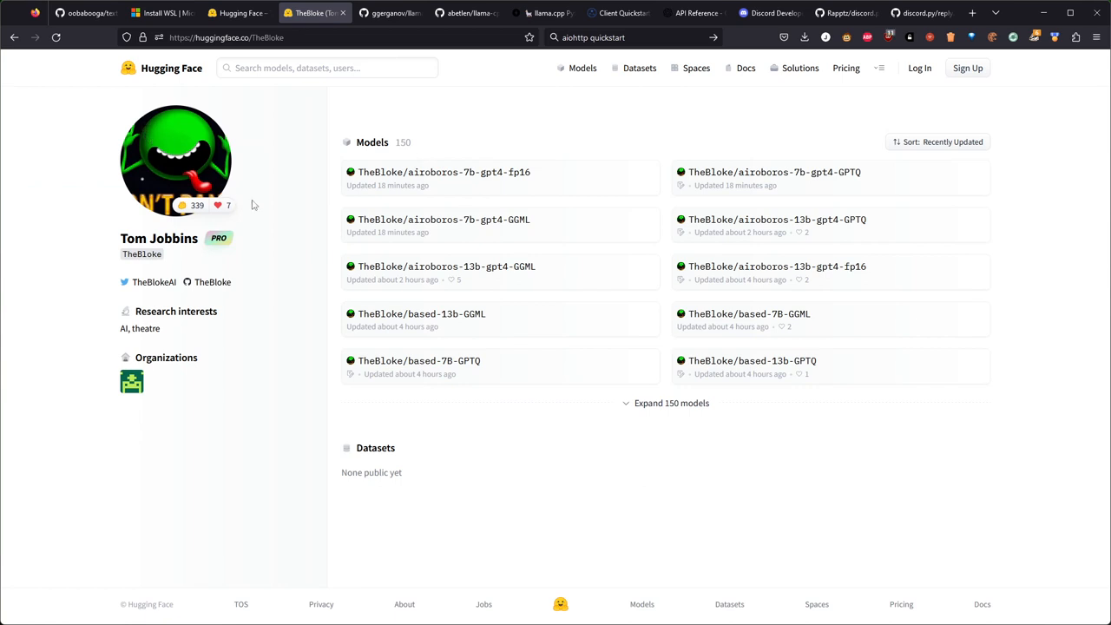
mouse_move(424, 240)
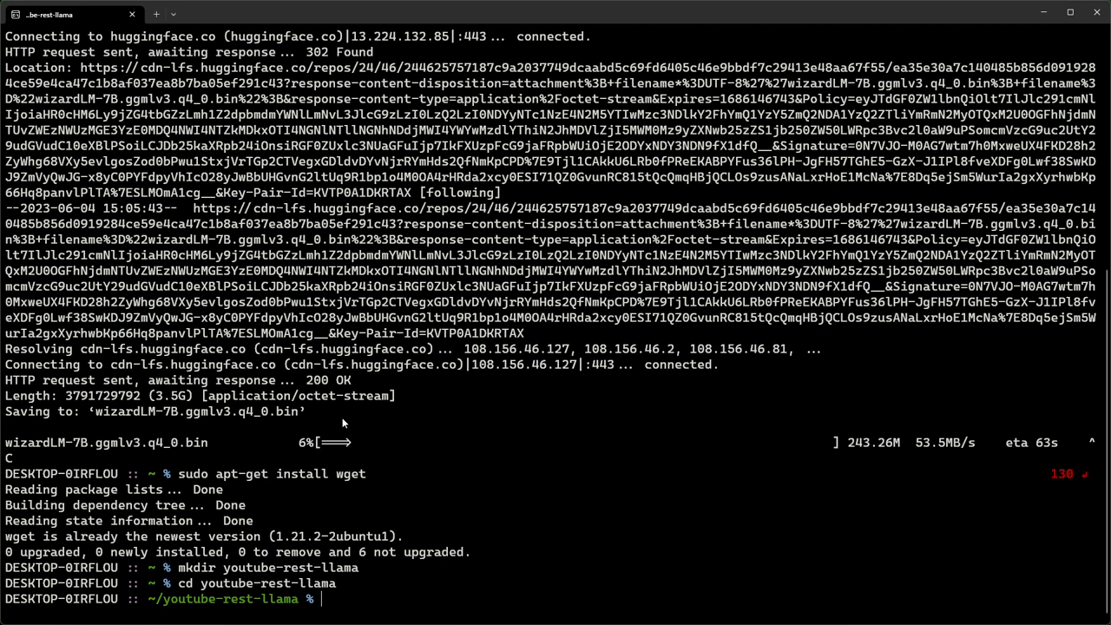
Create virtualenv 'env', inspect it with ll and 'tree env | less', and begin activating it
text(virtualenv env)
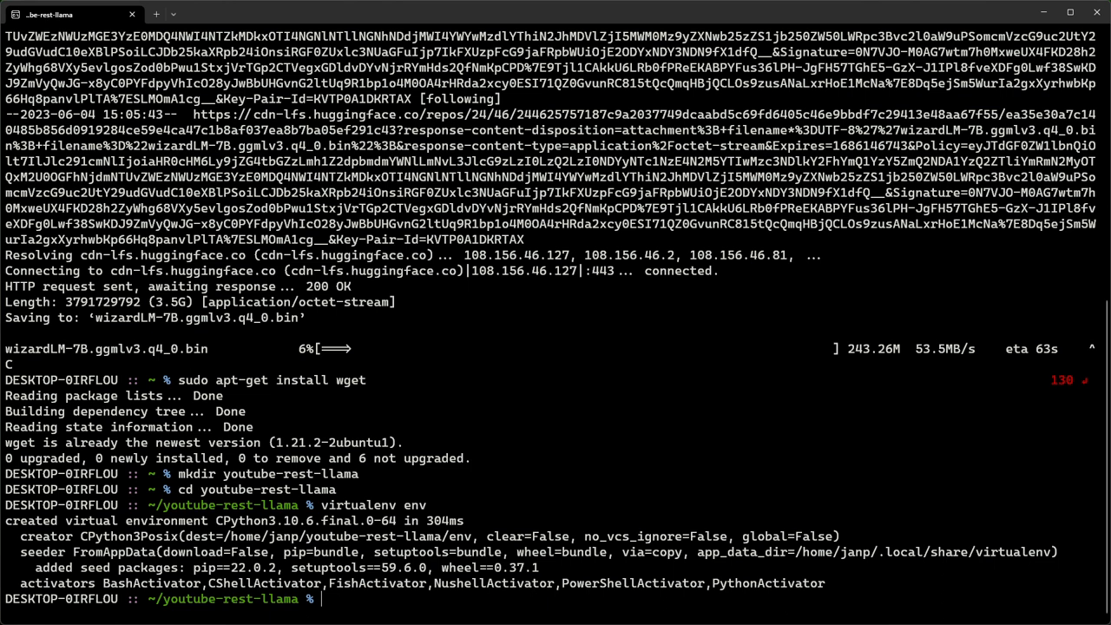
text(ll)
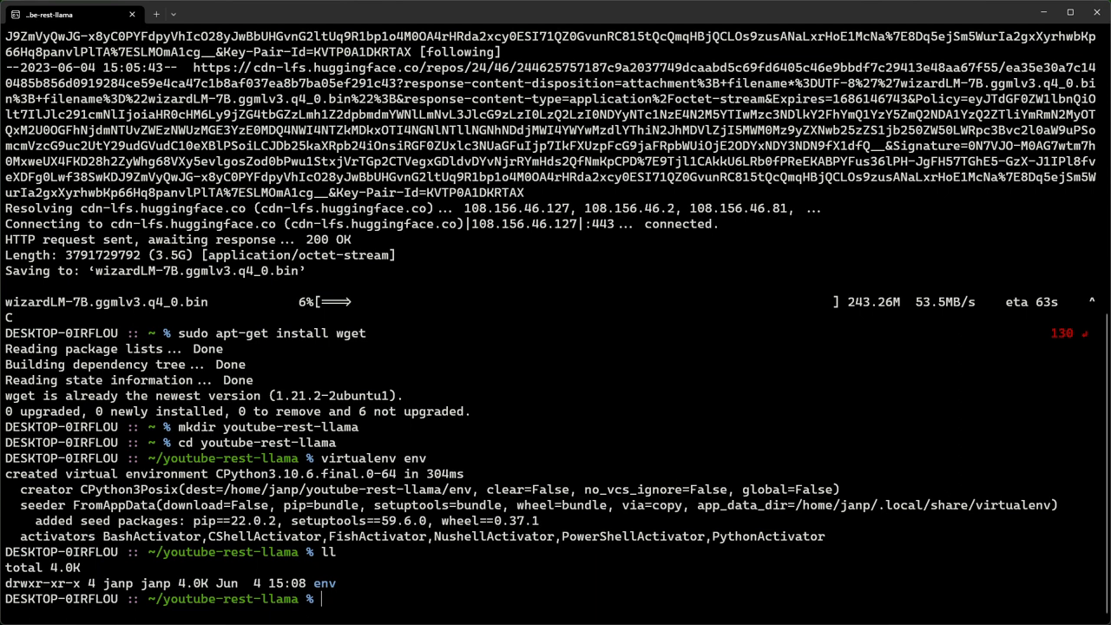
text(tree env | less)
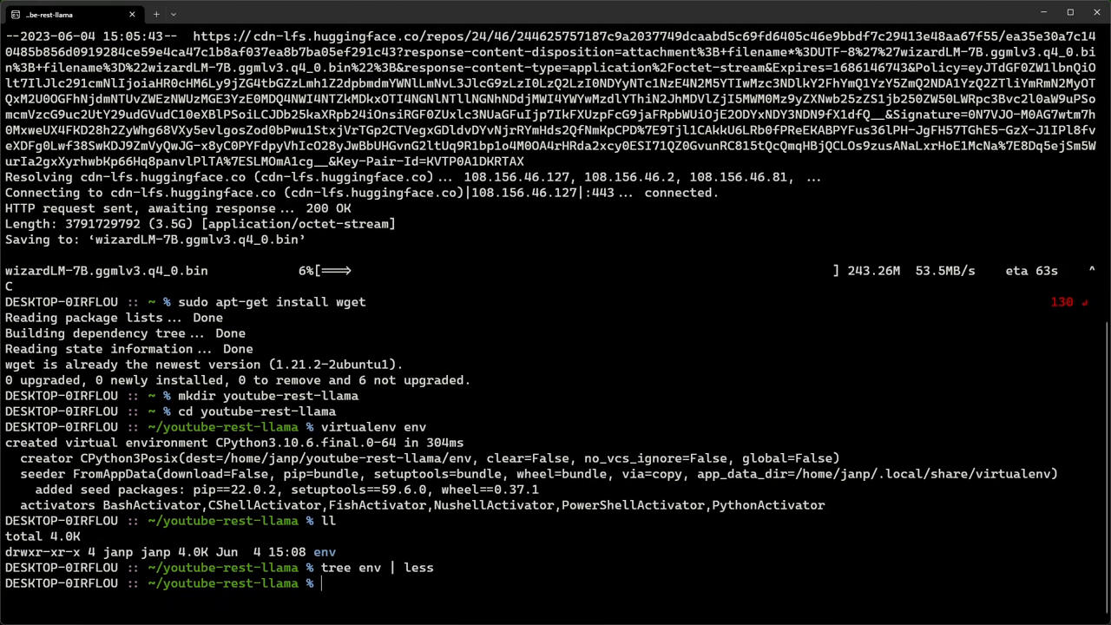
text(source env/bin/a)
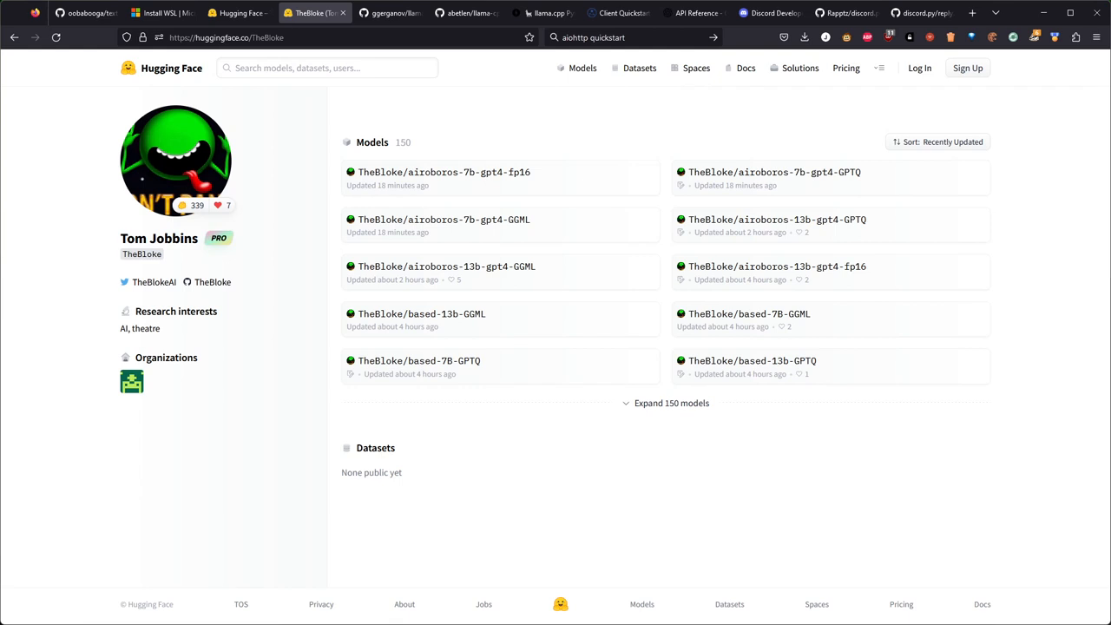
Open the Python binding link (abetlen/llama-cpp-python) from llama.cpp's Bindings section in a new tab
click(389, 12)
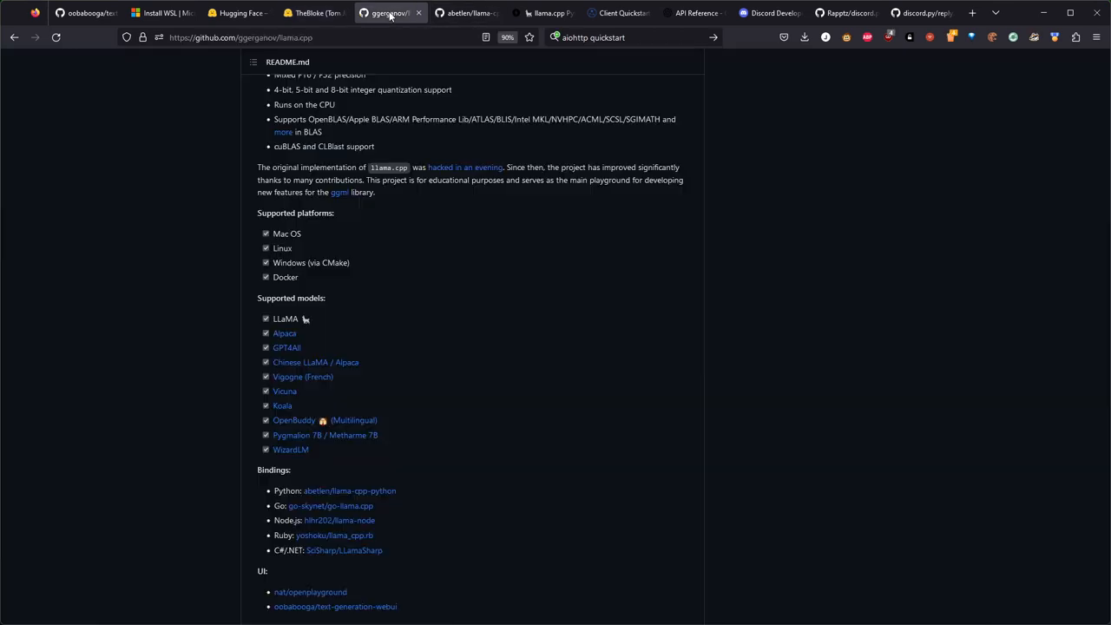
mouse_move(224, 190)
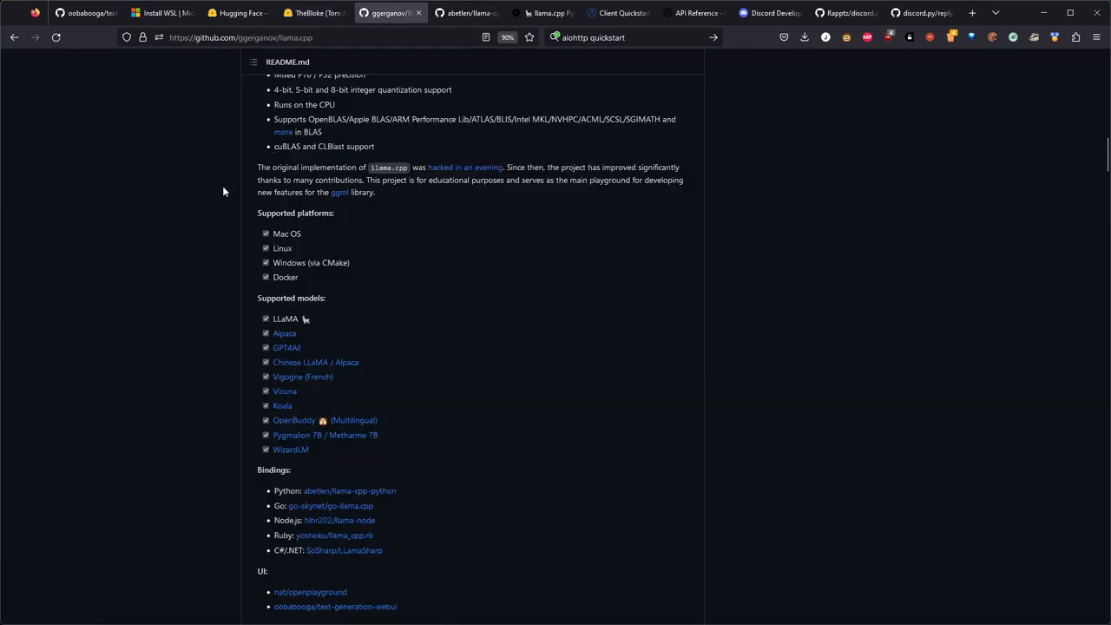
mouse_move(222, 194)
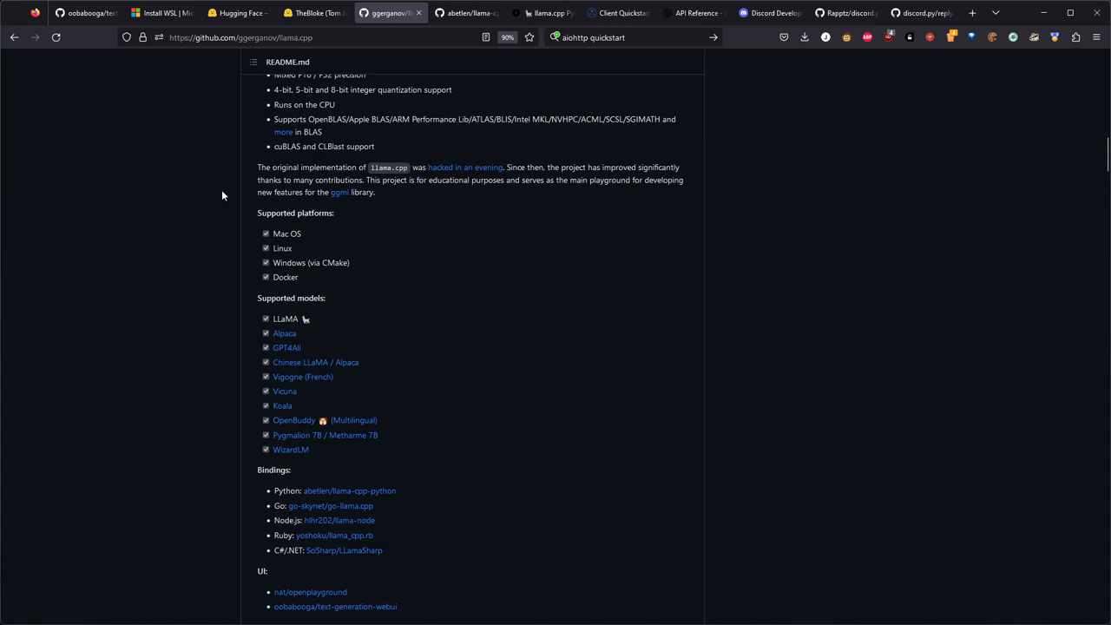
mouse_move(224, 204)
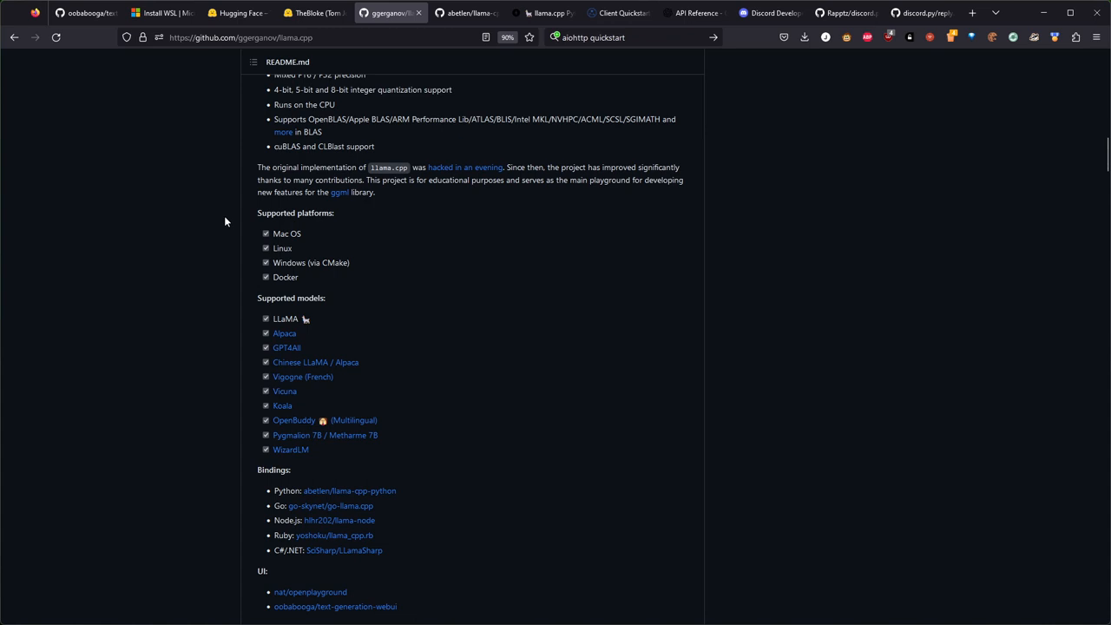
mouse_move(229, 244)
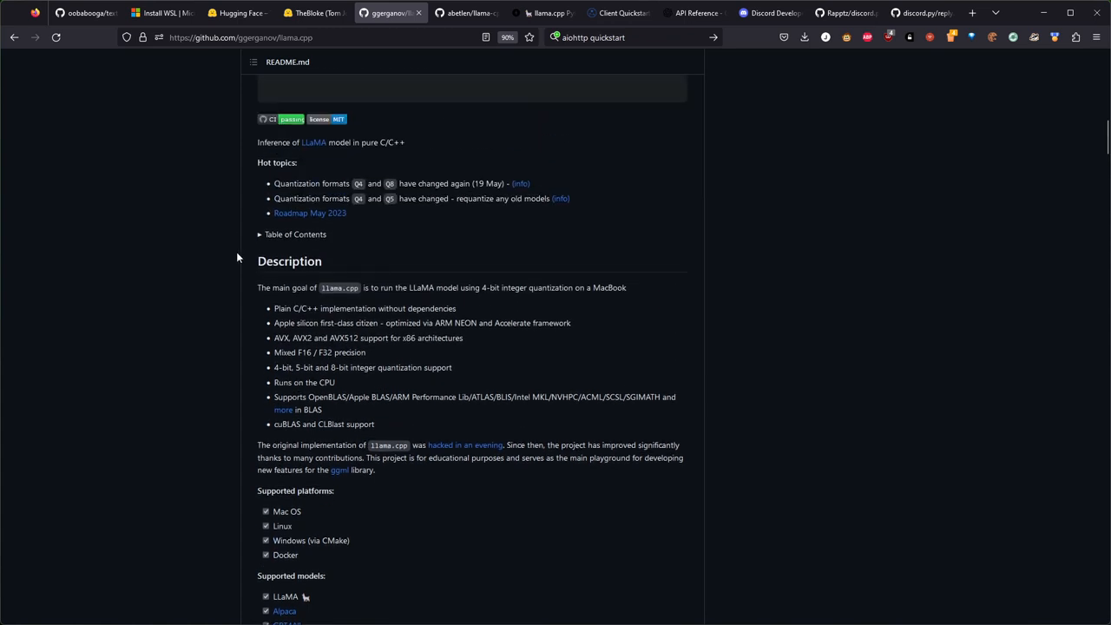
scroll(up, 3)
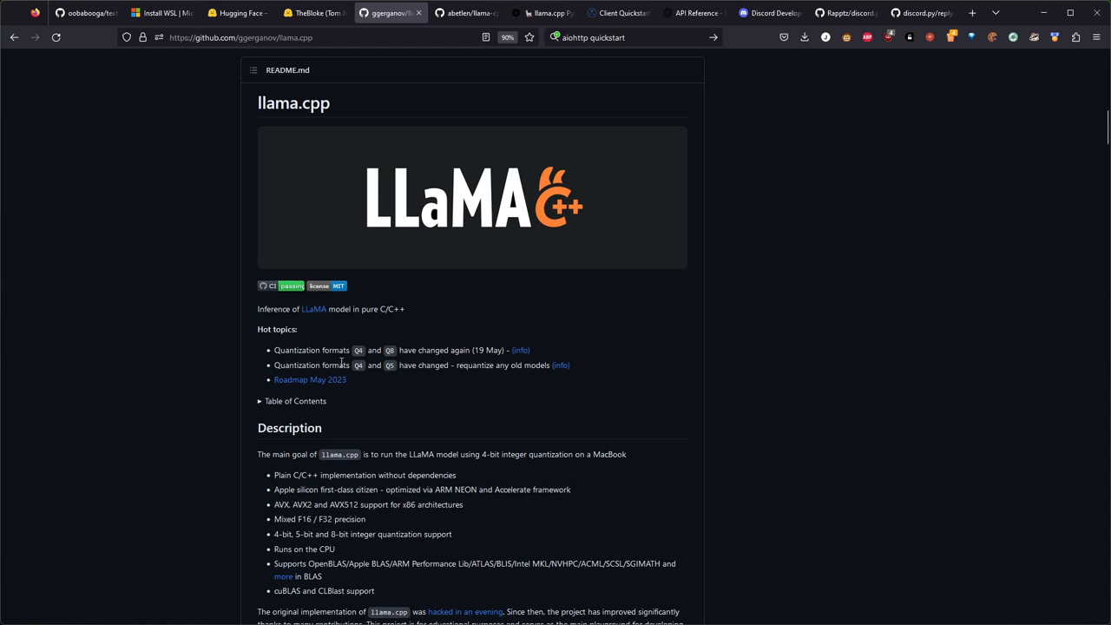
mouse_move(404, 377)
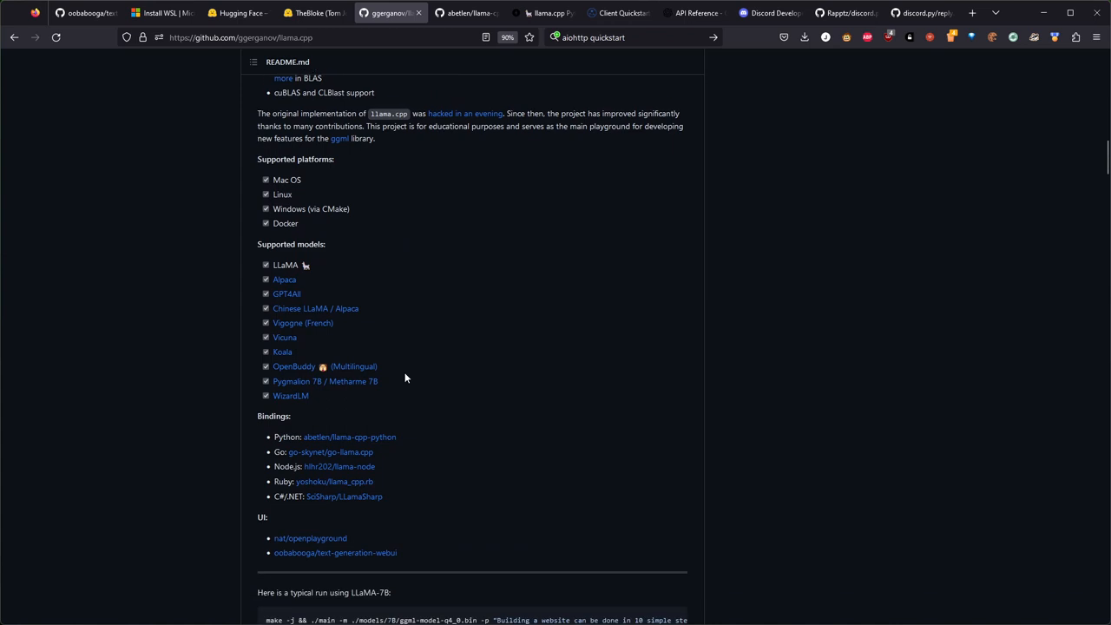
scroll(down, 3)
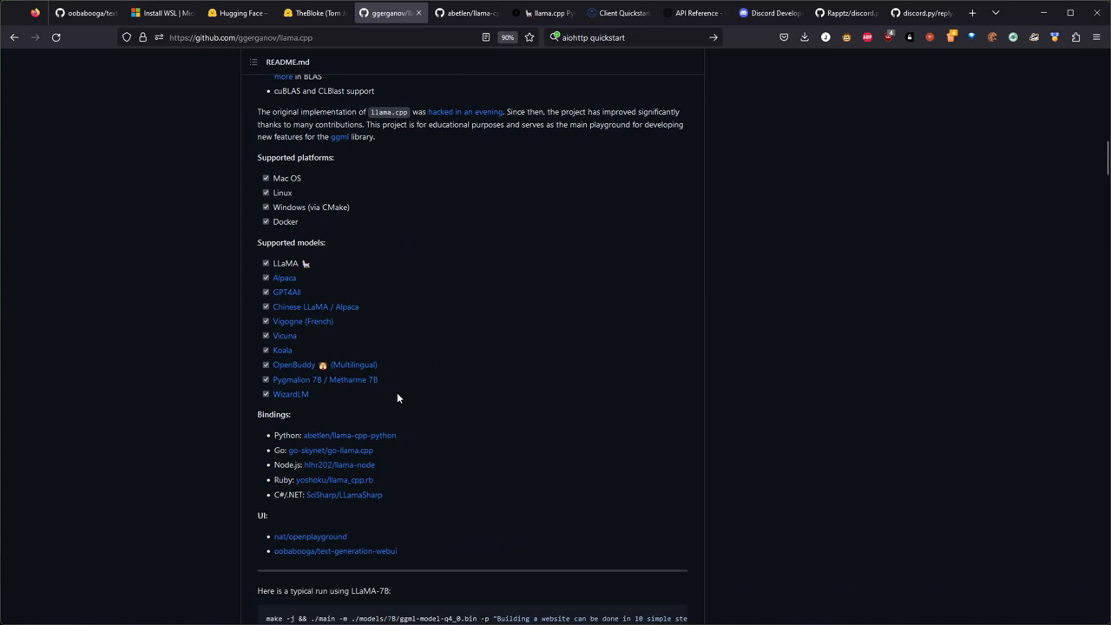
mouse_move(319, 445)
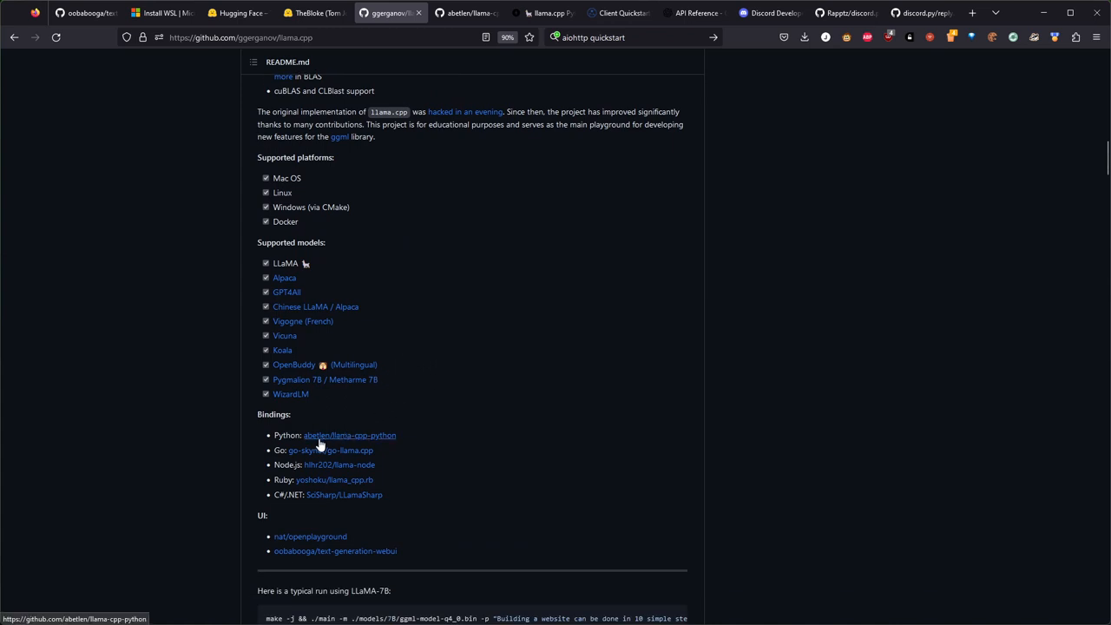
right_click(303, 449)
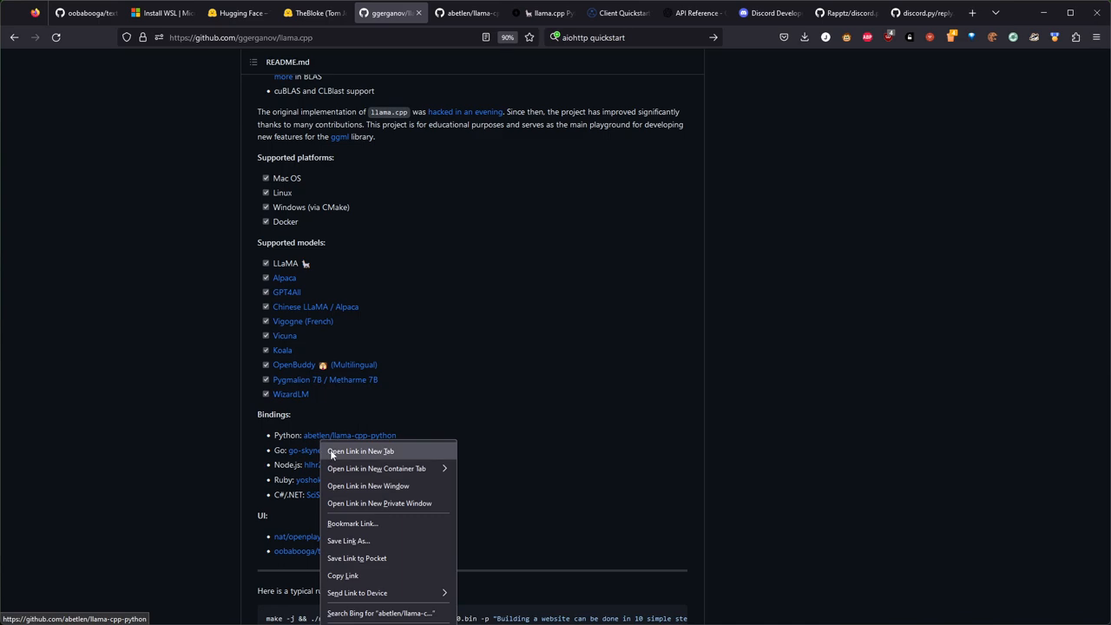
click(359, 450)
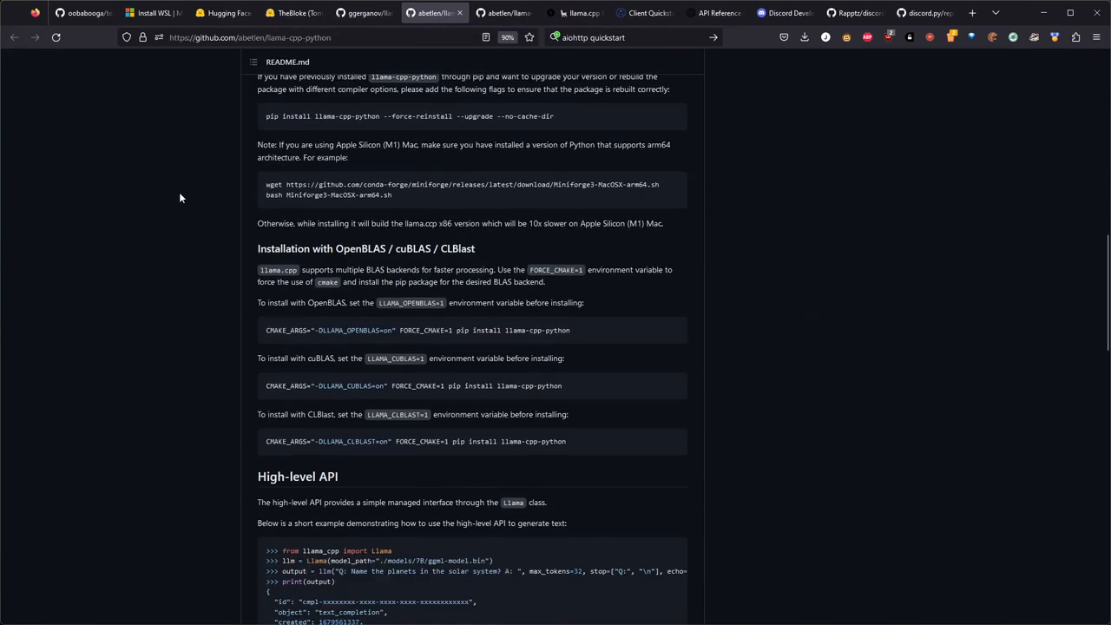
Select the 'pip install llama-cpp-python[server]' command in the README's Web Server section
scroll(down, 3)
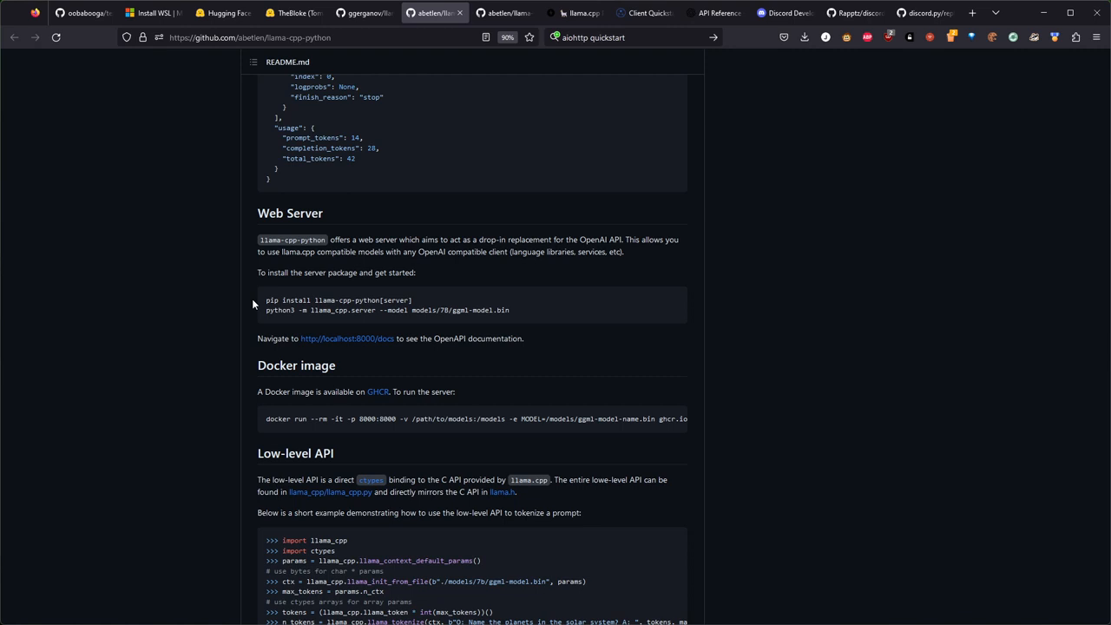
mouse_move(266, 318)
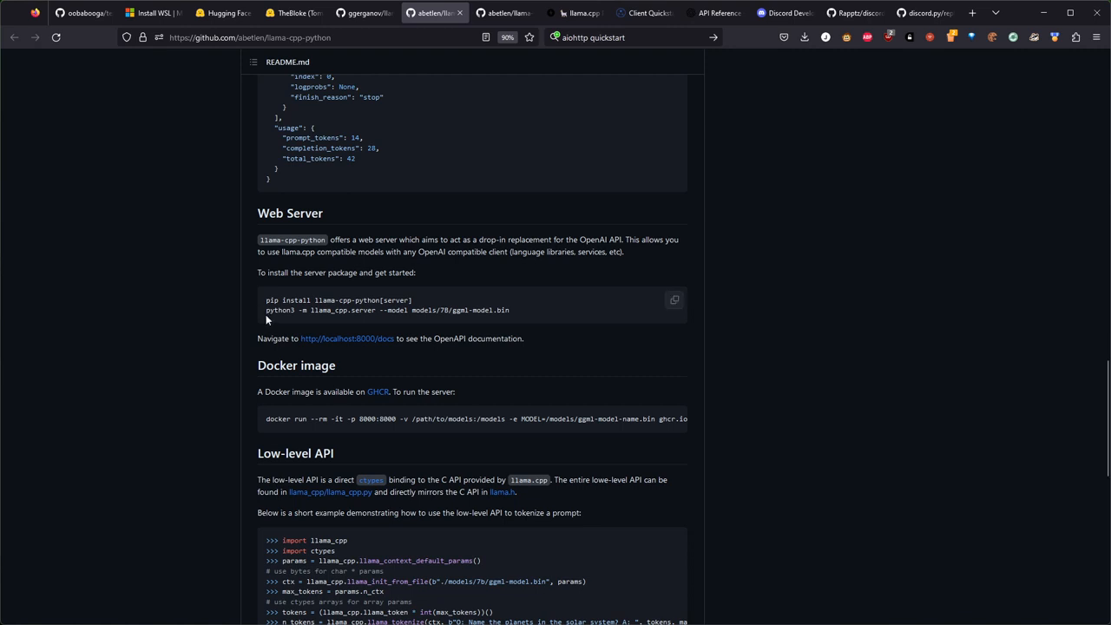
mouse_move(272, 325)
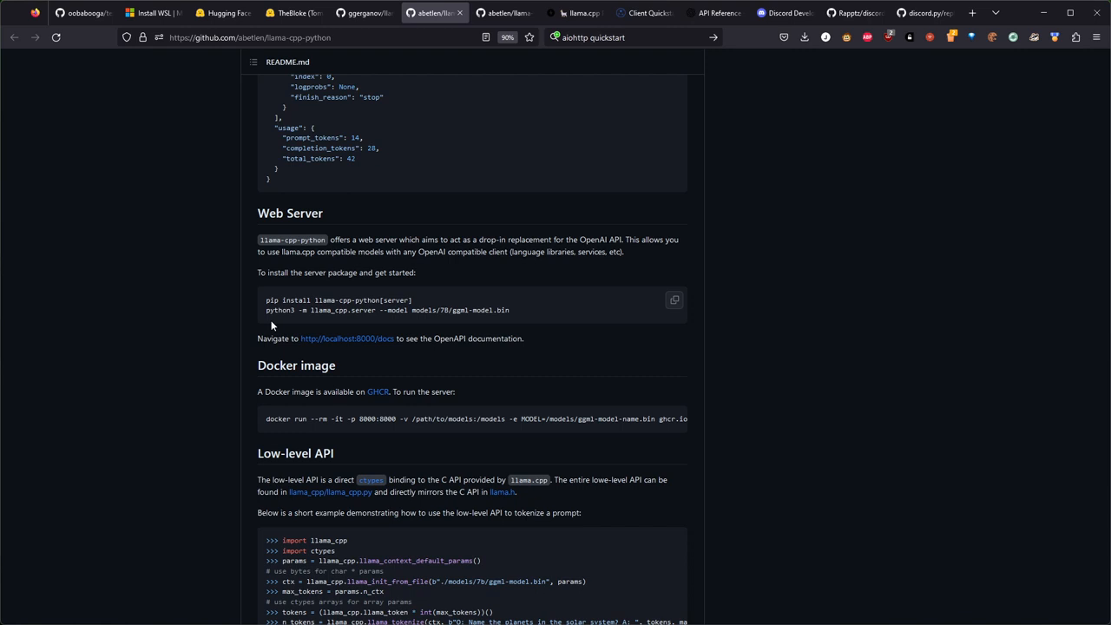
mouse_move(342, 311)
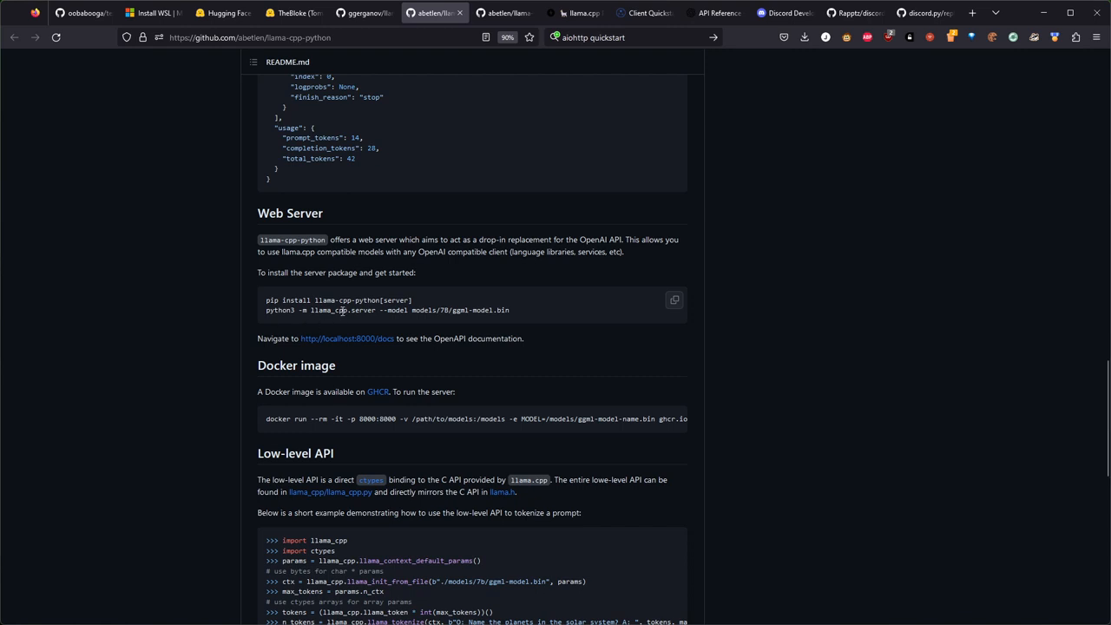
triple_click(339, 300)
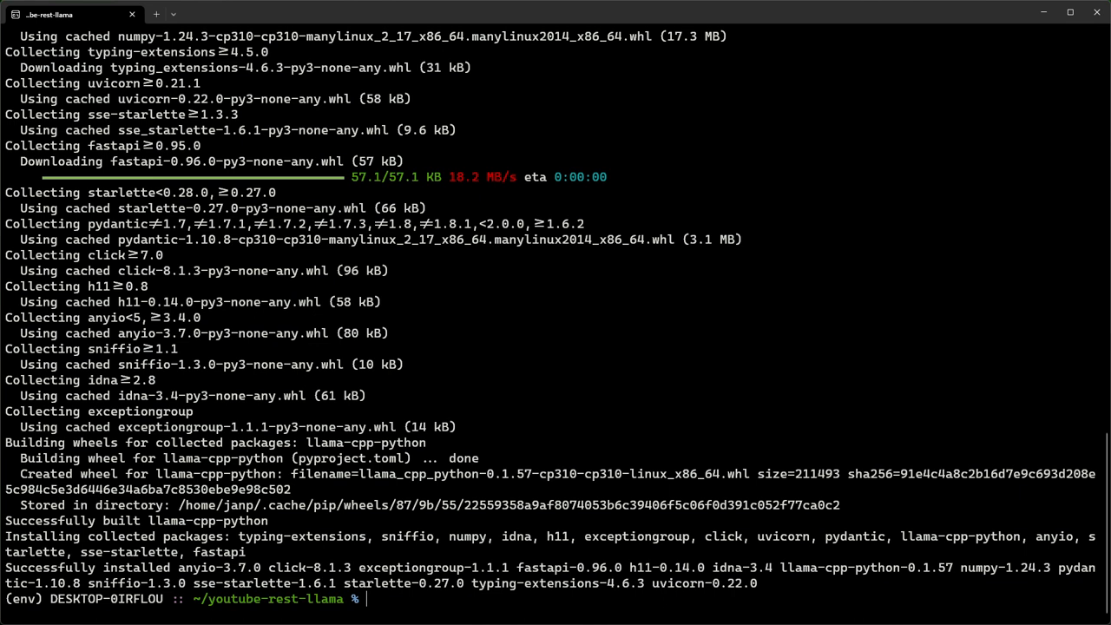
Install discord.py and python-dotenv into the env virtualenv with pip
text(pip install discord.py puy)
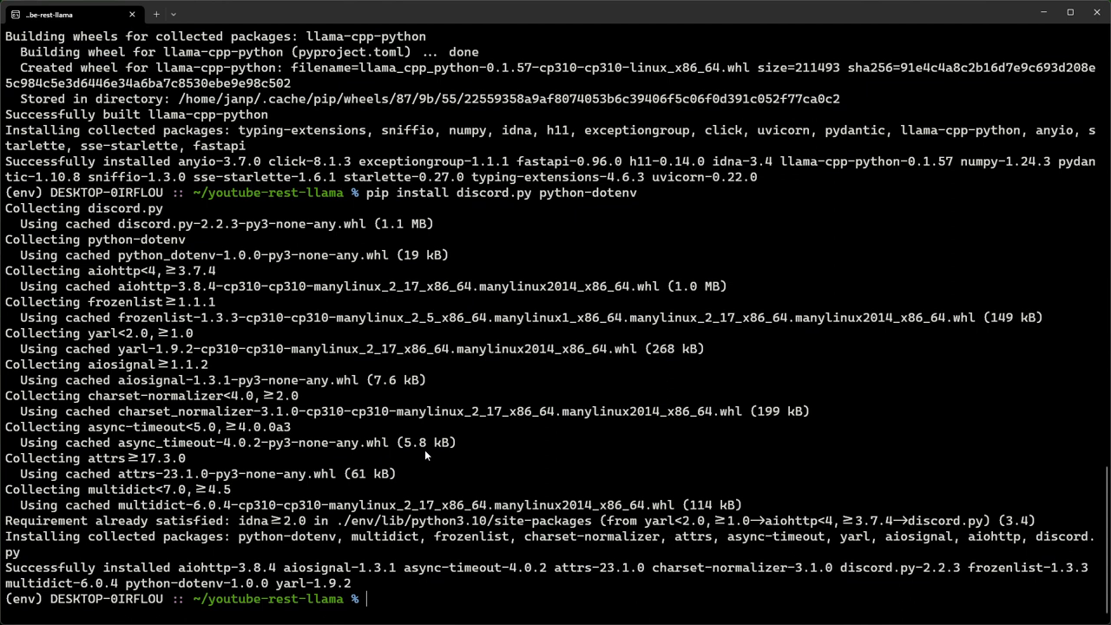
click(432, 13)
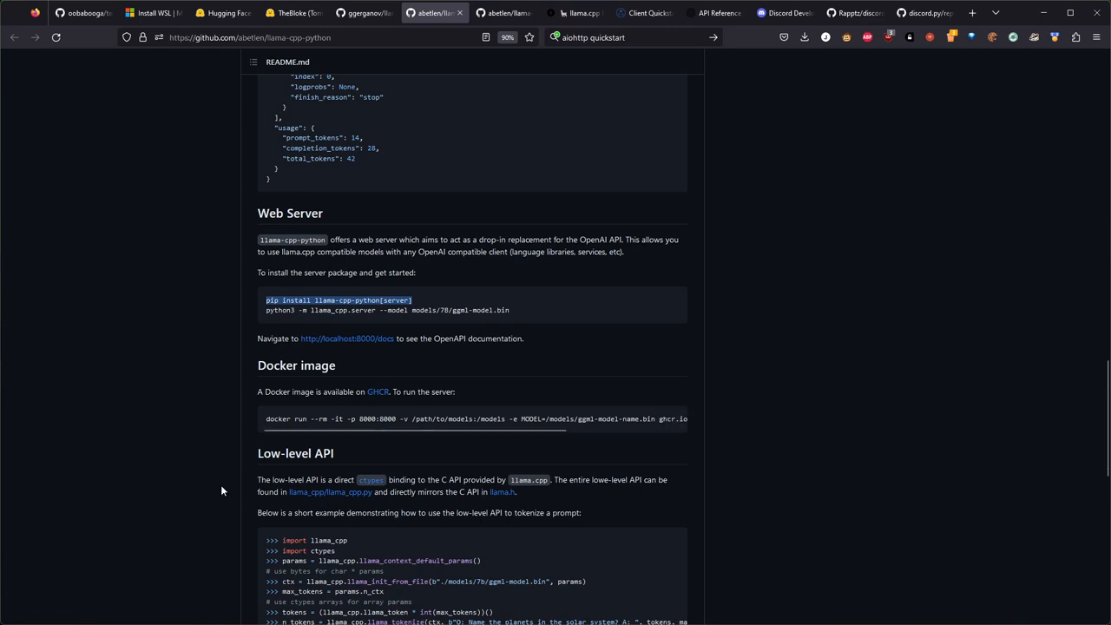
mouse_move(276, 487)
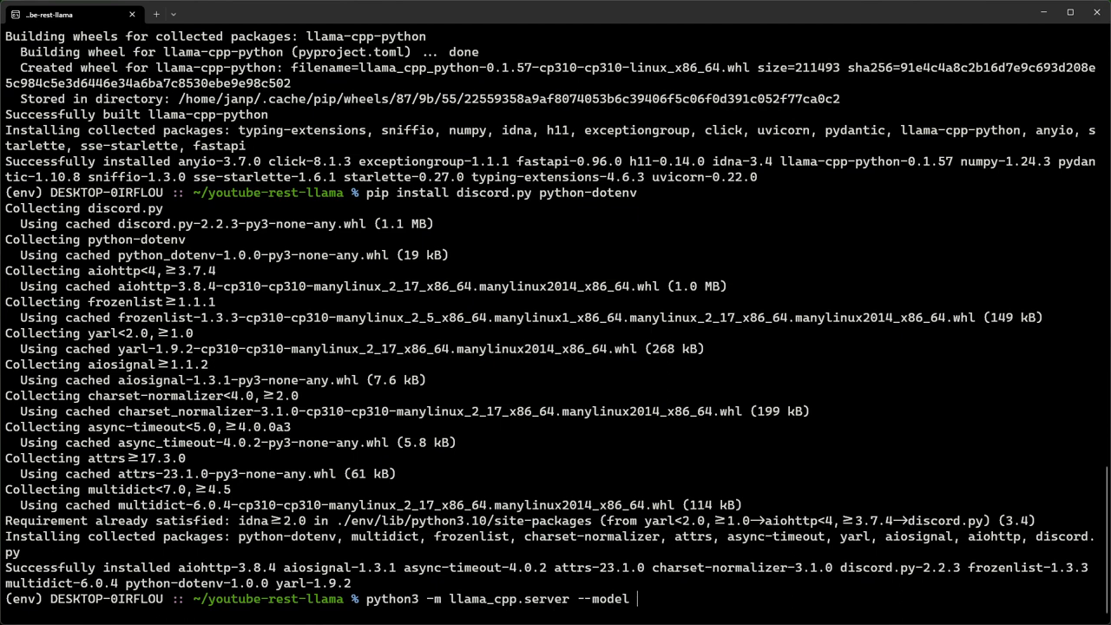
Launch llama_cpp.server with the wizardLM-7B ggmlv3 q4_0 model and grab the localhost:8000 address
text(/m)
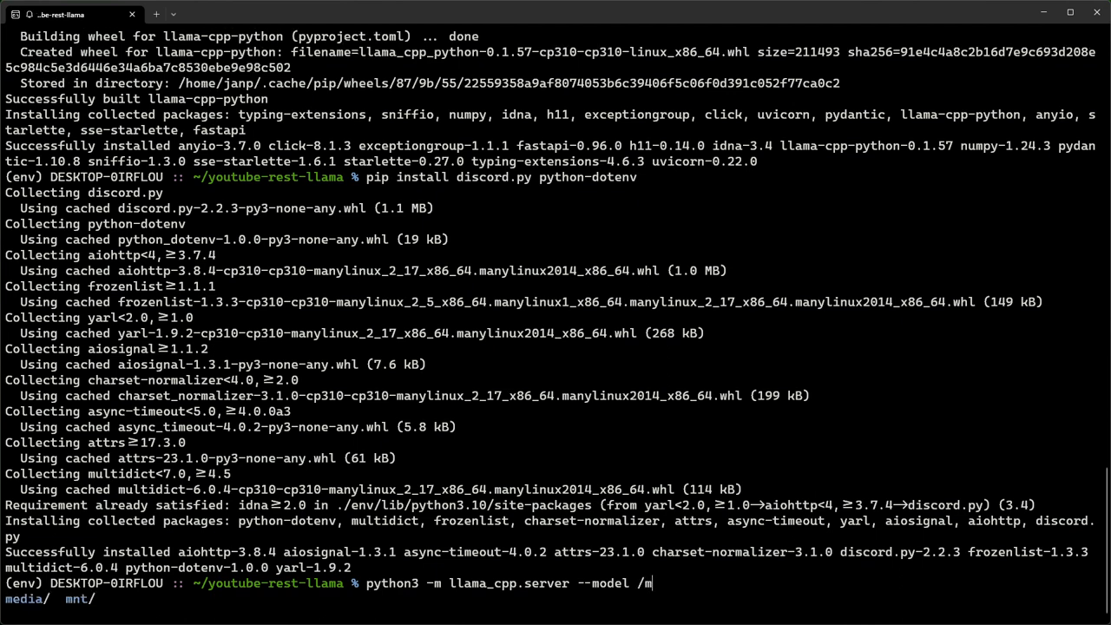
text(nt/)
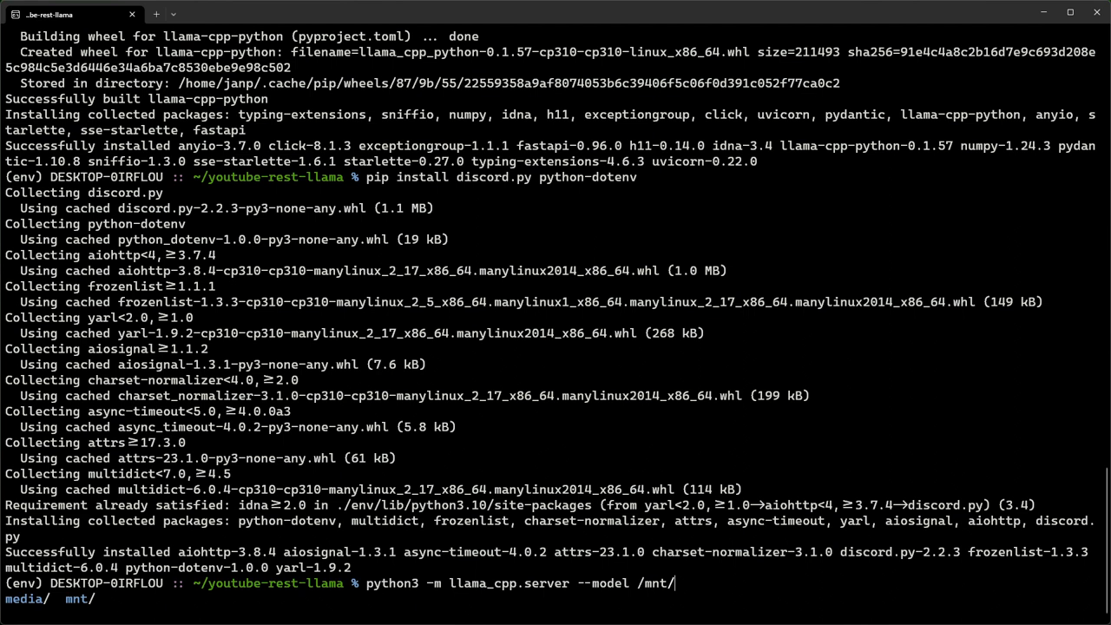
text(f/)
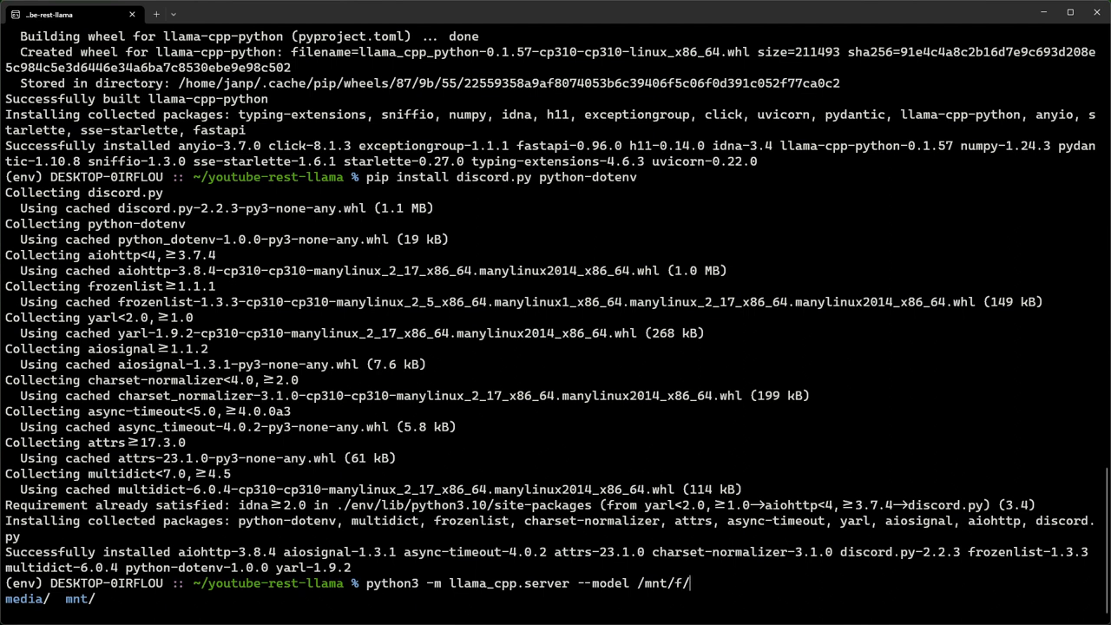
text(BOT/)
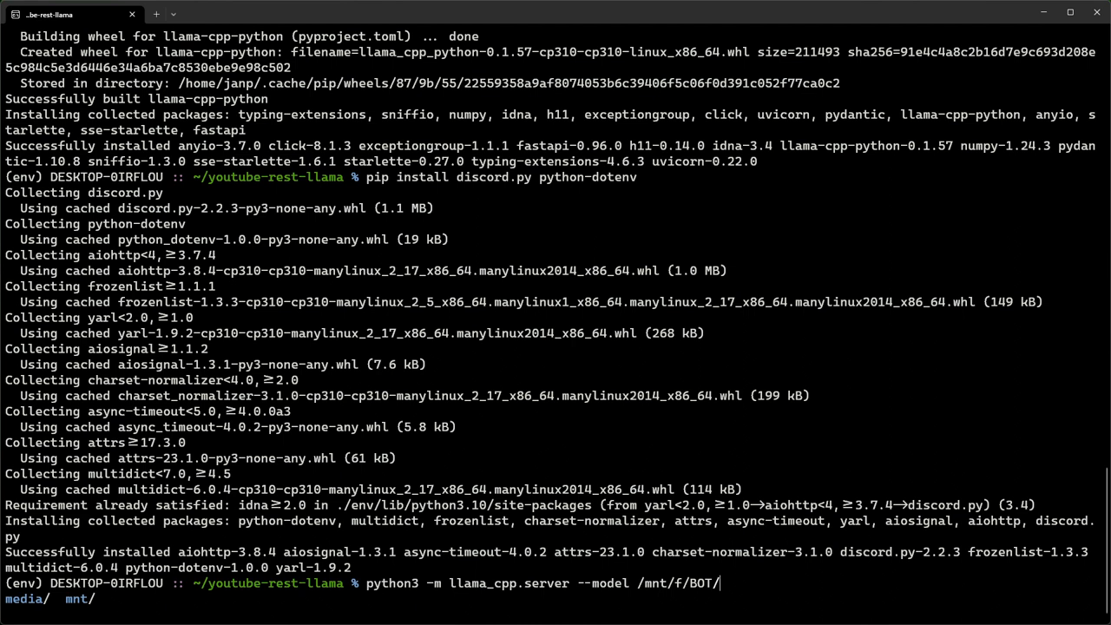
key(Tab)
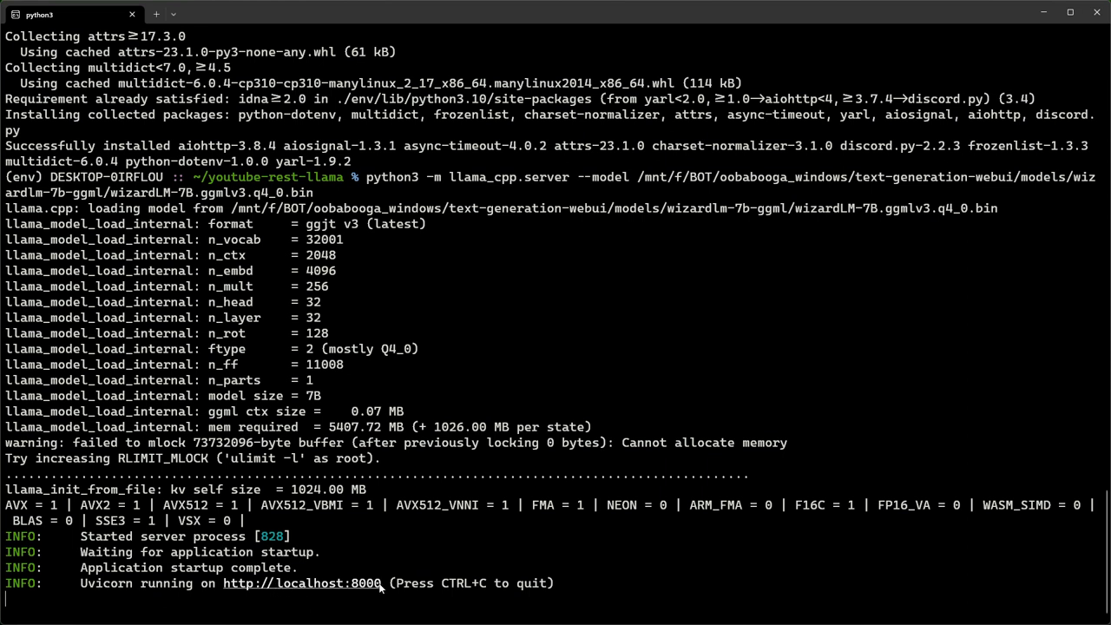
double_click(301, 582)
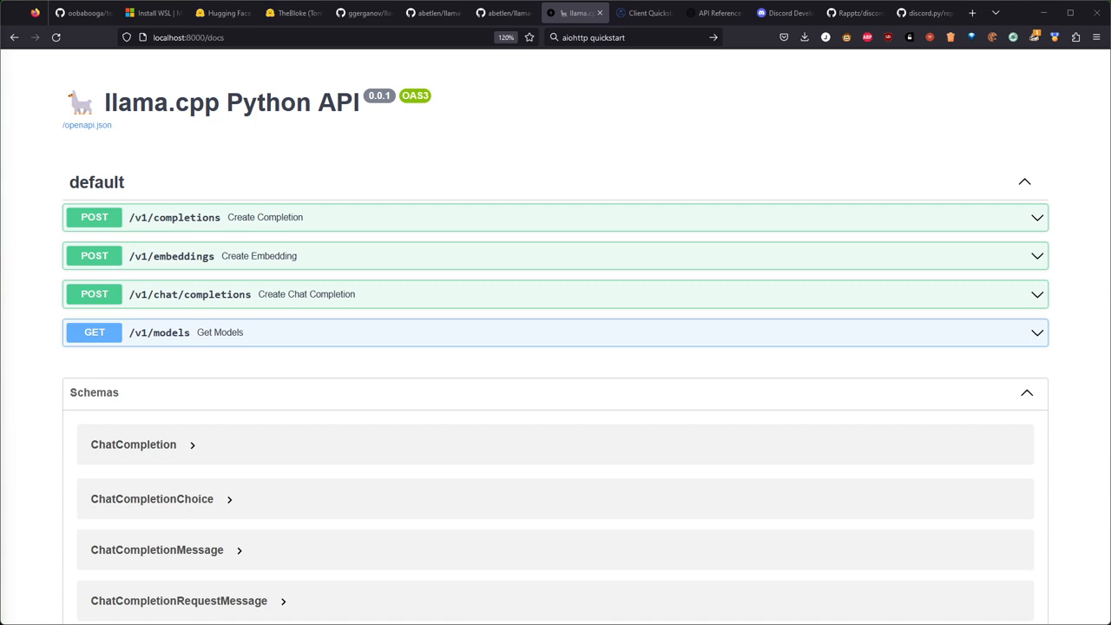
mouse_move(164, 295)
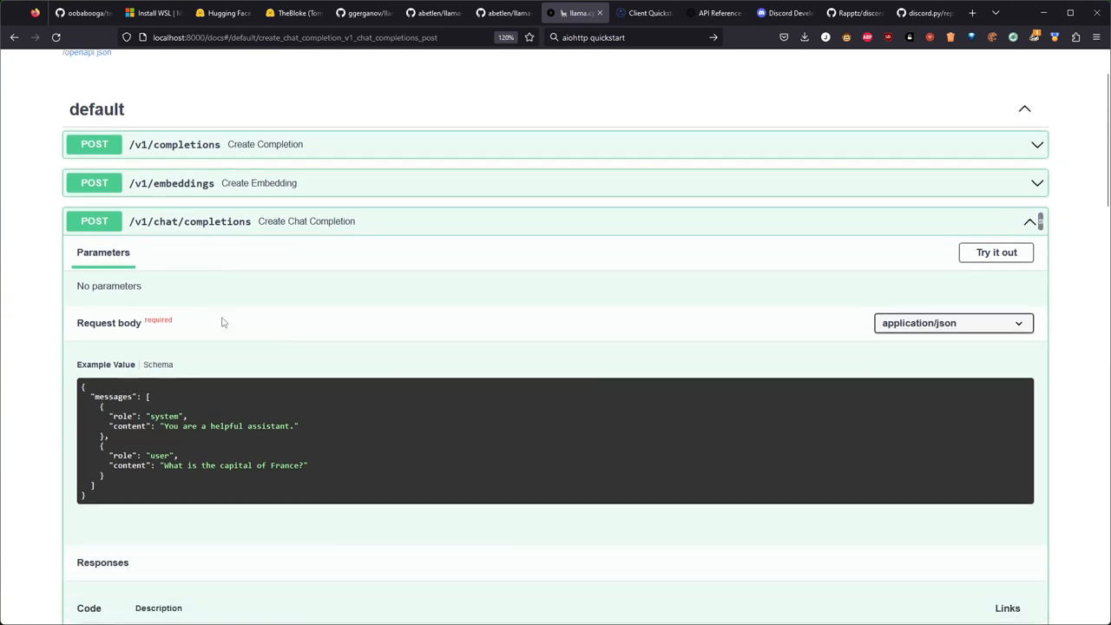
mouse_move(109, 493)
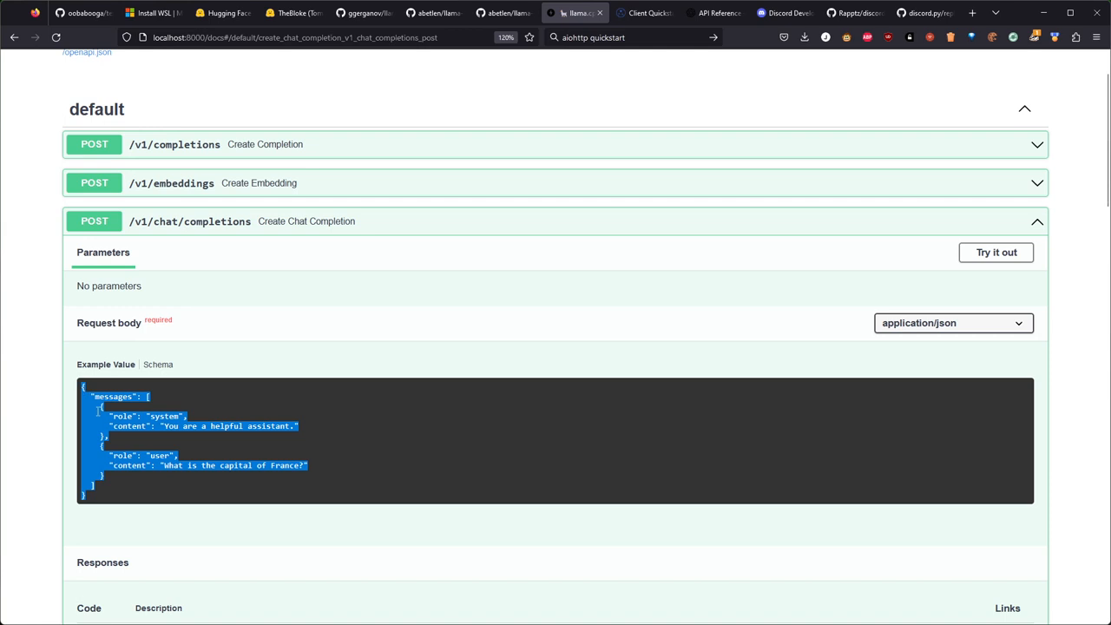
Scroll through the Create Chat Completion example request body and response schema
scroll(down, 3)
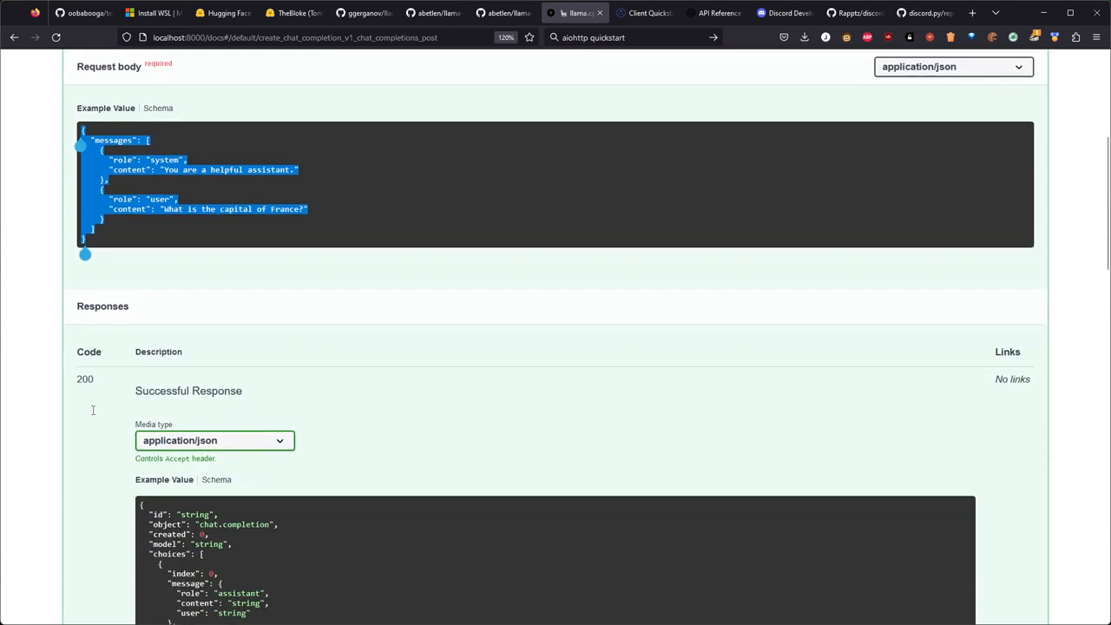
scroll(down, 3)
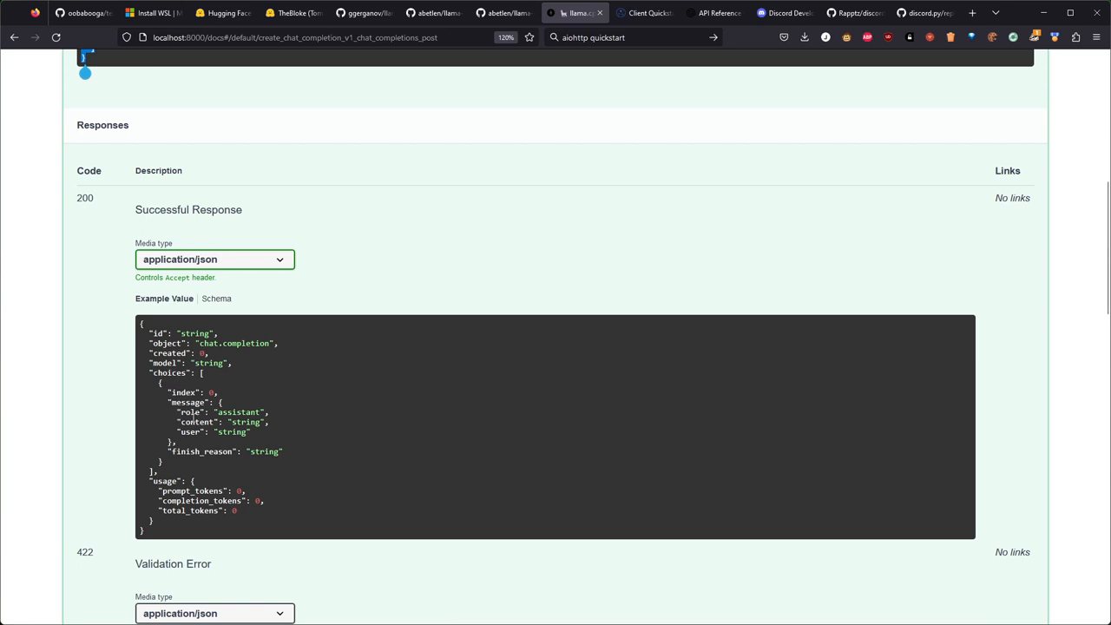
mouse_move(219, 429)
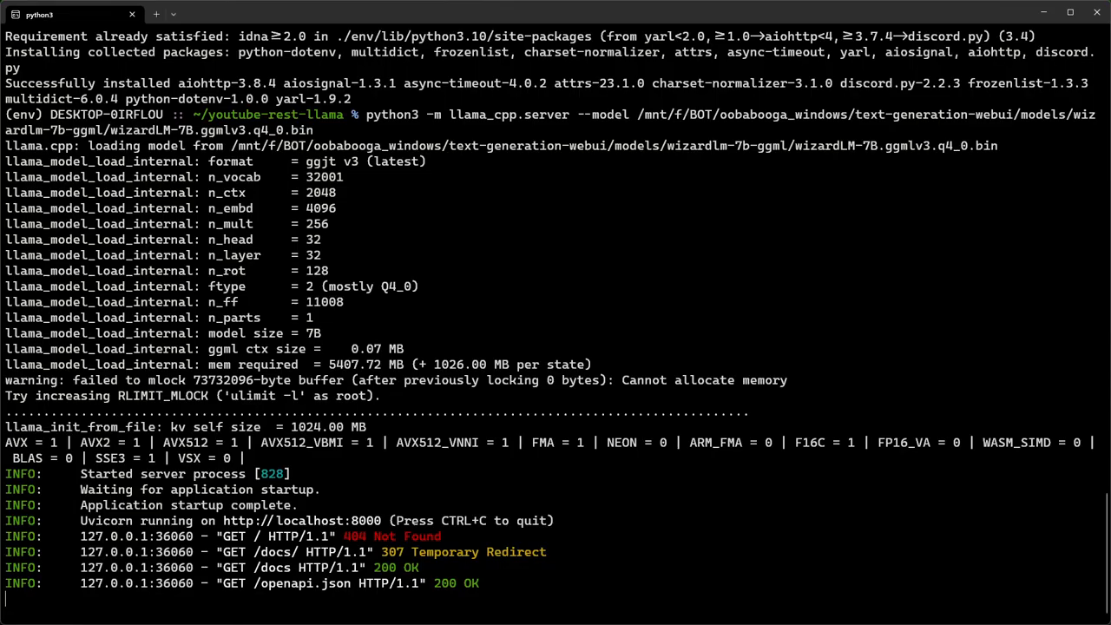
Open a second pane, enter youtube-rest-llama, and start payload.json in vim
right_click(39, 14)
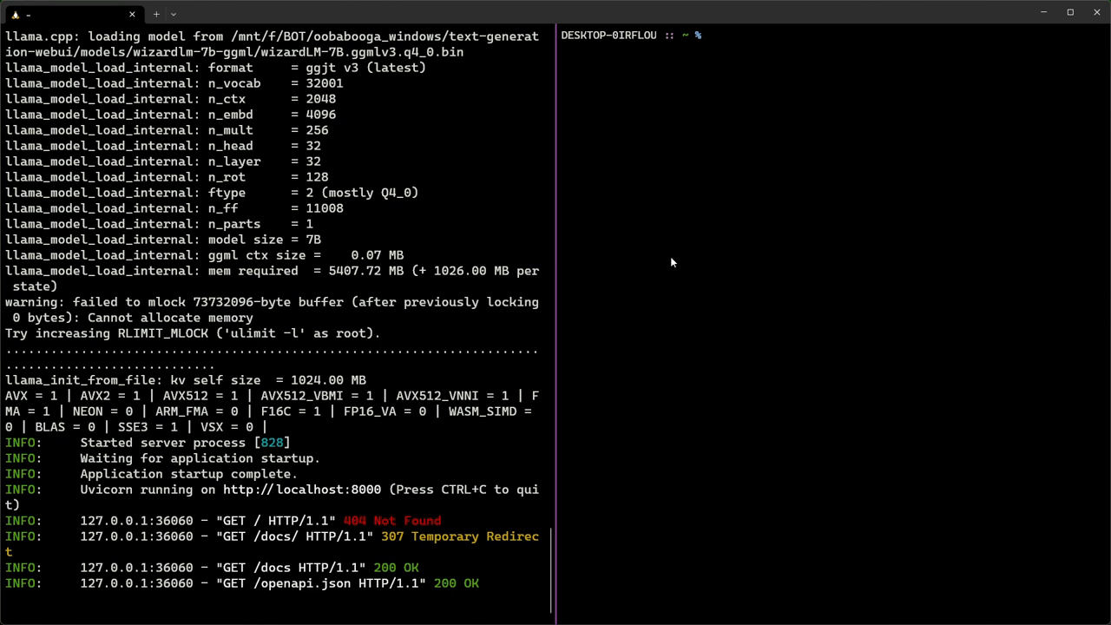
text(cd youtube-rest-llama)
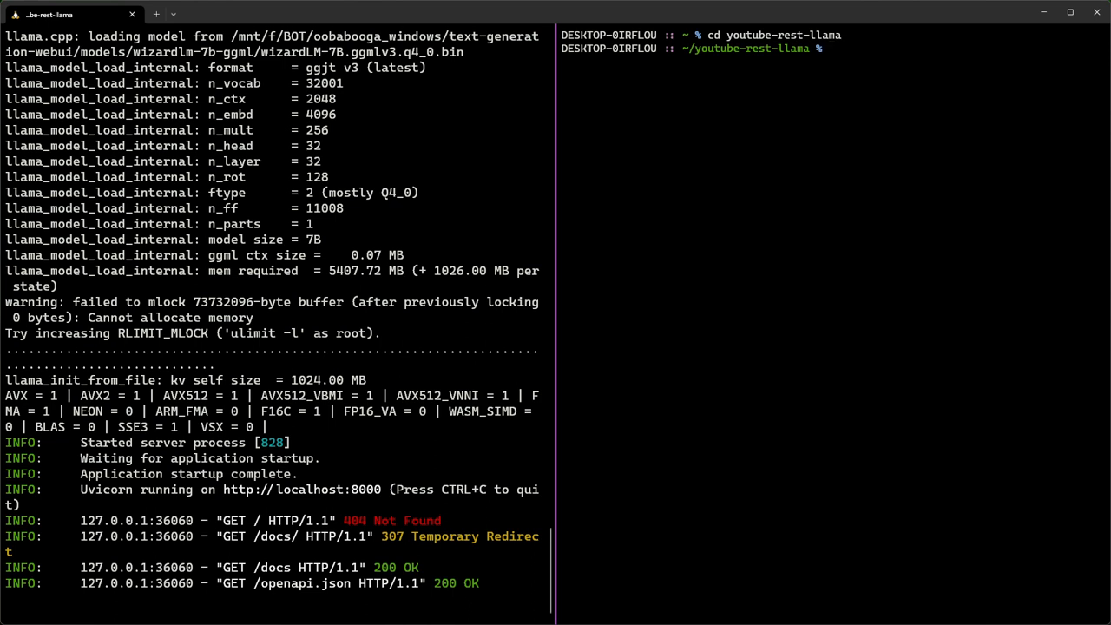
text(vim payload.json)
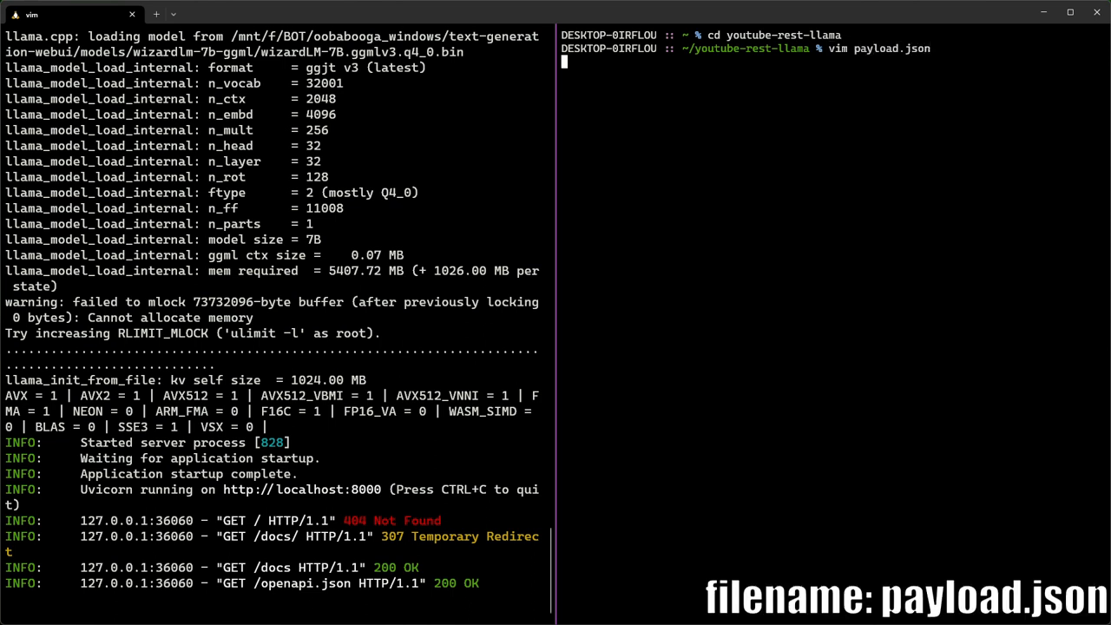
Paste the chat request, delete the system message, and ask 'What is the capital of Poland?'
text({"messages": [{"role": "system", "content": "You are a helpful assistant."}, {"role": "user", "content": "What is the capital of France?"}]})
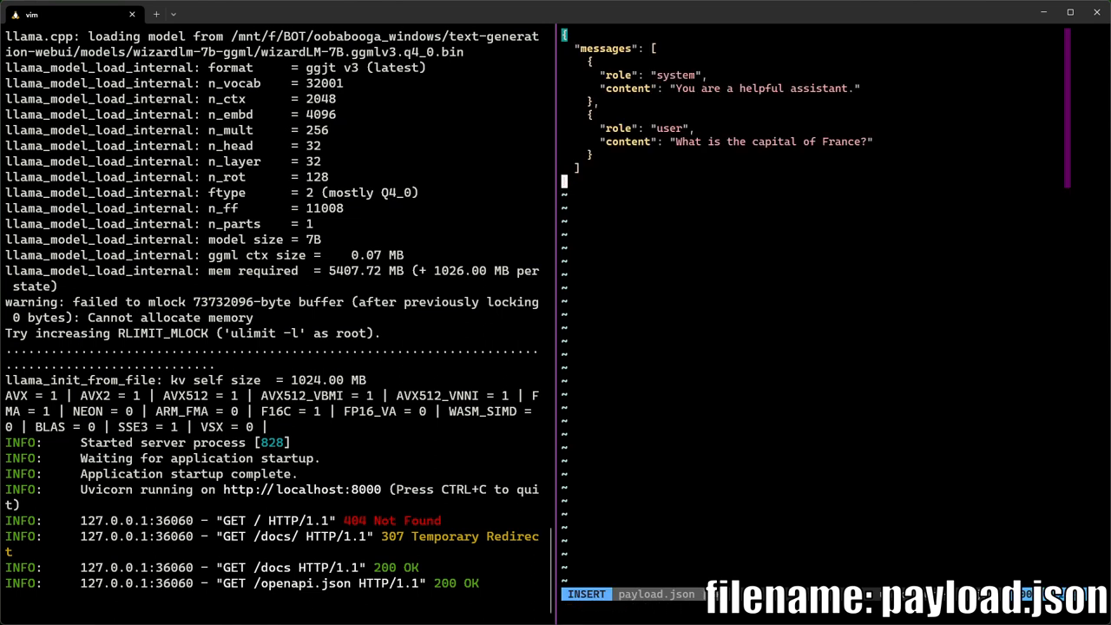
key(Escape)
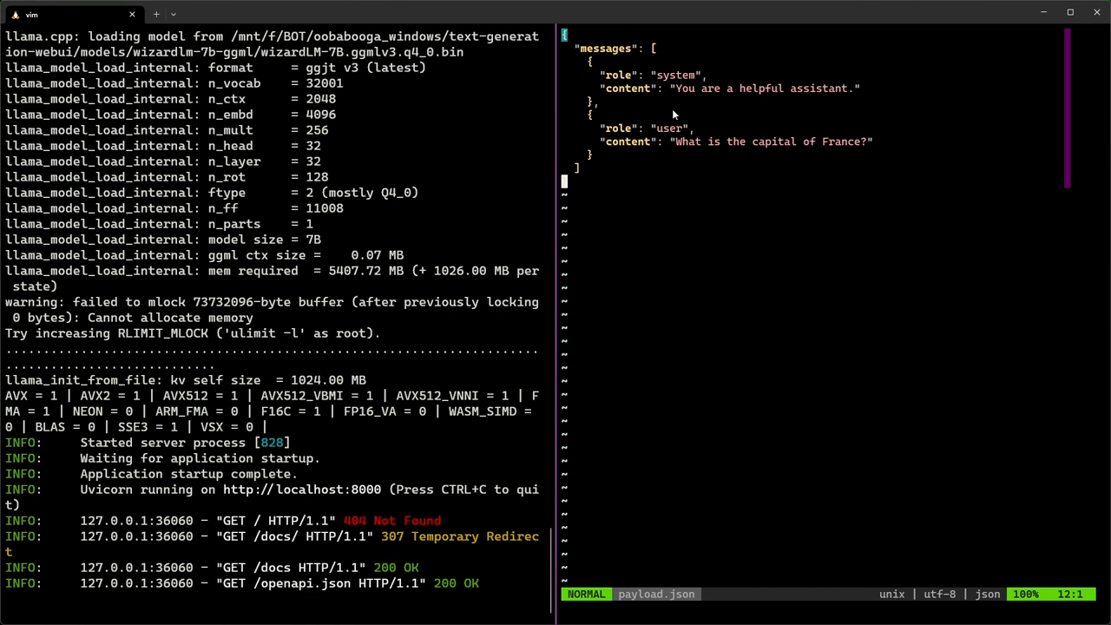
key(V)
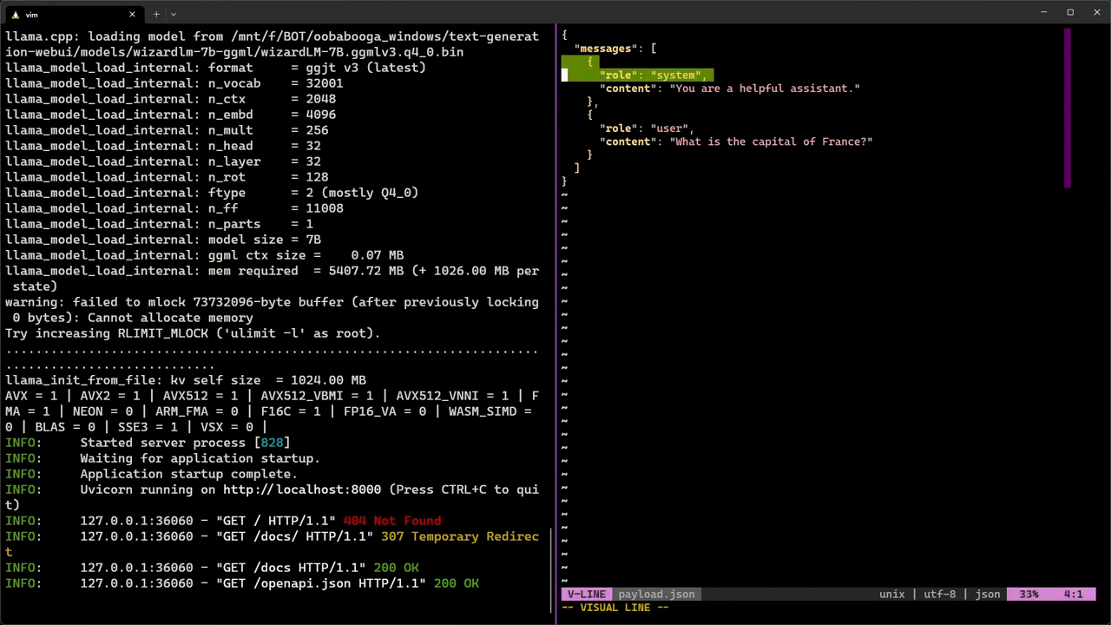
key(d)
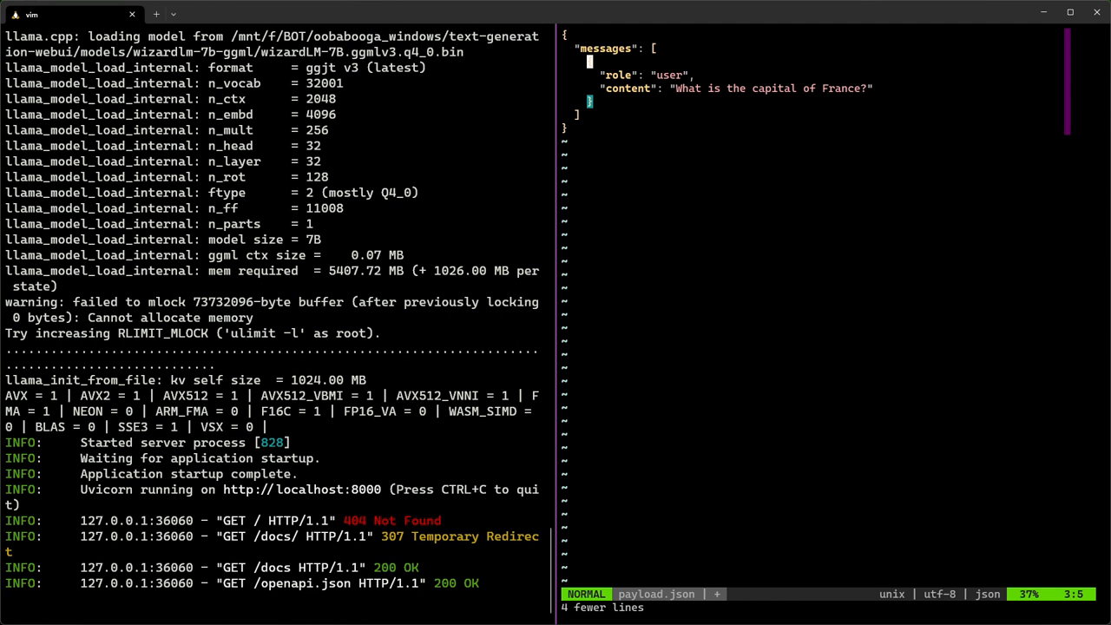
mouse_move(677, 143)
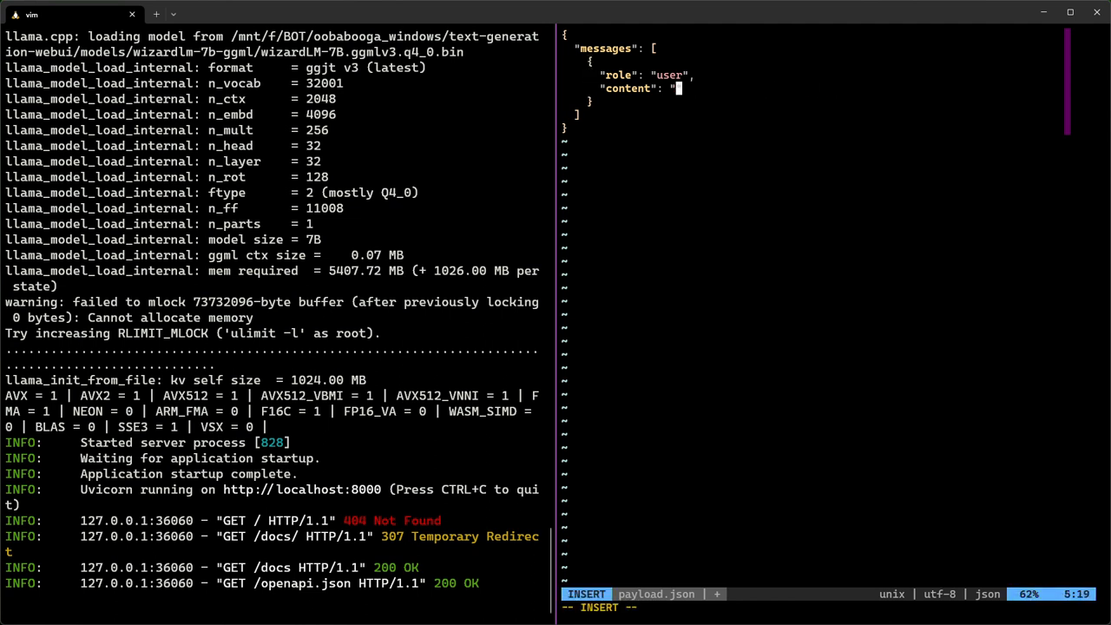
text(What is the capital of Poland? ###)
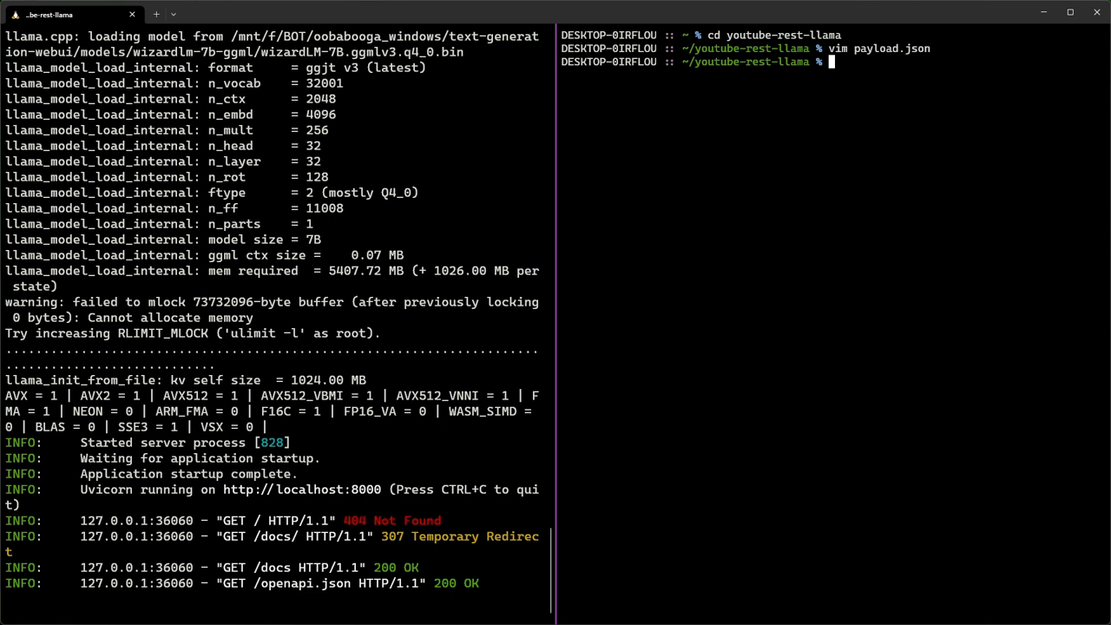
text(curl http://localhost:8000)
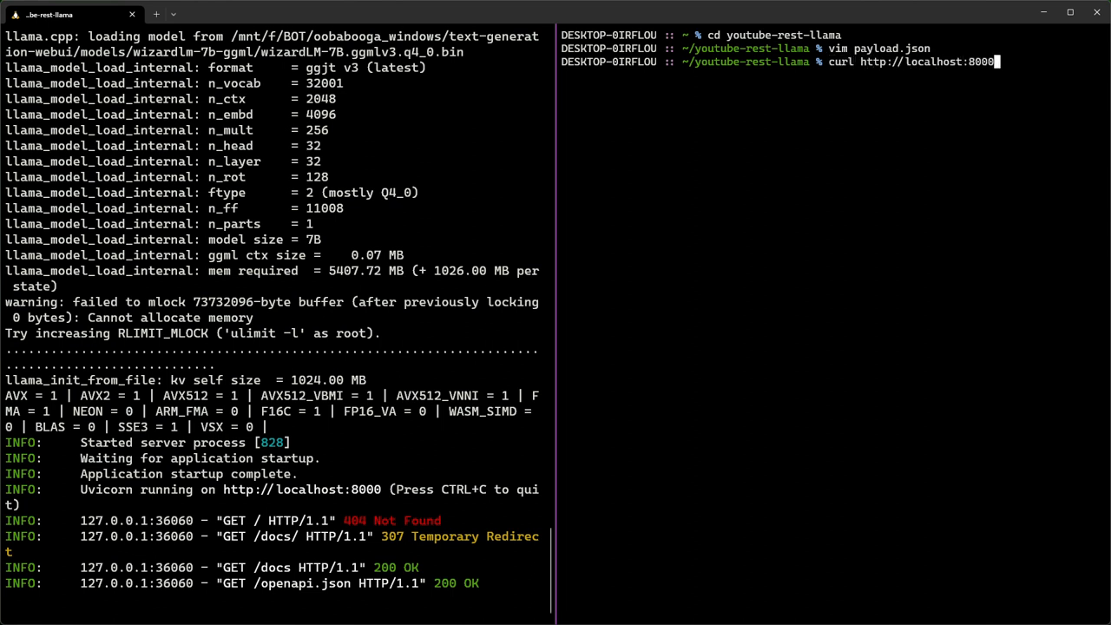
text(/v1/chat/completions)
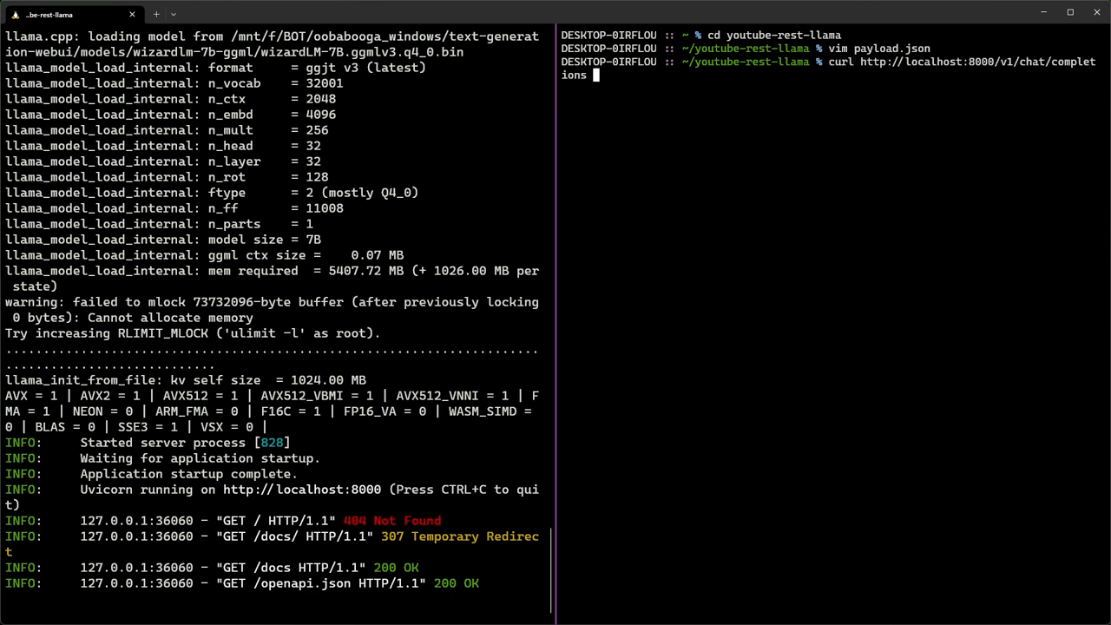
text(-d @payload.json)
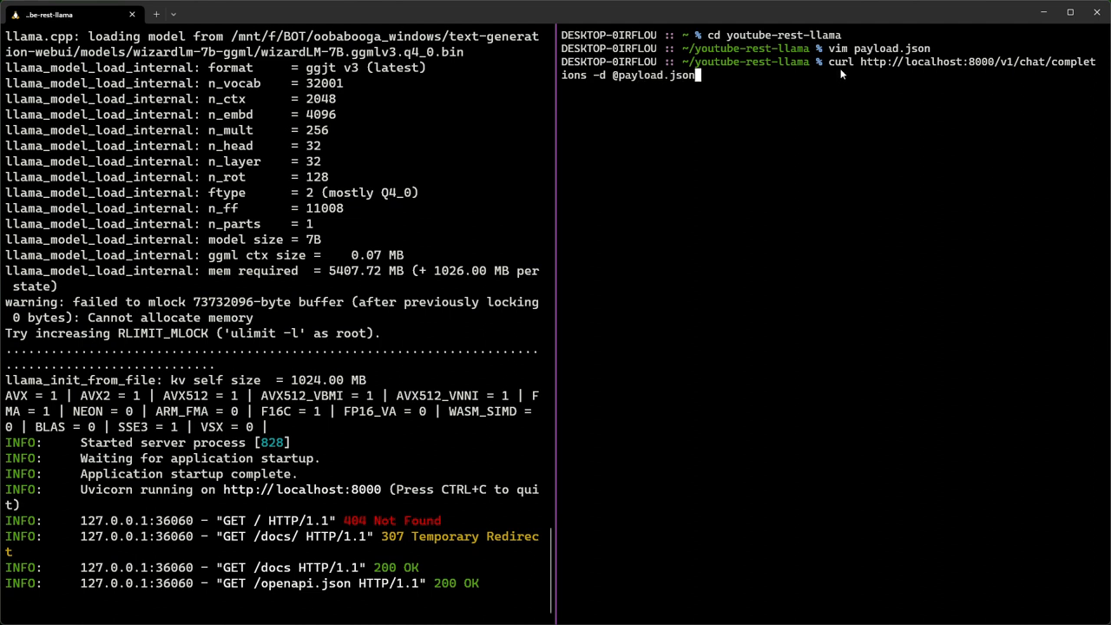
mouse_move(956, 73)
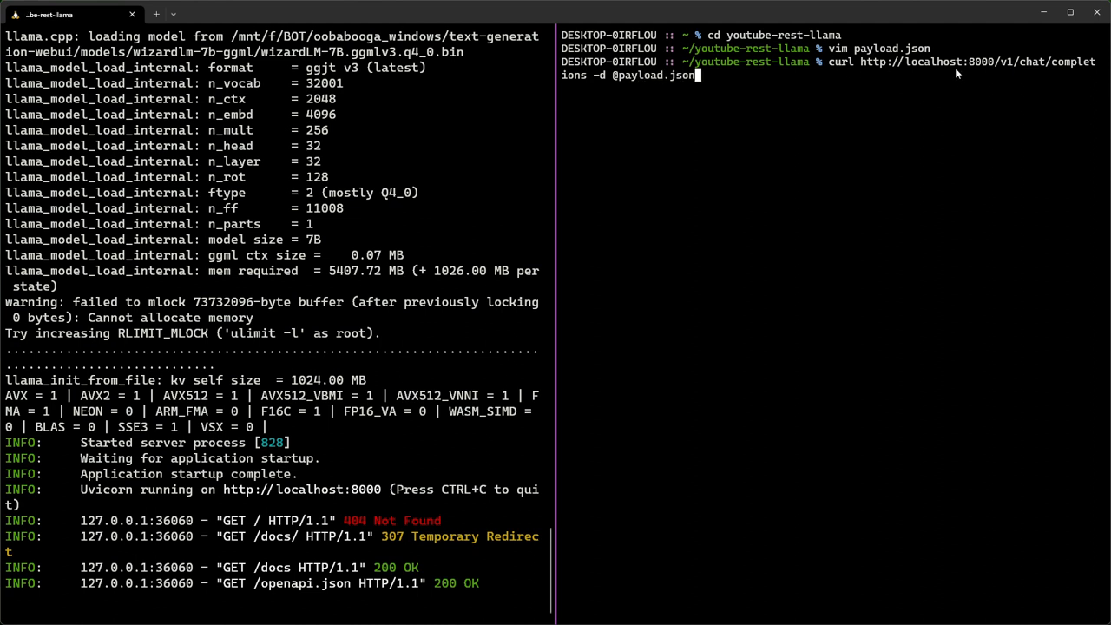
mouse_move(983, 76)
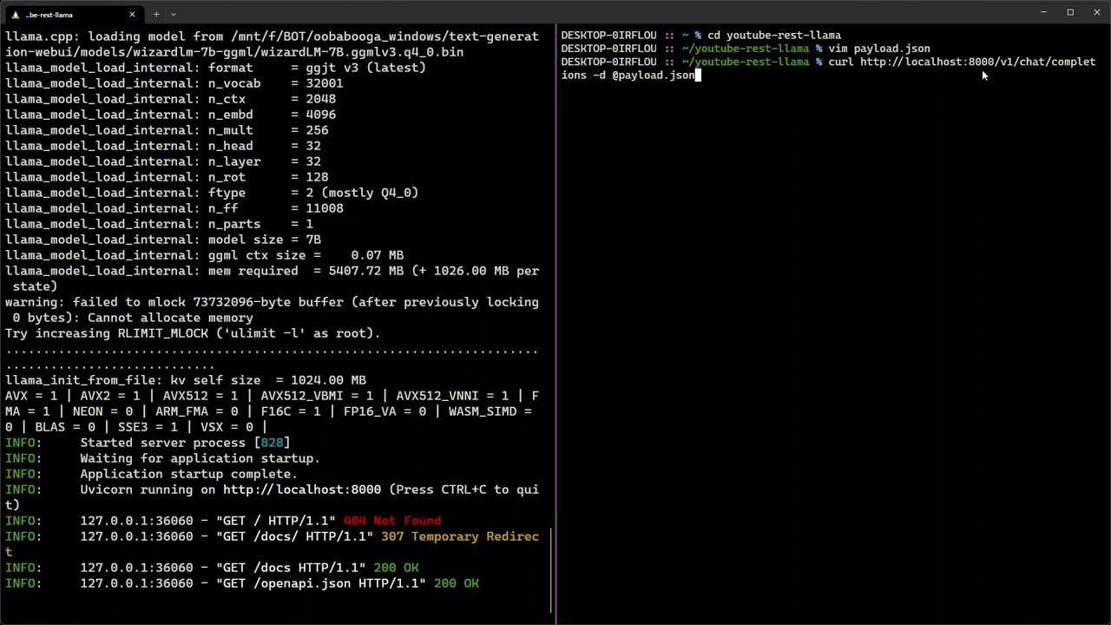
mouse_move(1027, 75)
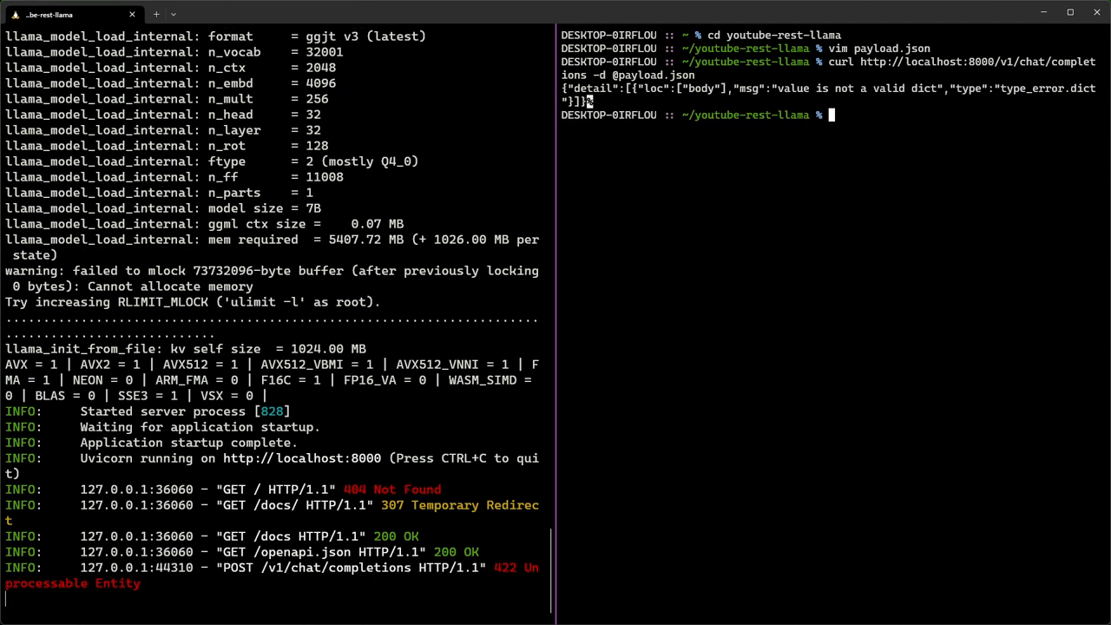
mouse_move(662, 136)
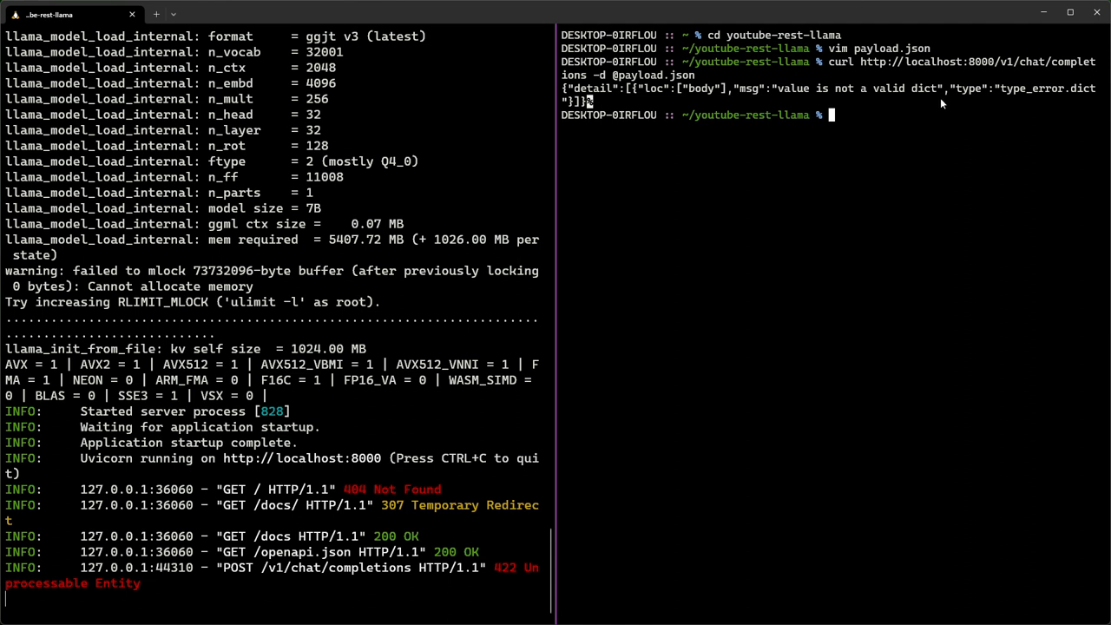
mouse_move(929, 101)
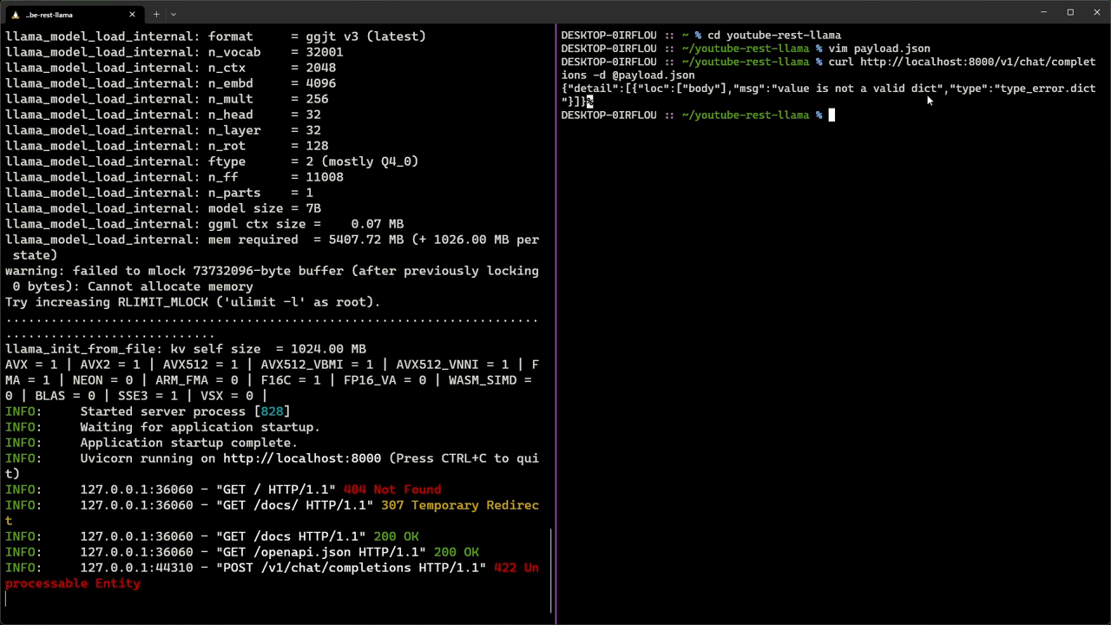
Rerun the curl request with a 'Content-Type: application/json' header
text(curl http://localhost:8000/v1/chat/completions -d @payload.json)
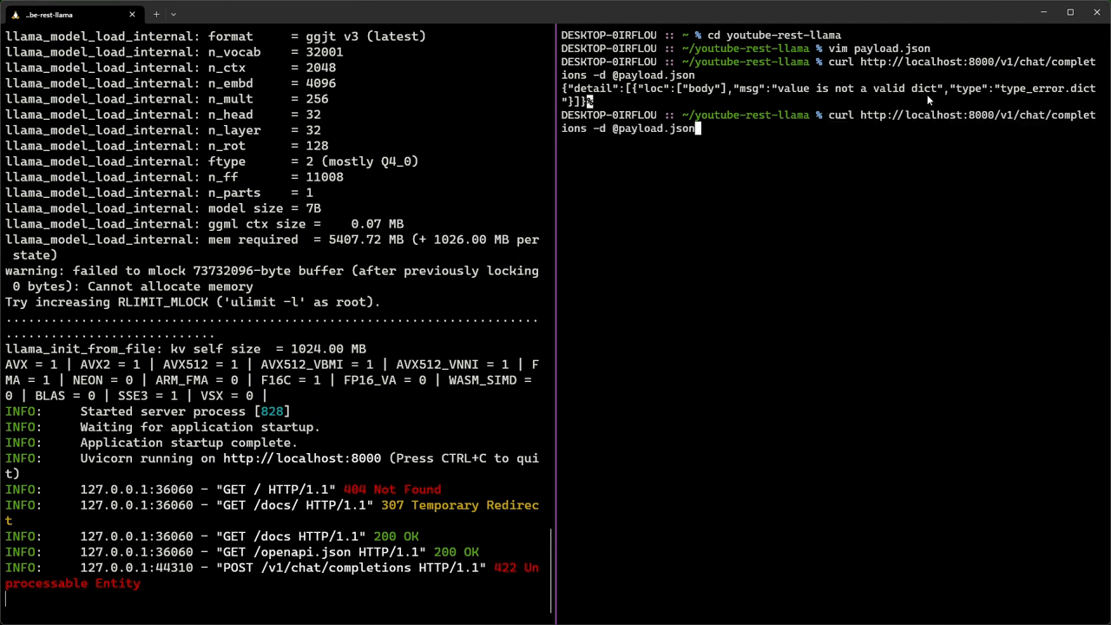
text(-H "Content-Type: application/json)
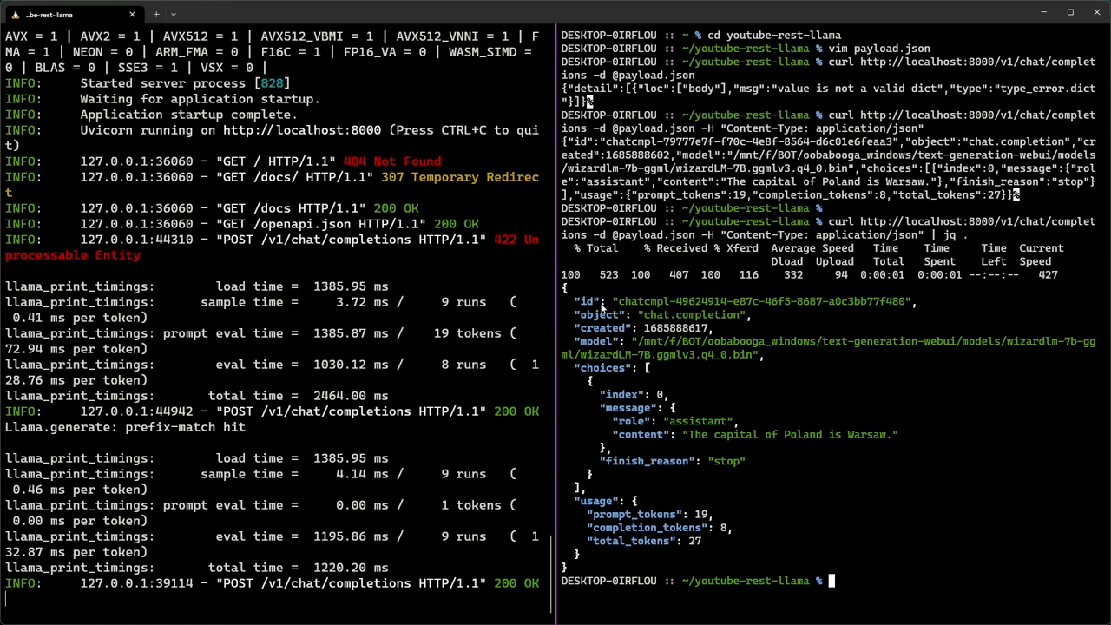
mouse_move(596, 323)
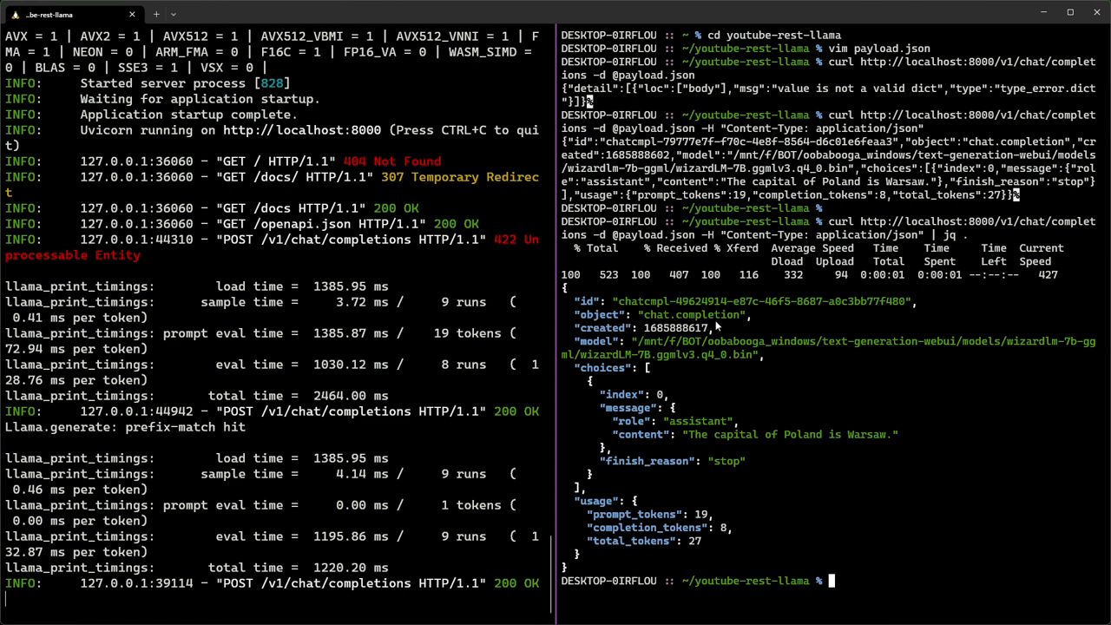
mouse_move(684, 330)
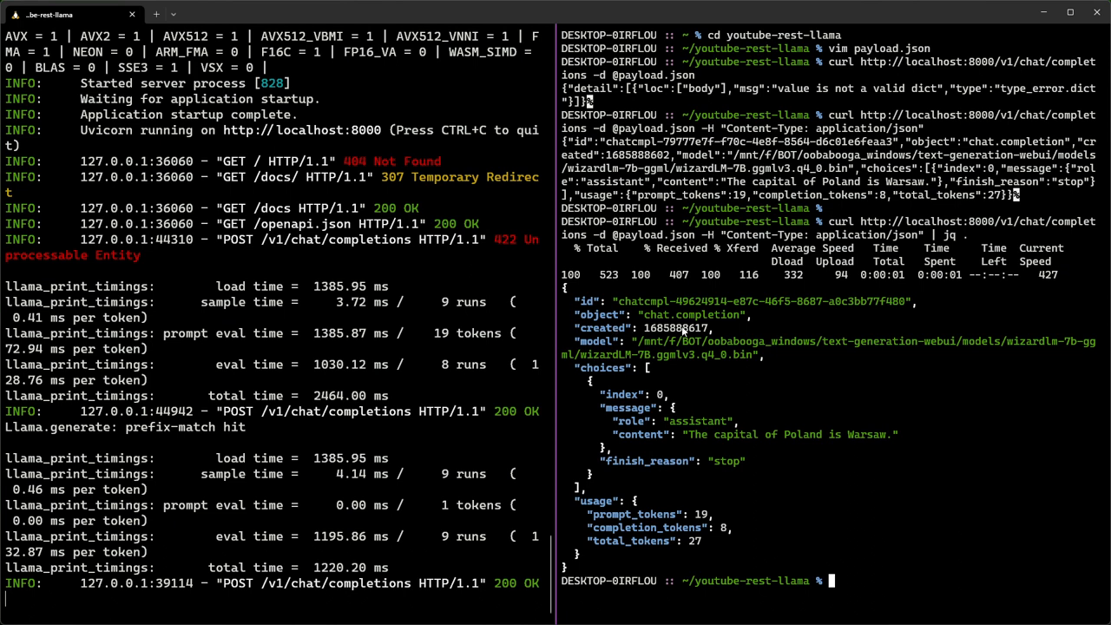
mouse_move(690, 334)
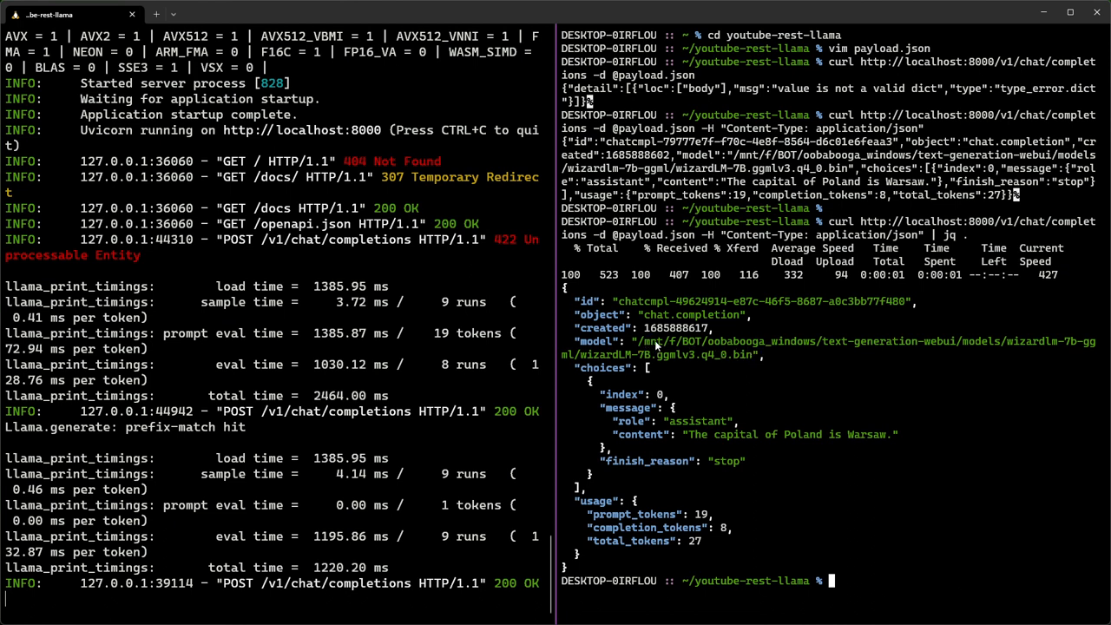
mouse_move(608, 368)
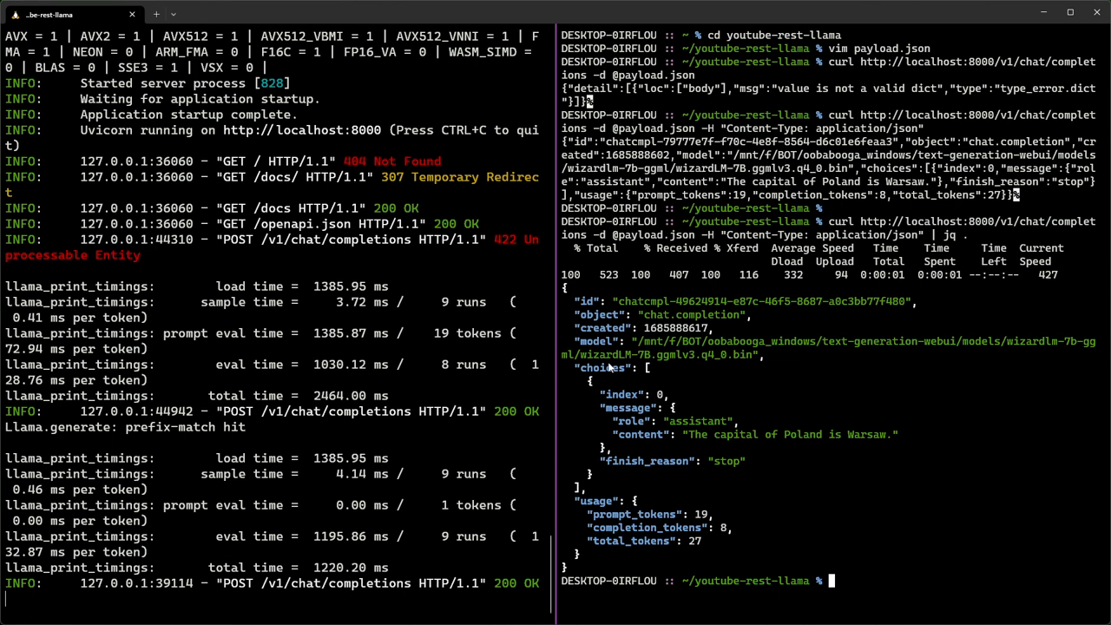
mouse_move(612, 369)
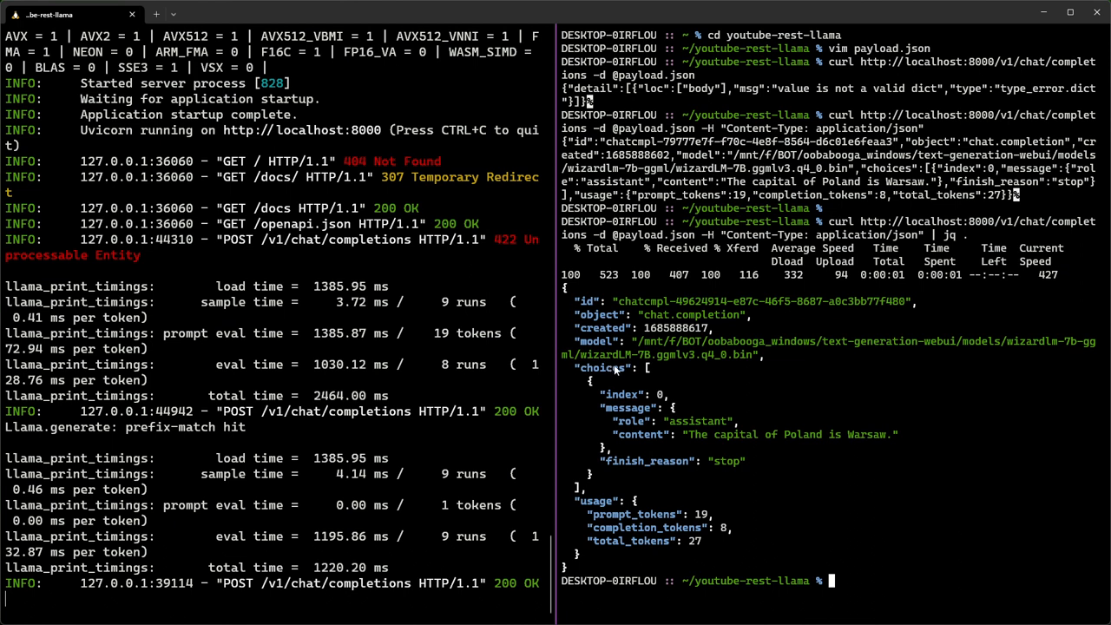
mouse_move(607, 510)
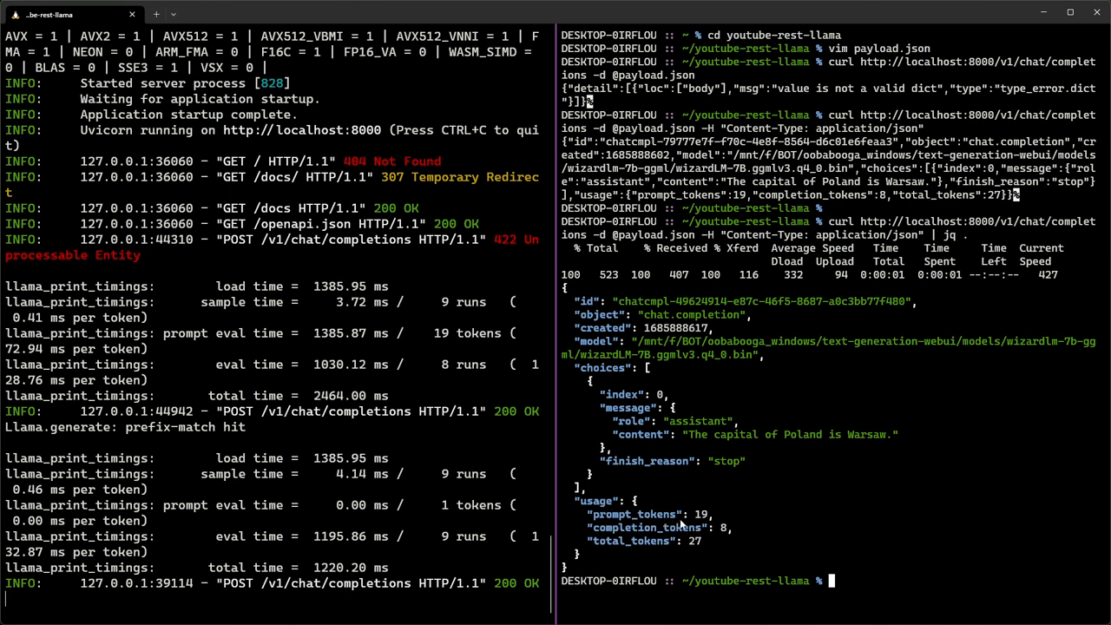
mouse_move(657, 545)
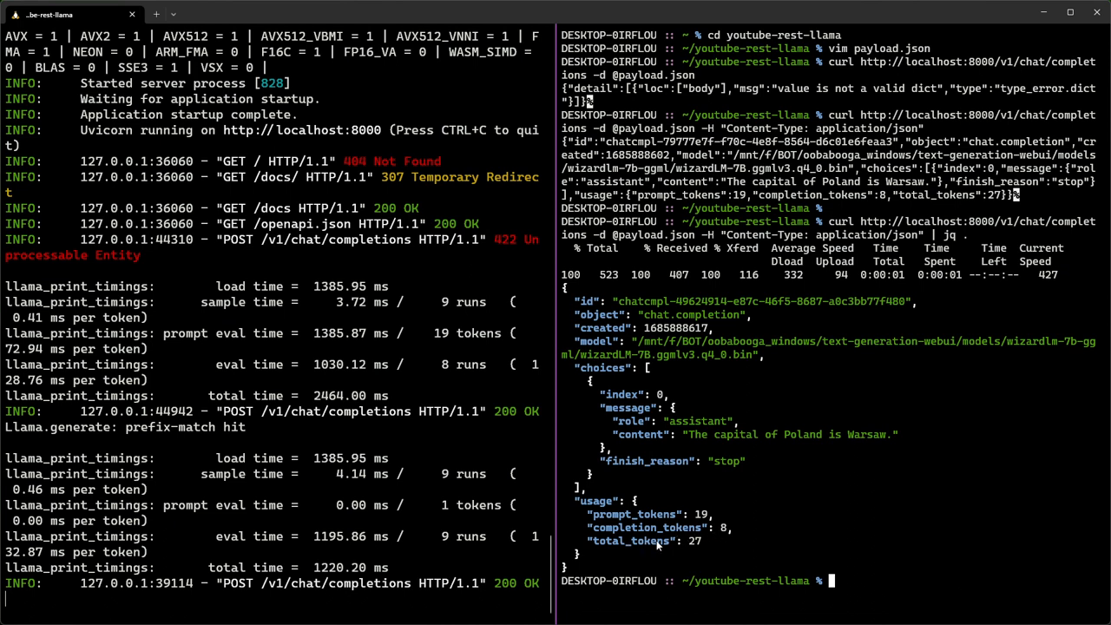
mouse_move(631, 372)
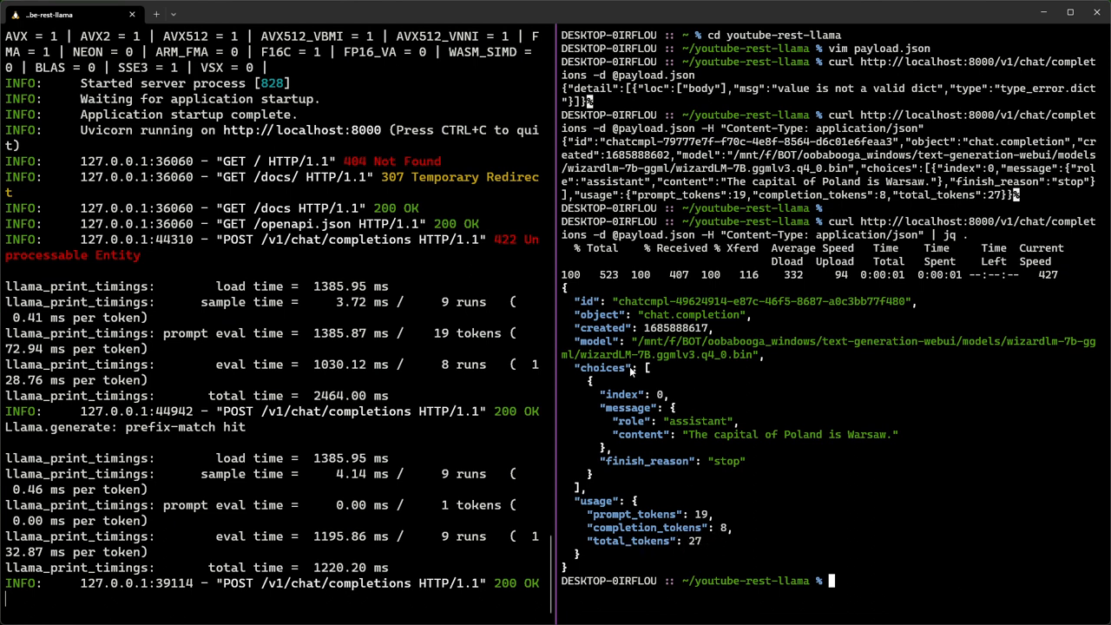
mouse_move(620, 397)
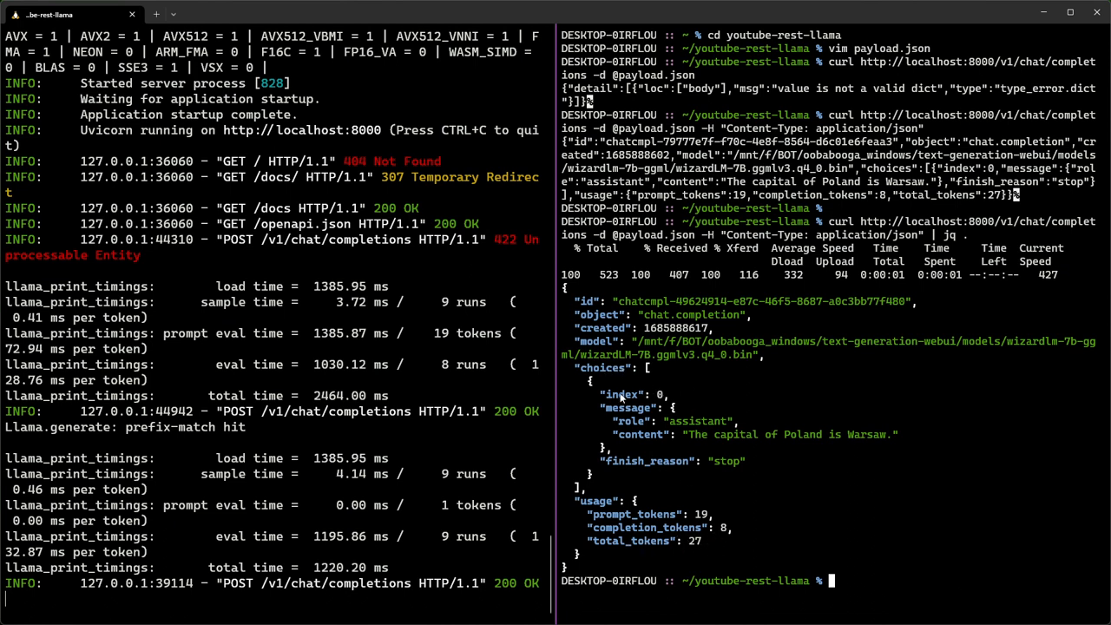
mouse_move(641, 400)
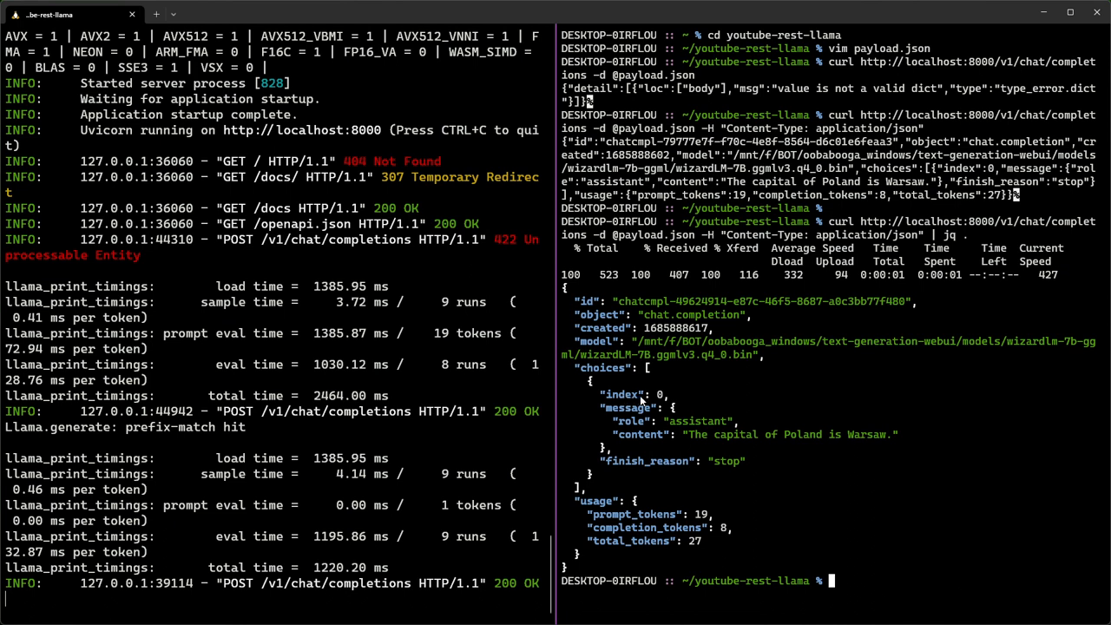
mouse_move(657, 402)
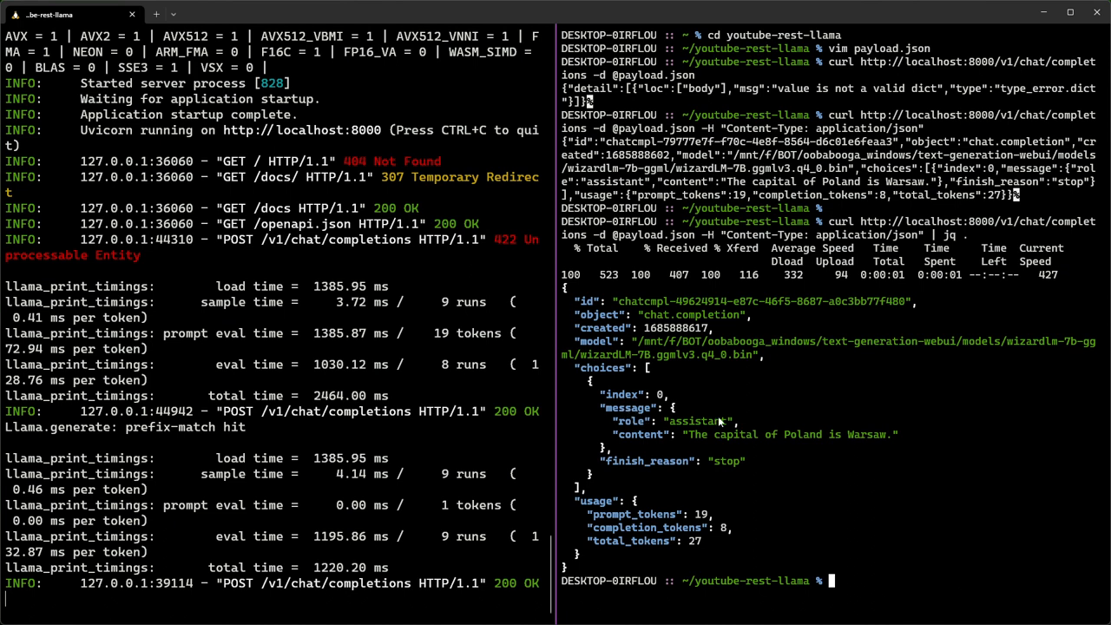
mouse_move(698, 444)
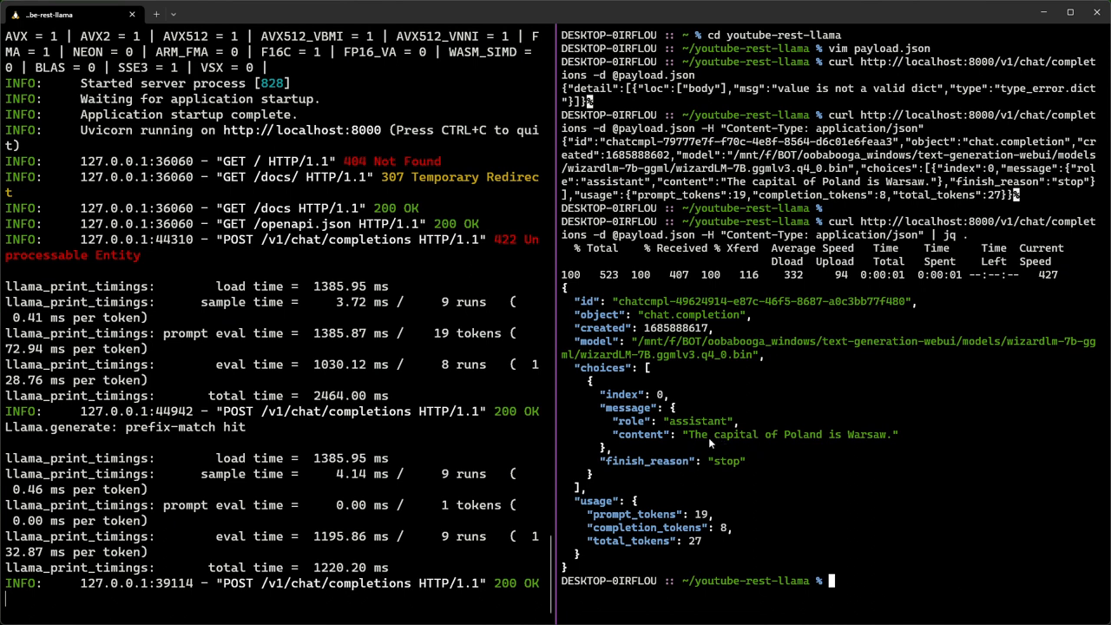
mouse_move(702, 443)
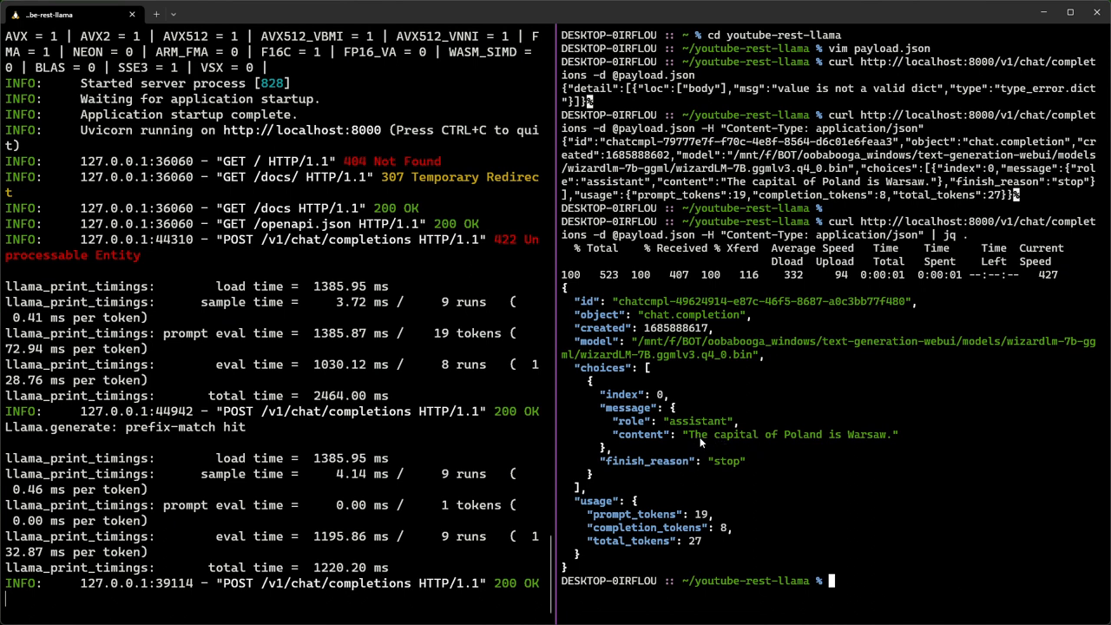
mouse_move(850, 448)
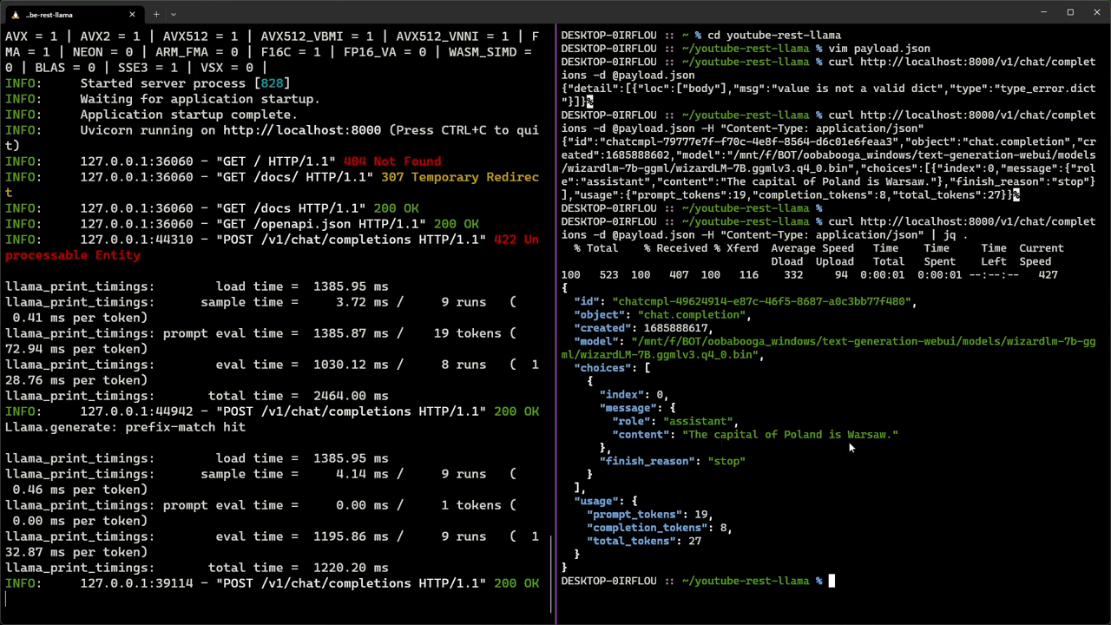
mouse_move(885, 446)
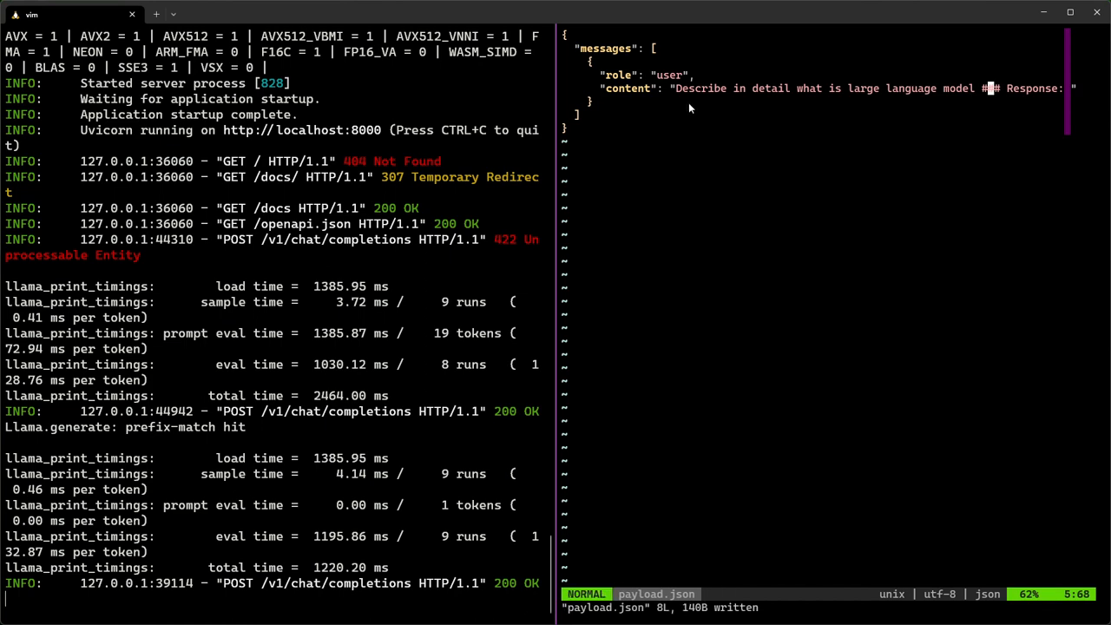
mouse_move(857, 107)
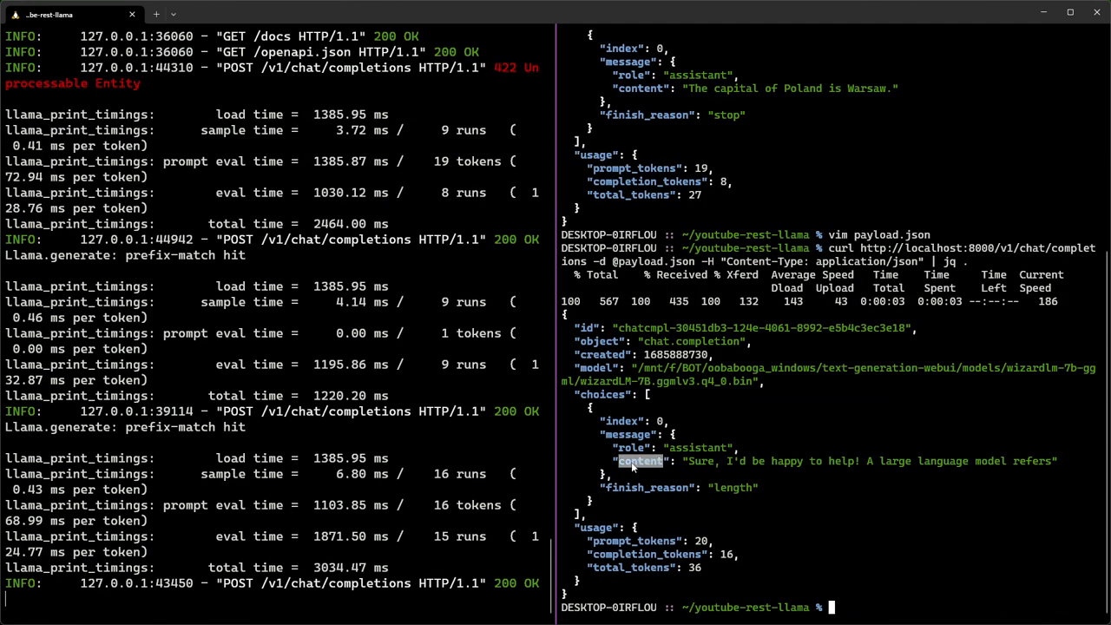
mouse_move(835, 469)
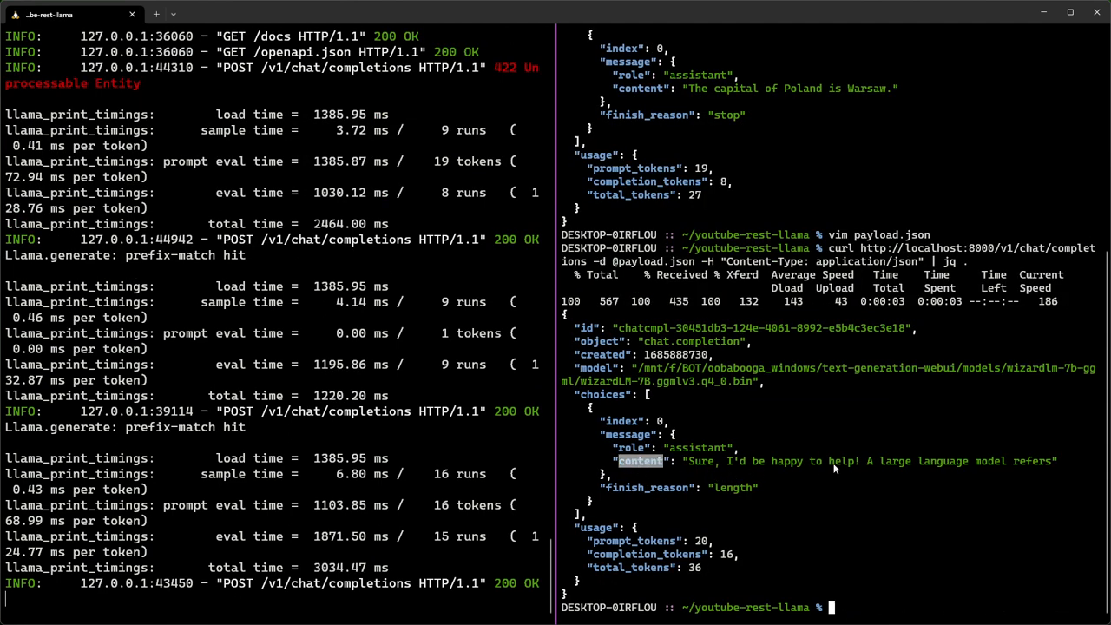
mouse_move(1046, 473)
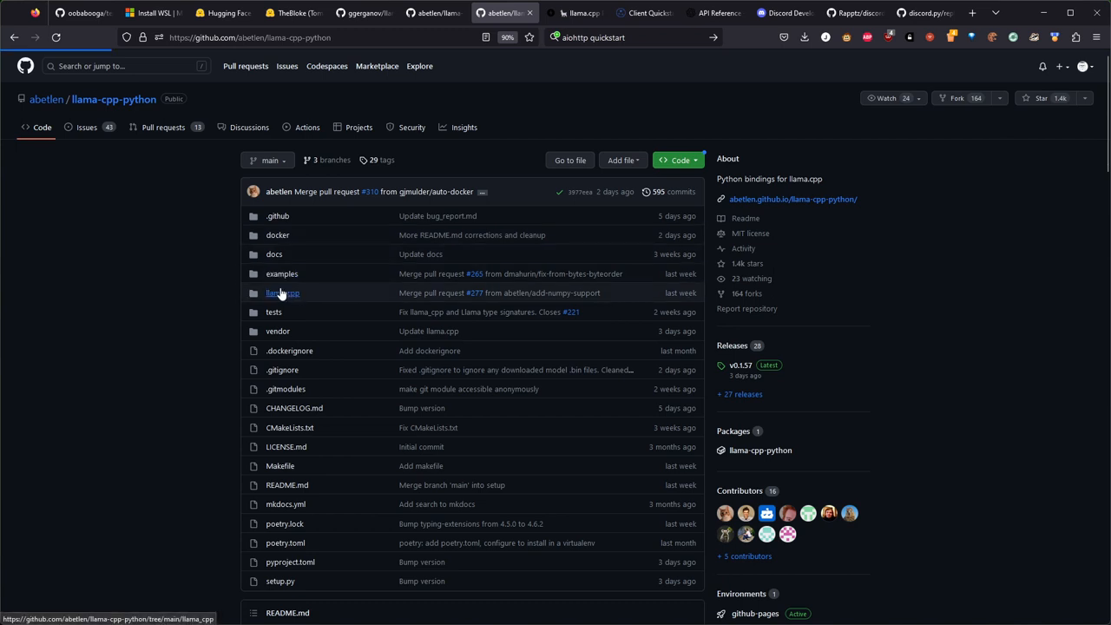
Navigate to llama_cpp/server/app.py in the llama-cpp-python repository
click(282, 292)
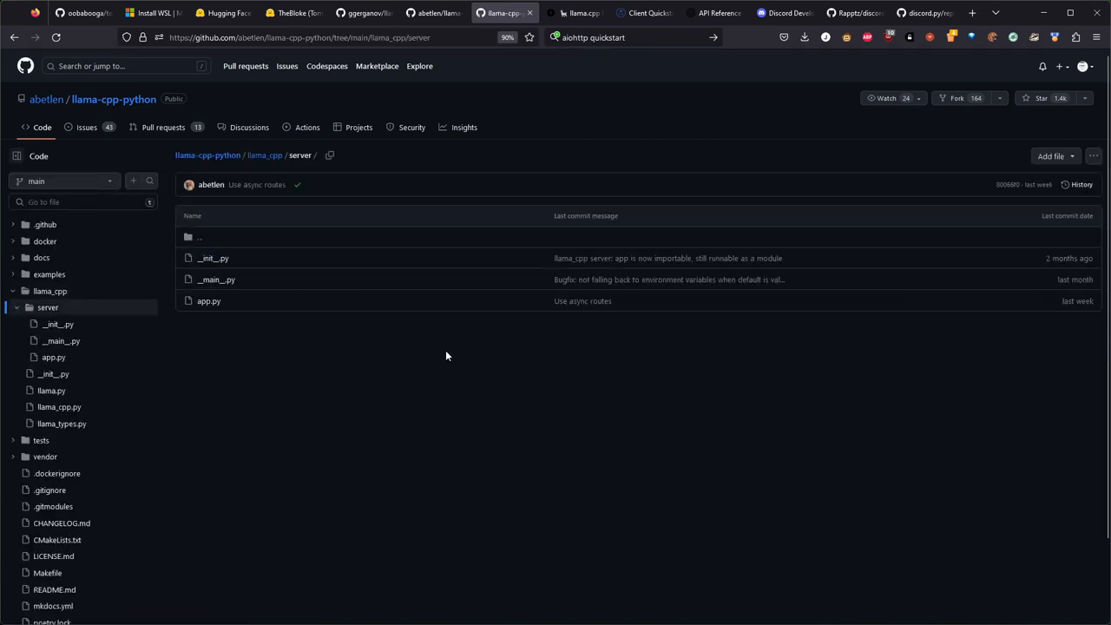
click(208, 300)
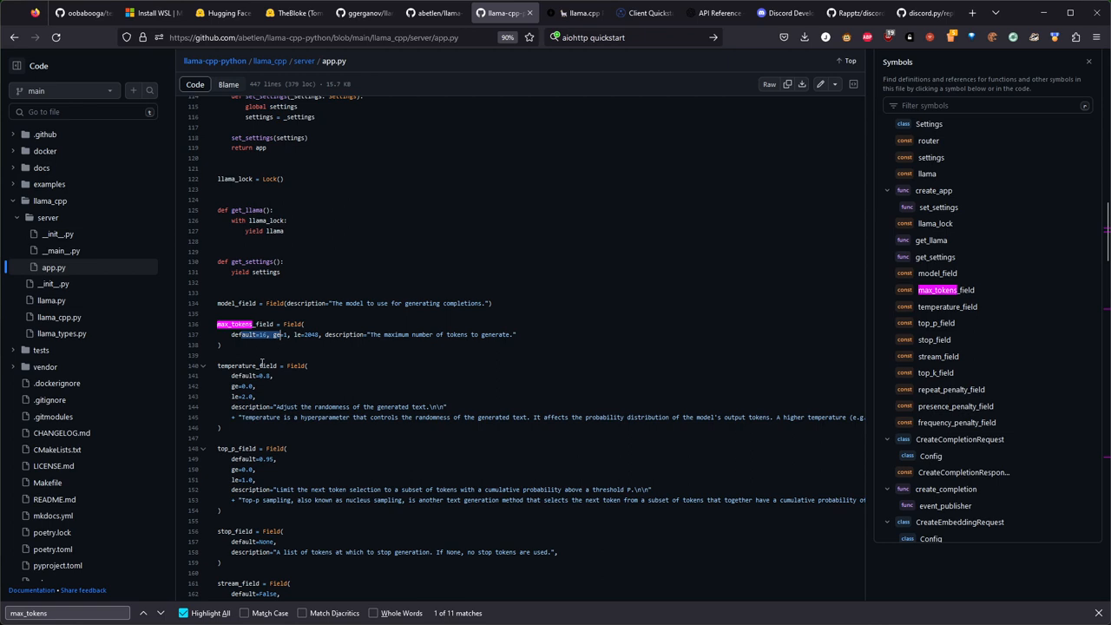
mouse_move(267, 364)
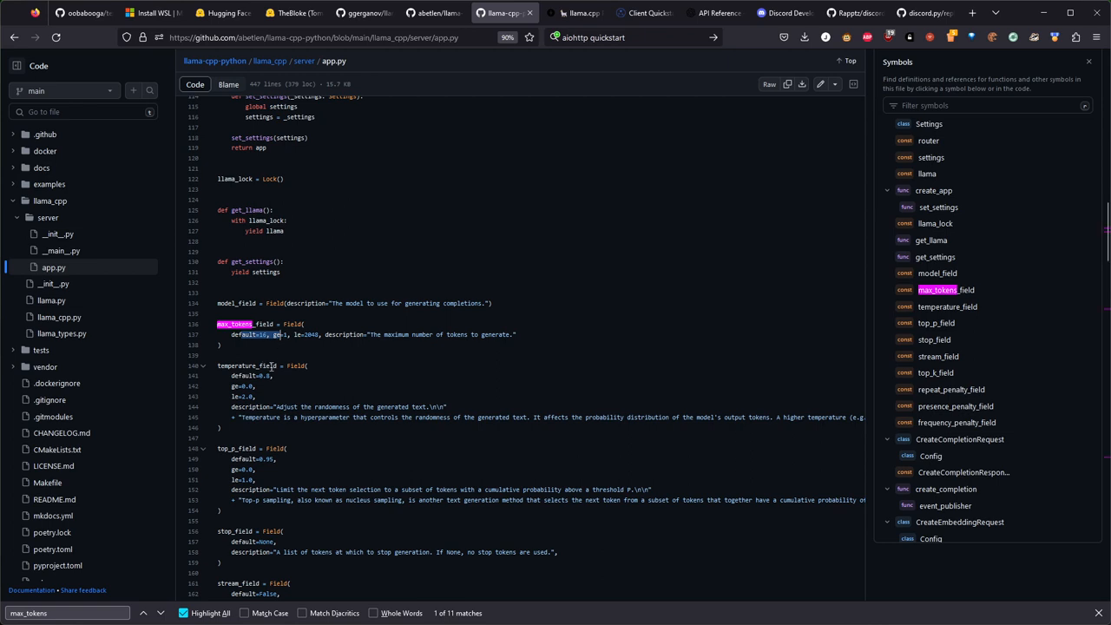
mouse_move(271, 365)
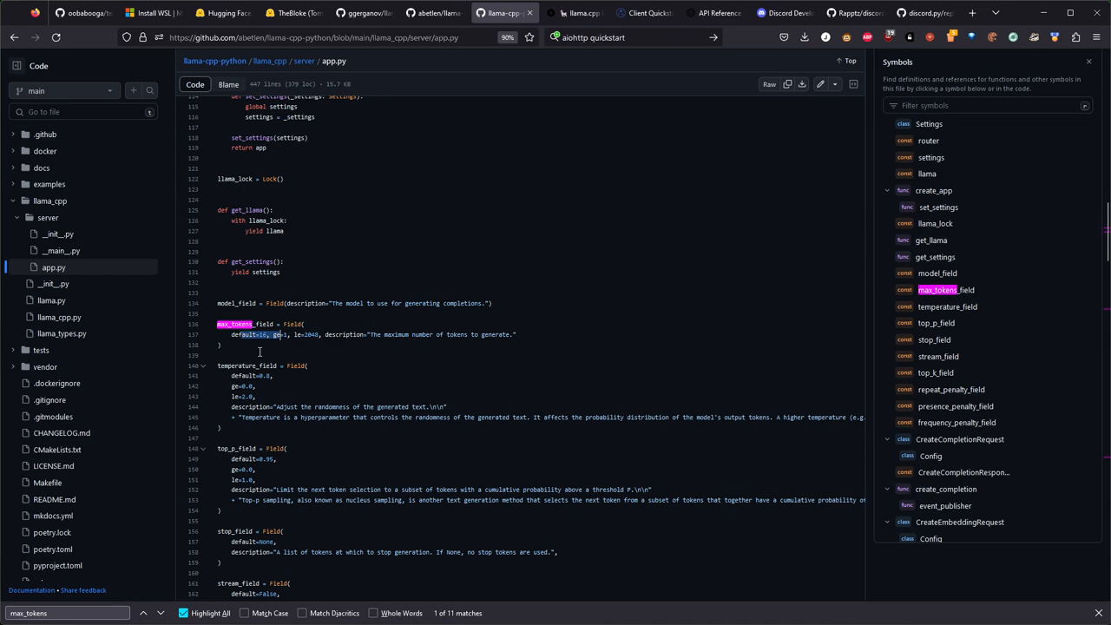
mouse_move(260, 352)
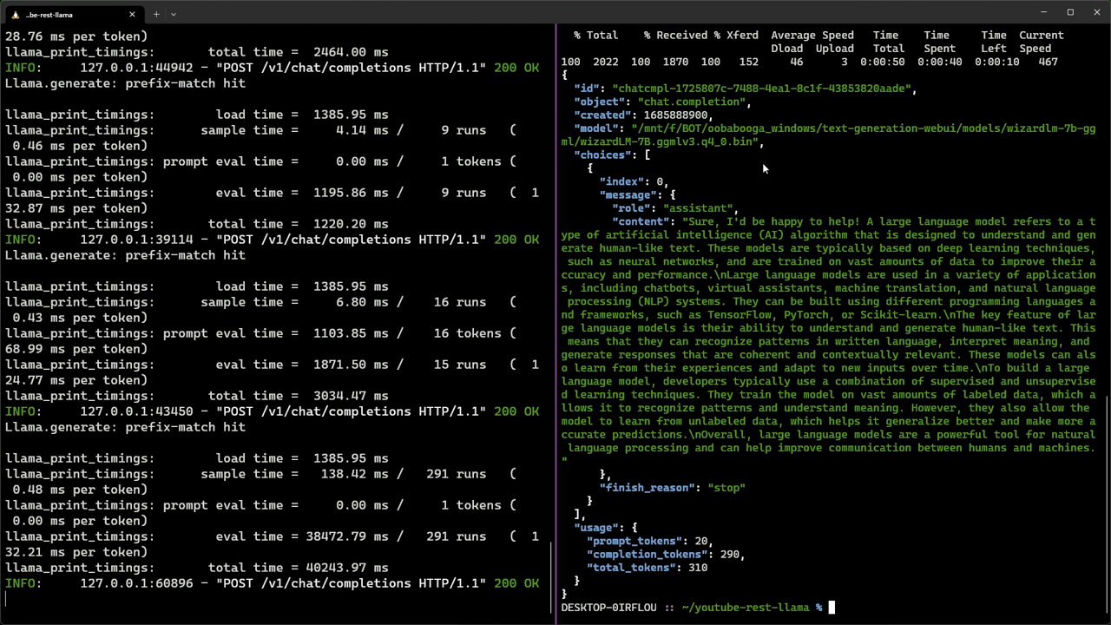
mouse_move(713, 214)
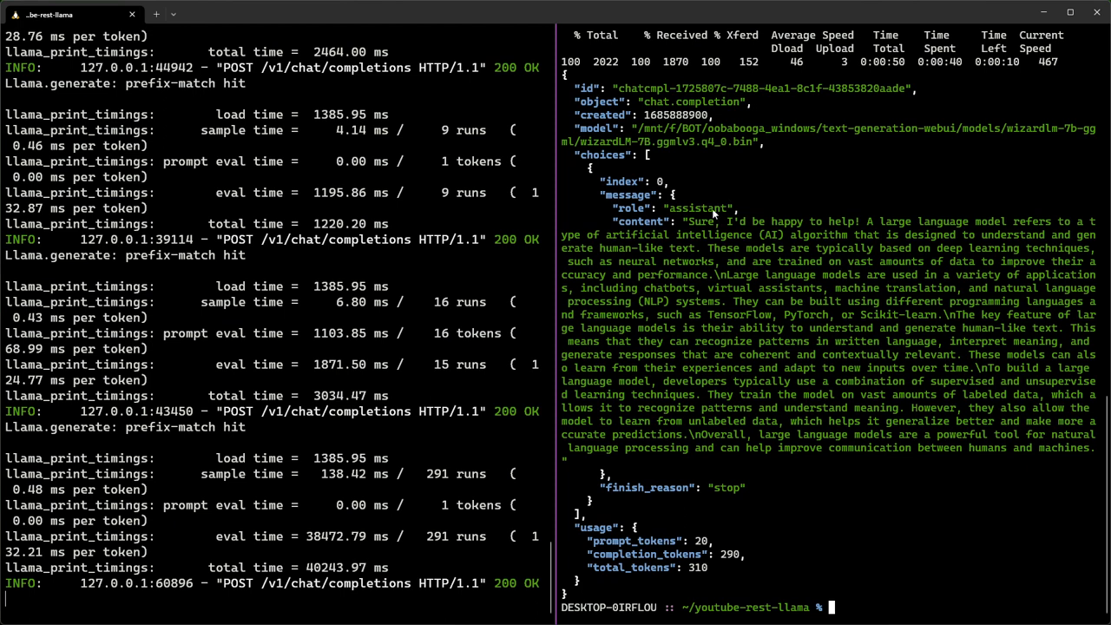
mouse_move(692, 226)
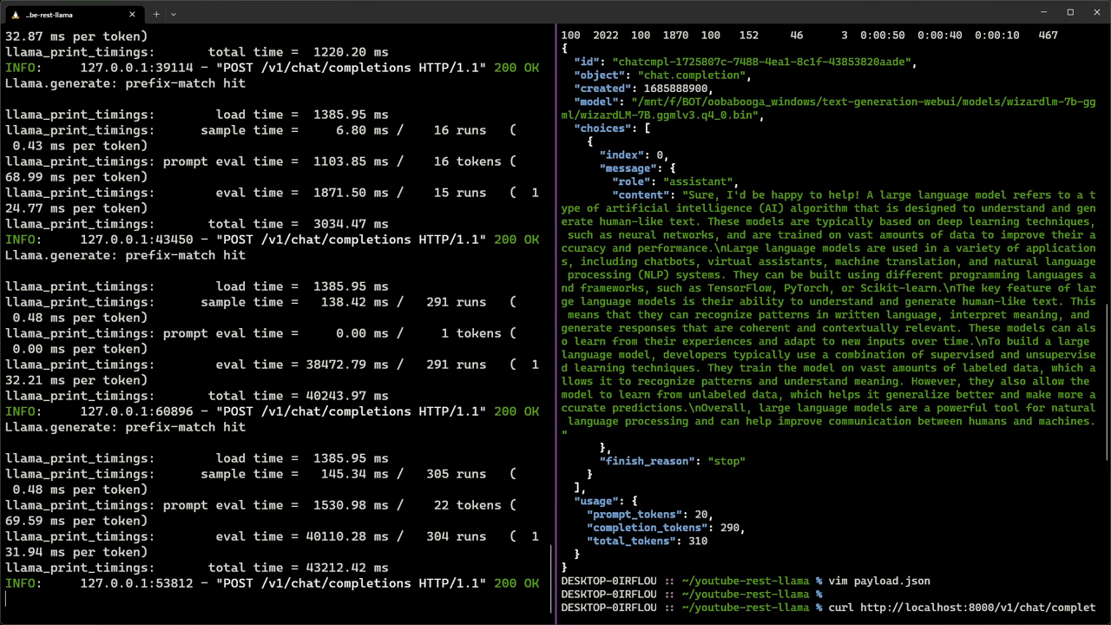
mouse_move(395, 229)
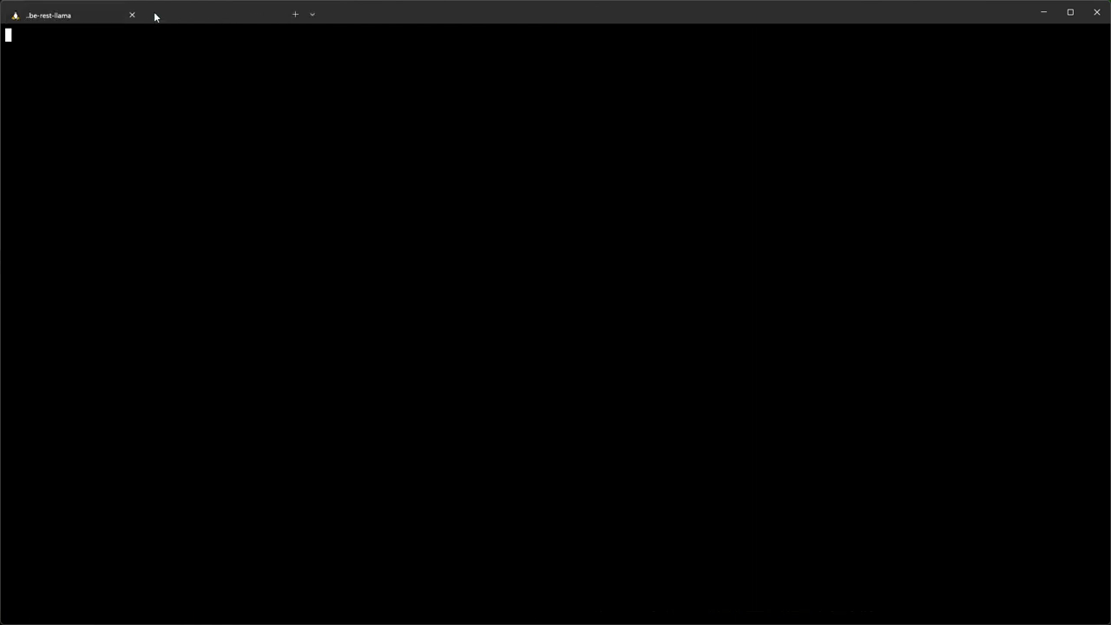
Copy payload.json to chat.py, review it in vim, and source env/bin/activate
click(295, 15)
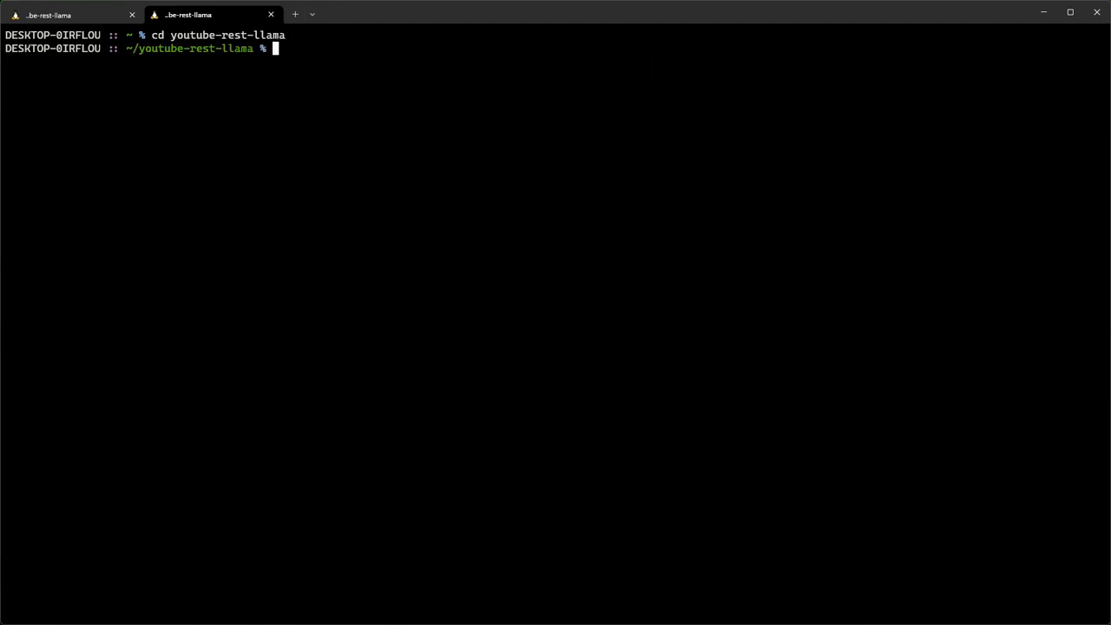
text(cp payload.json chat.)
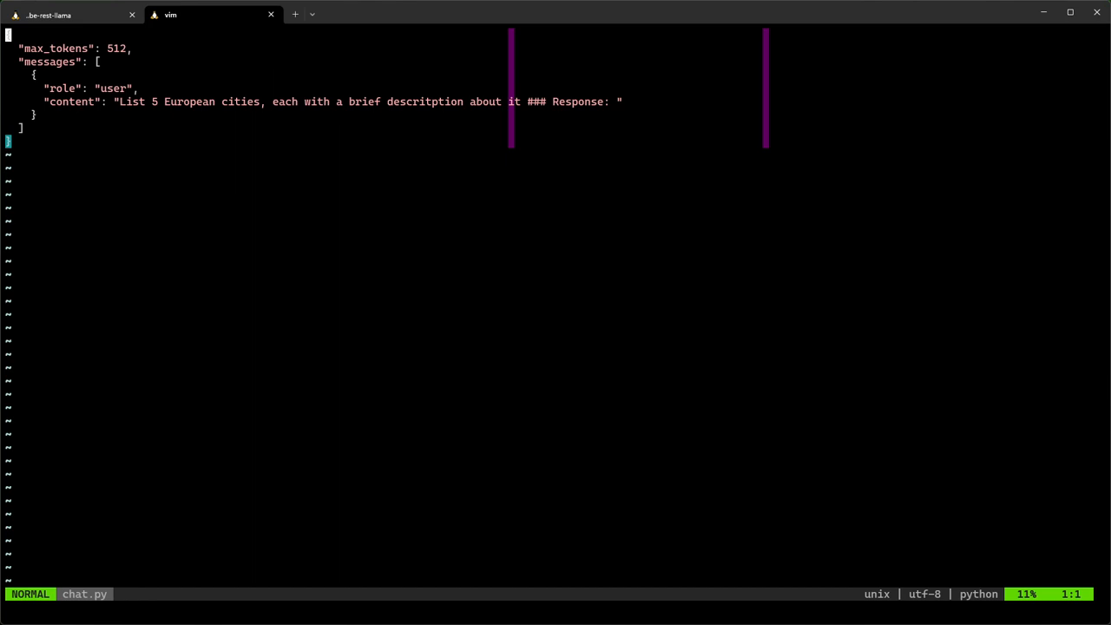
key(i)
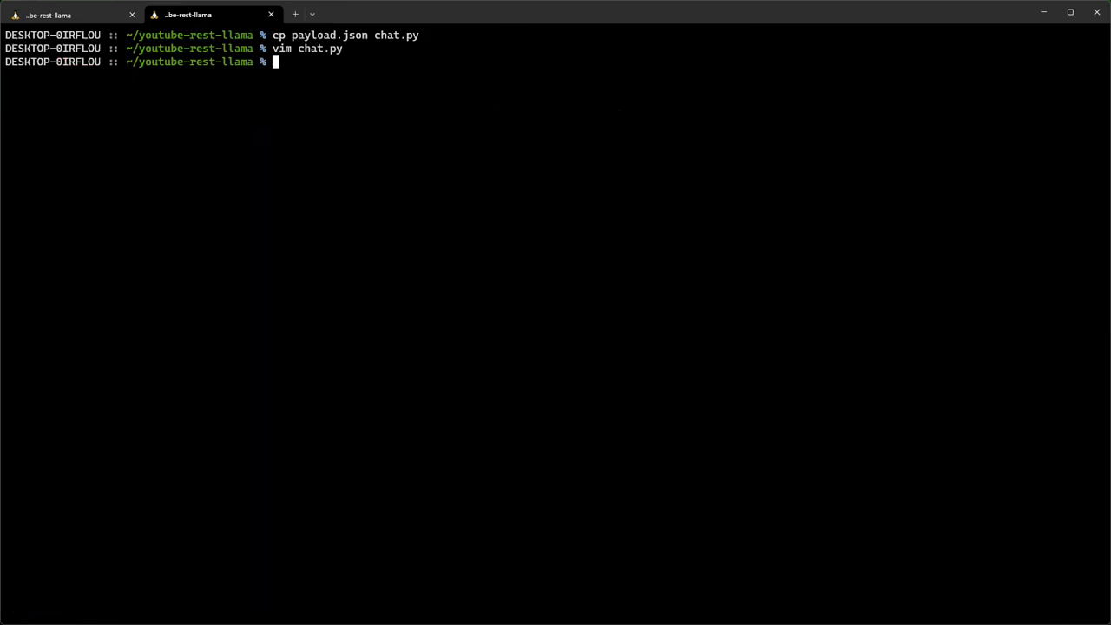
text(source env/)
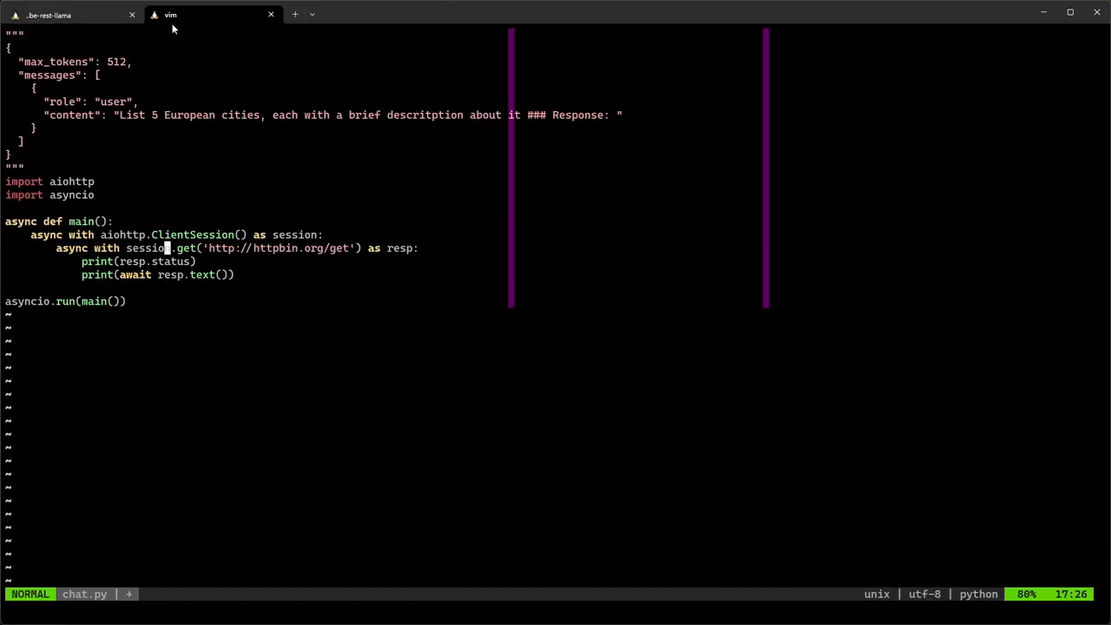
mouse_move(172, 37)
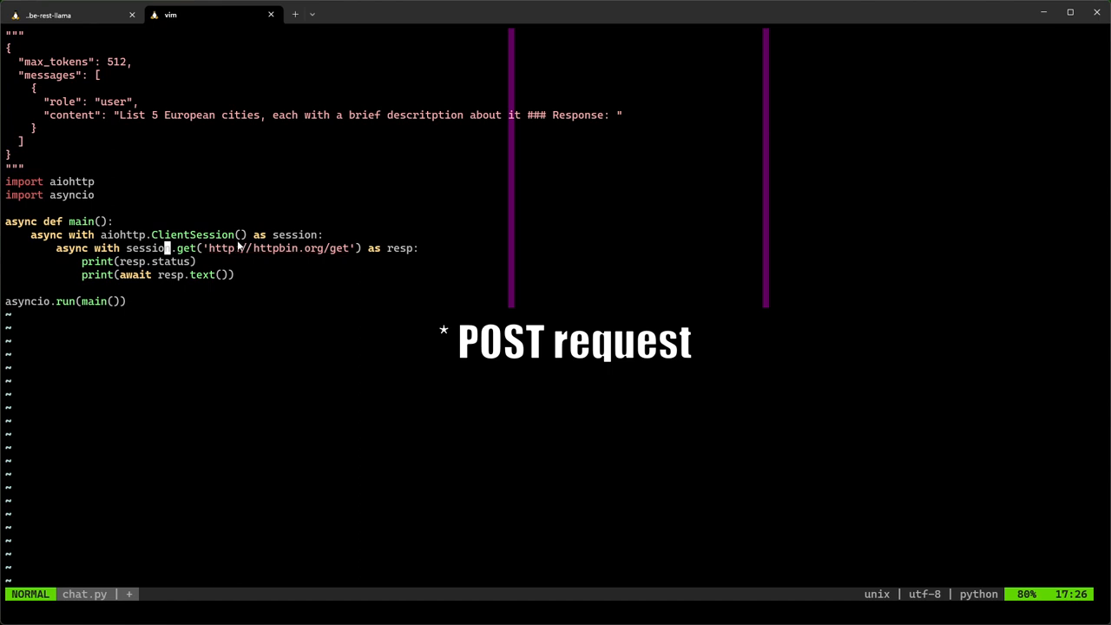
Change the session call to put, sending to API_URL with data=payload
key(i)
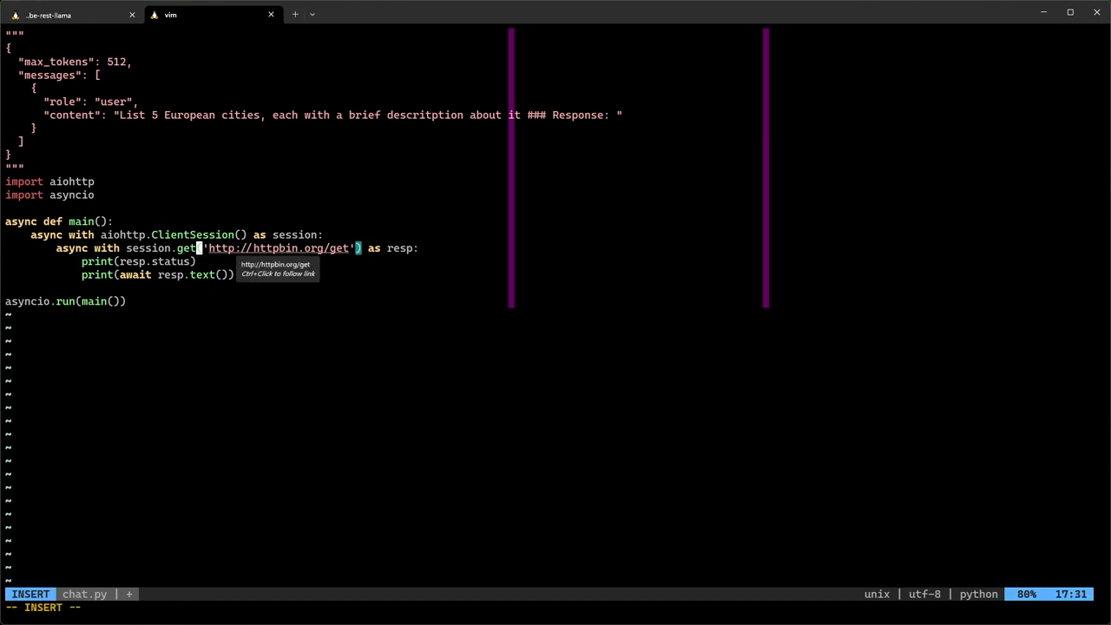
text(put)
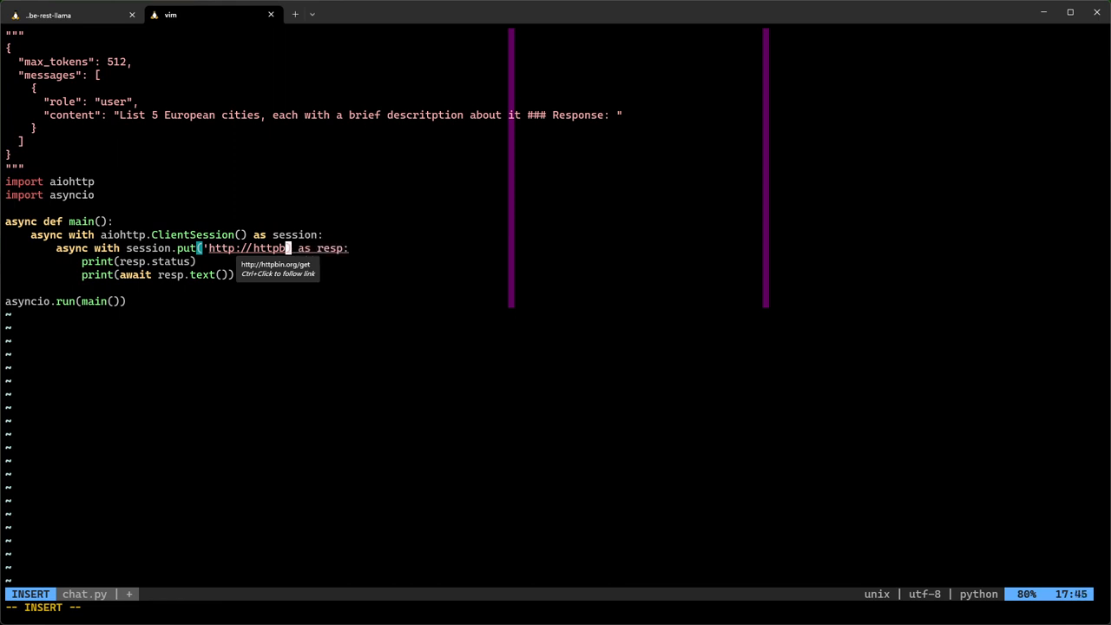
text(API_URL,)
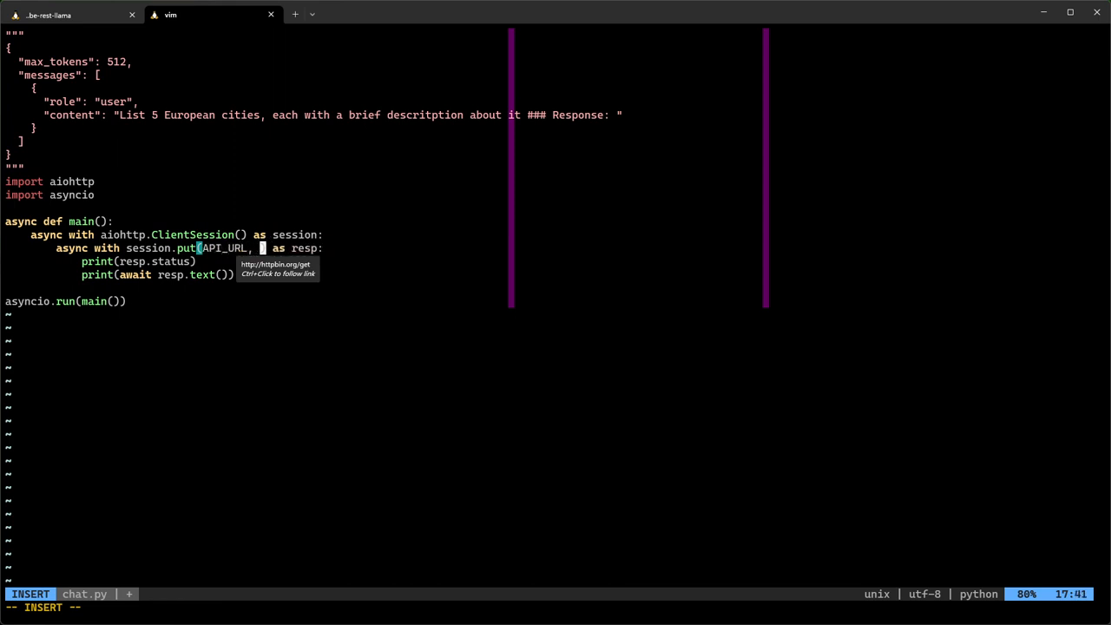
text(da)
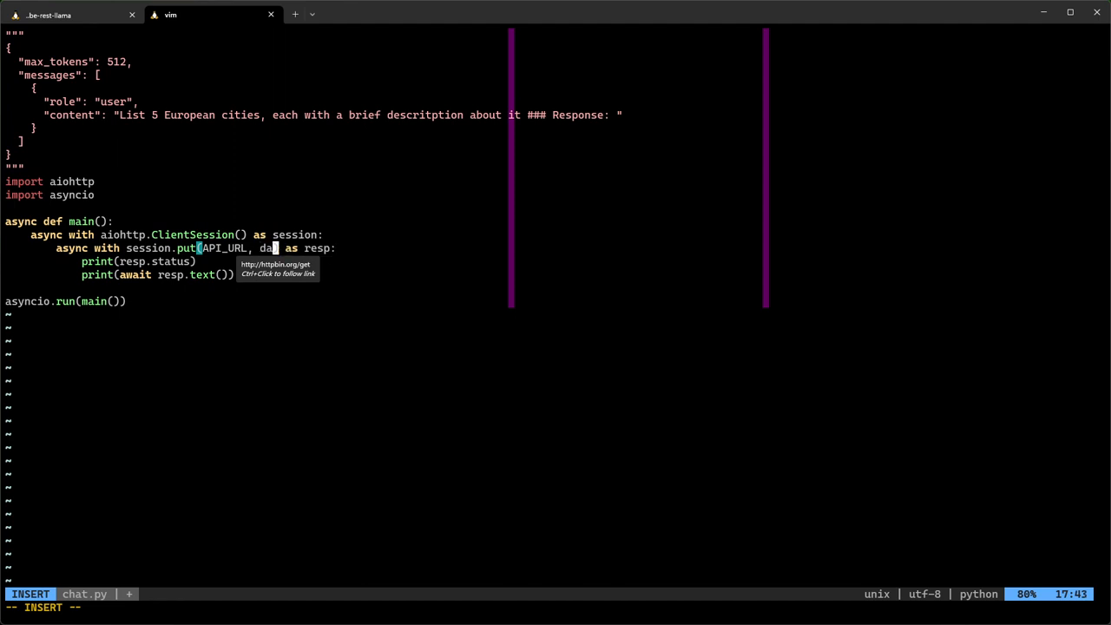
text(=payload, headers=headers)
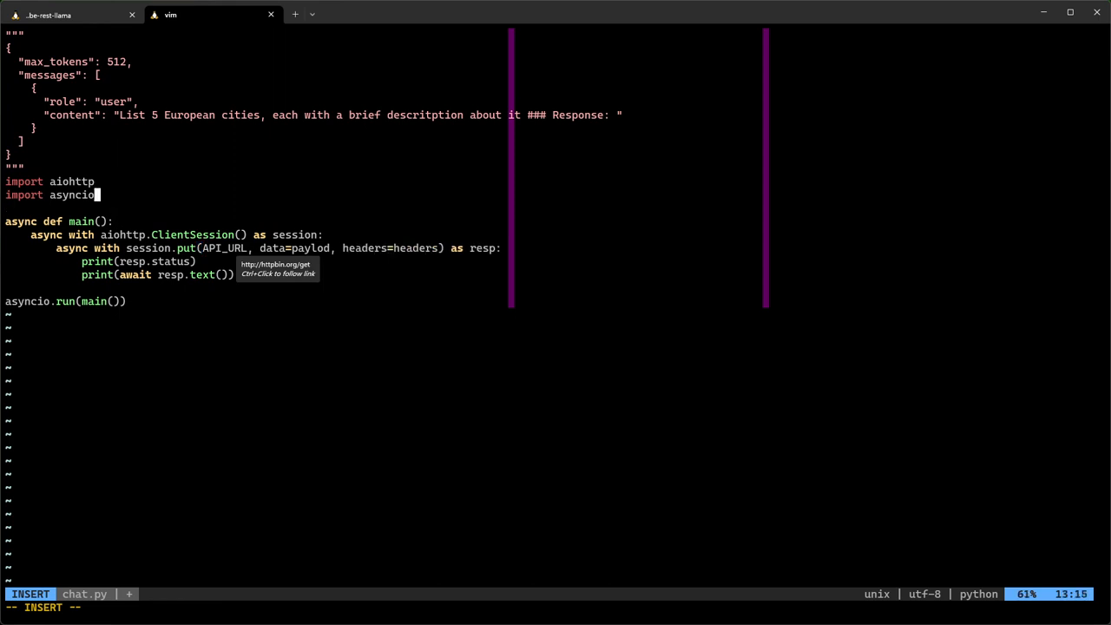
Define API_URL as localhost:8000/v1/chat/completions and JSON headers, and send json.dumps(payload)
key(Enter)
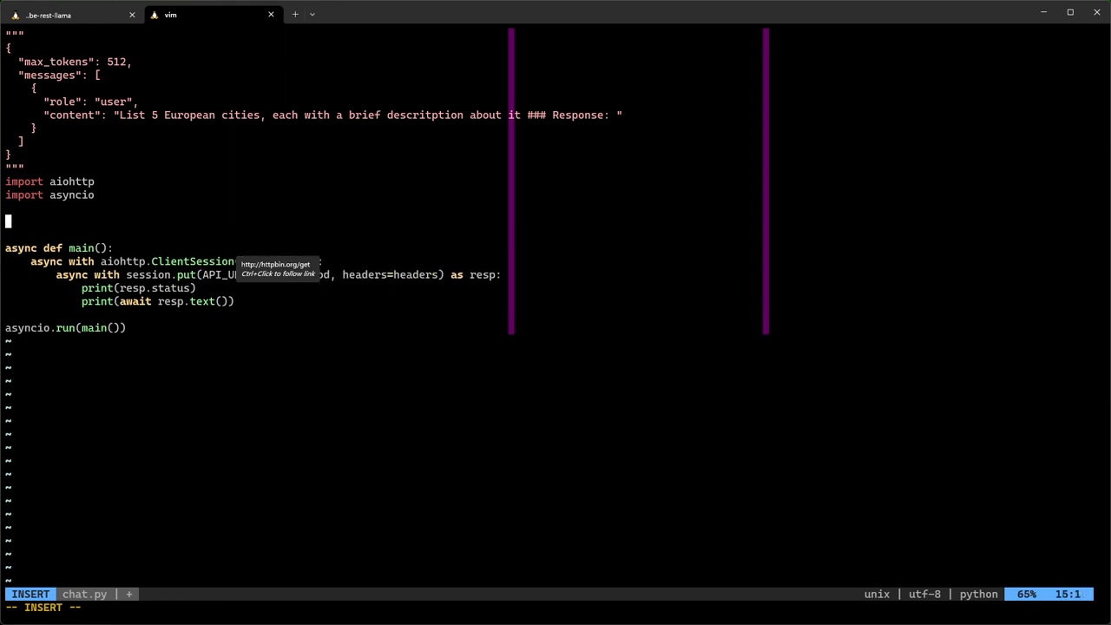
text(API_URL = ")
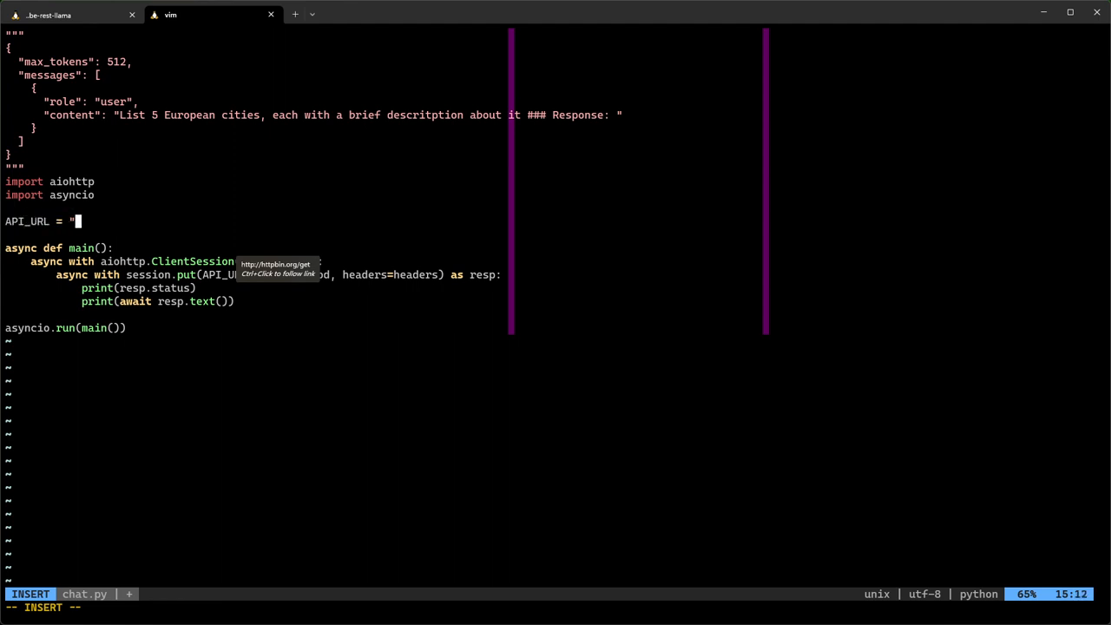
text(http://localhost:8000/v1/)
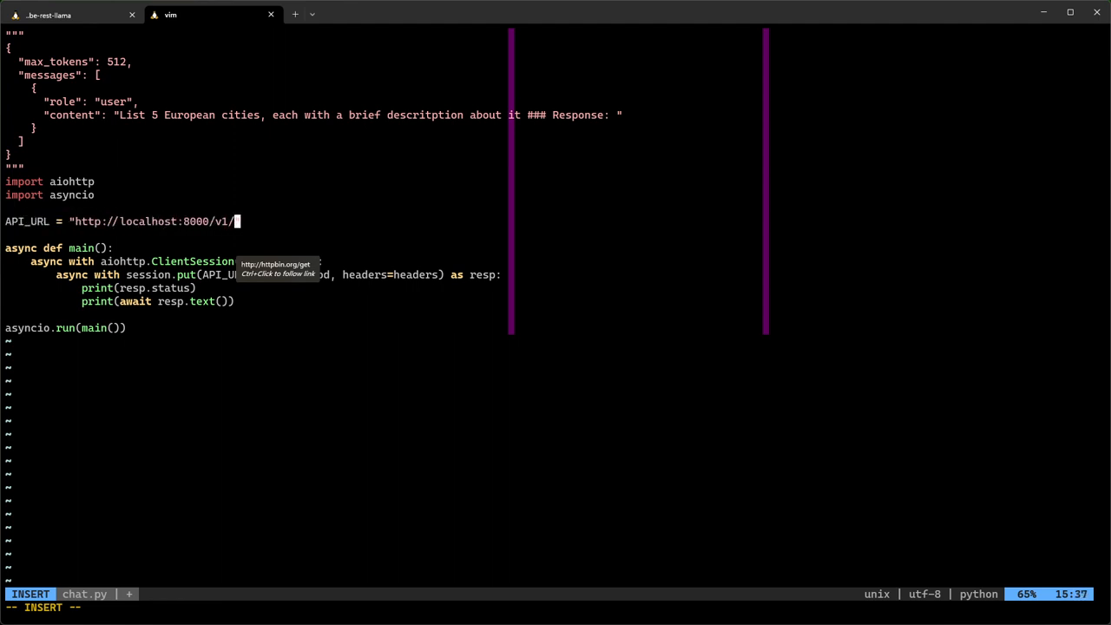
text(chat/completions")
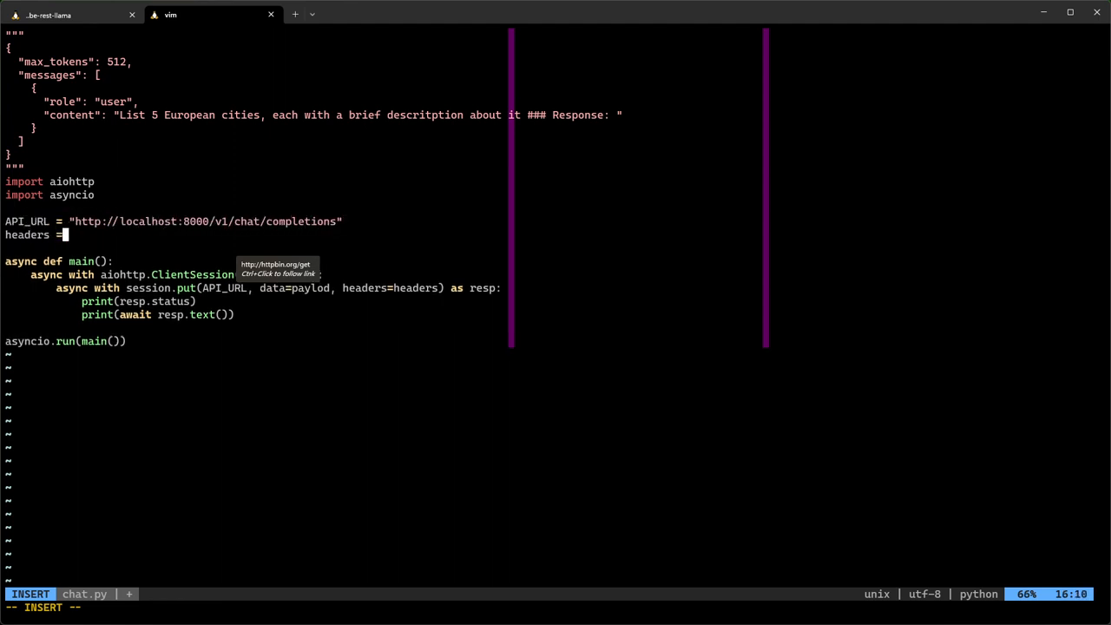
text({"Content-Type": "application/json)
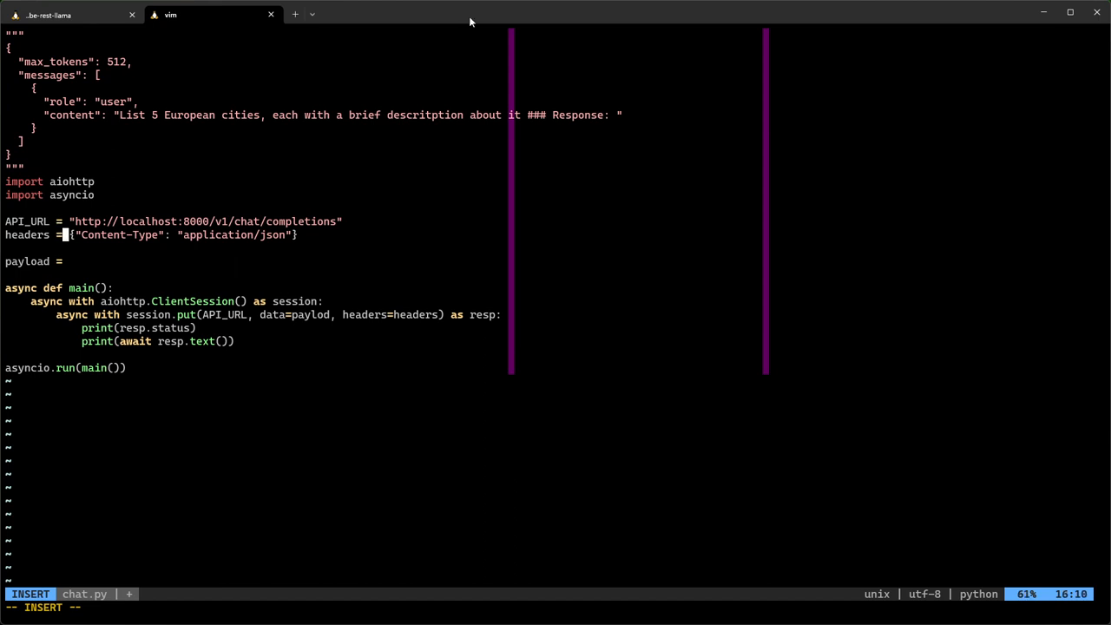
key(Escape)
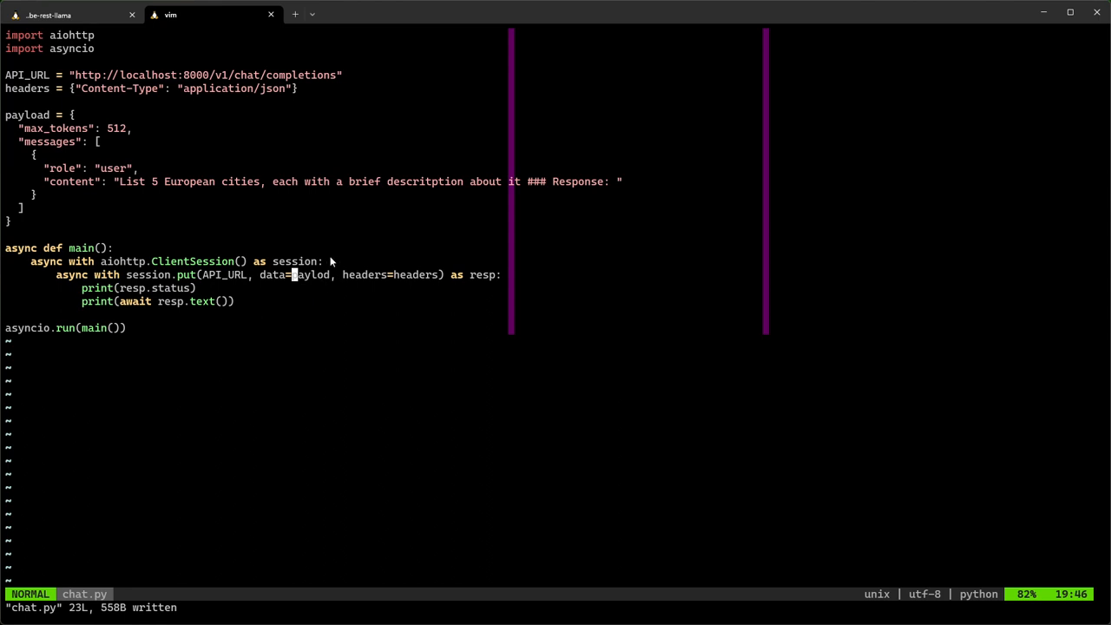
mouse_move(290, 280)
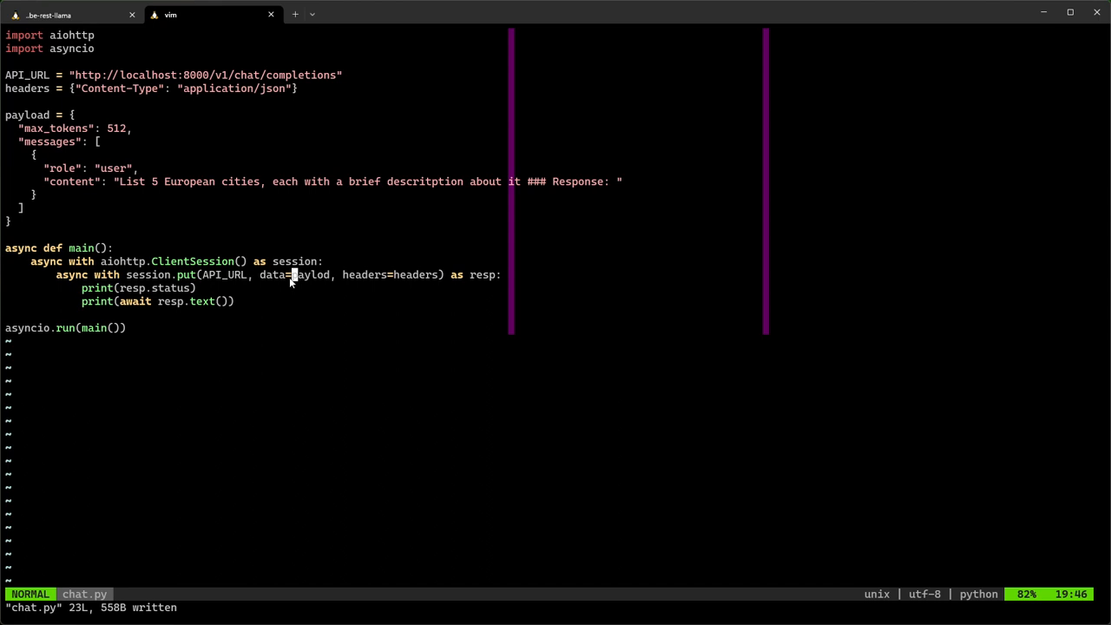
text(json.dumps()
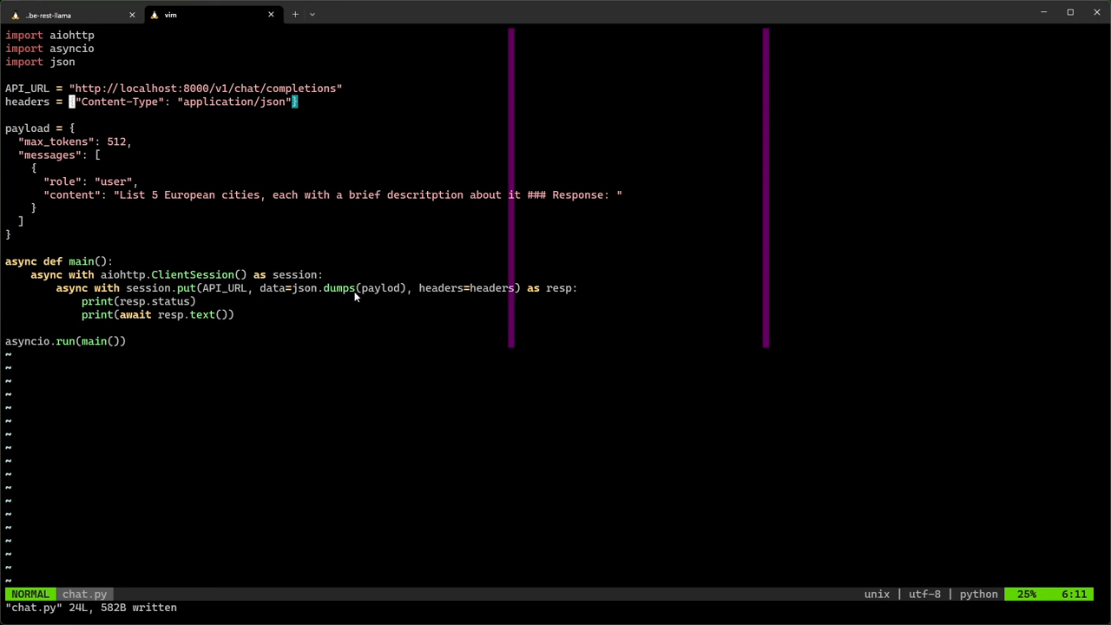
mouse_move(316, 431)
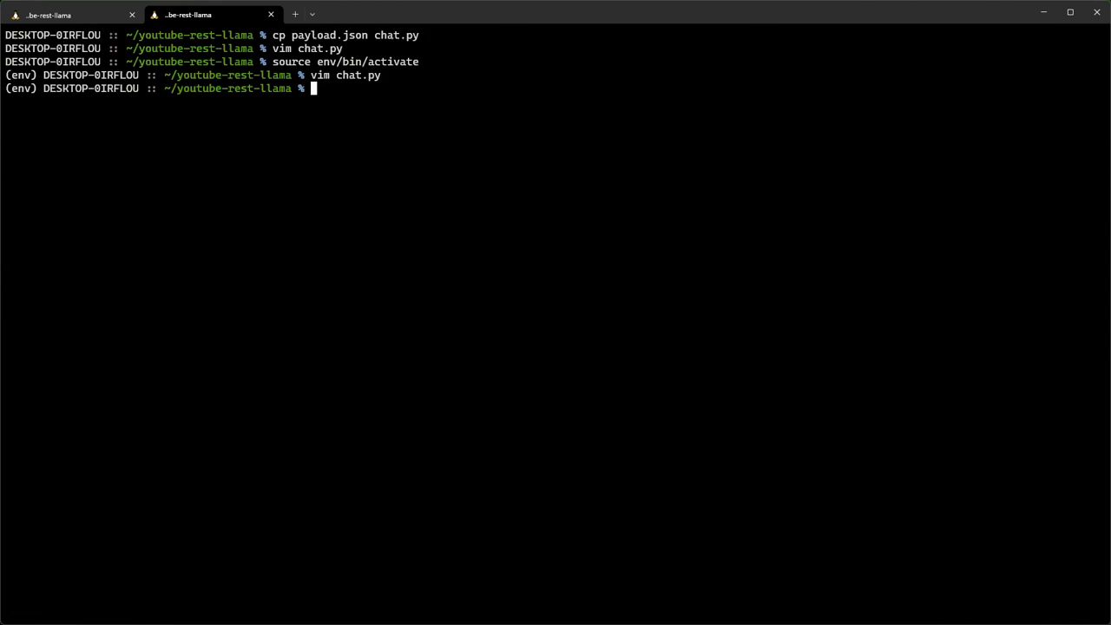
Run chat.py, fix the payload typo, switch to session.post, and rerun it
text(python chat.py)
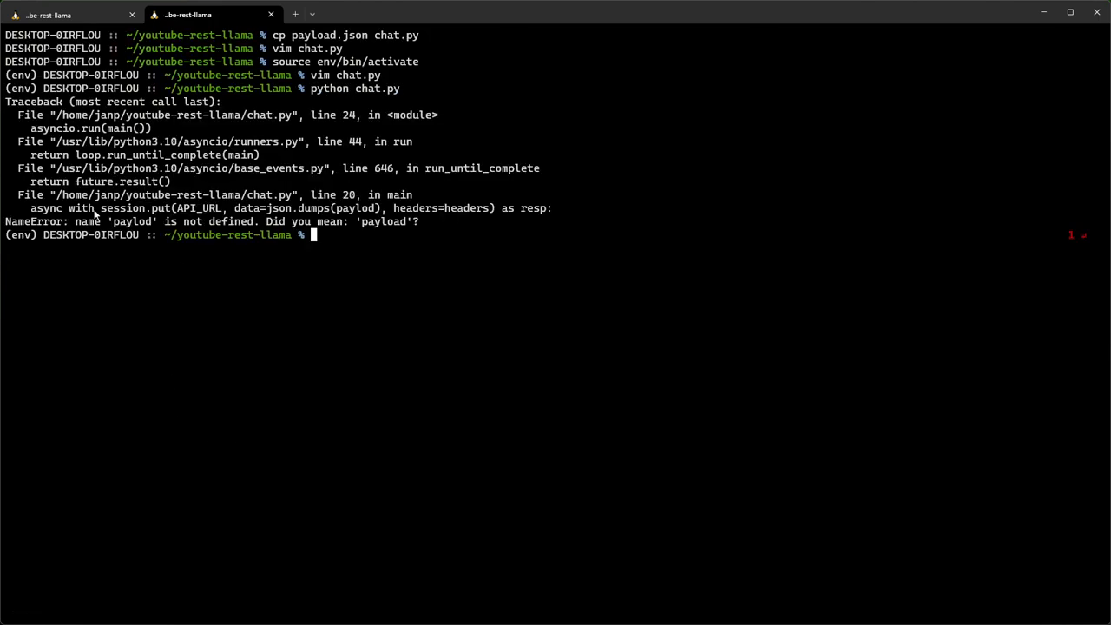
mouse_move(254, 254)
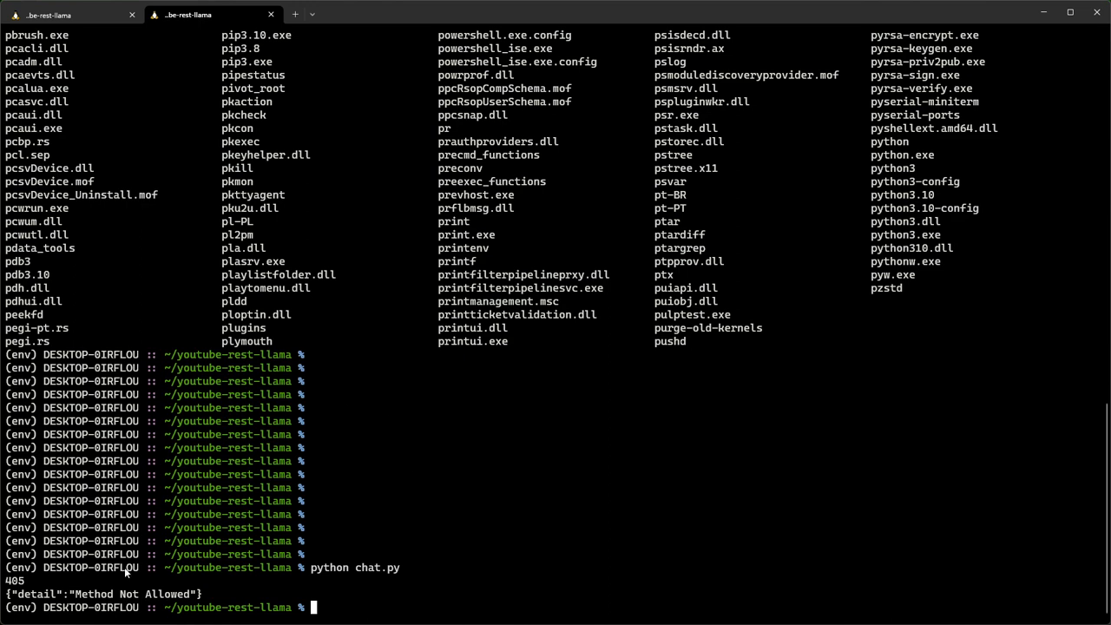
mouse_move(156, 599)
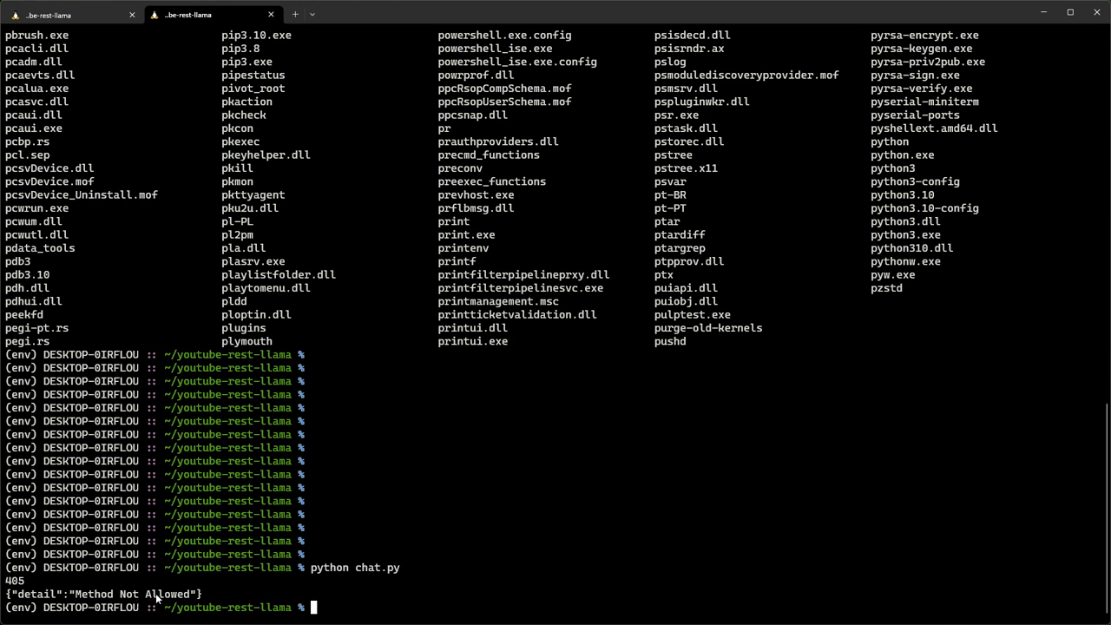
click(213, 14)
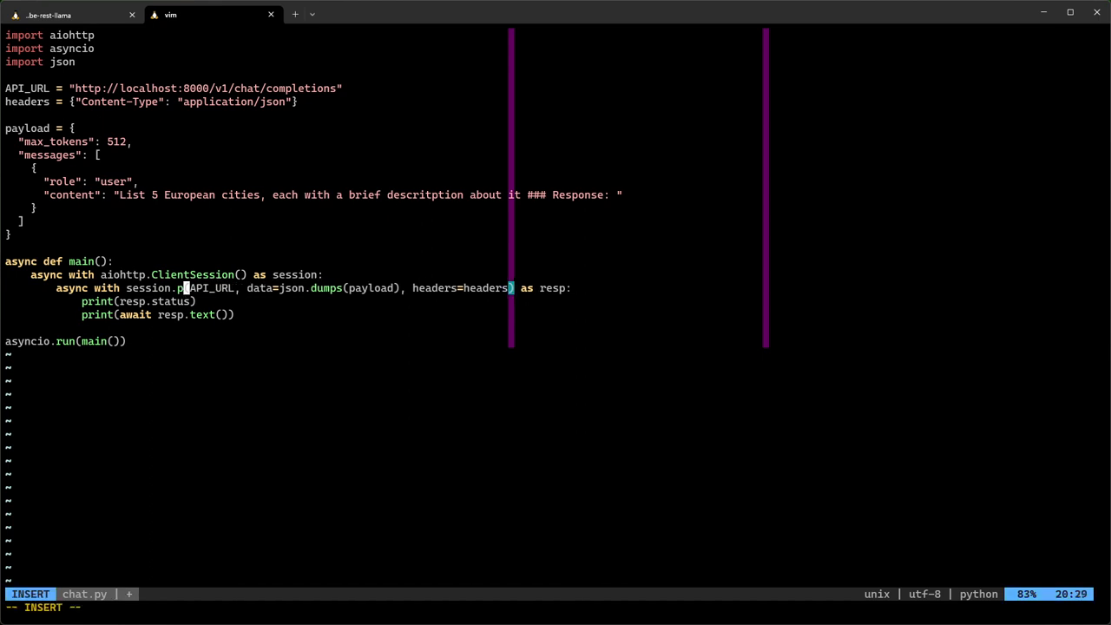
text(ost)
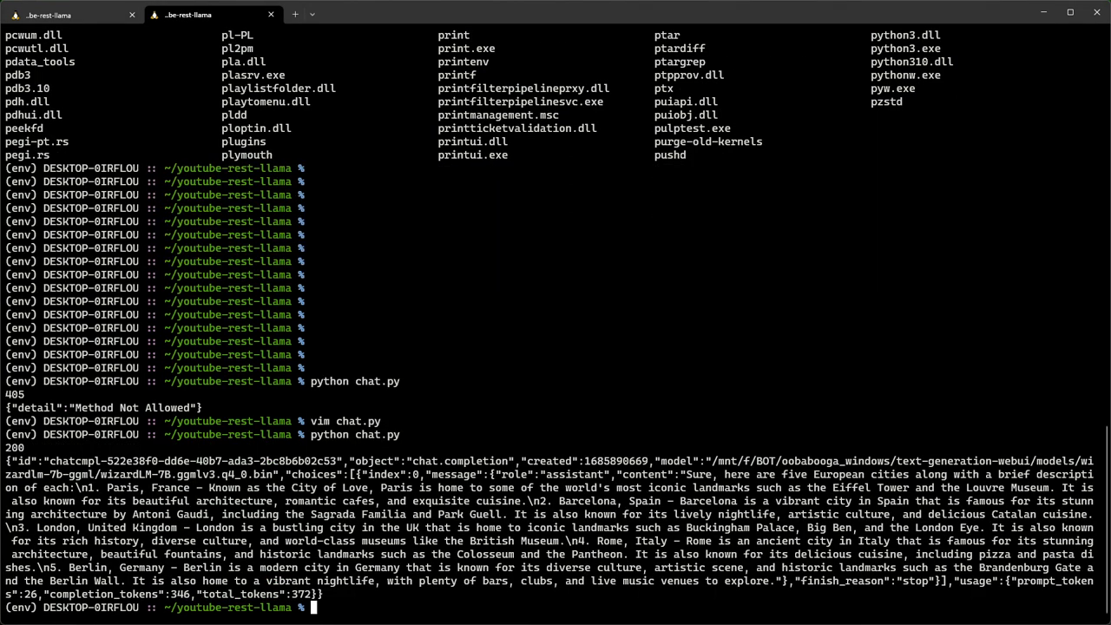
mouse_move(243, 469)
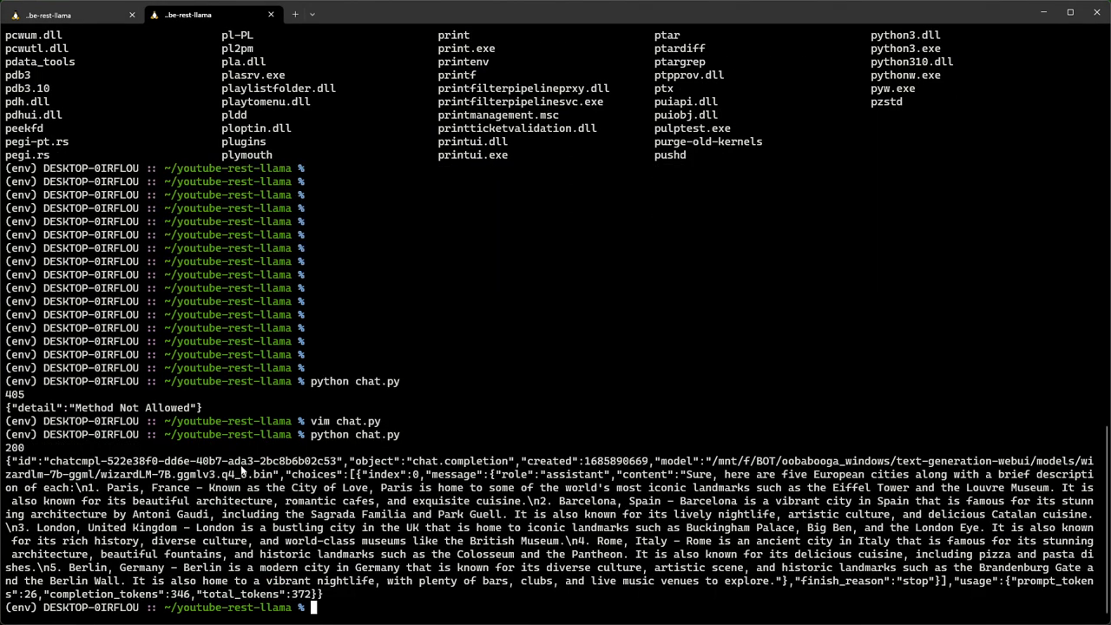
mouse_move(238, 471)
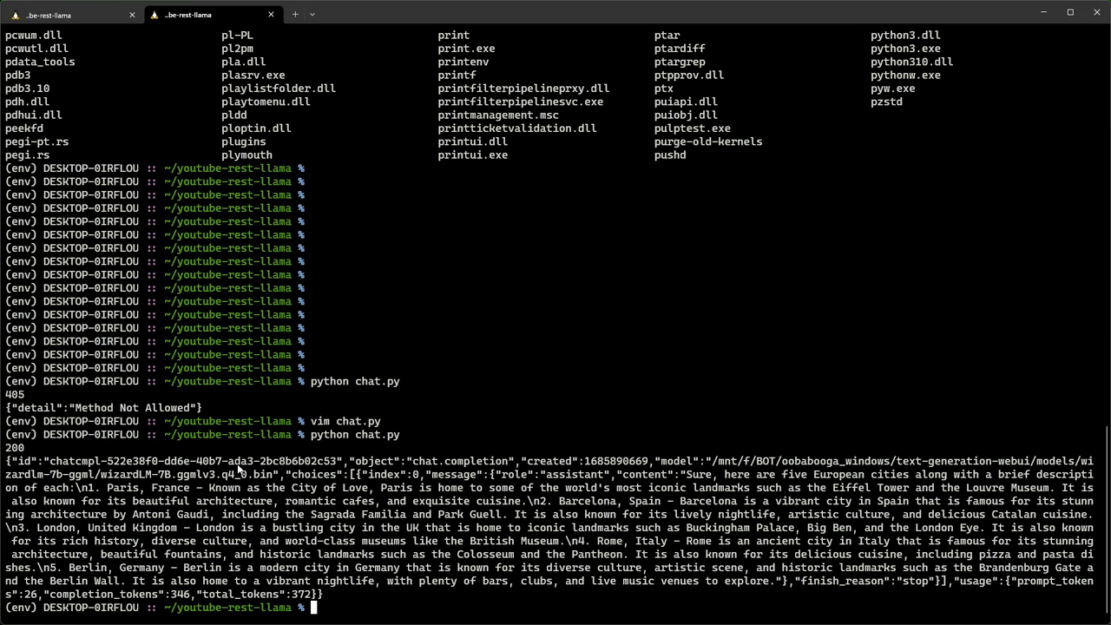
mouse_move(333, 520)
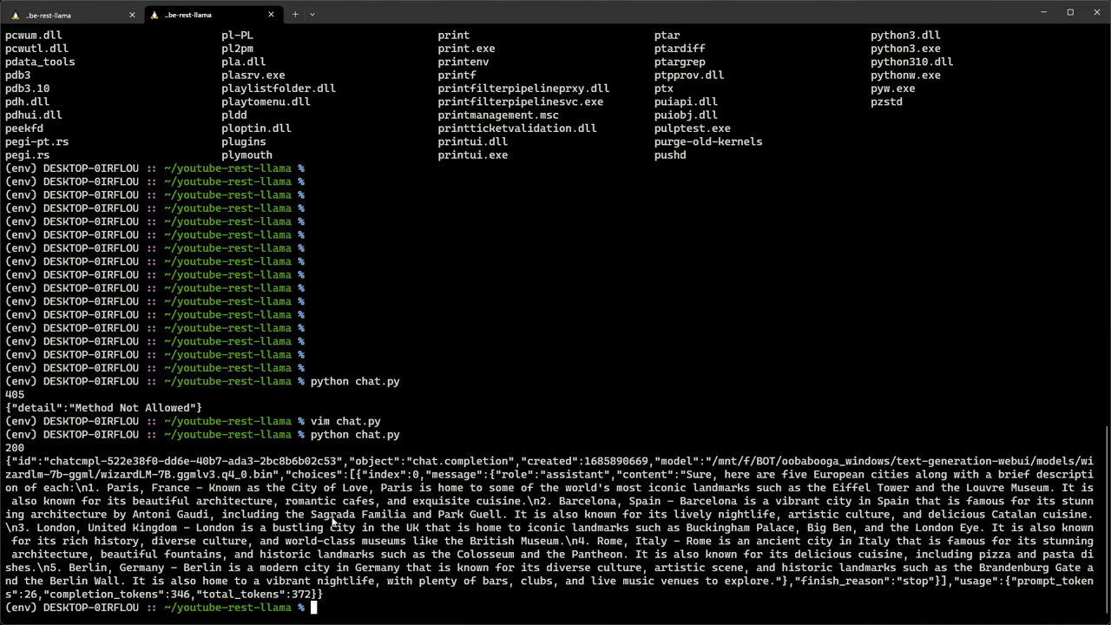
click(213, 15)
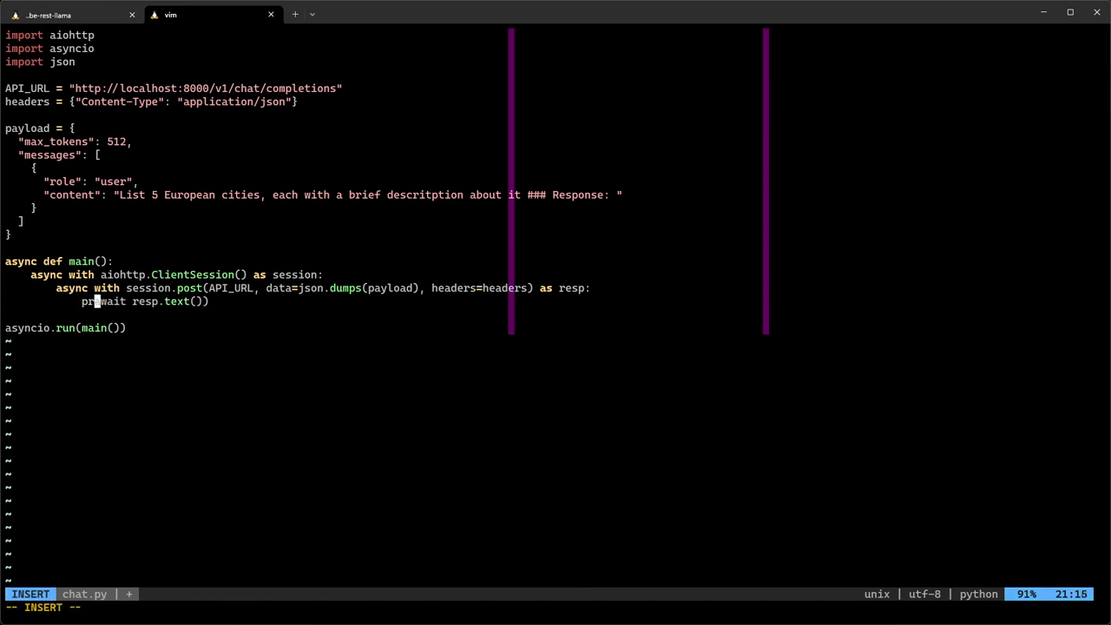
Read the user prompt with input() and send it as f"{prompt} ### Response: "
text(eply =)
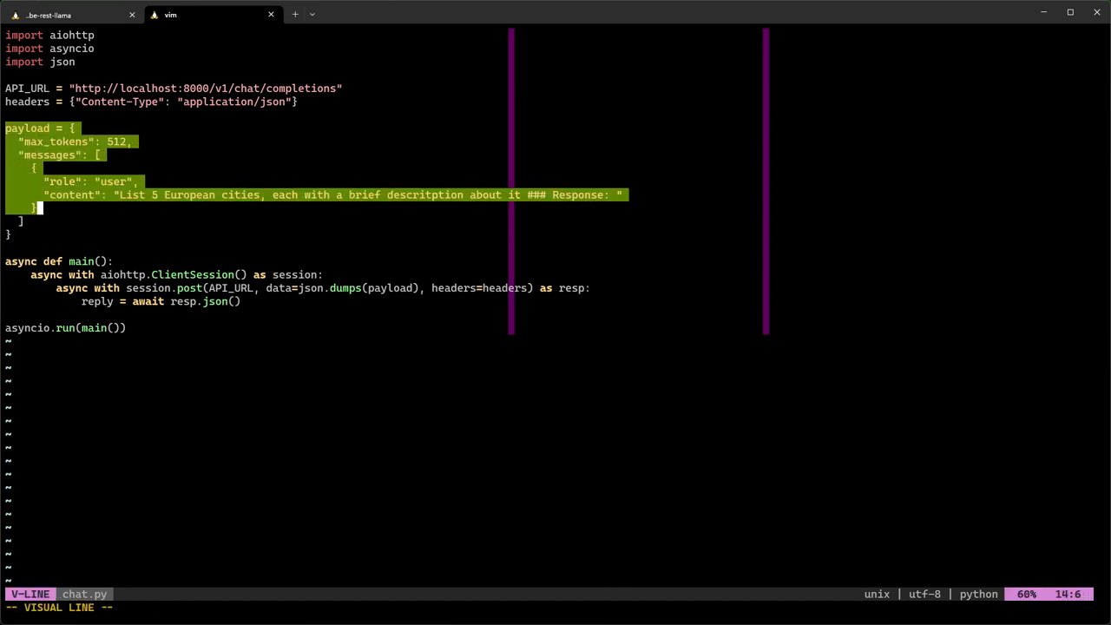
key(j)
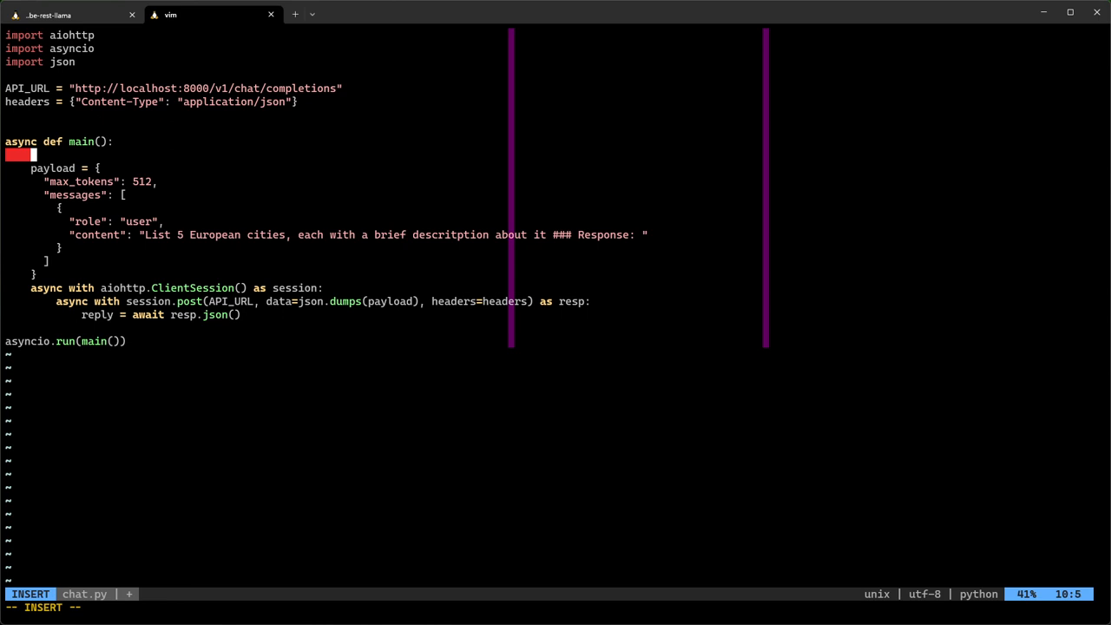
text(prompt =)
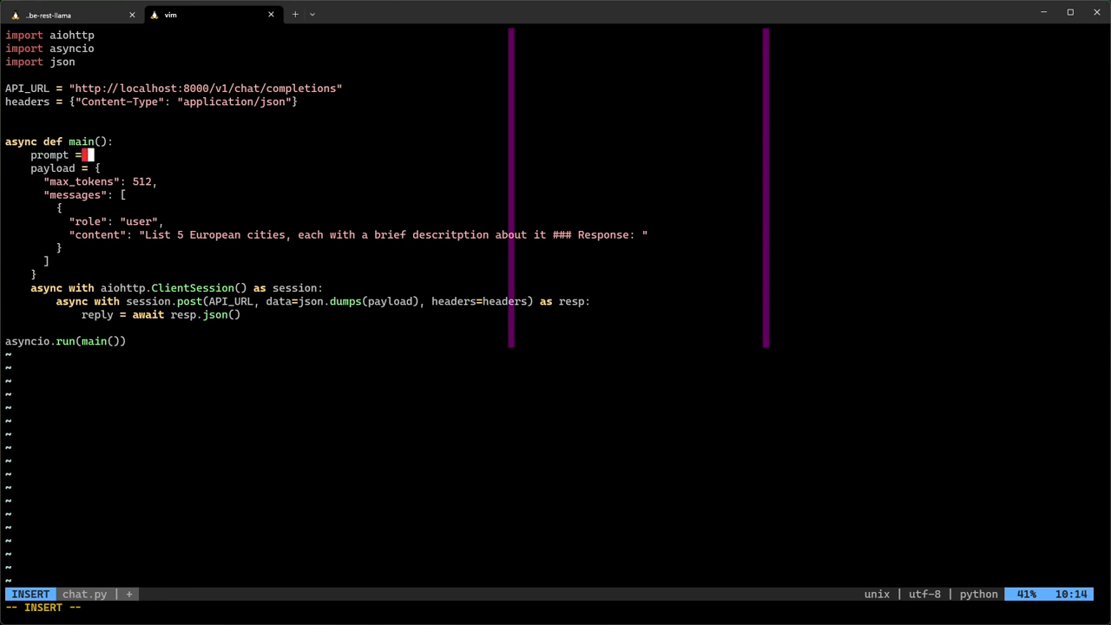
text(input("User:)
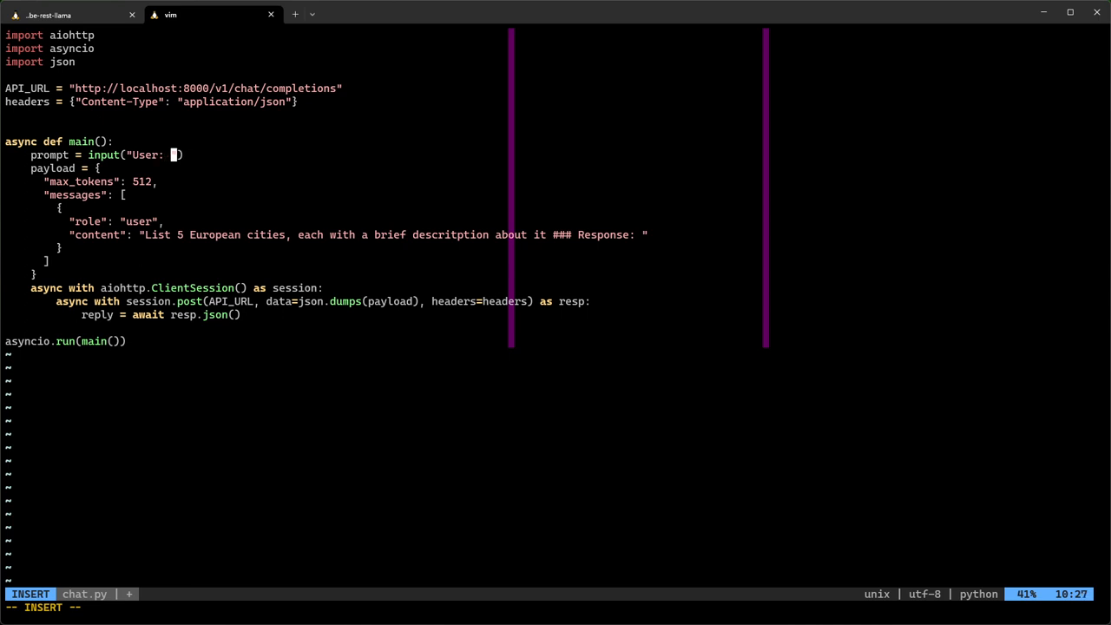
key(Escape)
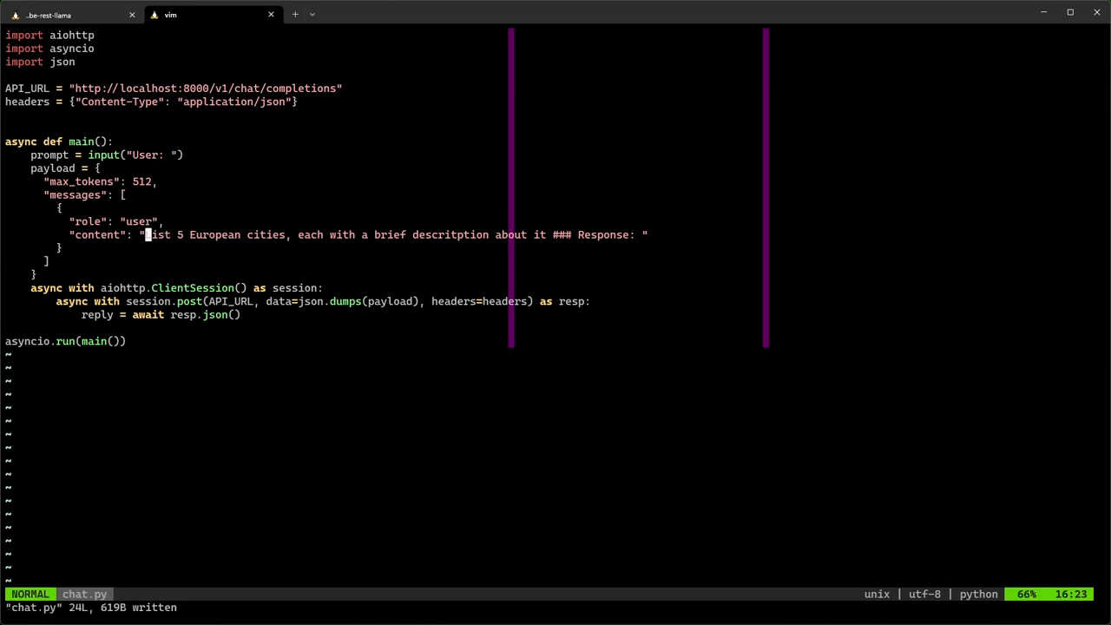
text(f"{prompt} ### Response:)
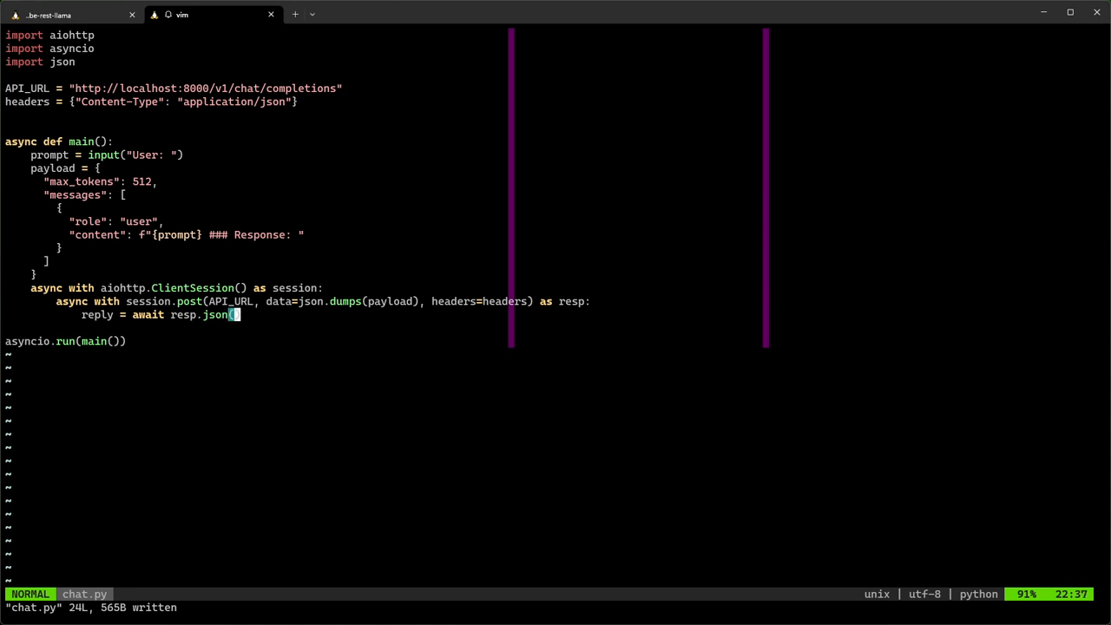
Add reply_content = reply["choices"][0]["message"]["content"] and start a print of it
key(o)
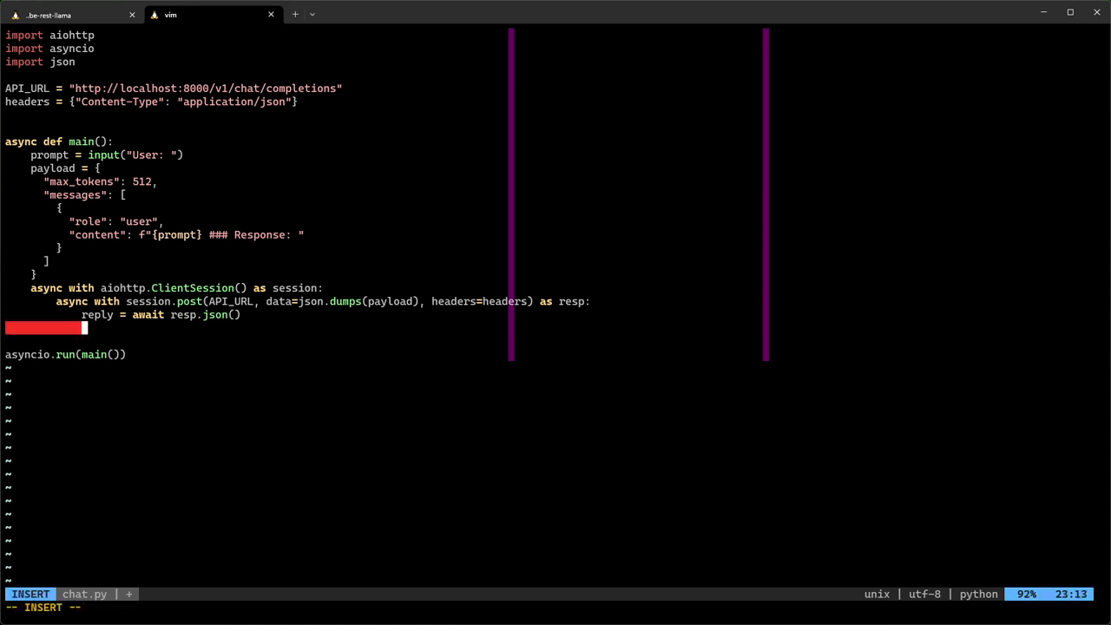
text(reply)
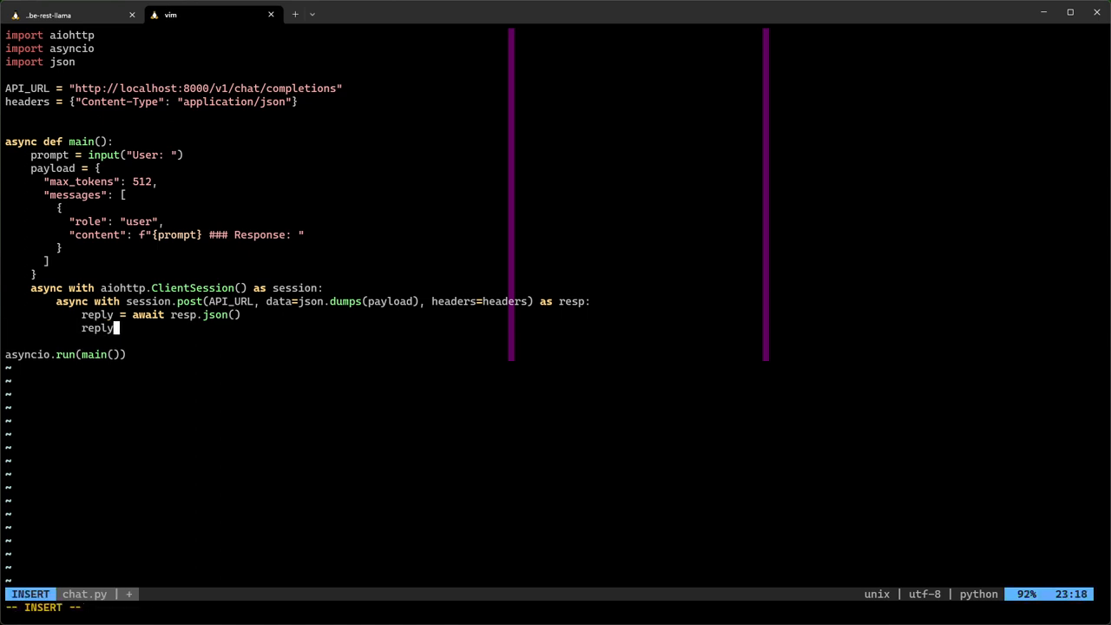
text(_content = reply[")
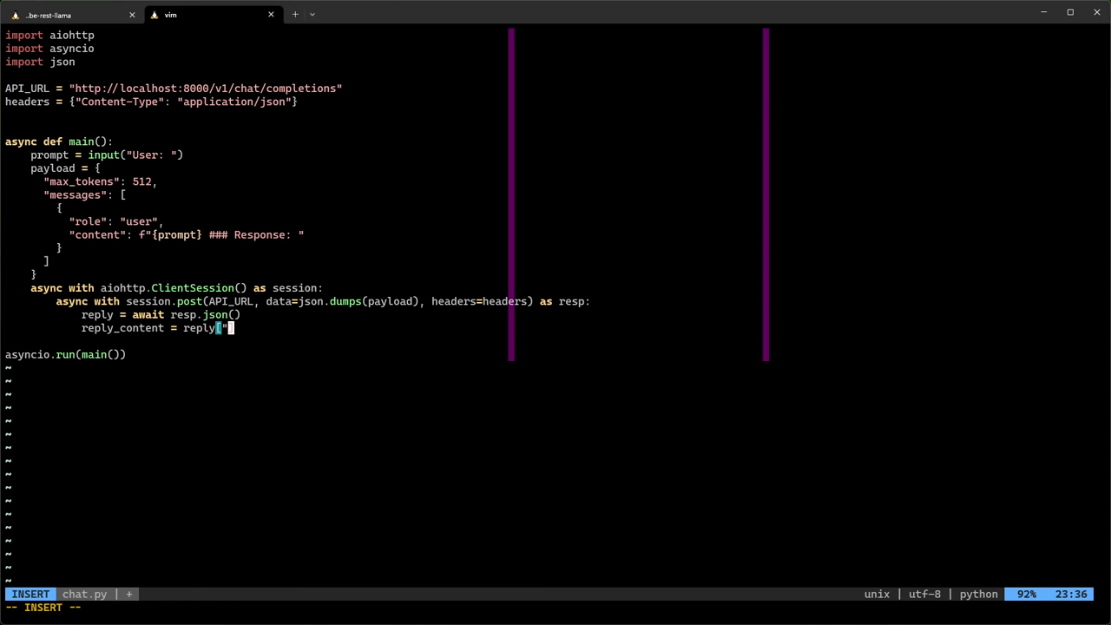
text(["choic)
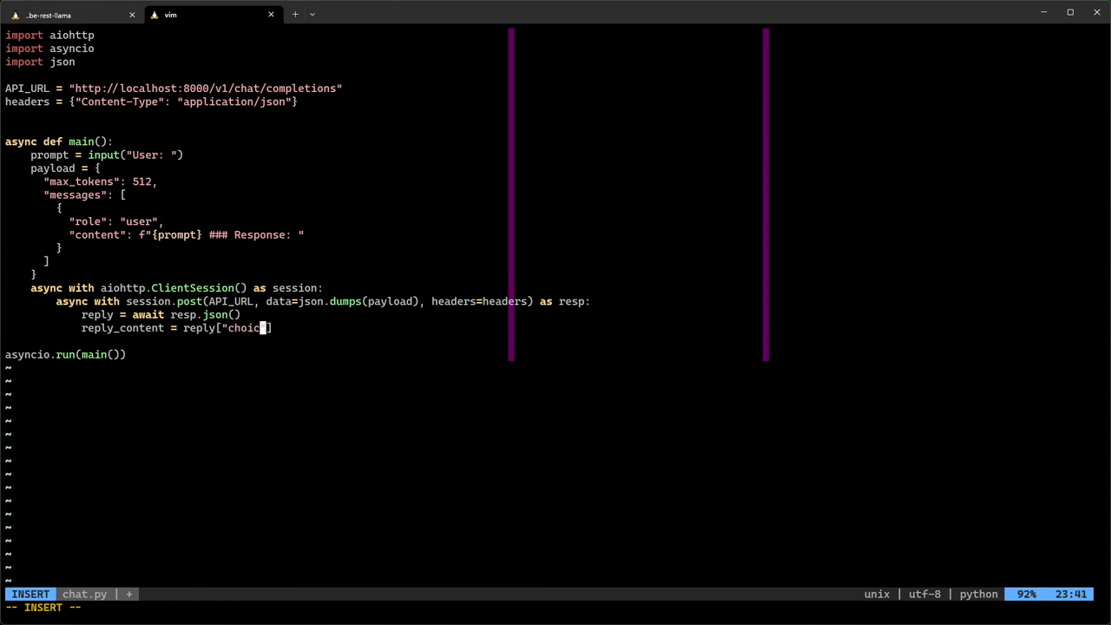
text(es])
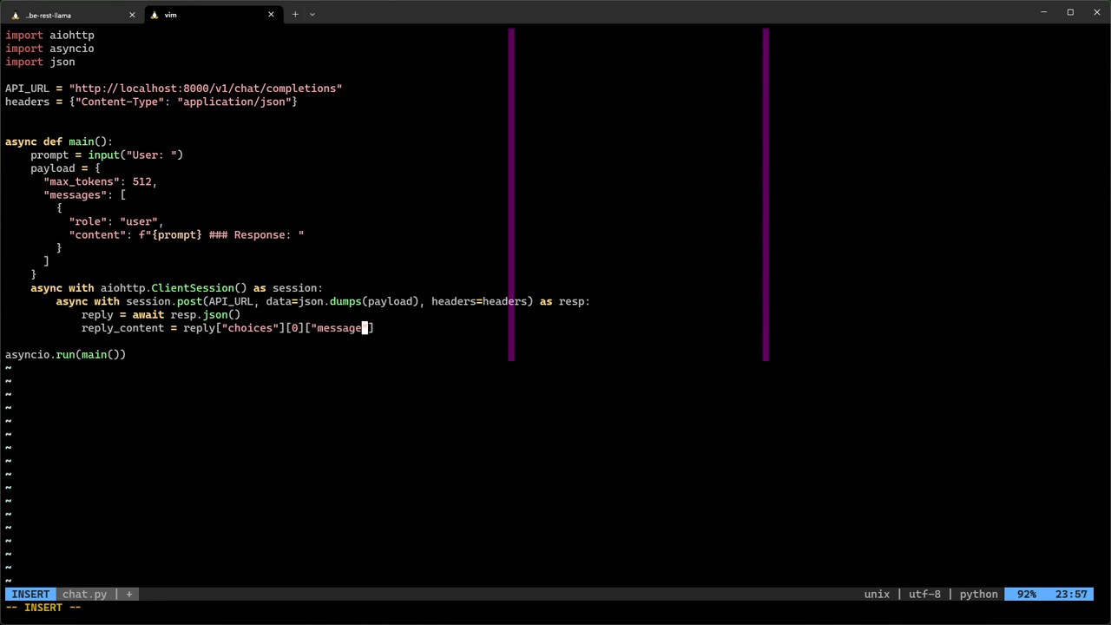
text([)
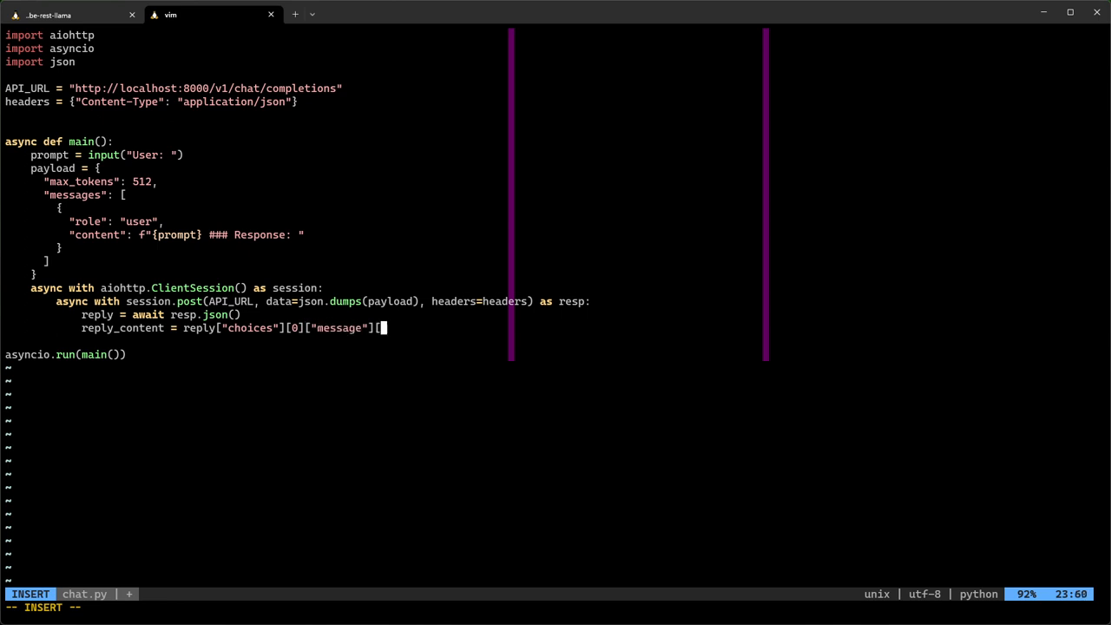
text("content"])
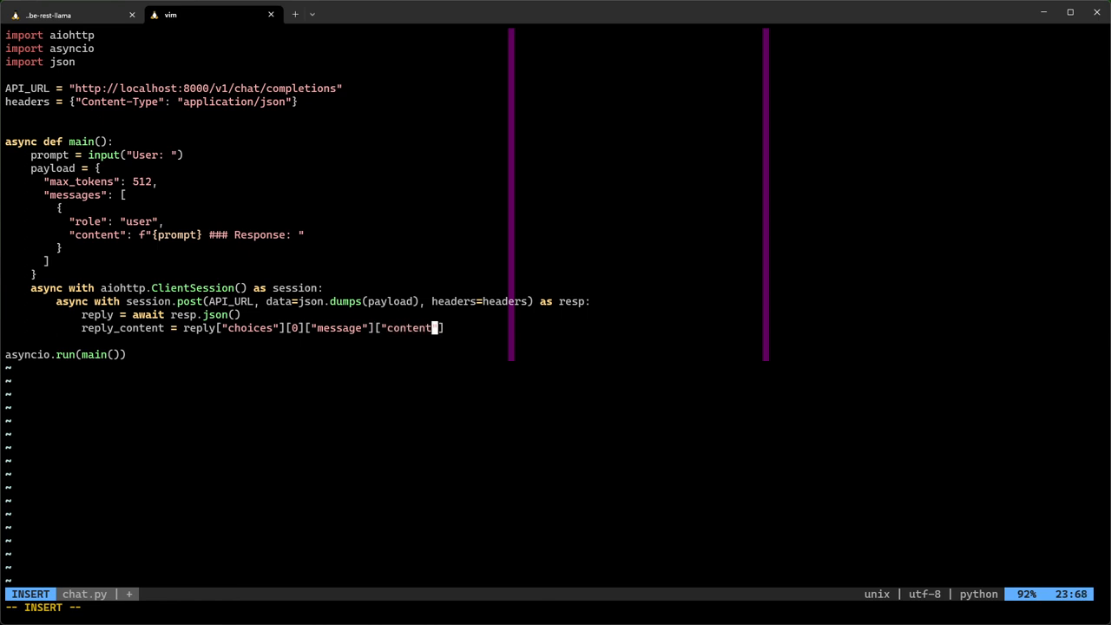
key(Escape)
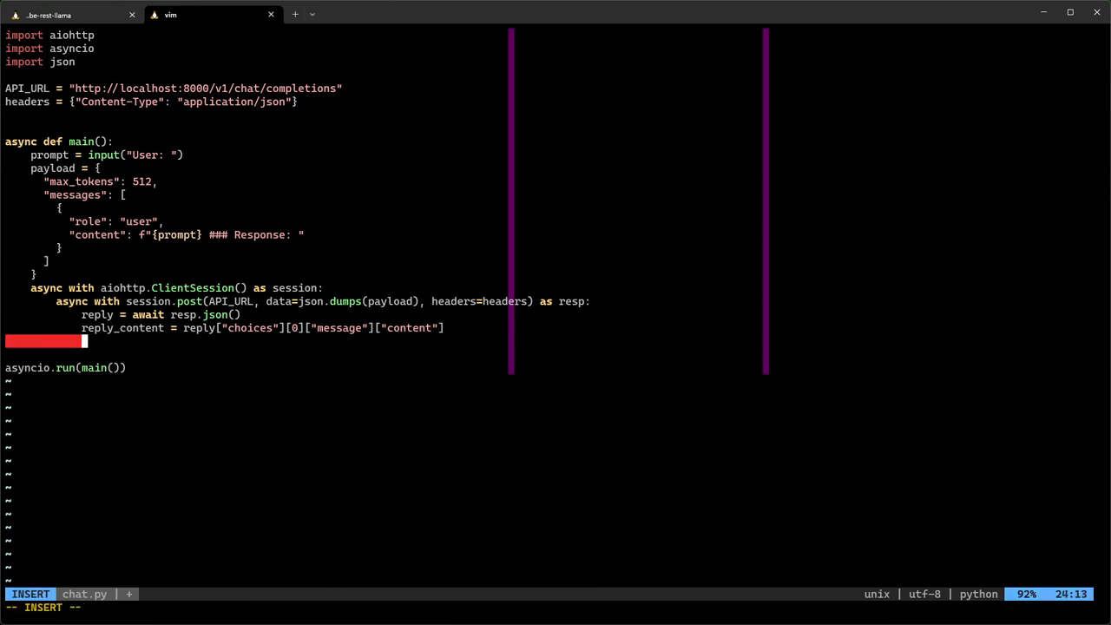
text(print()
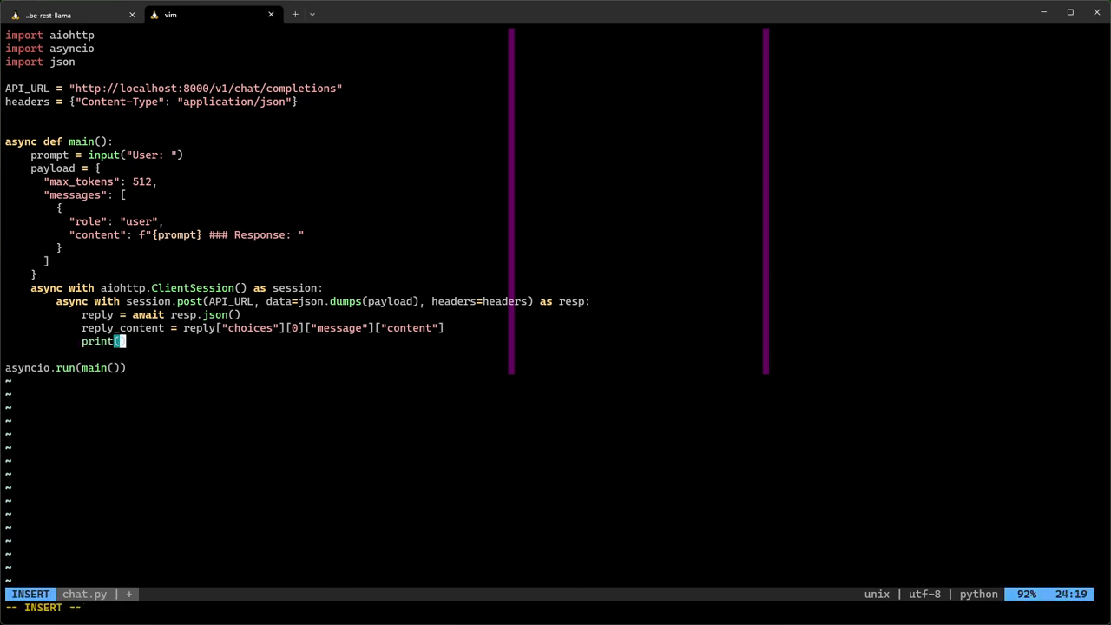
text(re)
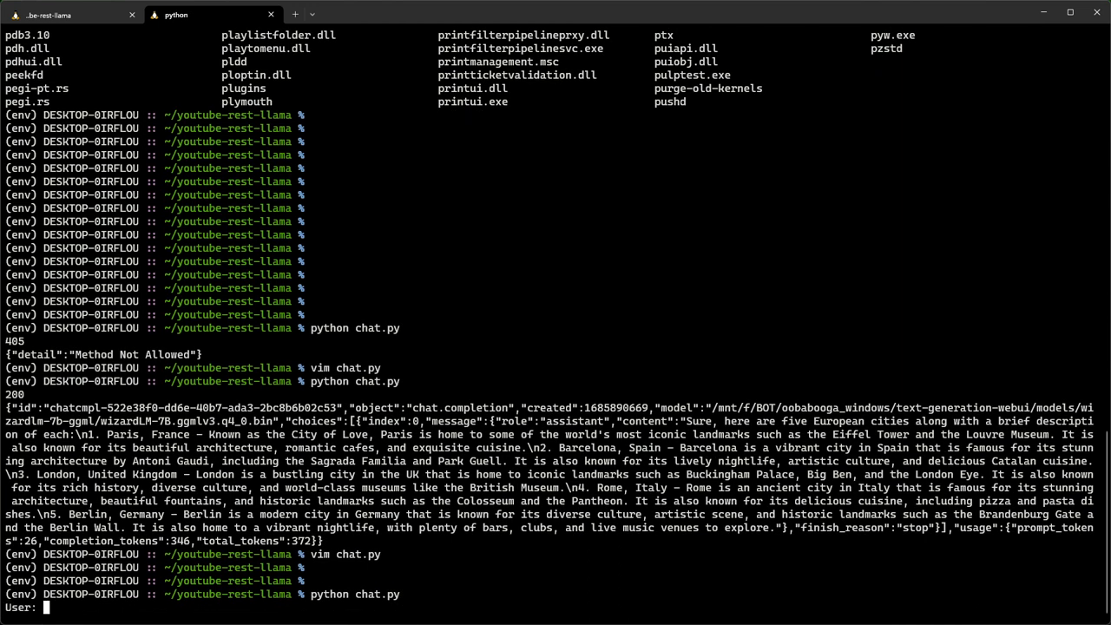
Ask the script for the capital of Turkey, get Ankara, and reopen chat.py in vim
text(what is the)
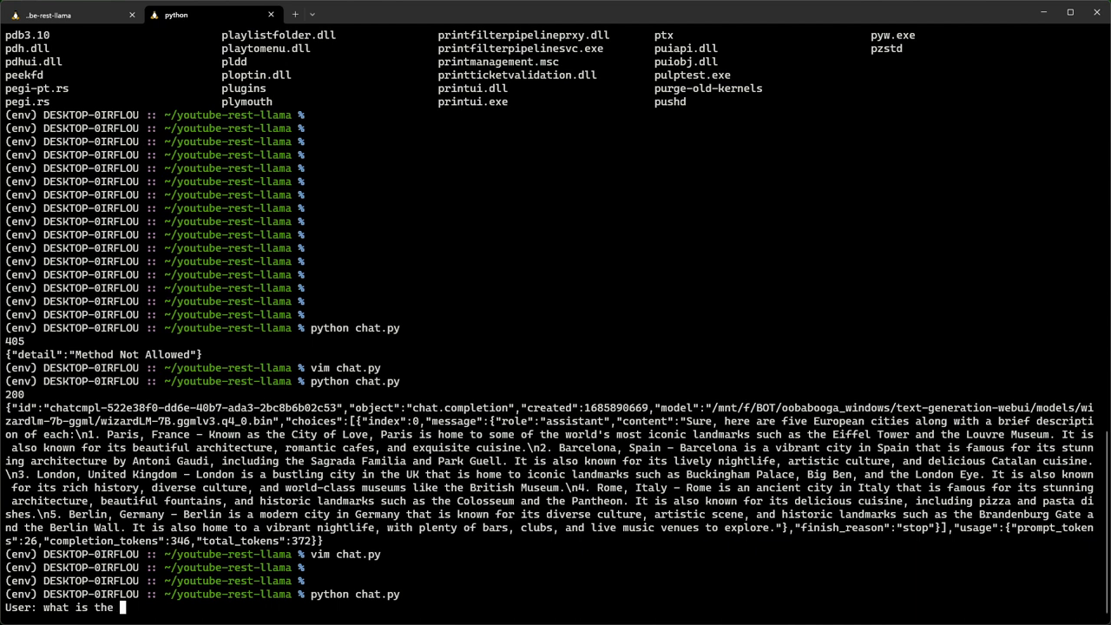
text(capital of Turkey?)
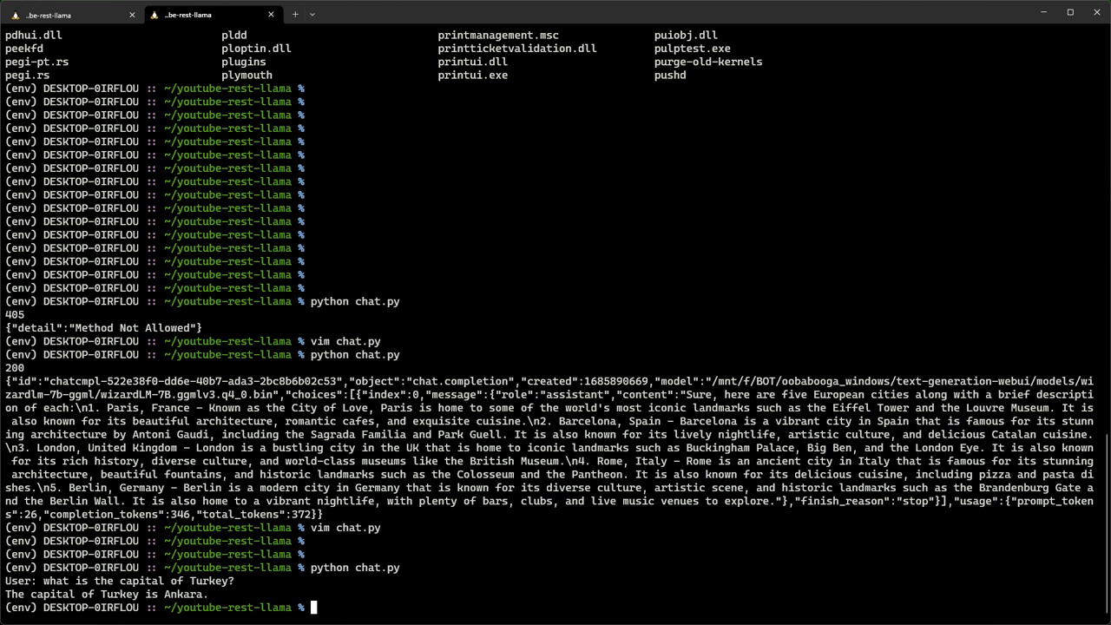
text(vim ch)
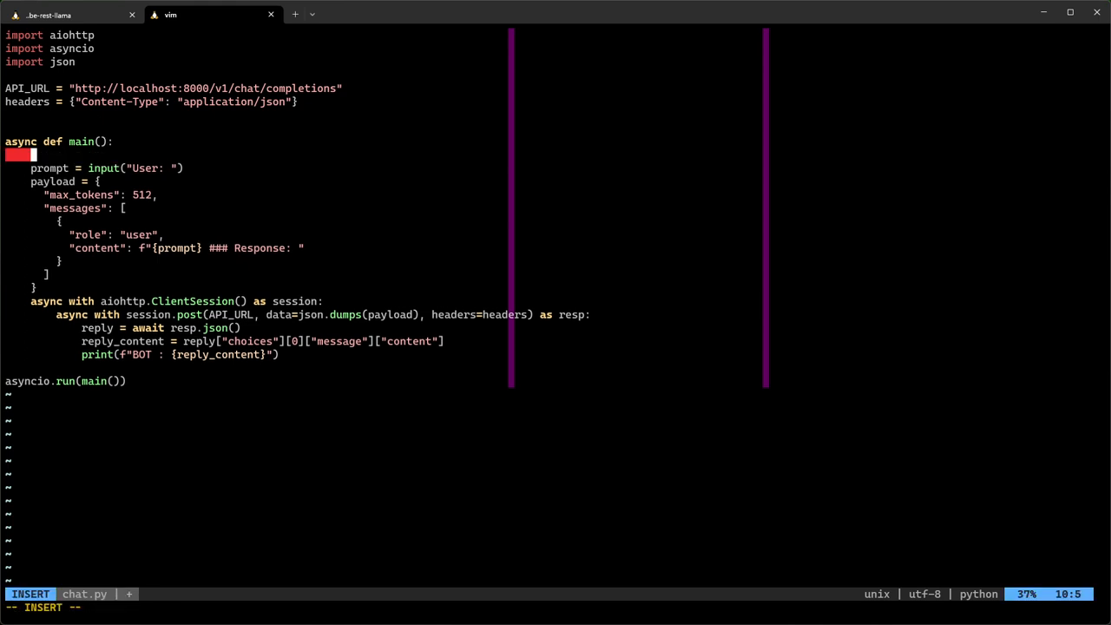
Wrap main's body in while True: printing BOT replies, save, quit, and rerun chat.py
text(while True:)
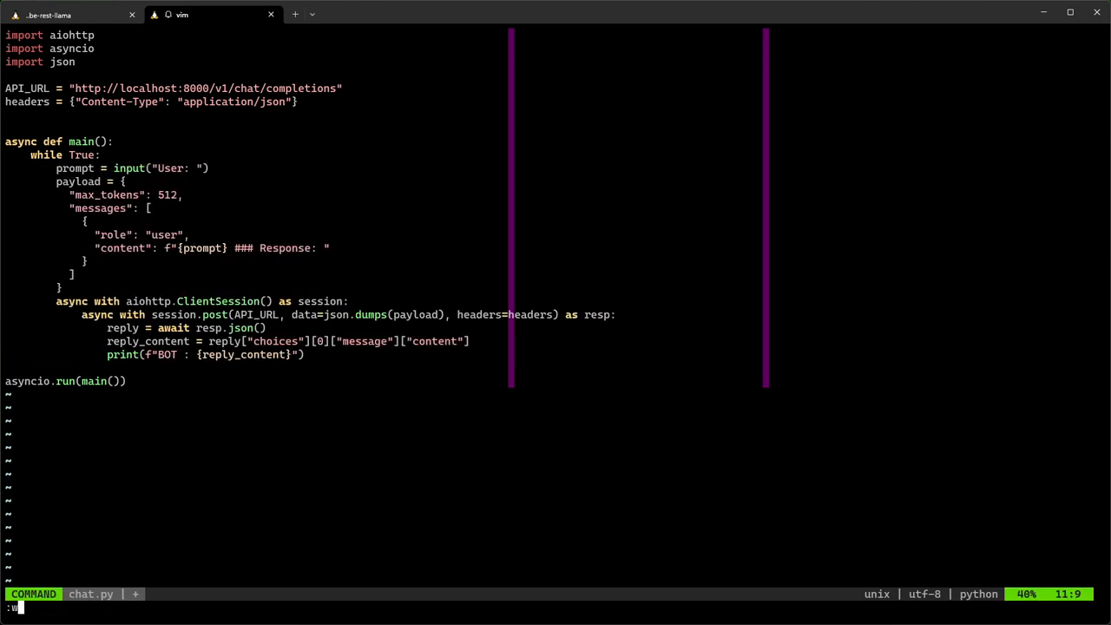
text(q)
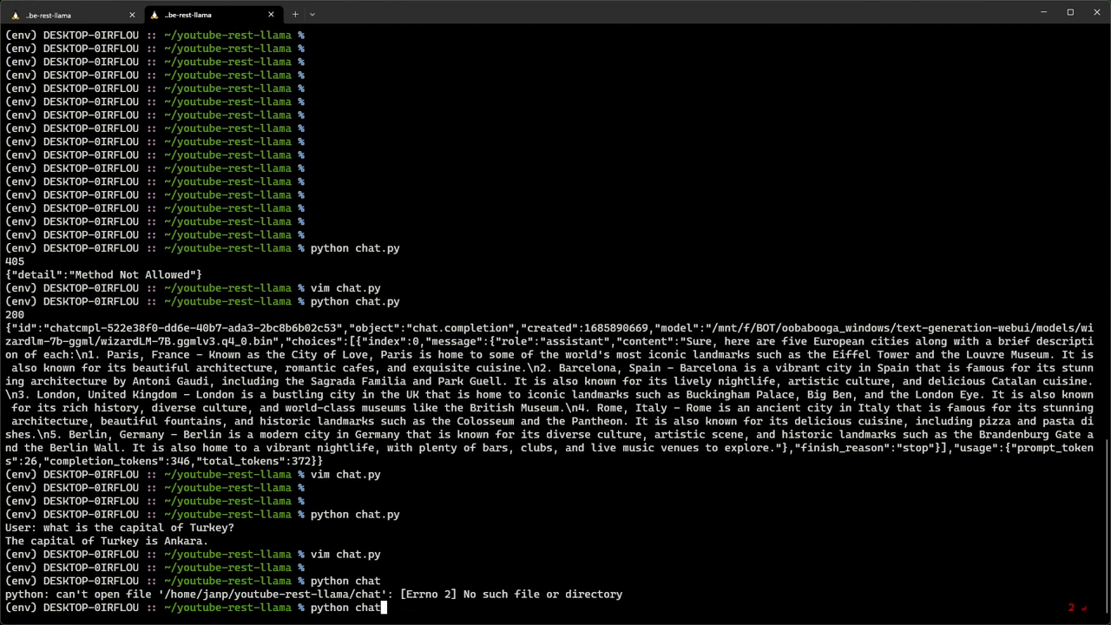
text(.py)
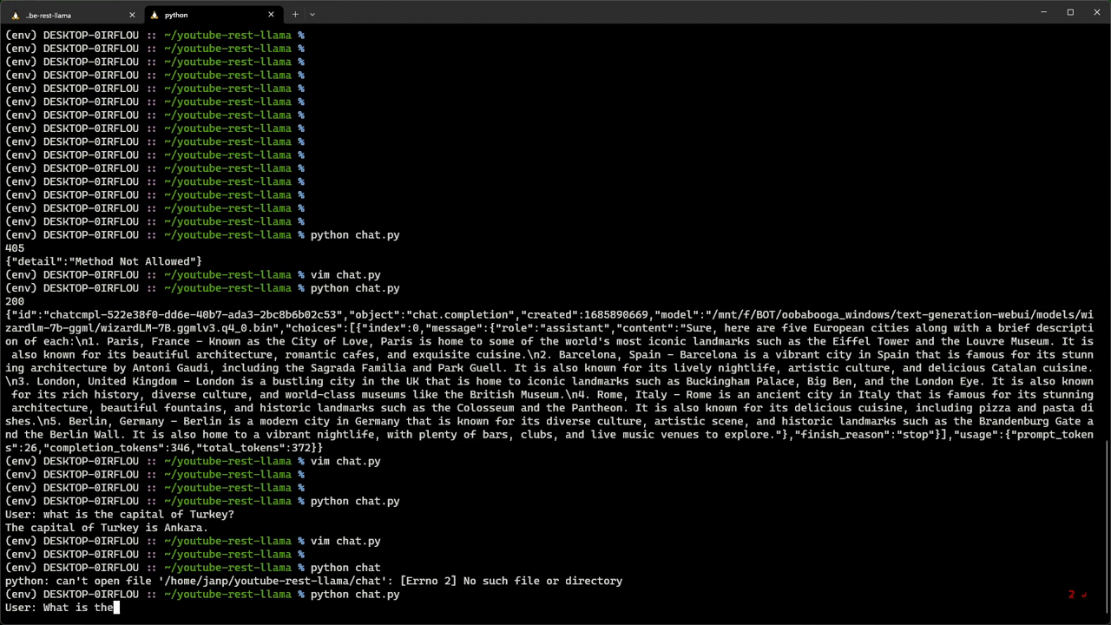
Ask for Asia's biggest city, get Tokyo, then ask about its population
text(biggest city in Asia?)
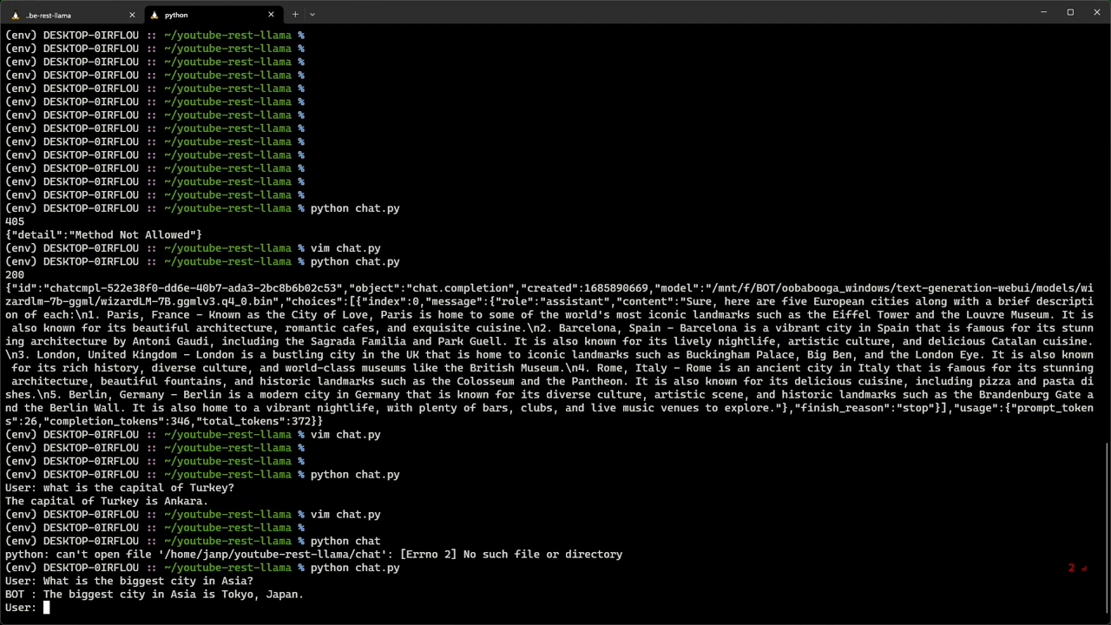
text(Wha t)
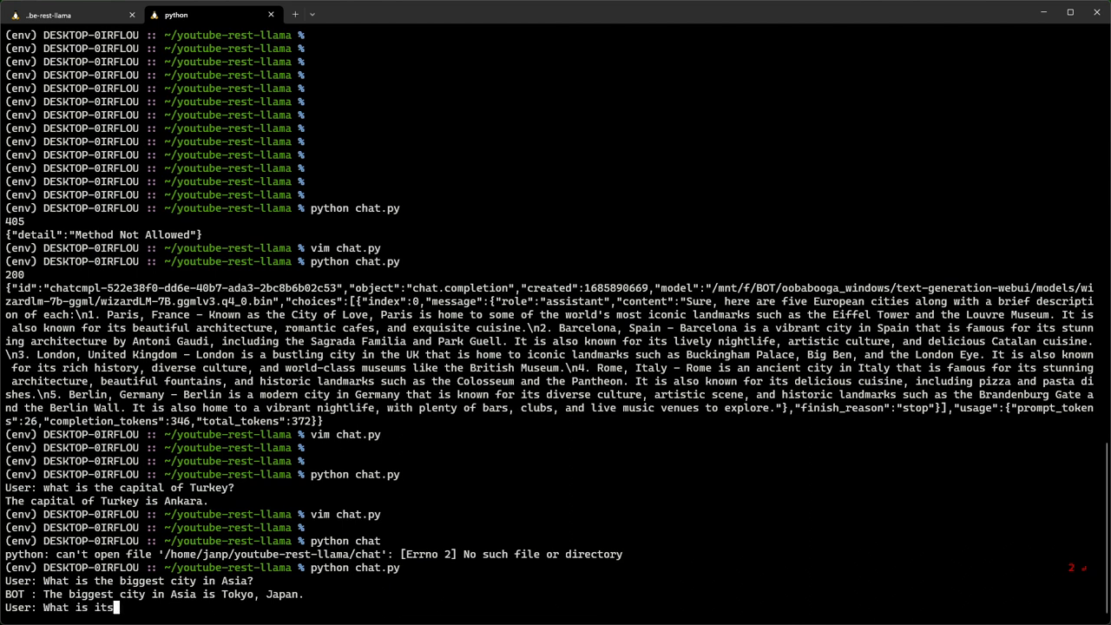
text(pupulation?)
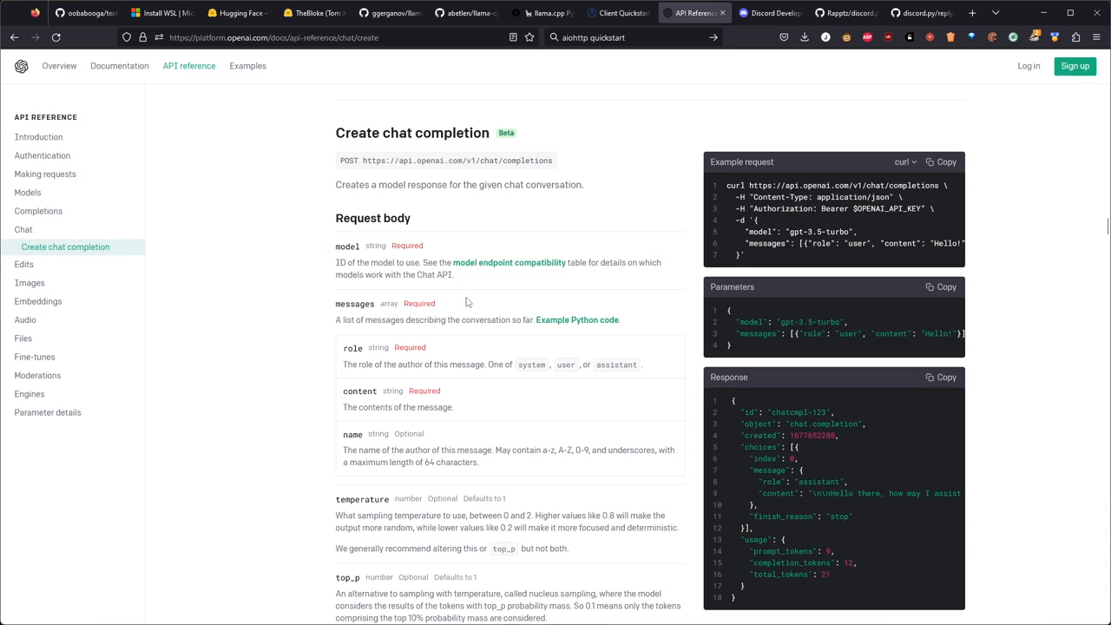
mouse_move(435, 440)
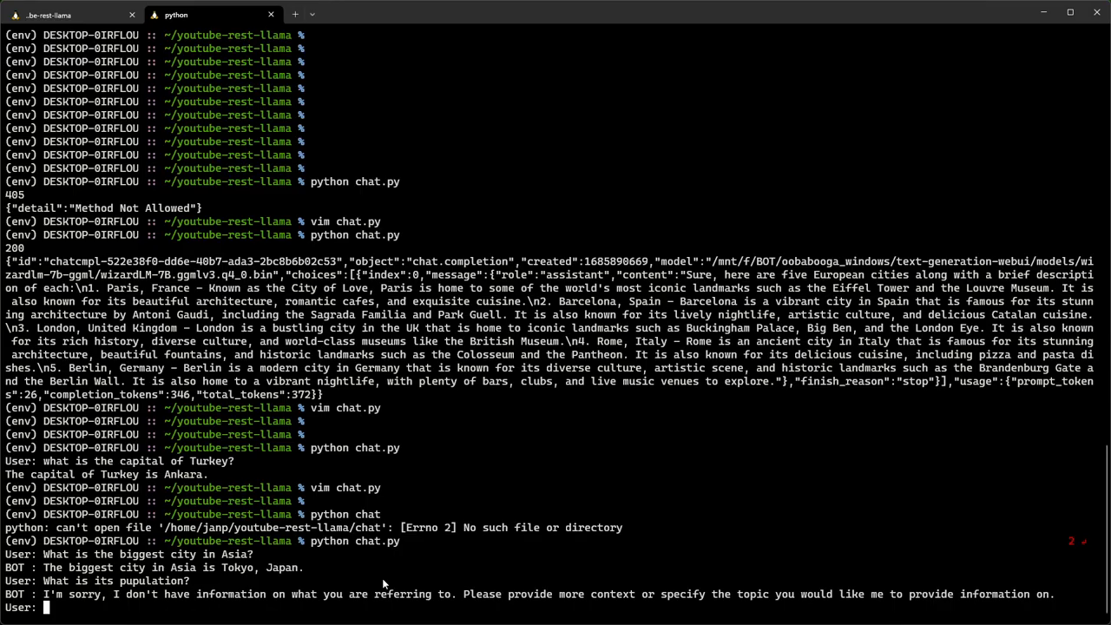
Interrupt the chat script with Ctrl+C and reopen chat.py in vim
key(ctrl+c)
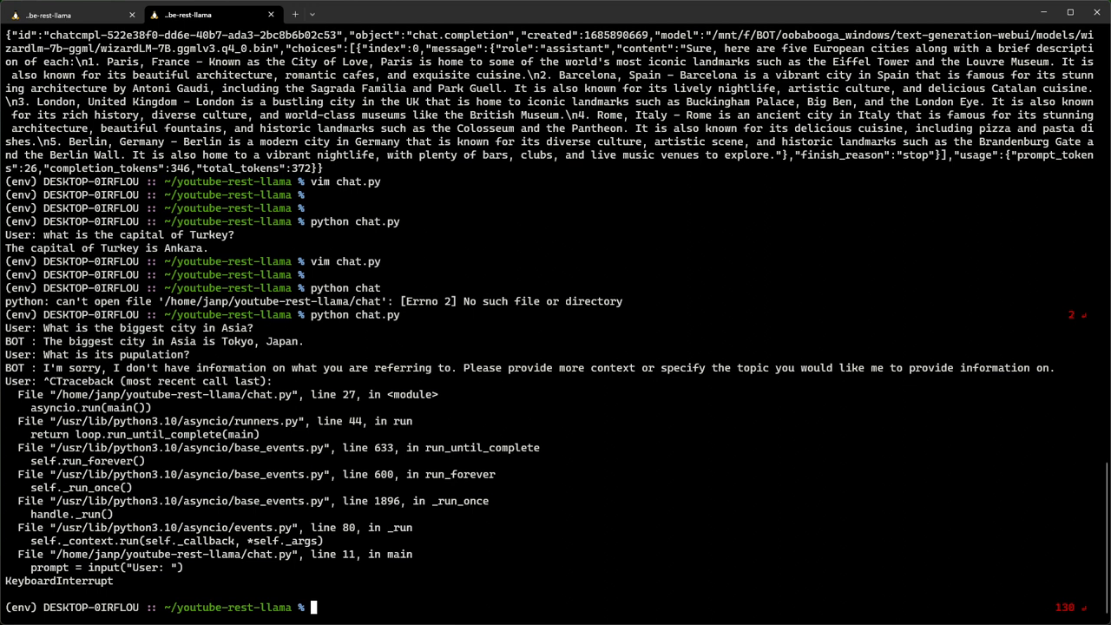
text(v)
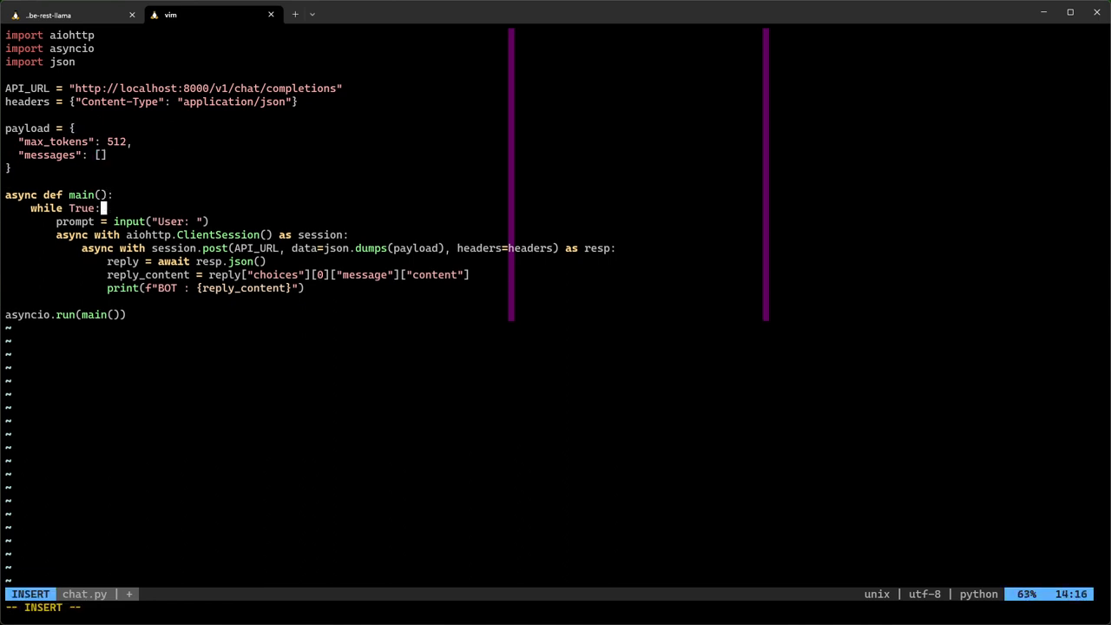
Inside the loop, append each user message to payload["messages"]
key(BackSpace)
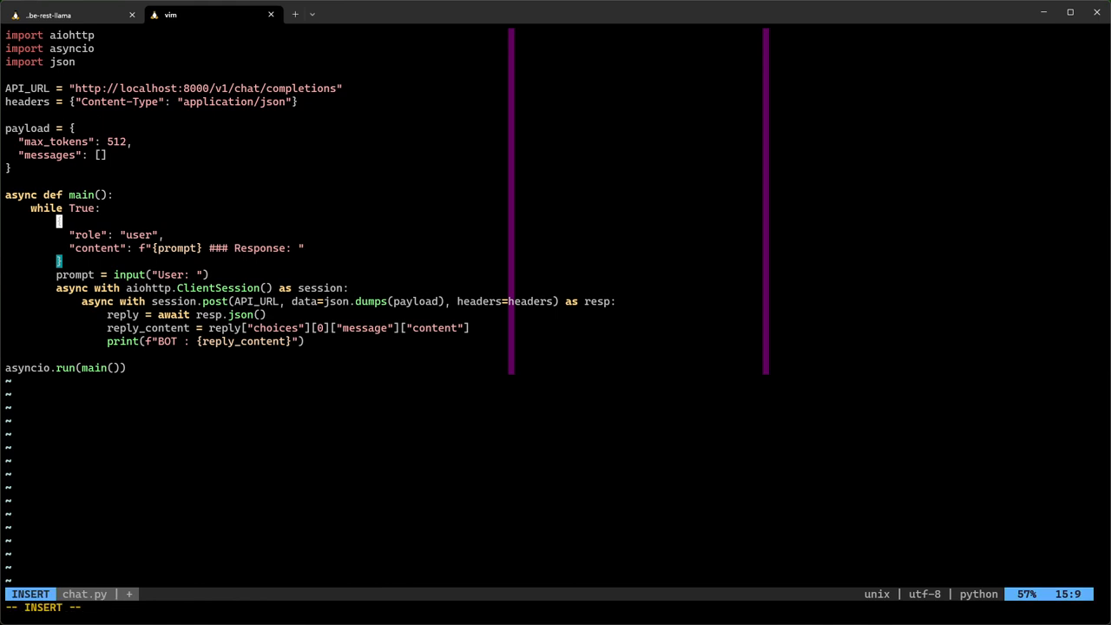
text(message =)
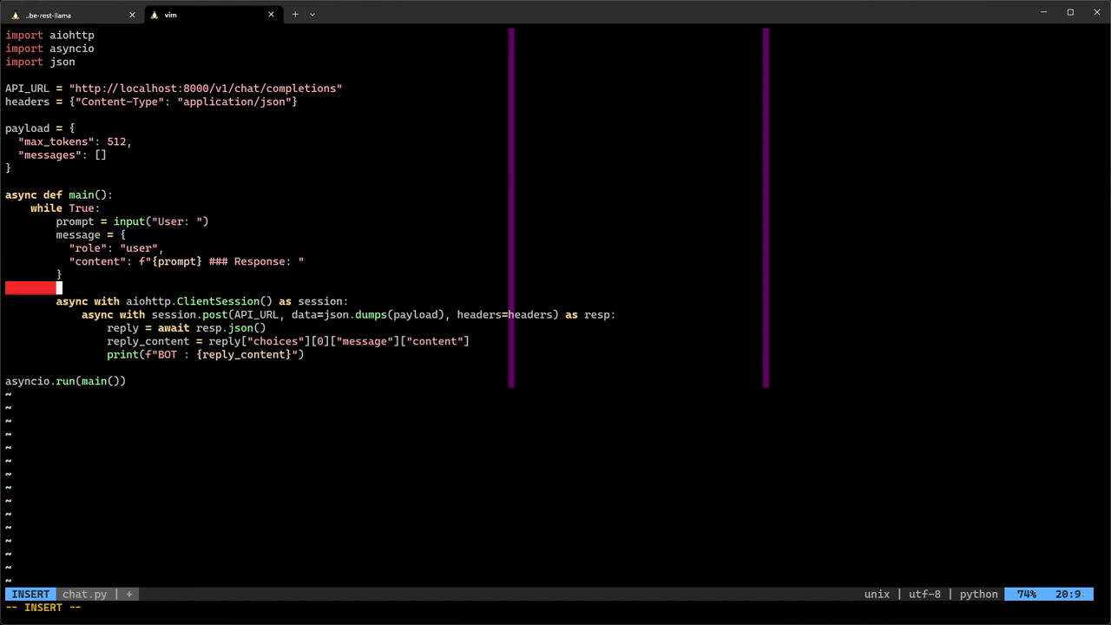
text(payload["messages"].)
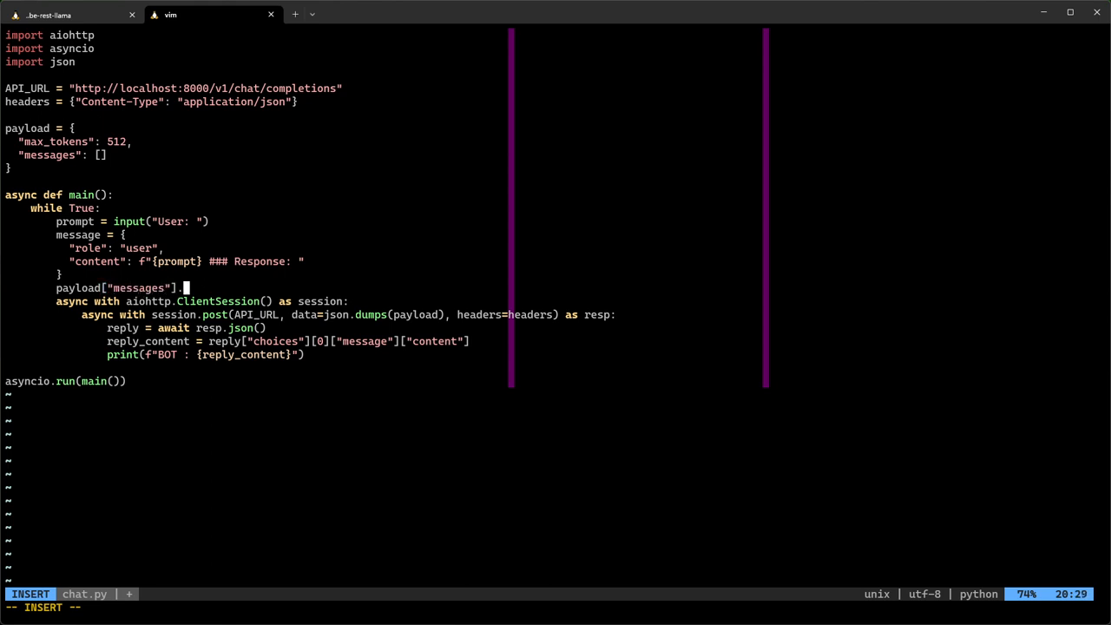
text(append(mes)
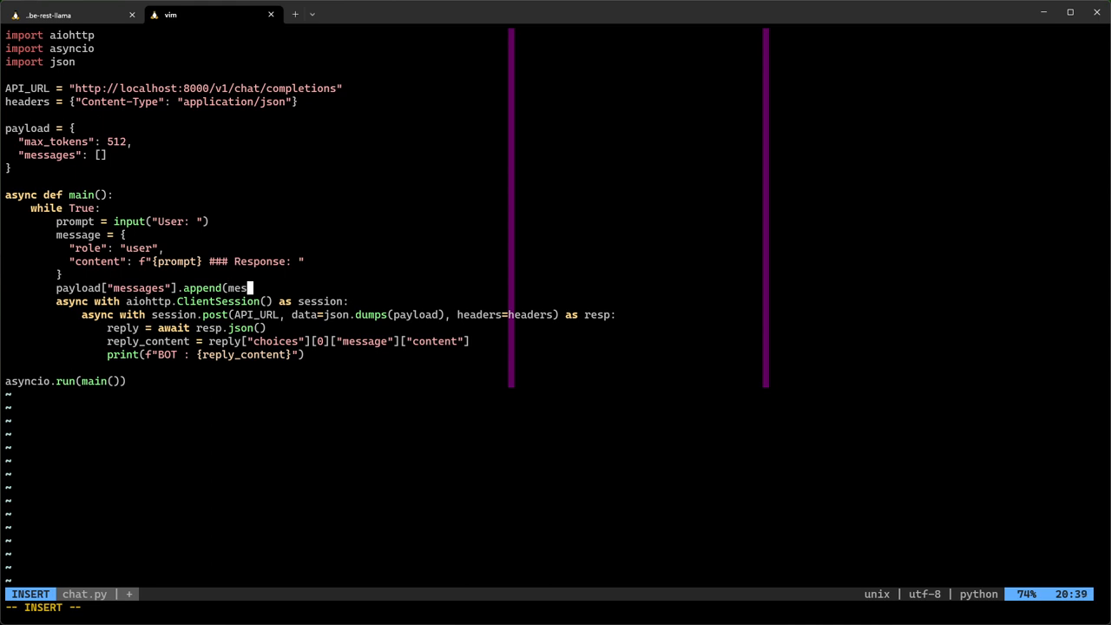
text(sage)
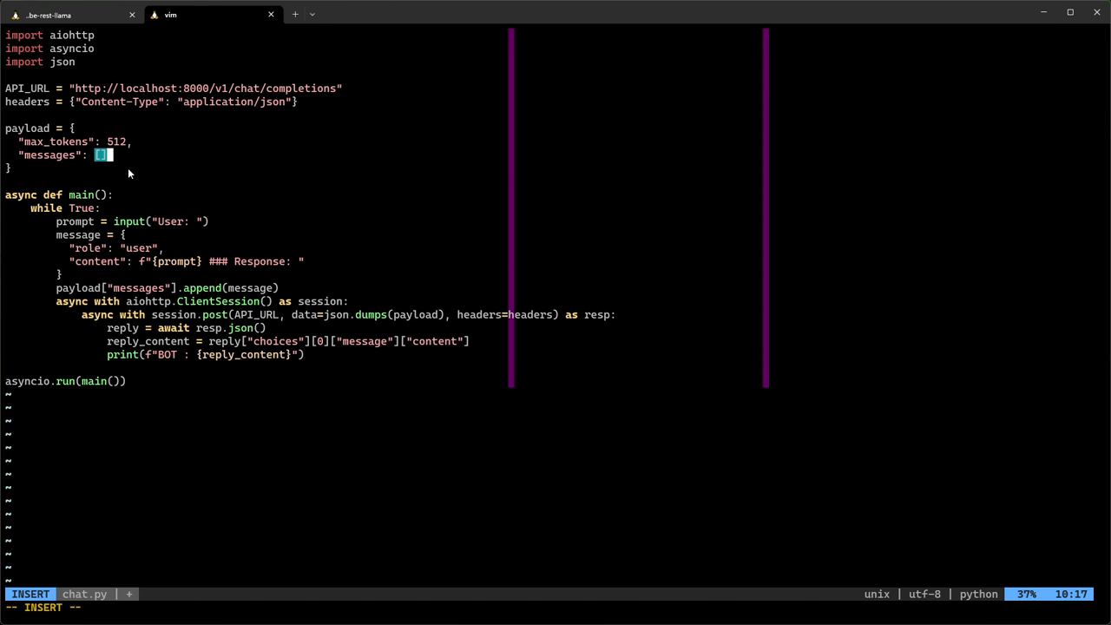
mouse_move(280, 354)
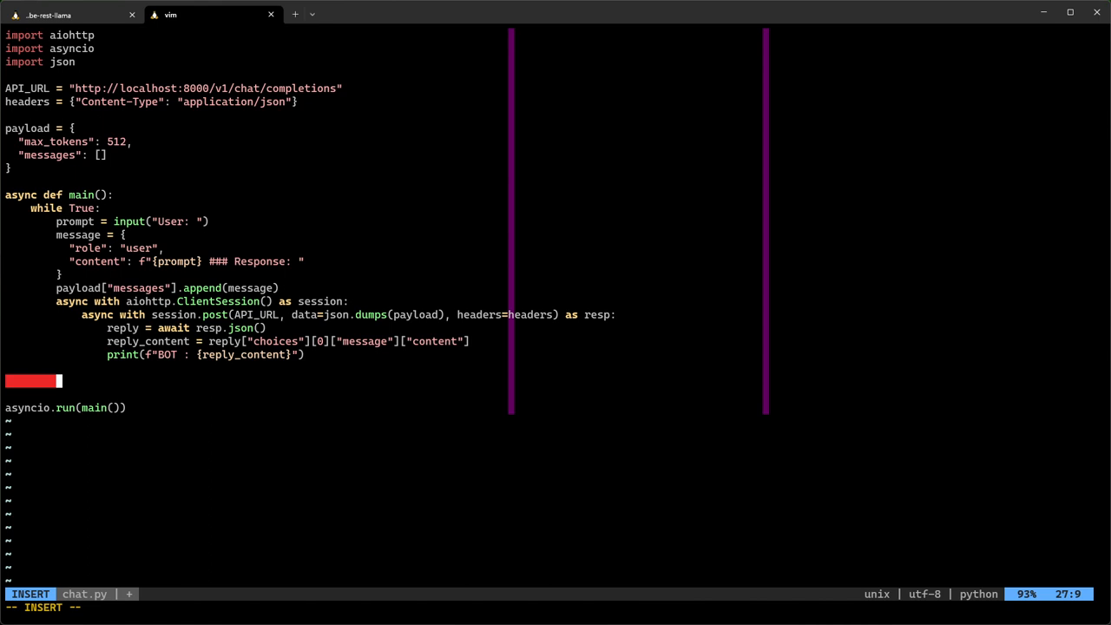
mouse_move(76, 263)
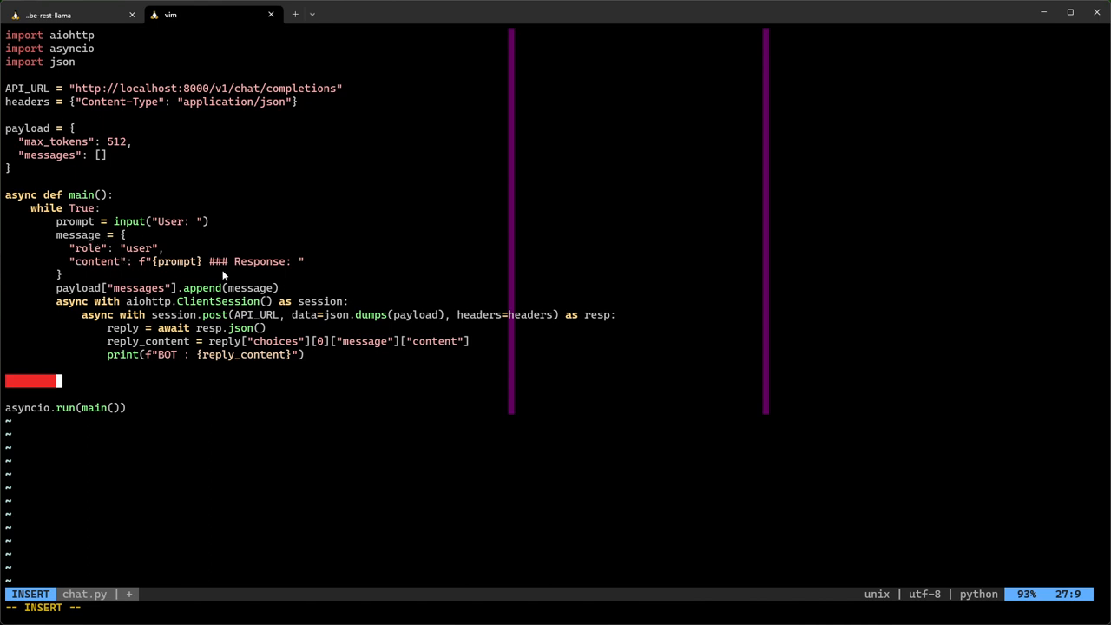
mouse_move(113, 286)
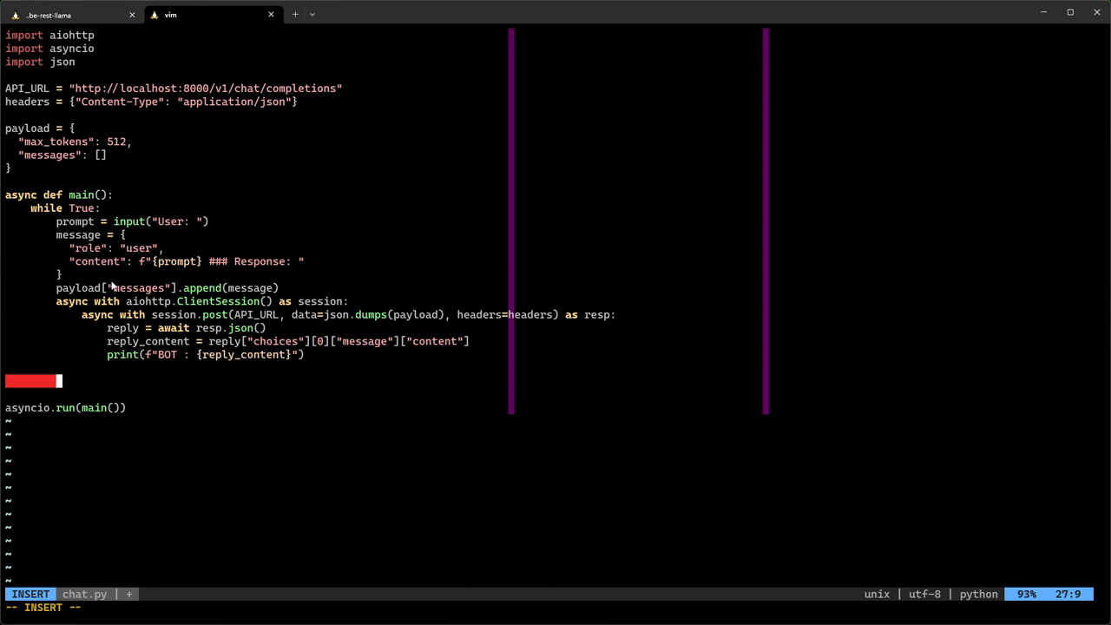
mouse_move(280, 266)
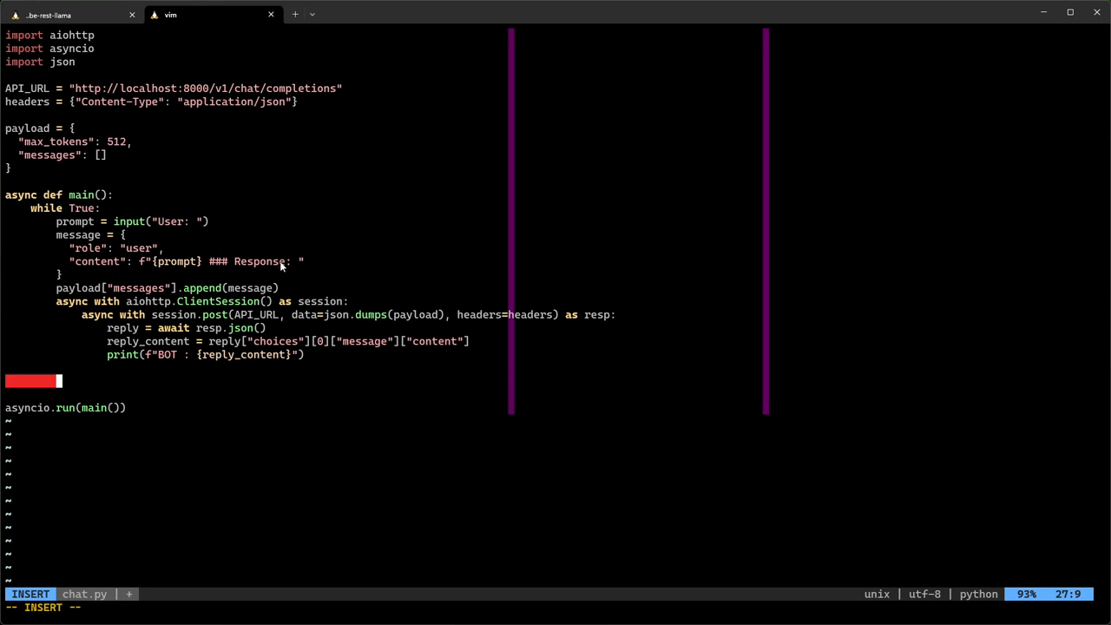
mouse_move(293, 268)
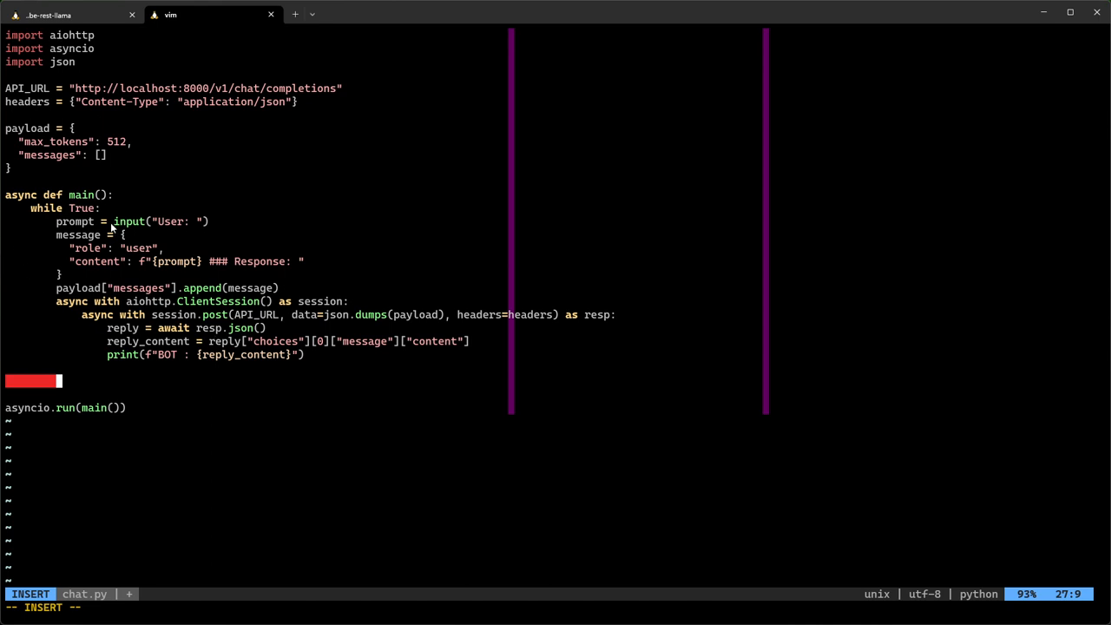
mouse_move(301, 265)
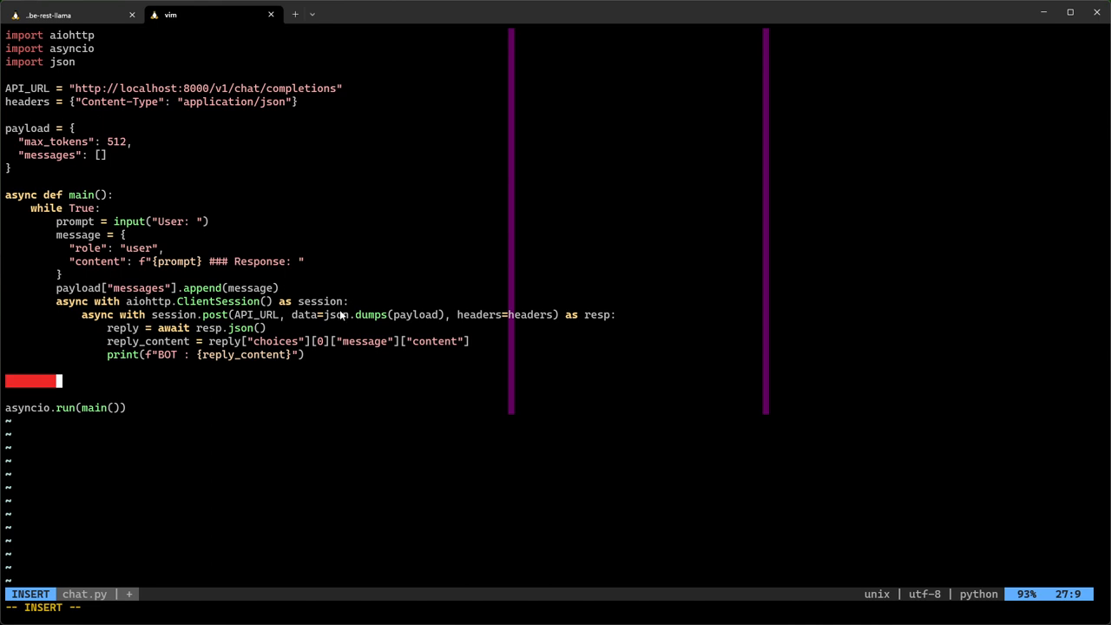
Look up the message's msg_index and append reply_content to that message's content
text(msg_)
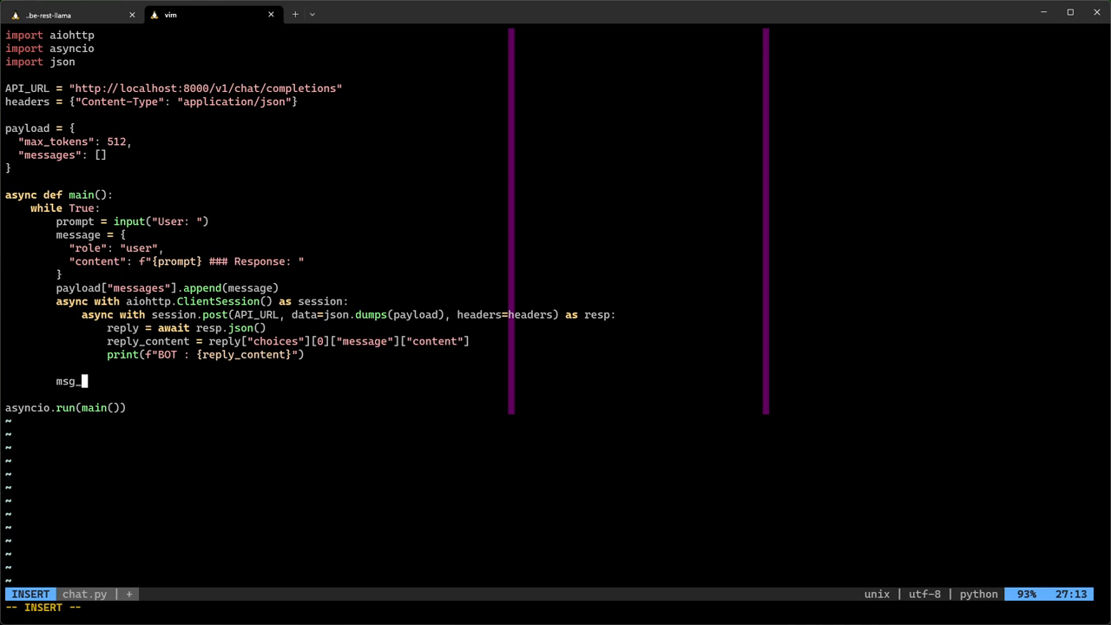
text(indes = payload[")
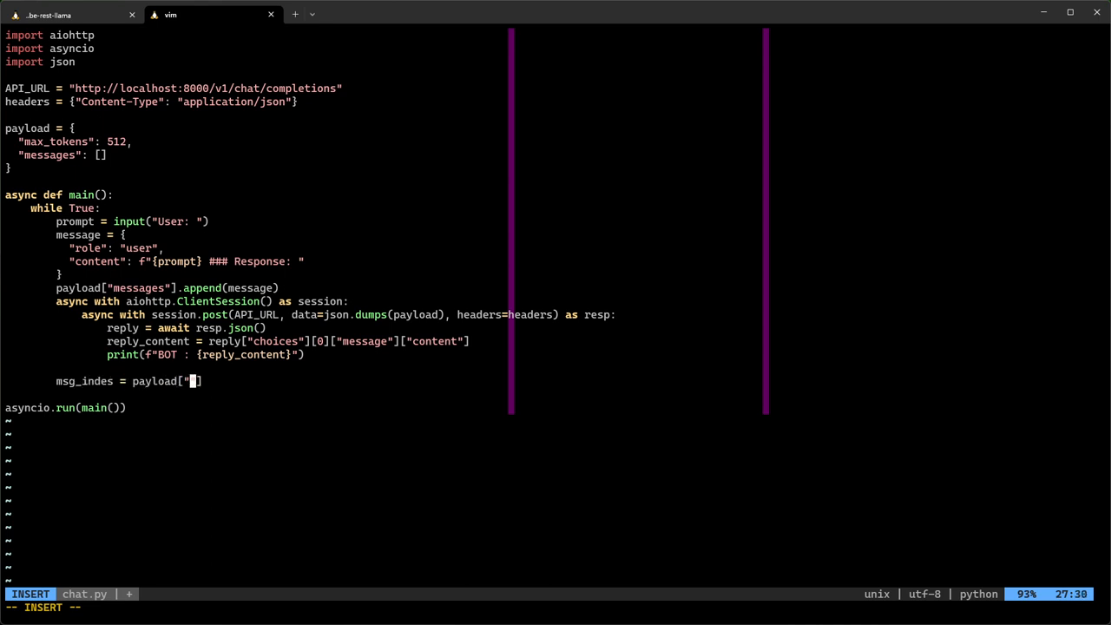
text(messages"].)
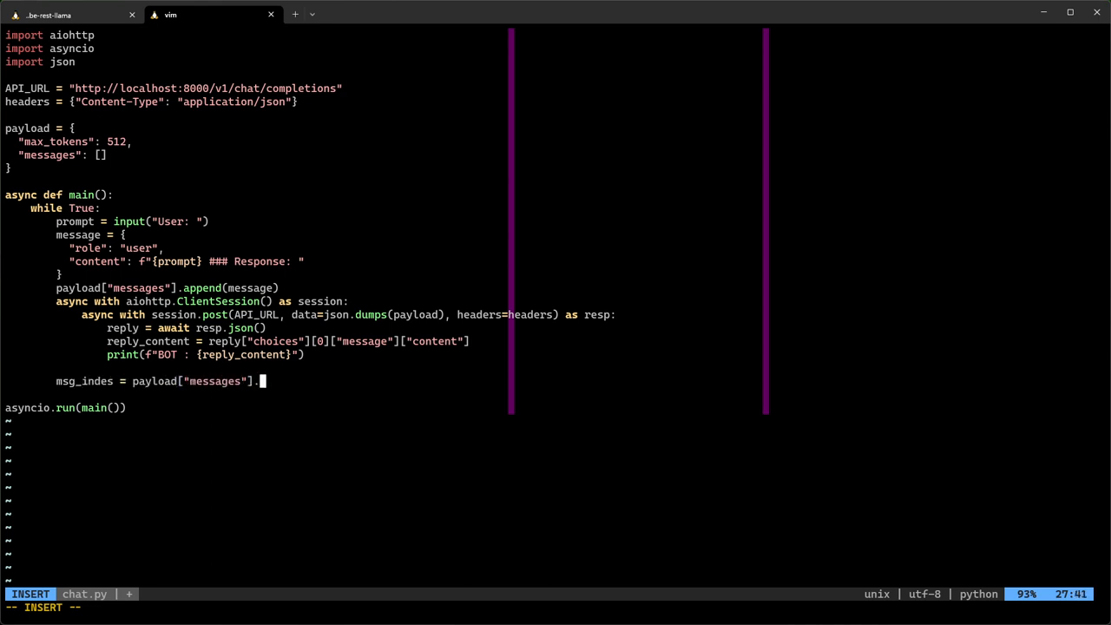
text(index(message))
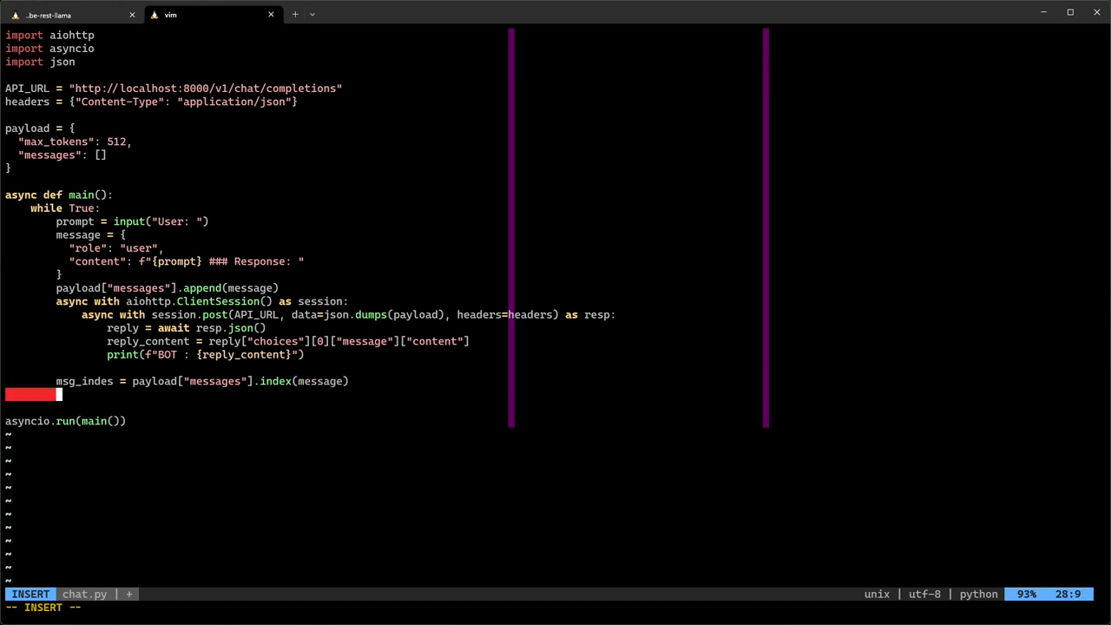
text(payload["messagess"][)
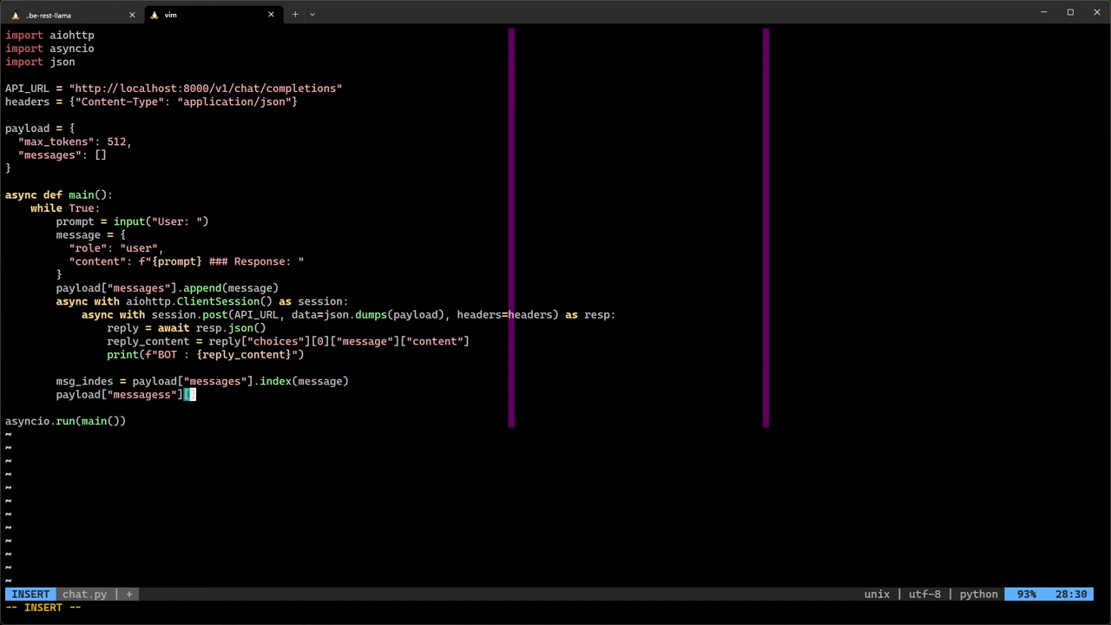
text(msg_index)
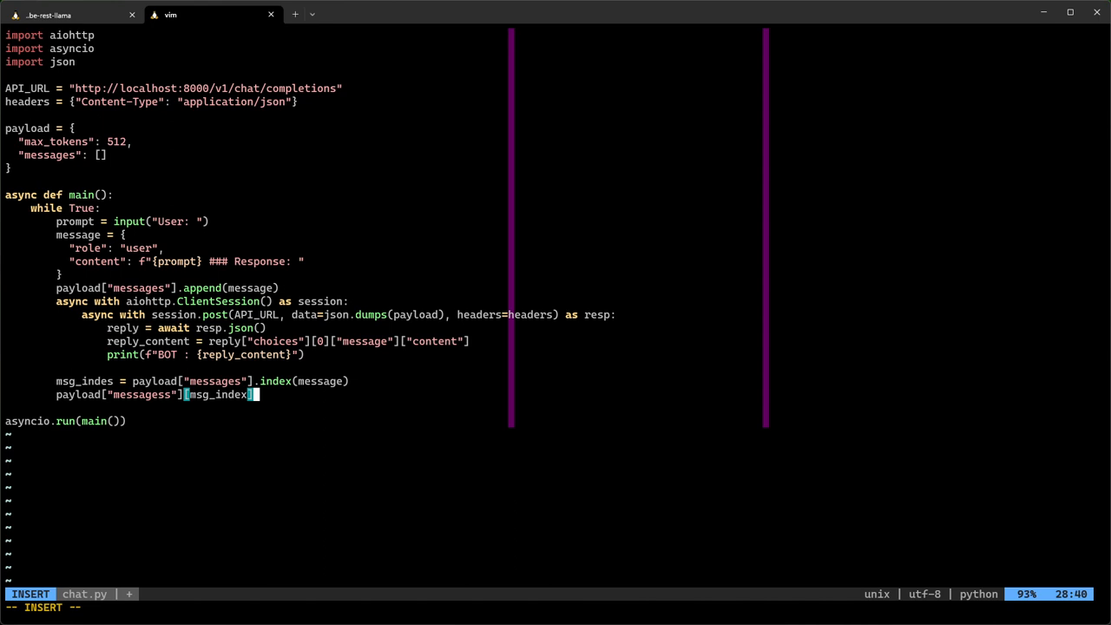
text(["content"] +=)
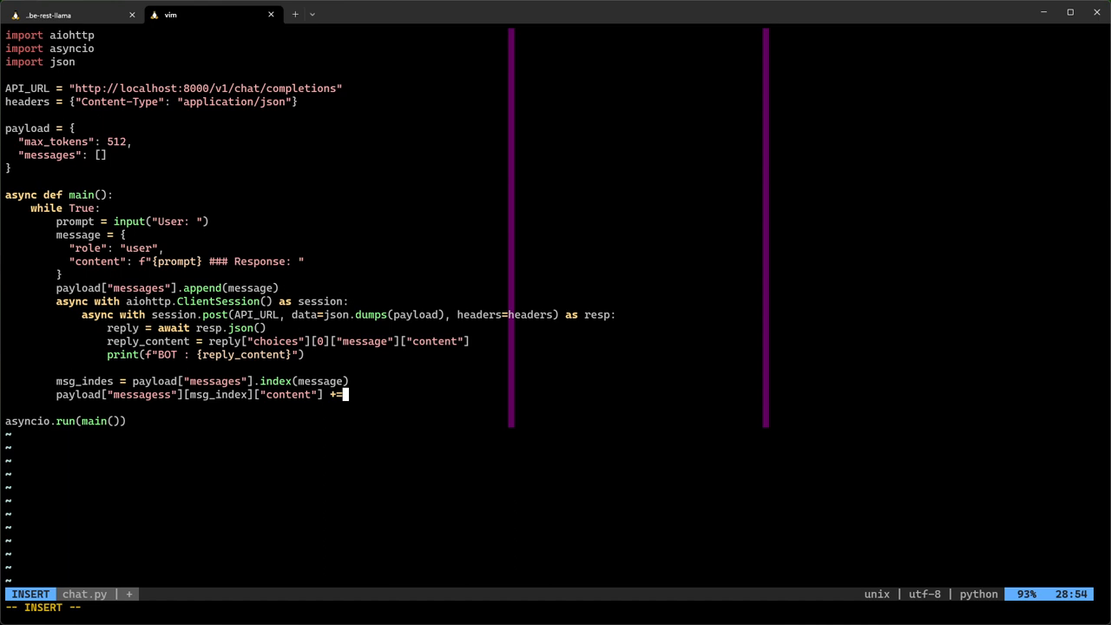
text(reply)
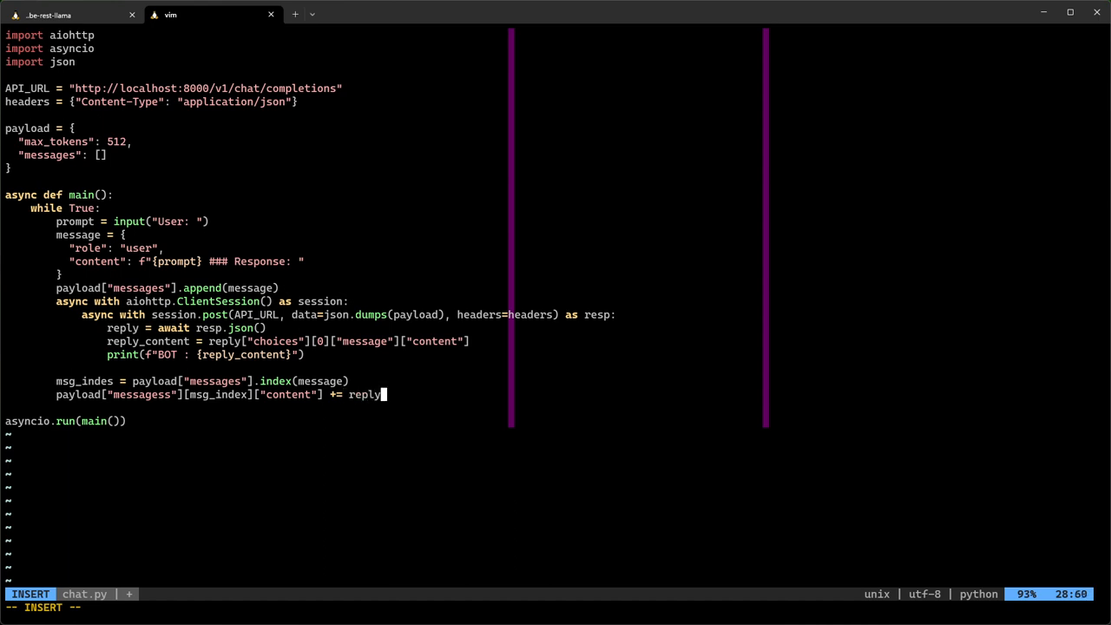
text(con)
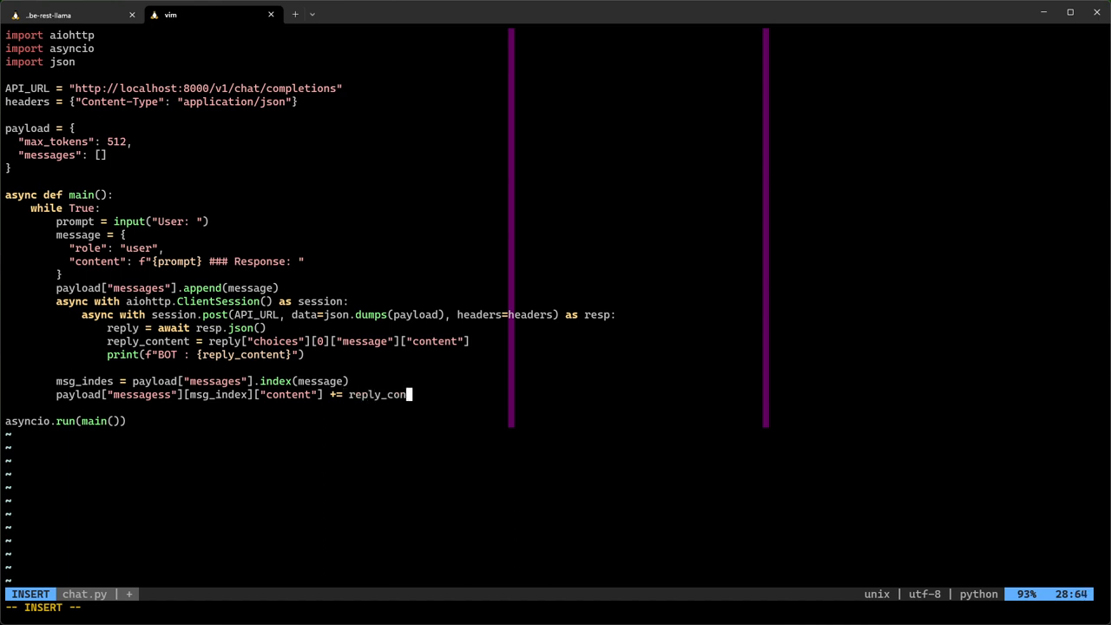
text(tent)
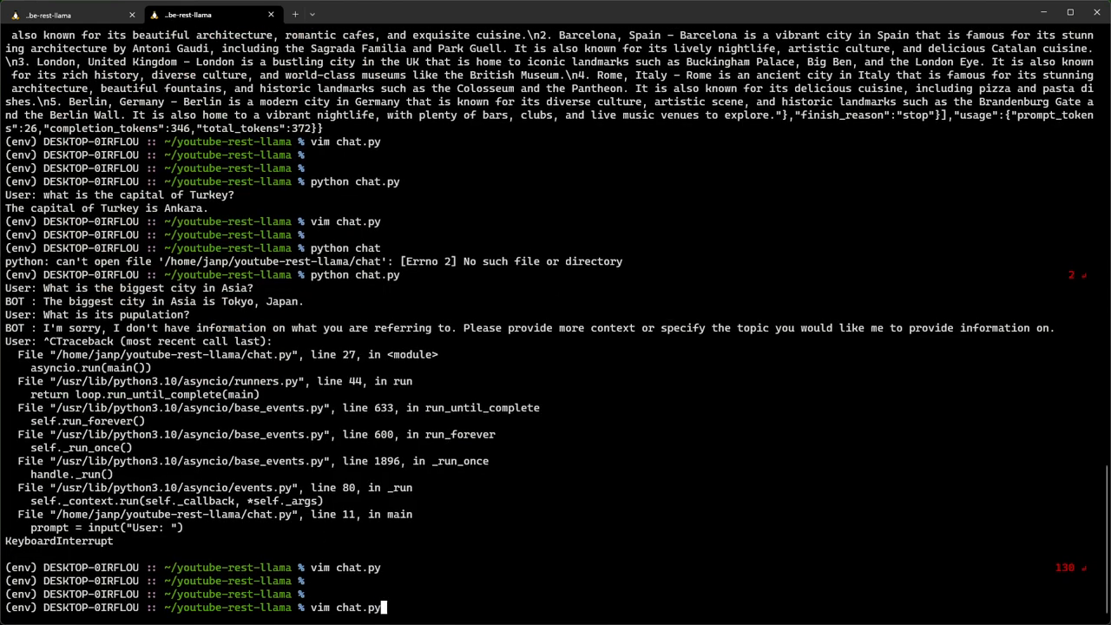
Fix the messagess and msg_index typos from the tracebacks, then rerun chat.py with counting prompts
text(Count from 1 to 5)
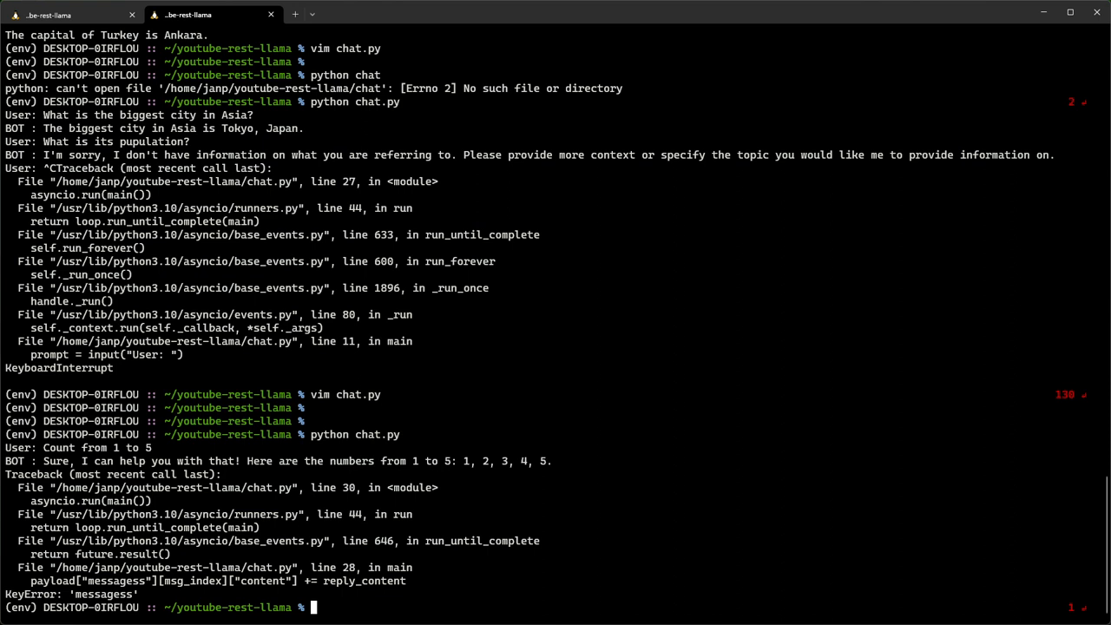
mouse_move(122, 589)
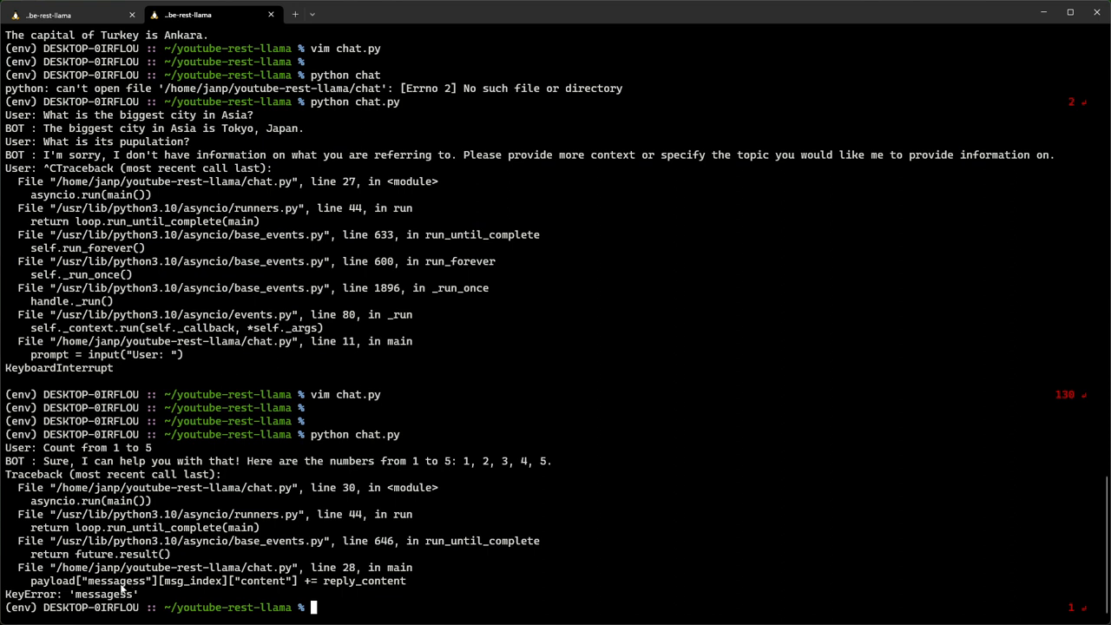
double_click(104, 594)
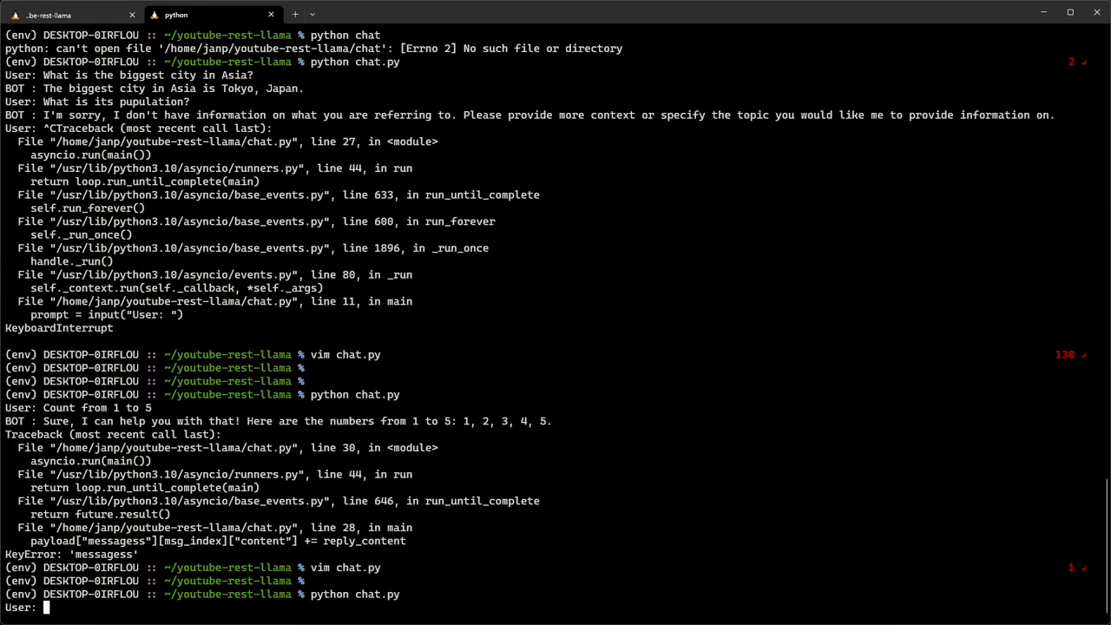
text(count from 1 to 5)
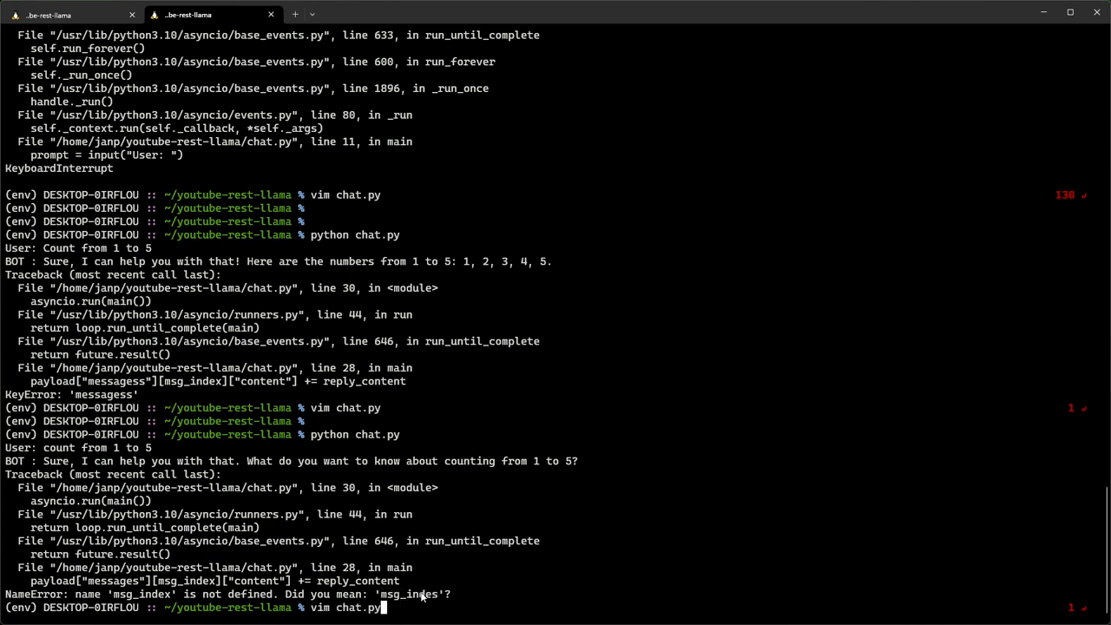
key(Enter)
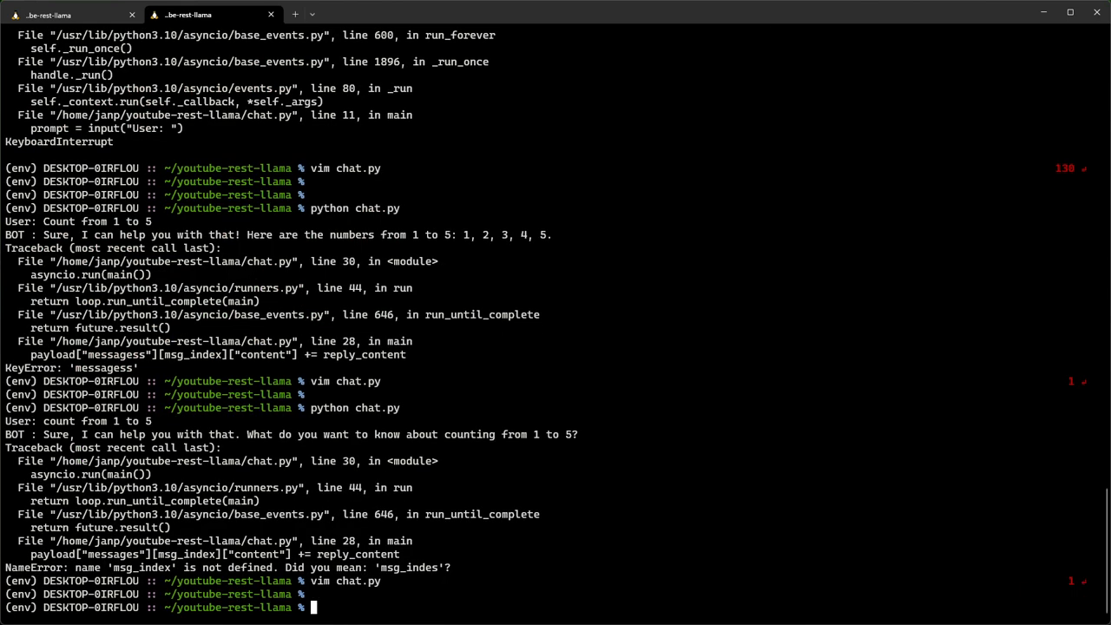
text(python chat.py)
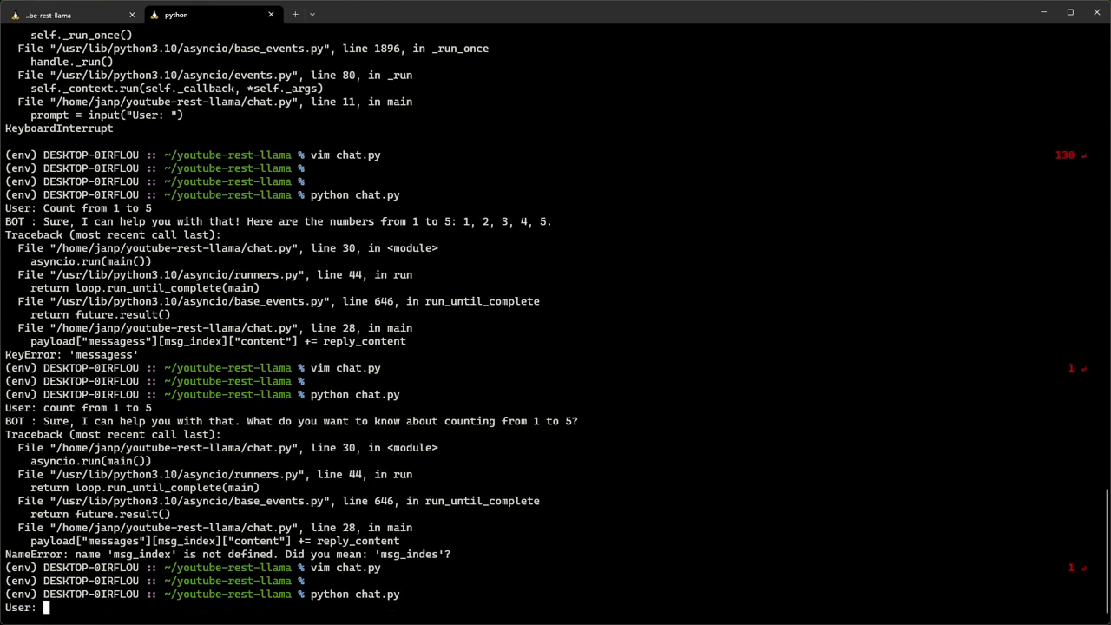
text(count from 1 to 5)
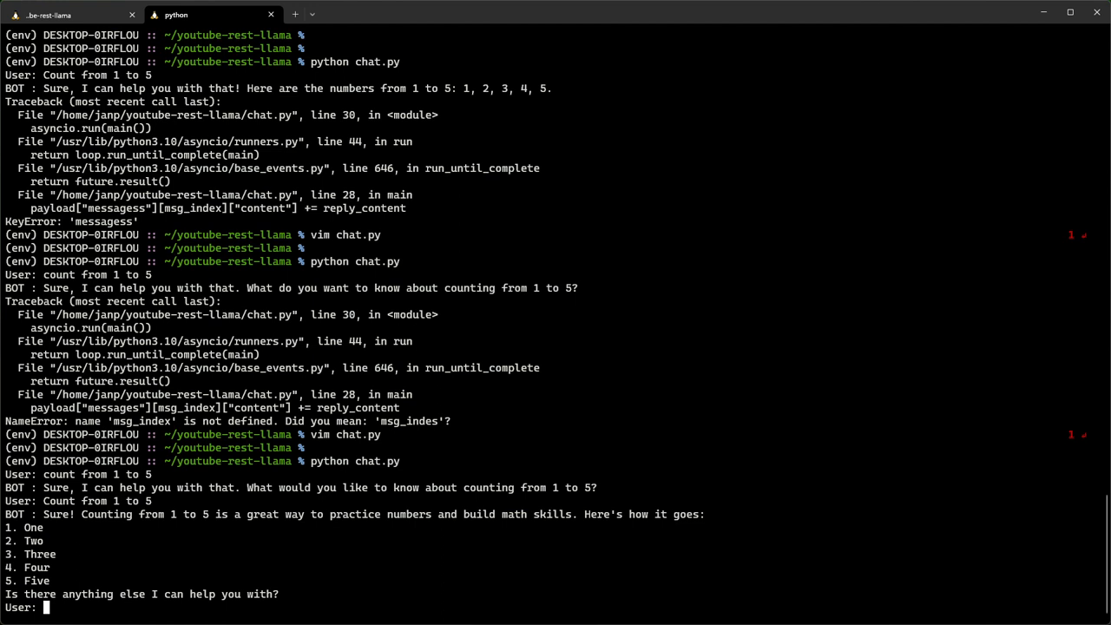
Ask it to count backwards, list 5 Polish cities, name the northmost, then stop with Ctrl+C
text(now do it bachwards)
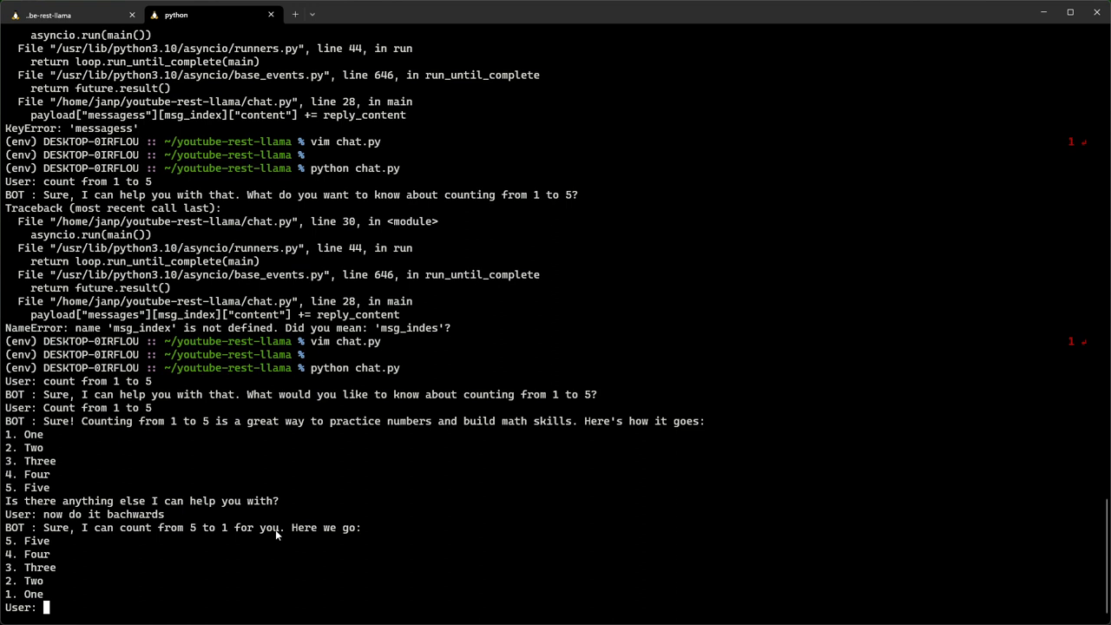
text(List 5 cities in Poland)
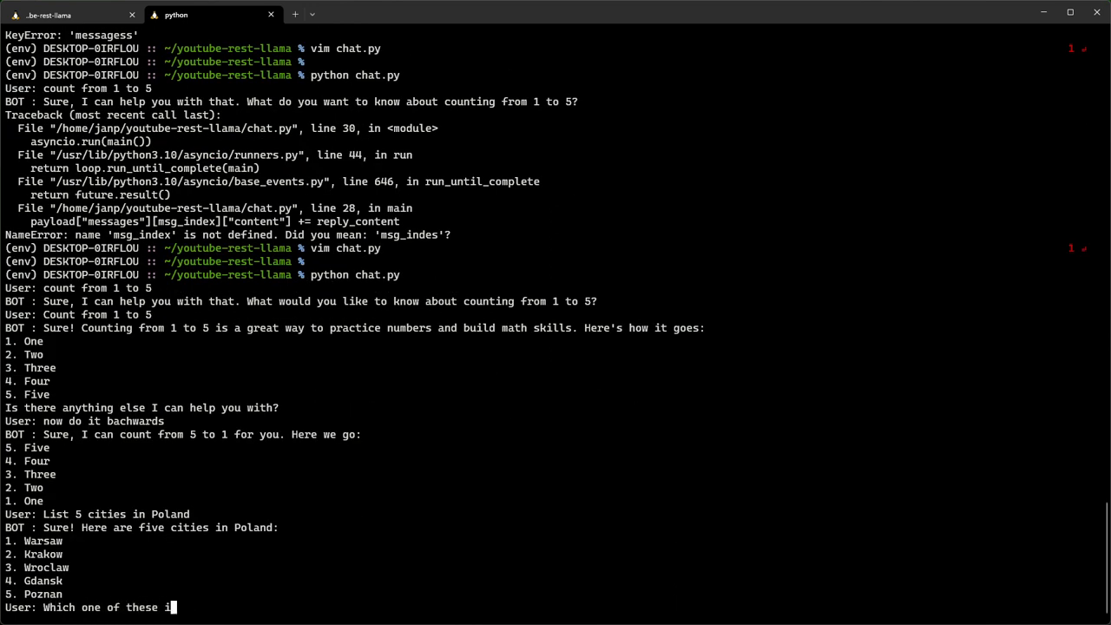
text(s the northmost?)
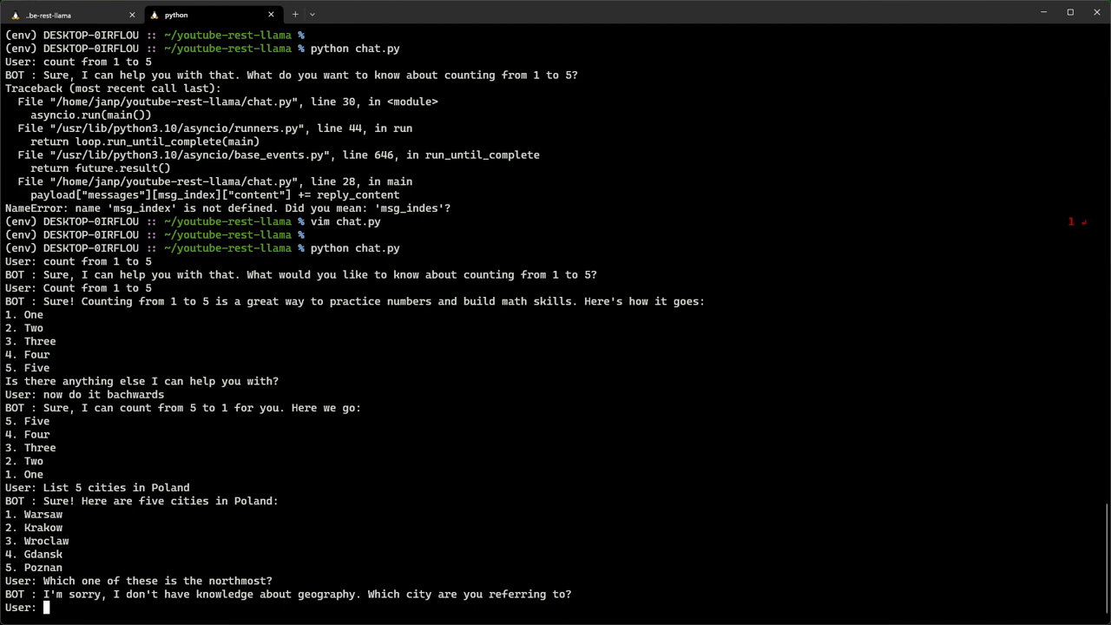
key(ctrl+c)
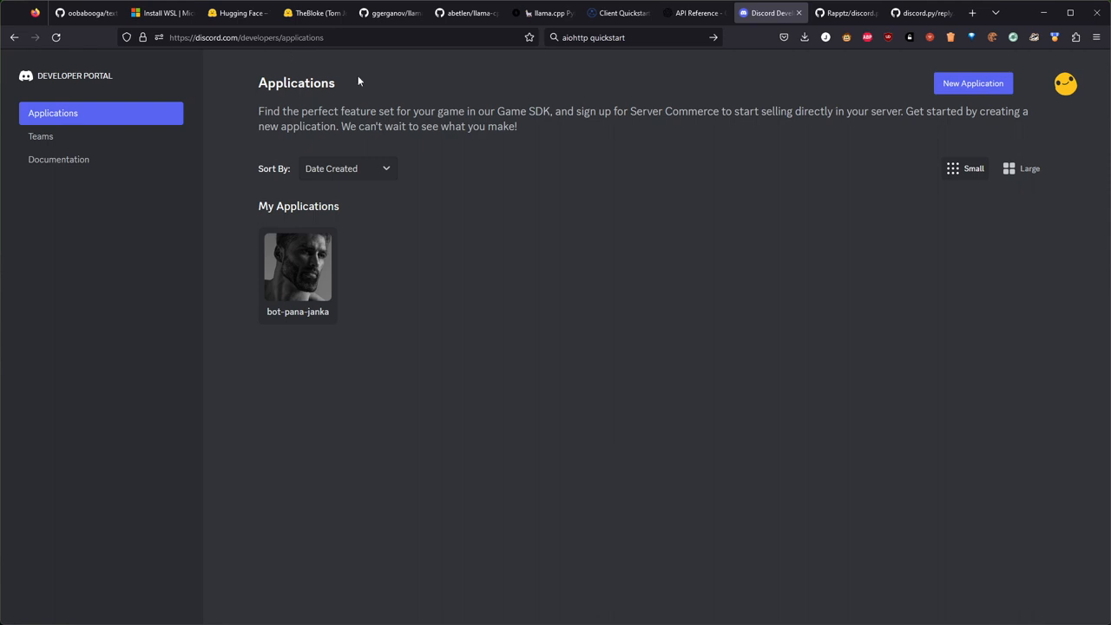
mouse_move(398, 188)
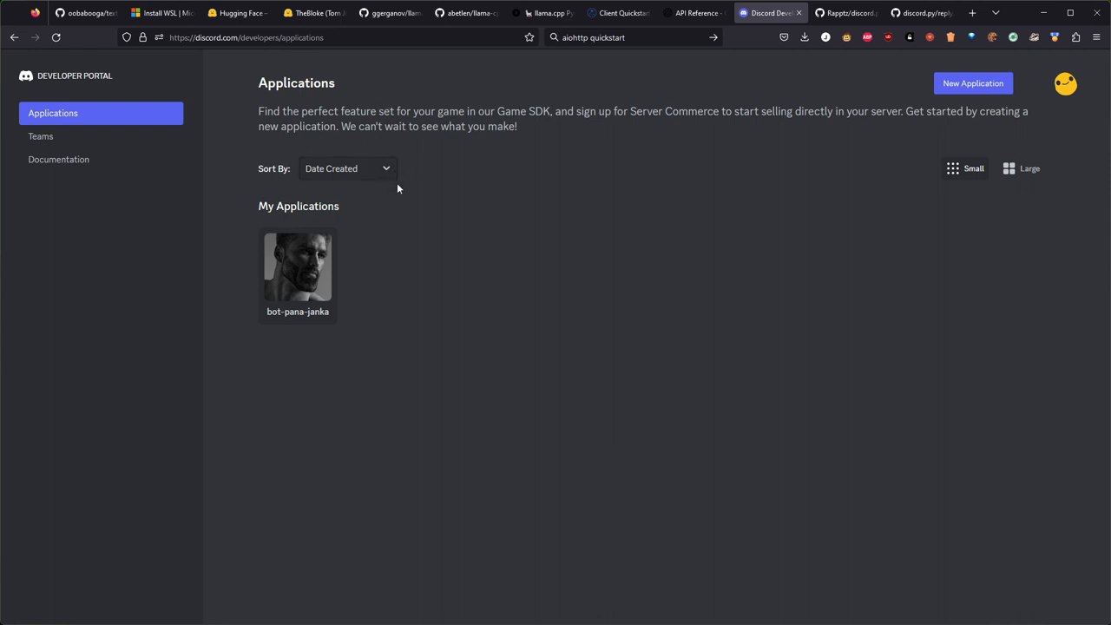
mouse_move(406, 192)
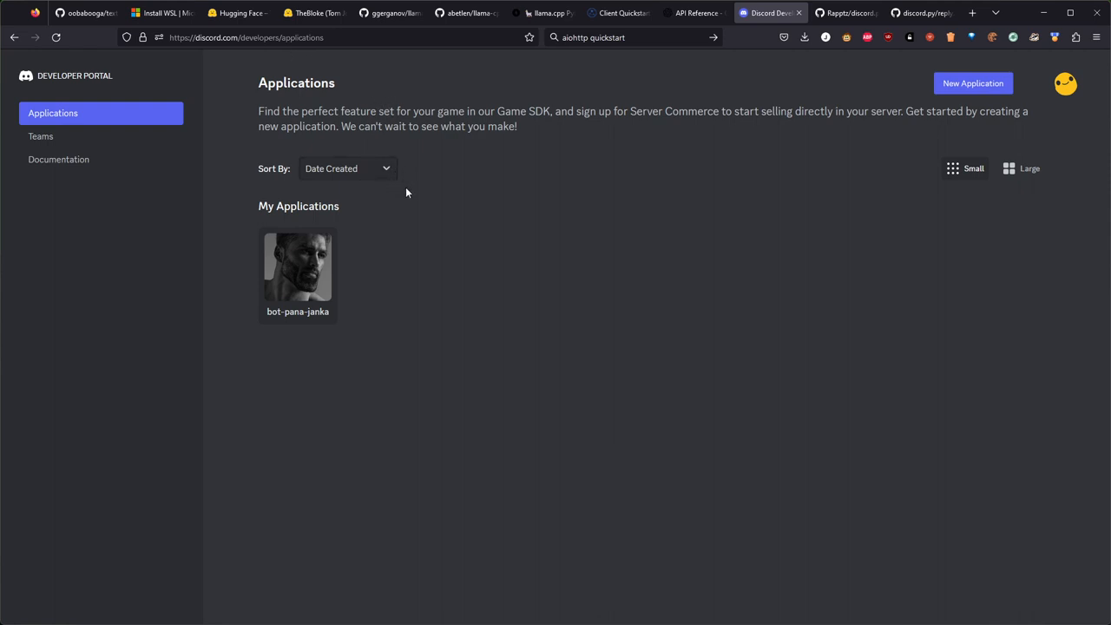
mouse_move(503, 241)
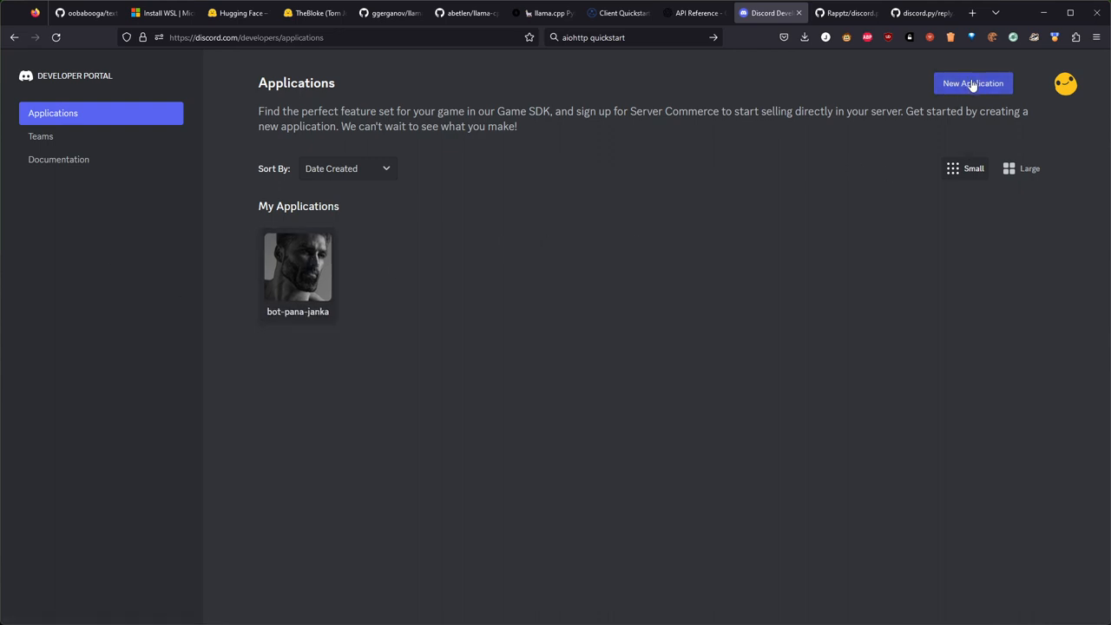
Create a new application named bot-pana-janka2, accepting the developer terms
click(973, 84)
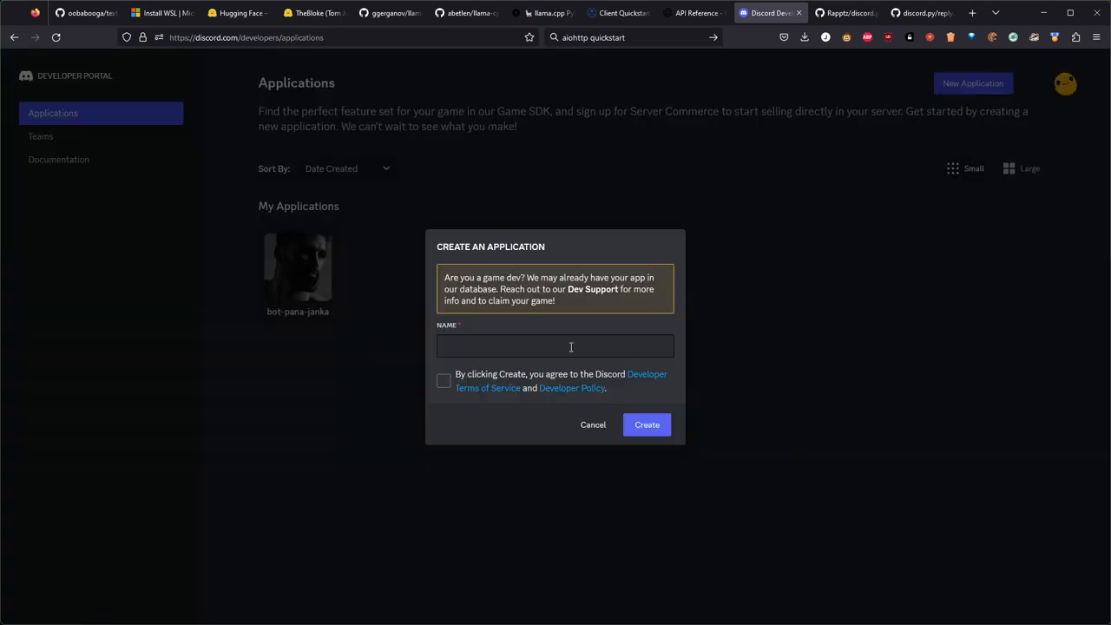
text(bot)
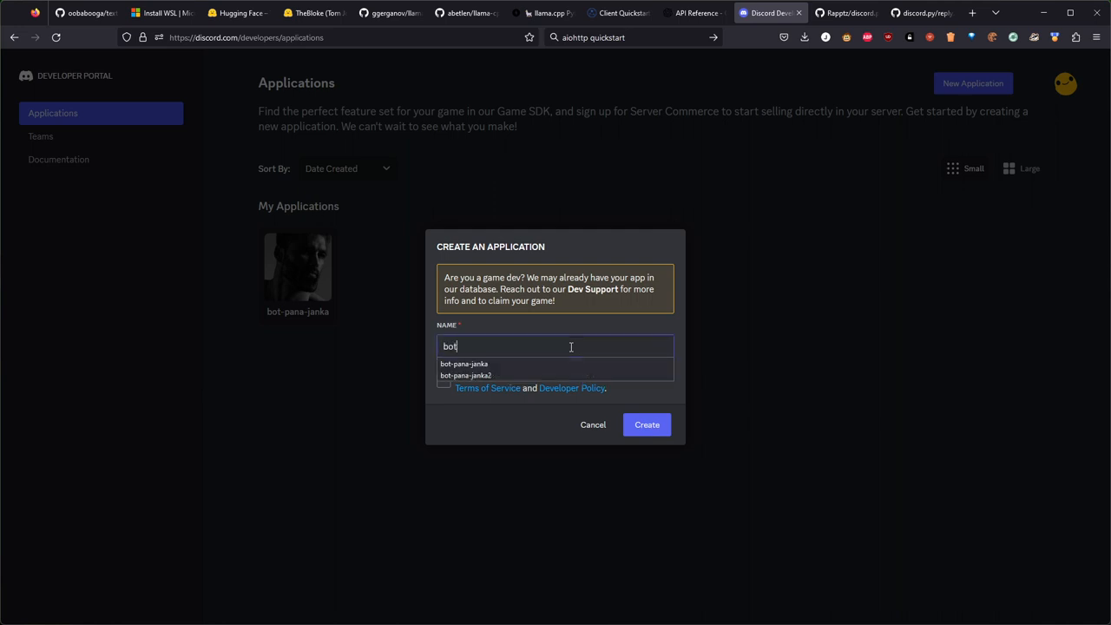
click(465, 375)
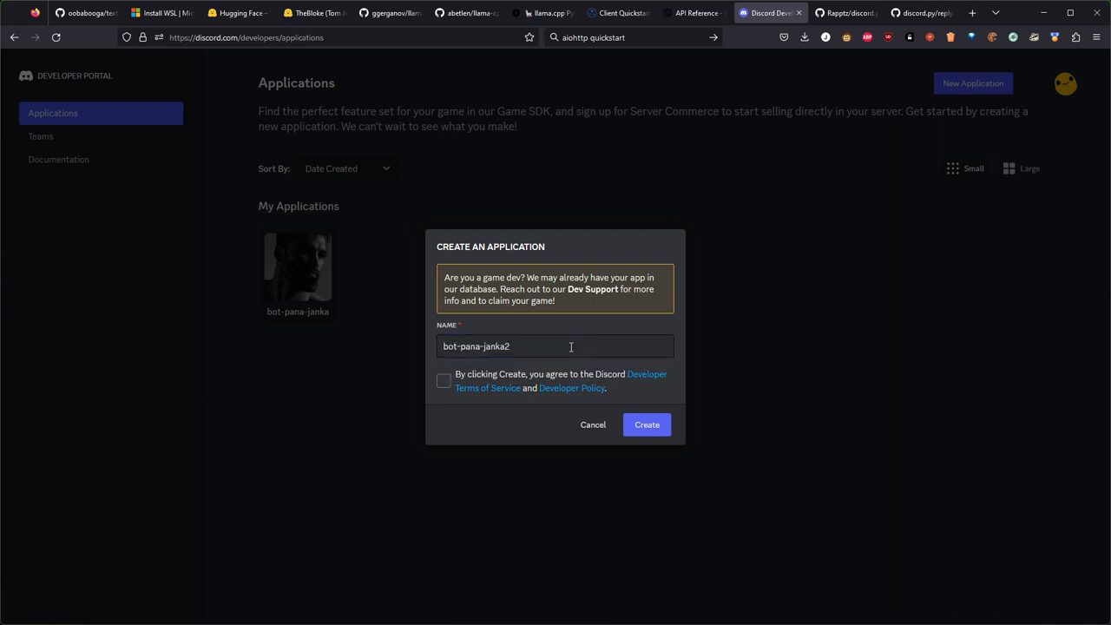
click(443, 380)
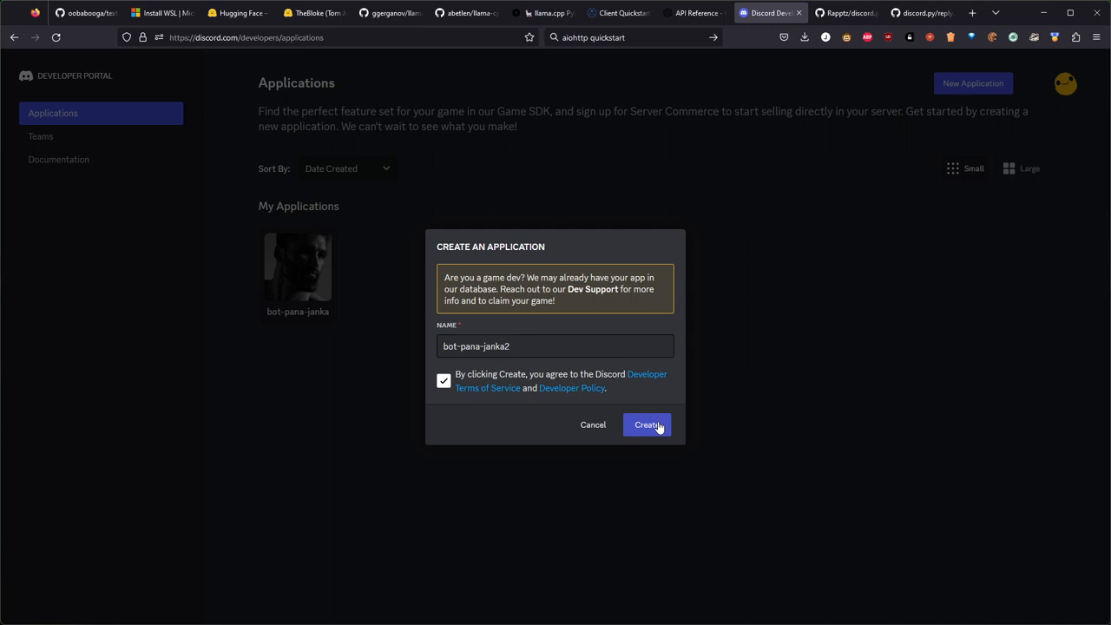
click(647, 424)
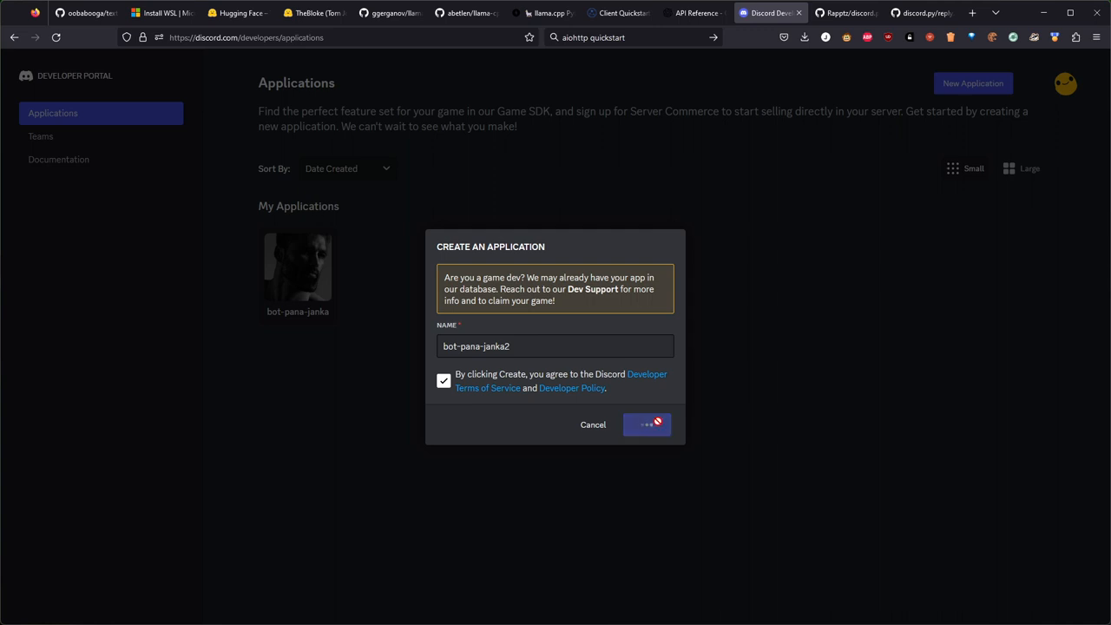
click(646, 424)
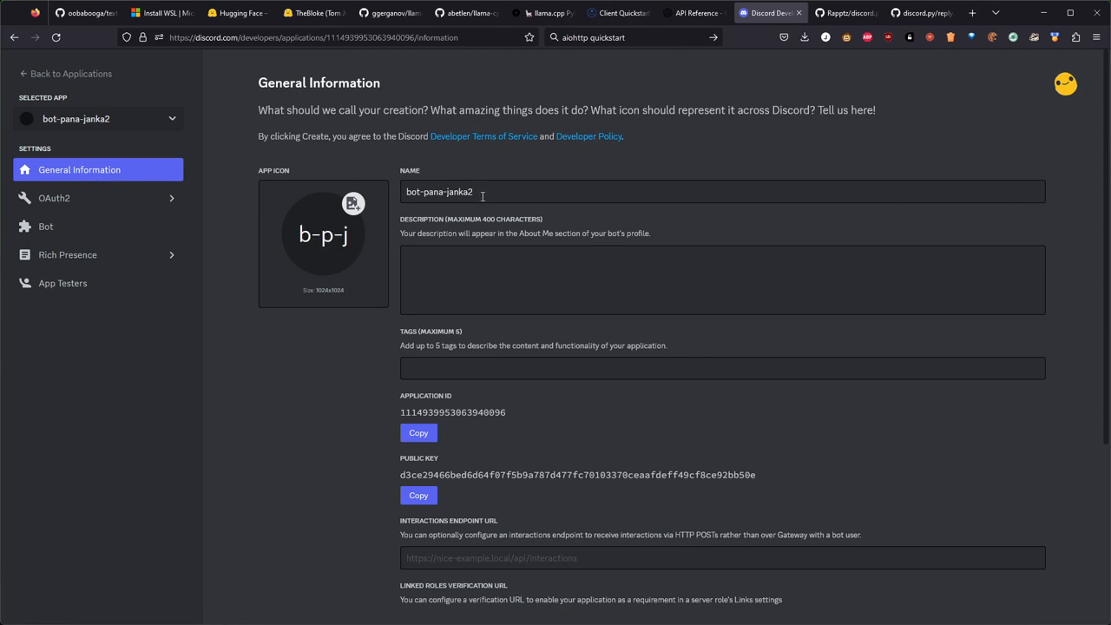
Set the description to 'My IQ is 100%', upload bronimira.png as the icon, and save
click(608, 279)
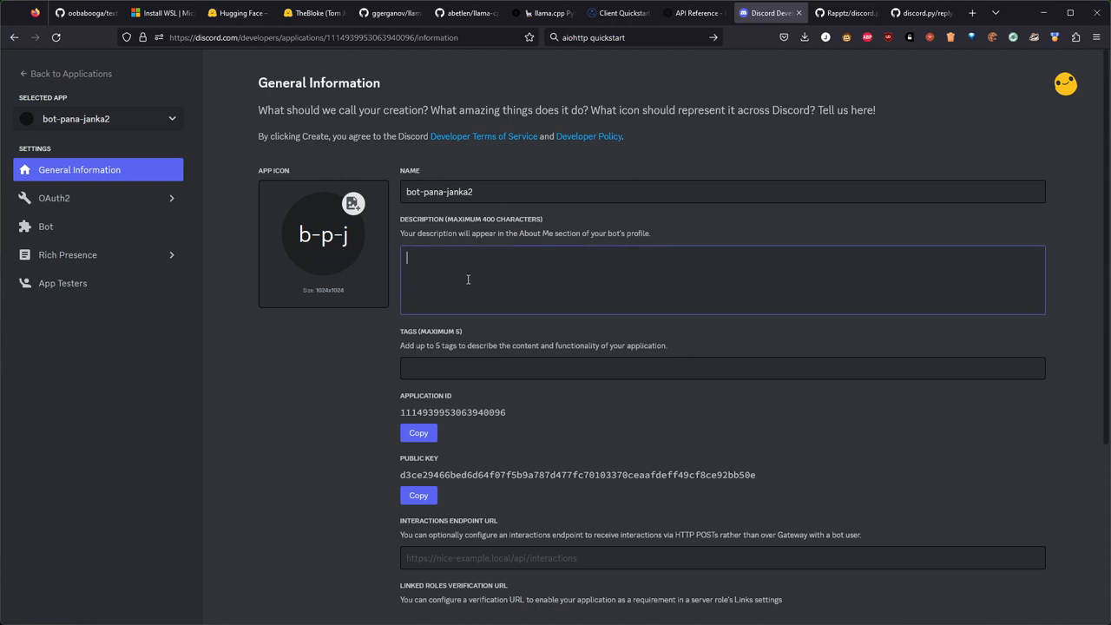
text(My IQ is 100%)
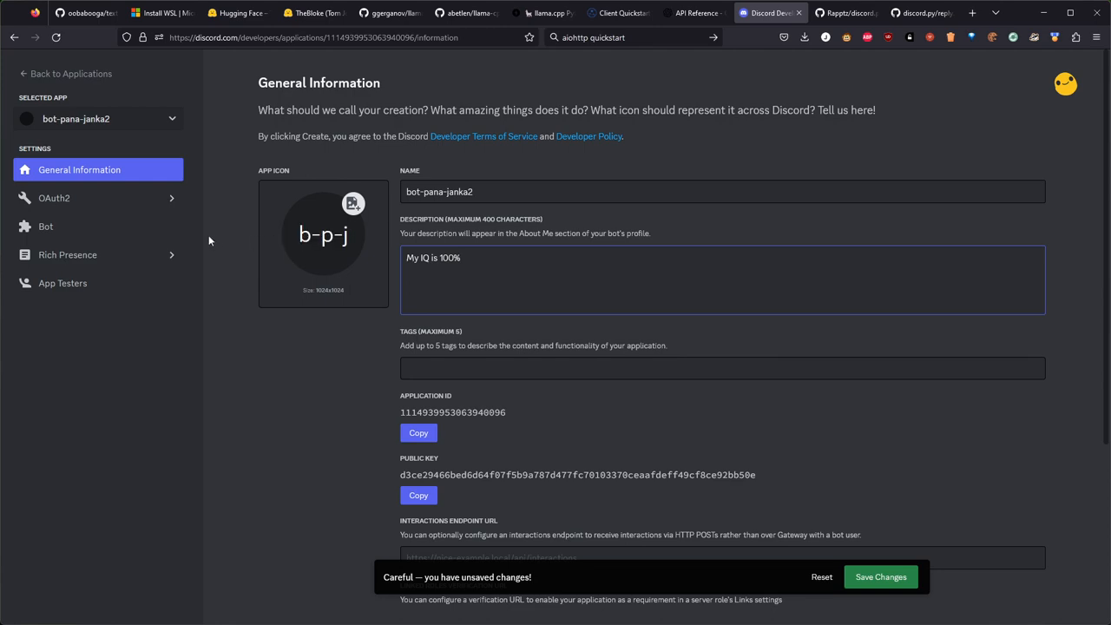
click(352, 203)
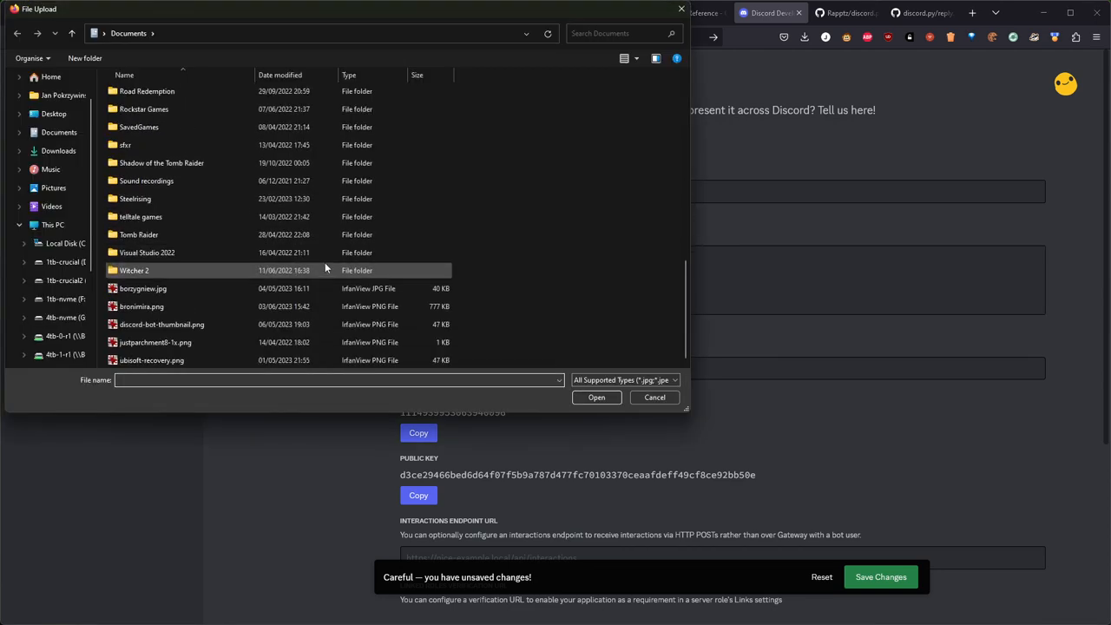
click(142, 305)
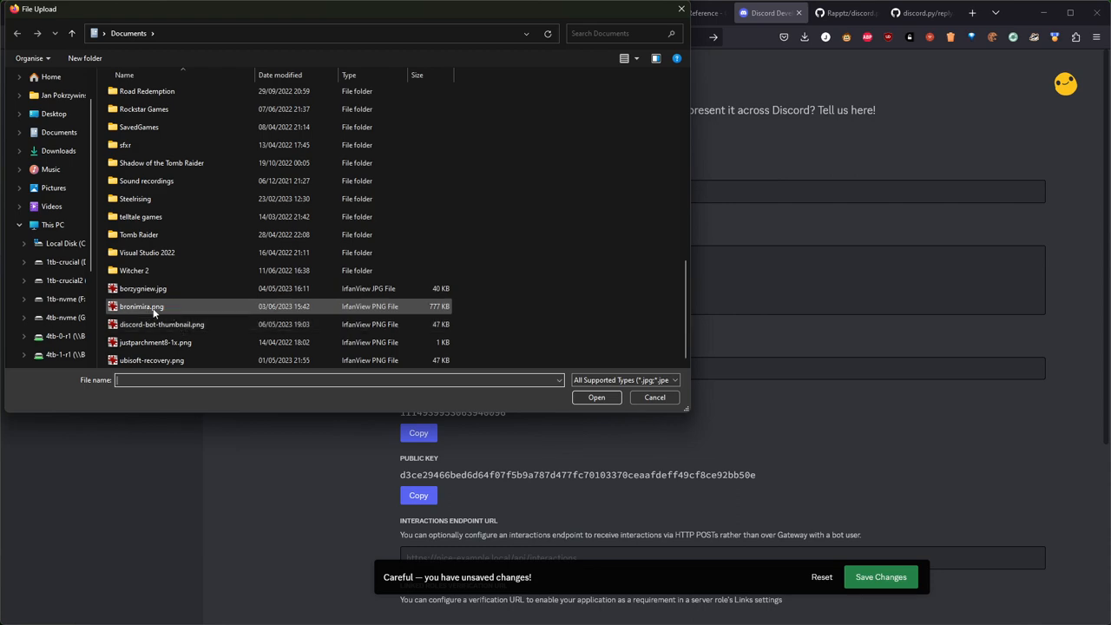
click(141, 306)
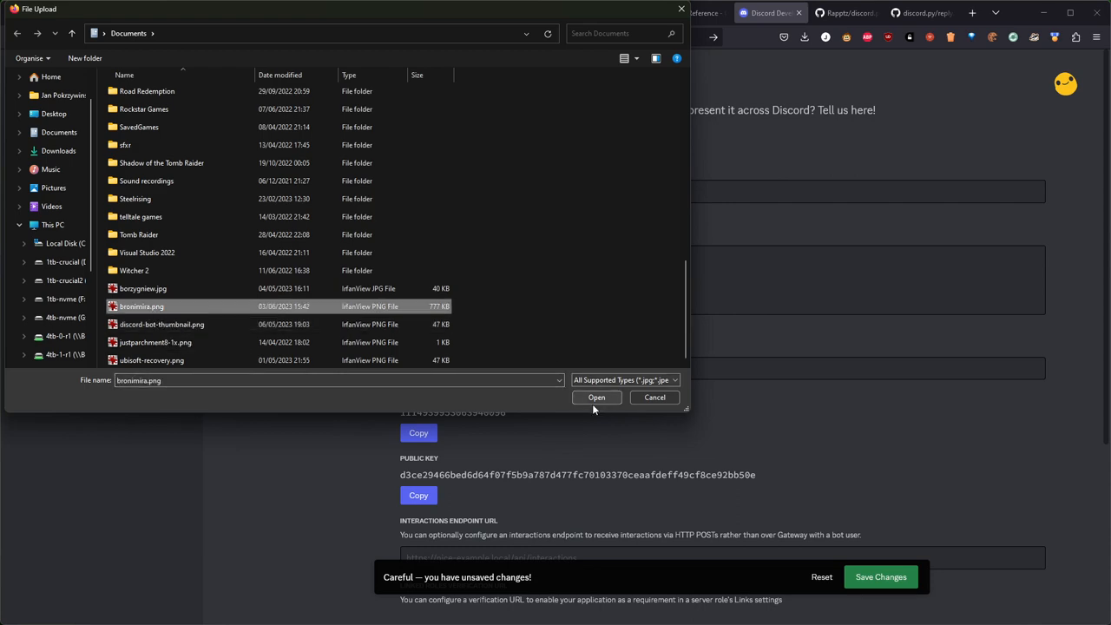
click(597, 396)
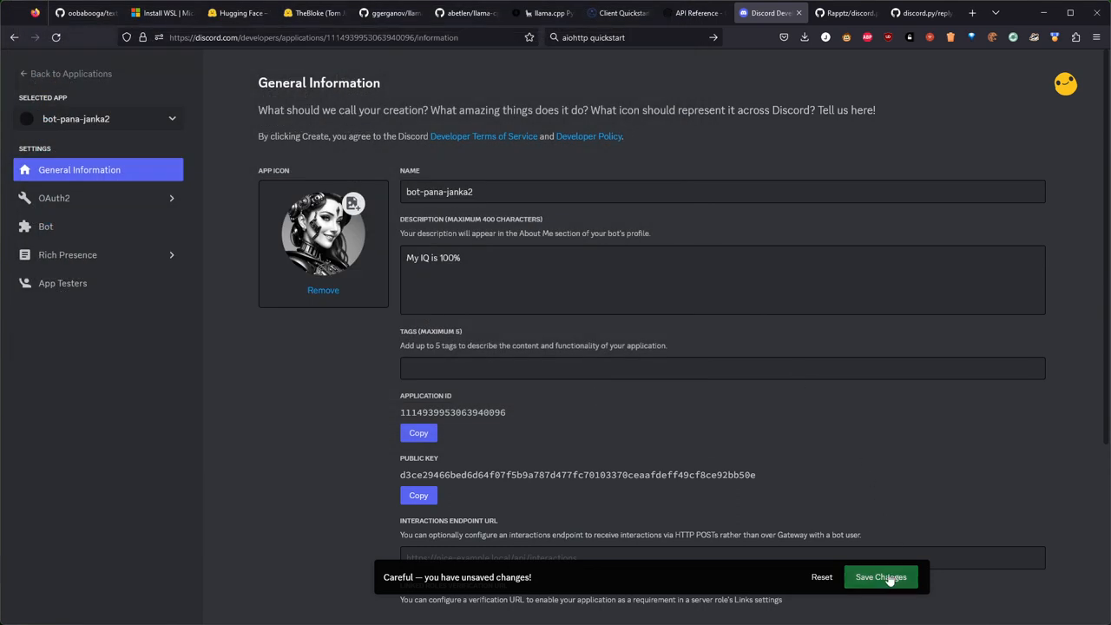
click(880, 576)
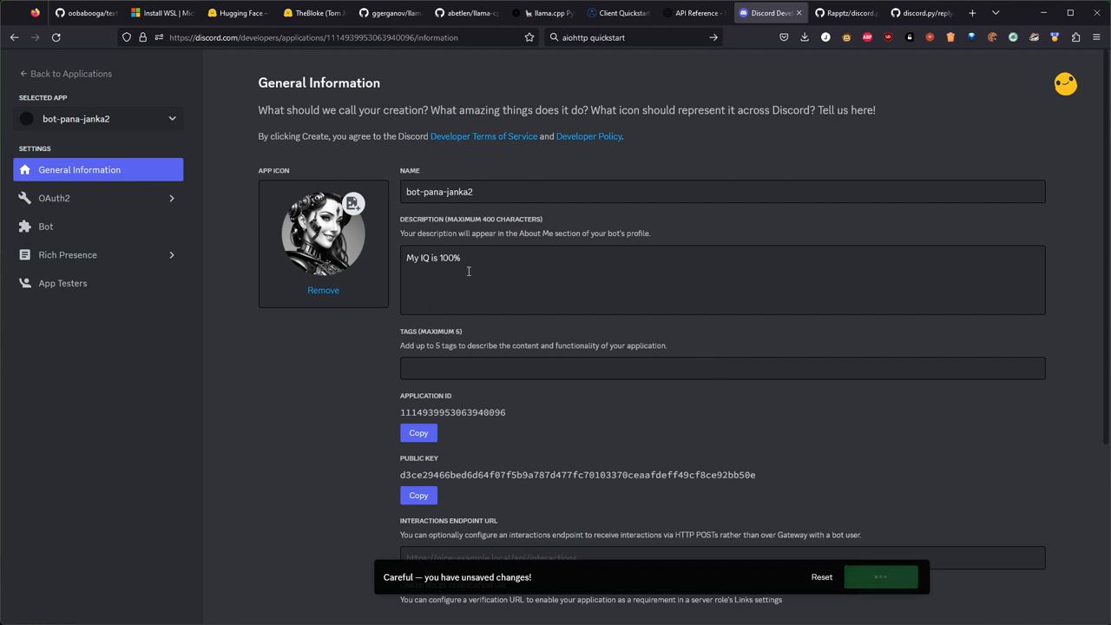
click(879, 577)
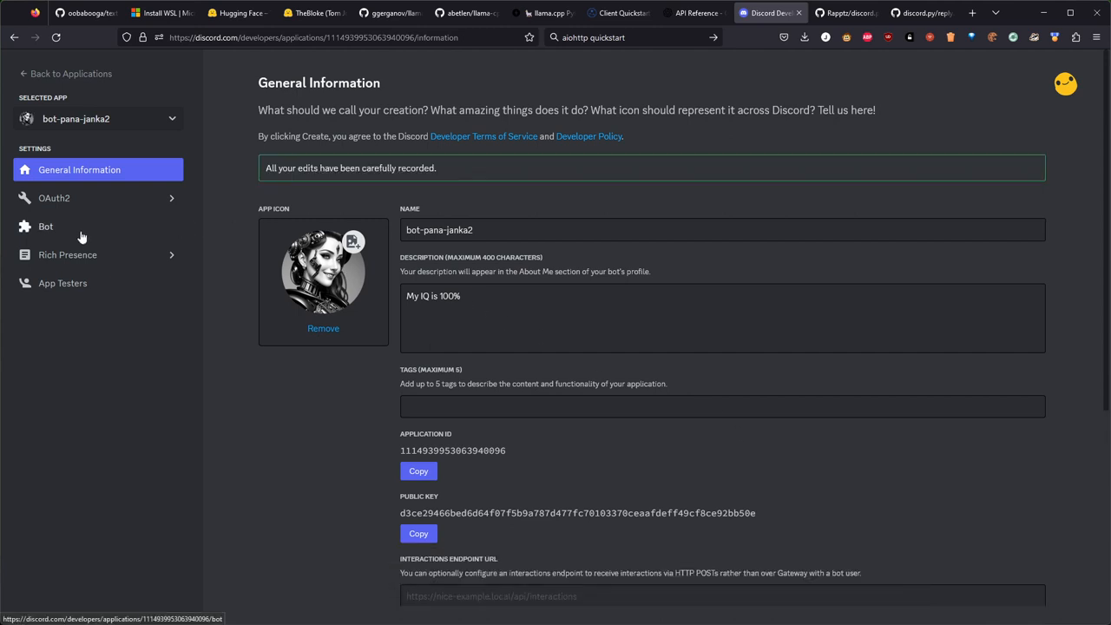
Open the Bot settings page for bot-pana-janka2 from the sidebar
click(46, 227)
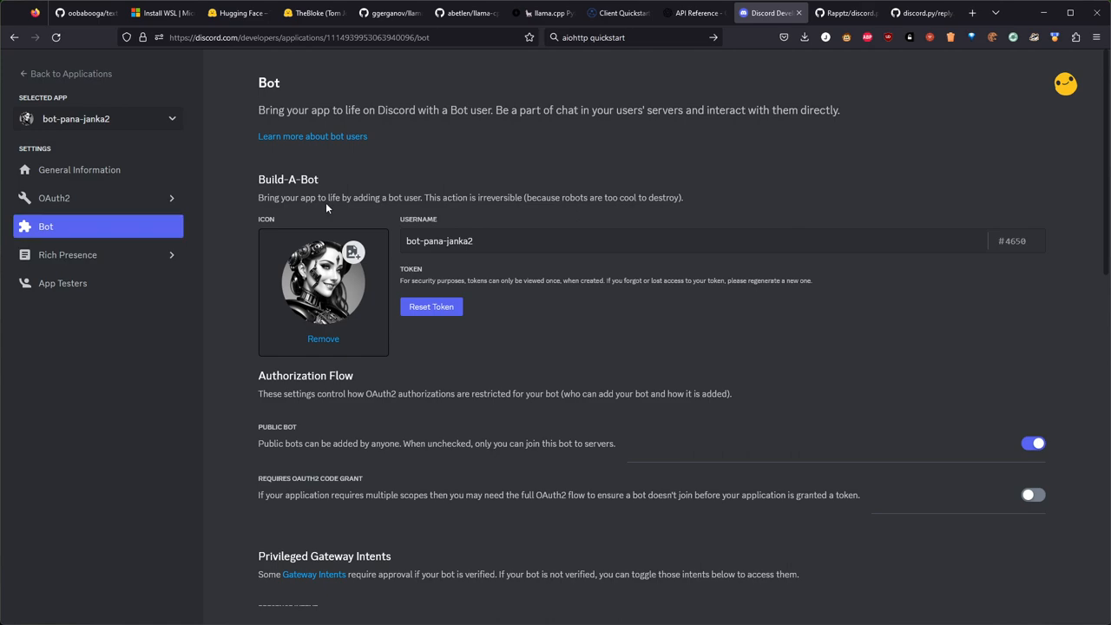
mouse_move(431, 306)
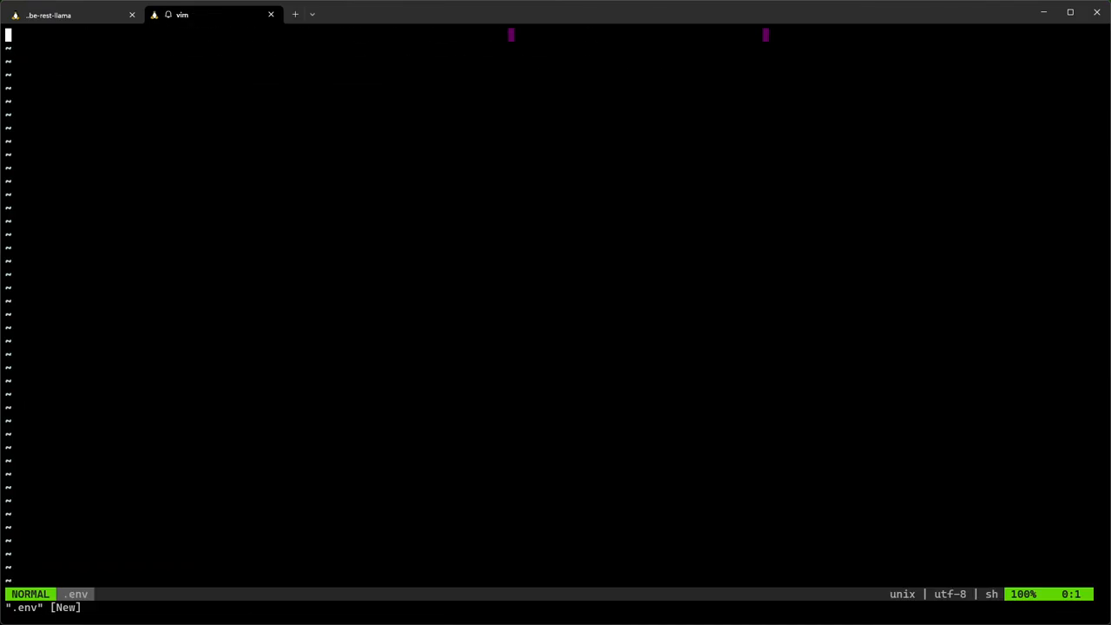
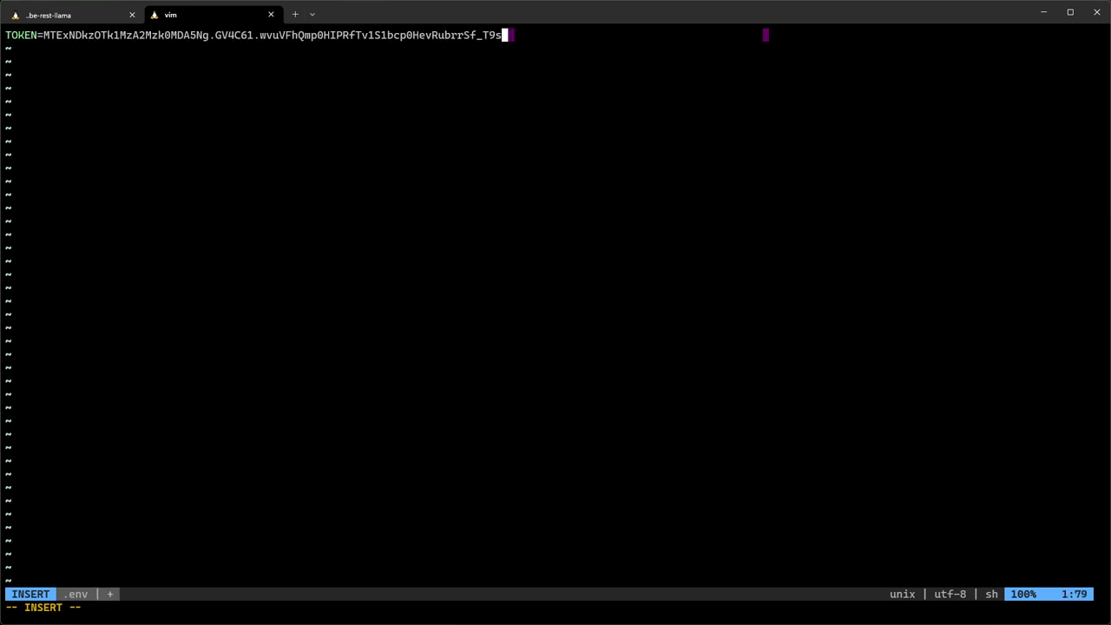
Add a TOKEN= line with the pasted bot token to .env and leave insert mode
key(Escape)
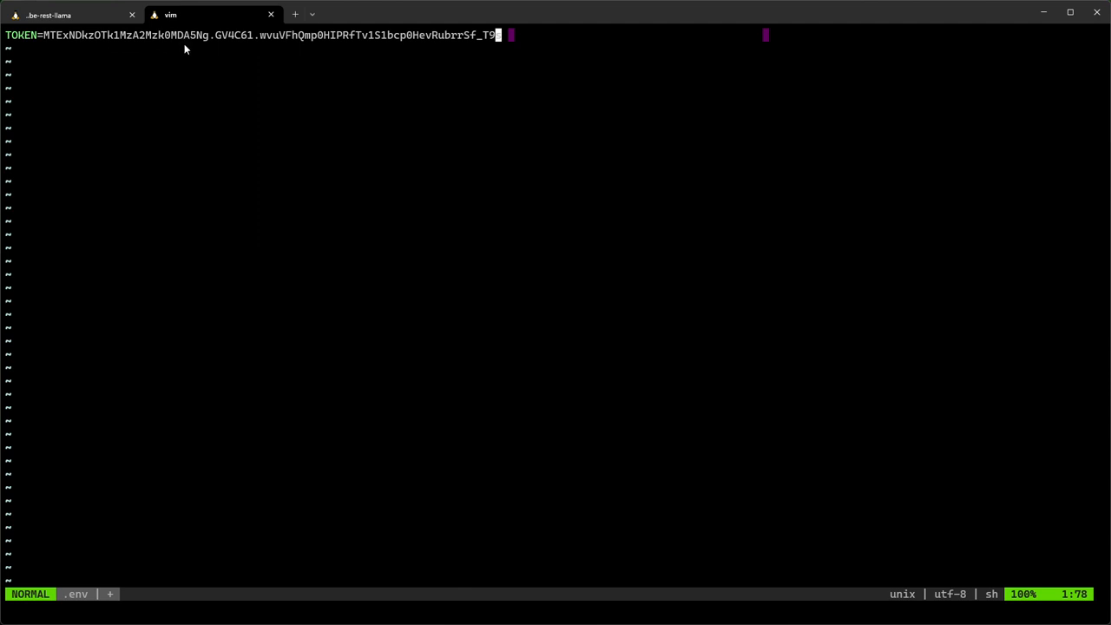
mouse_move(209, 53)
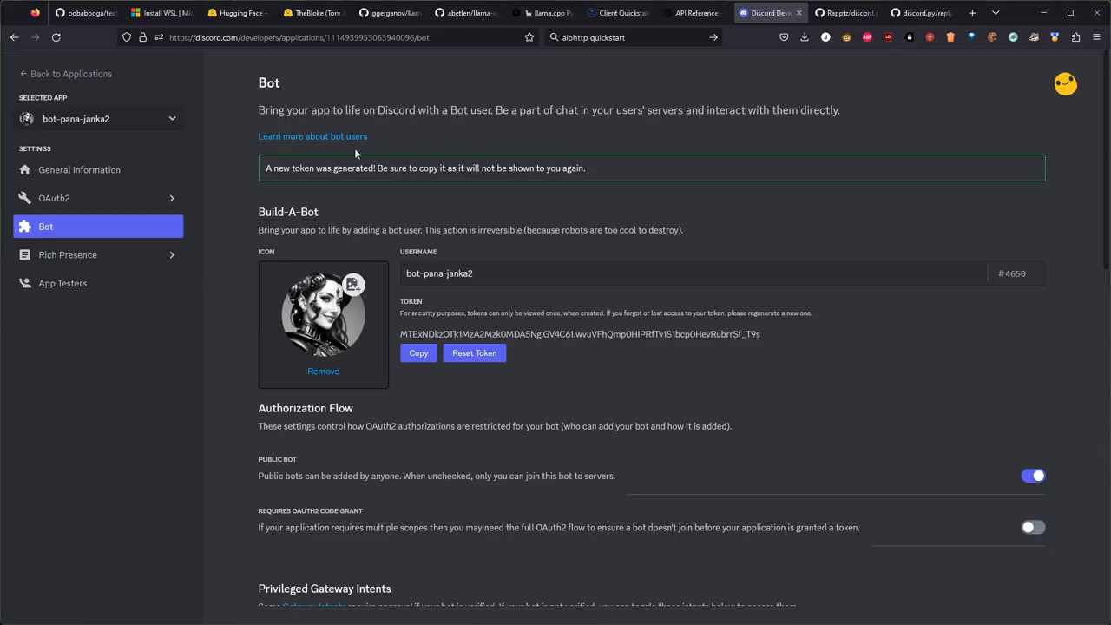
mouse_move(183, 185)
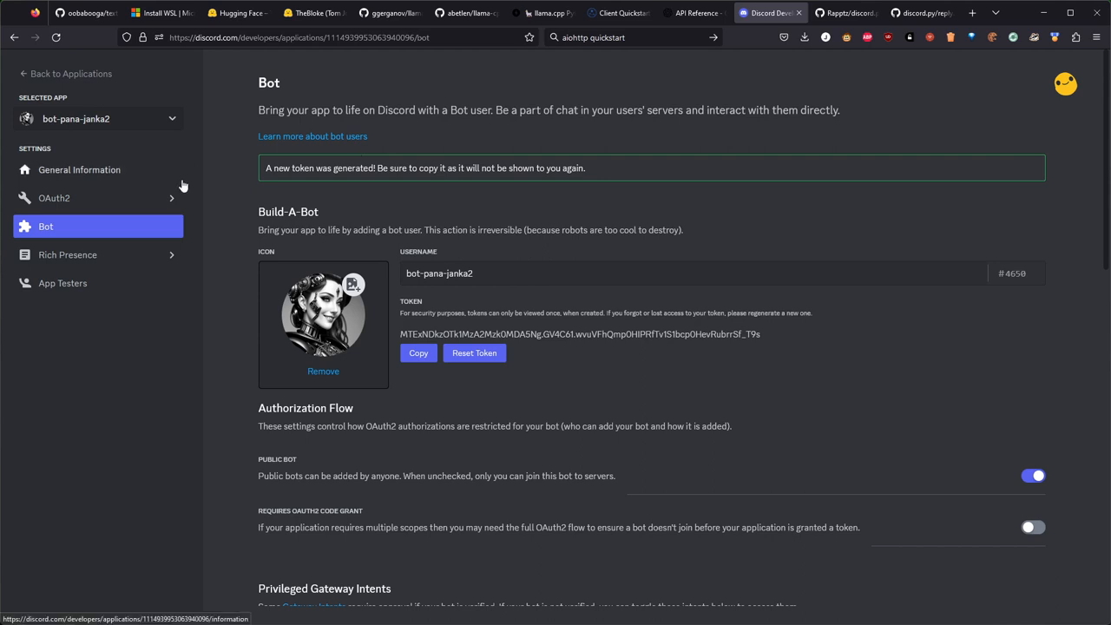
Turn off Public Bot, enable Message Content Intent, and save the bot settings
scroll(down, 3)
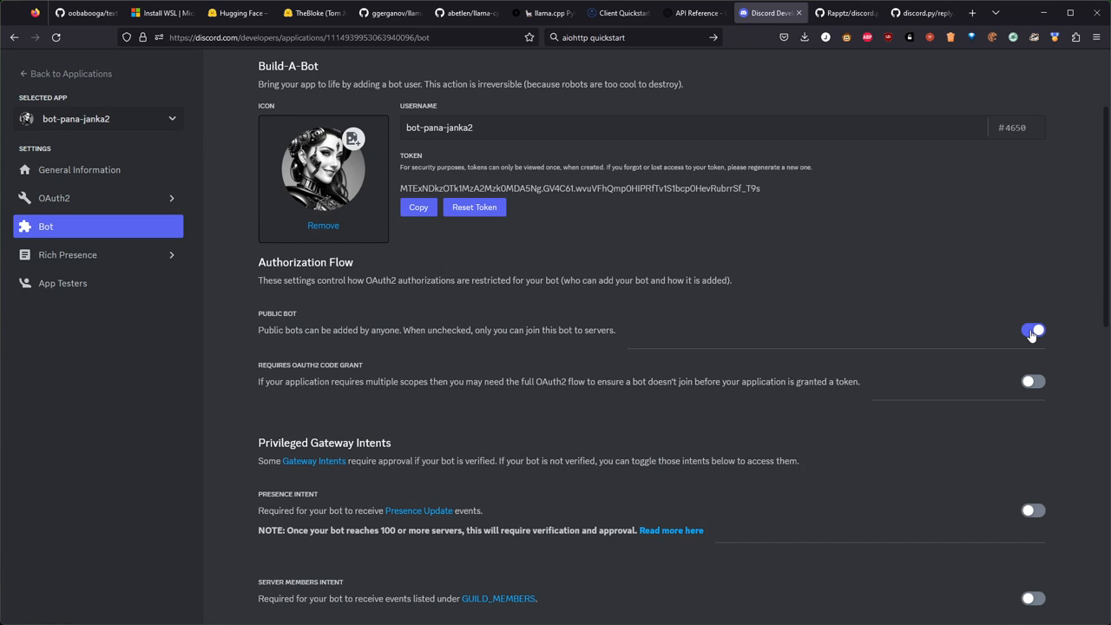
click(1033, 331)
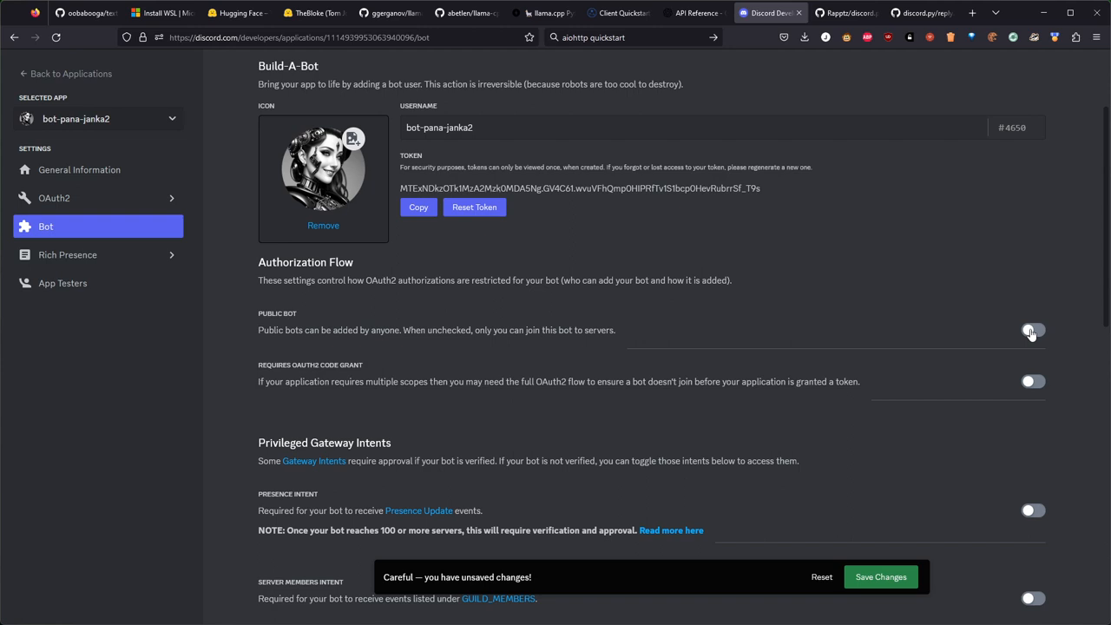
scroll(down, 3)
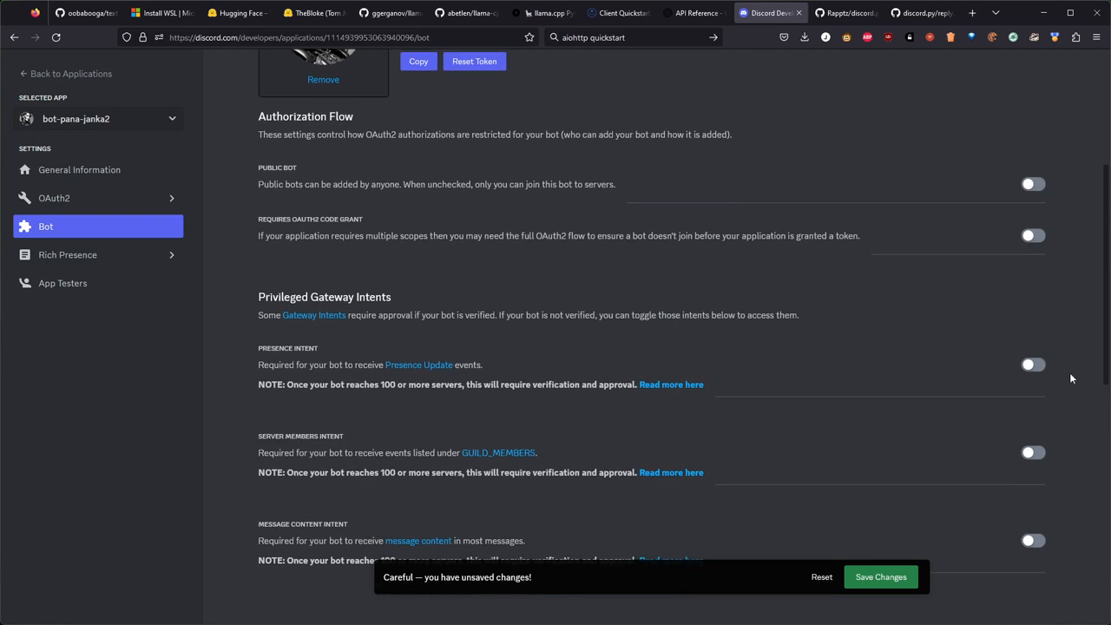
scroll(down, 3)
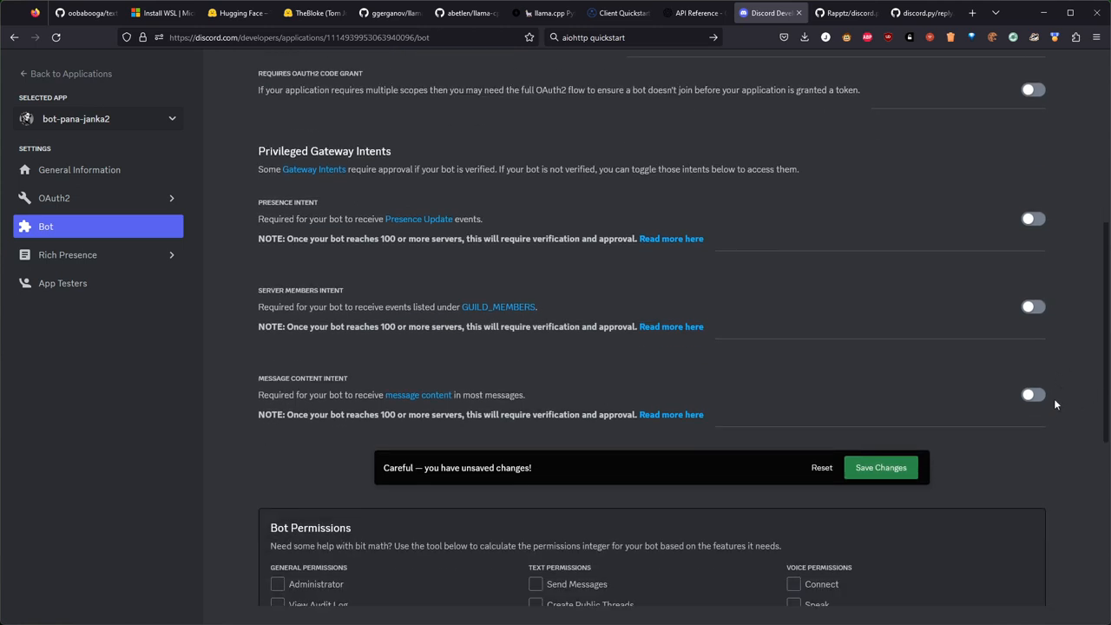
click(1033, 395)
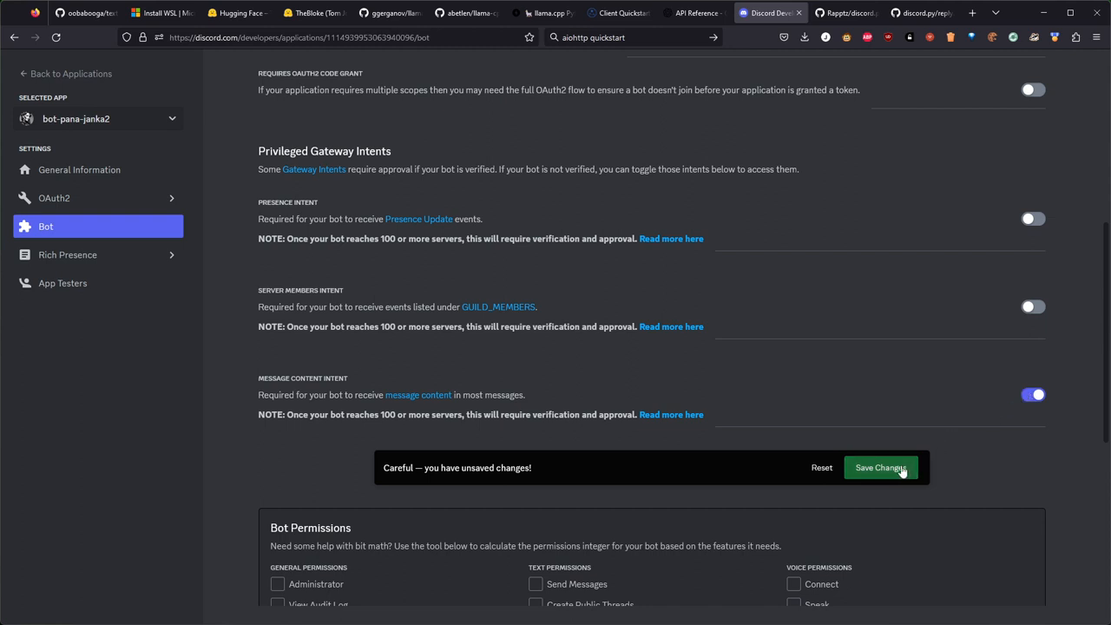
click(881, 468)
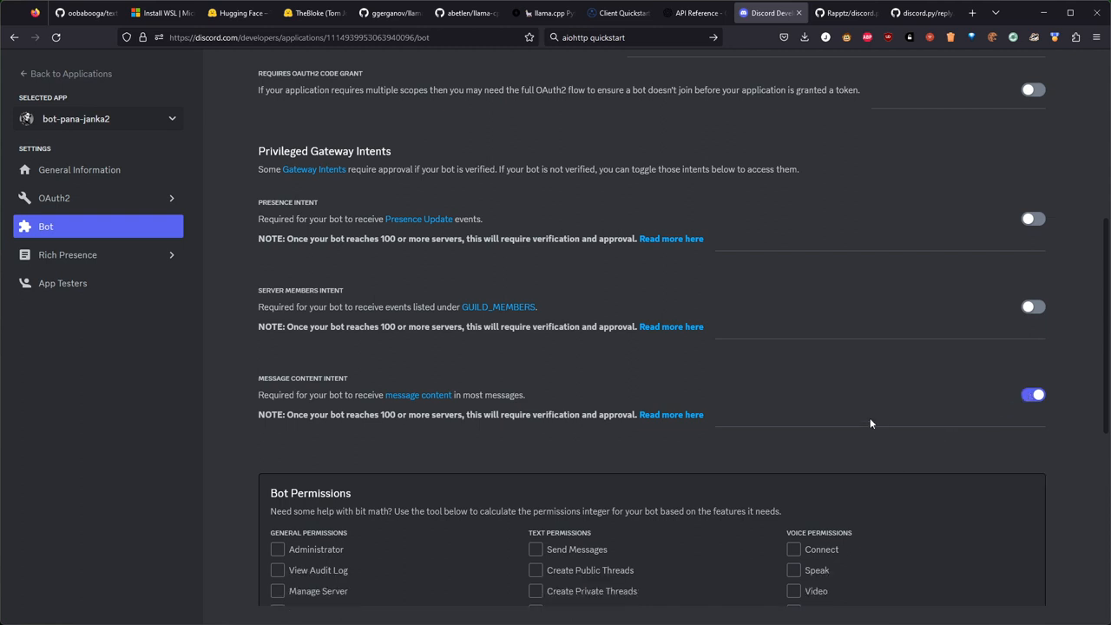
mouse_move(354, 206)
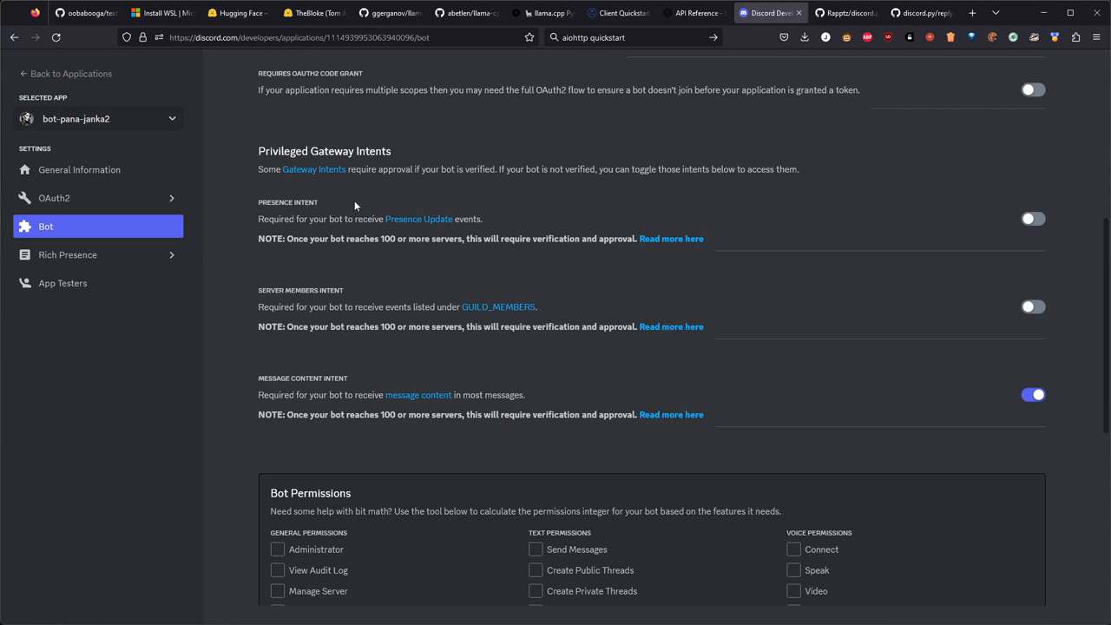
click(53, 198)
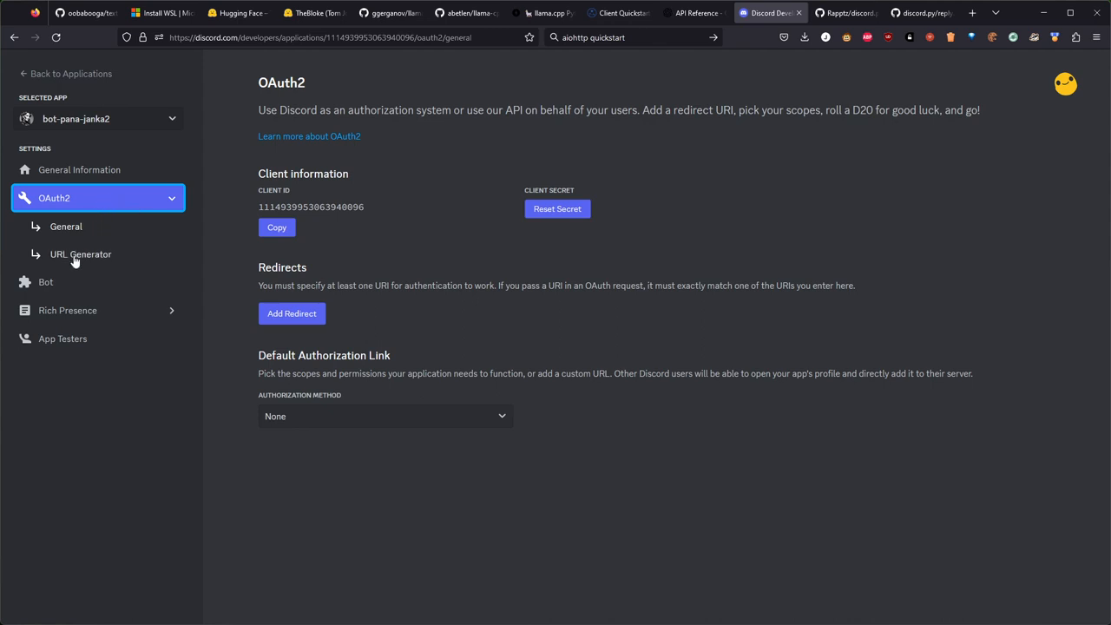
Build an OAuth2 invite URL with bot scope and text permissions, and copy it
click(80, 253)
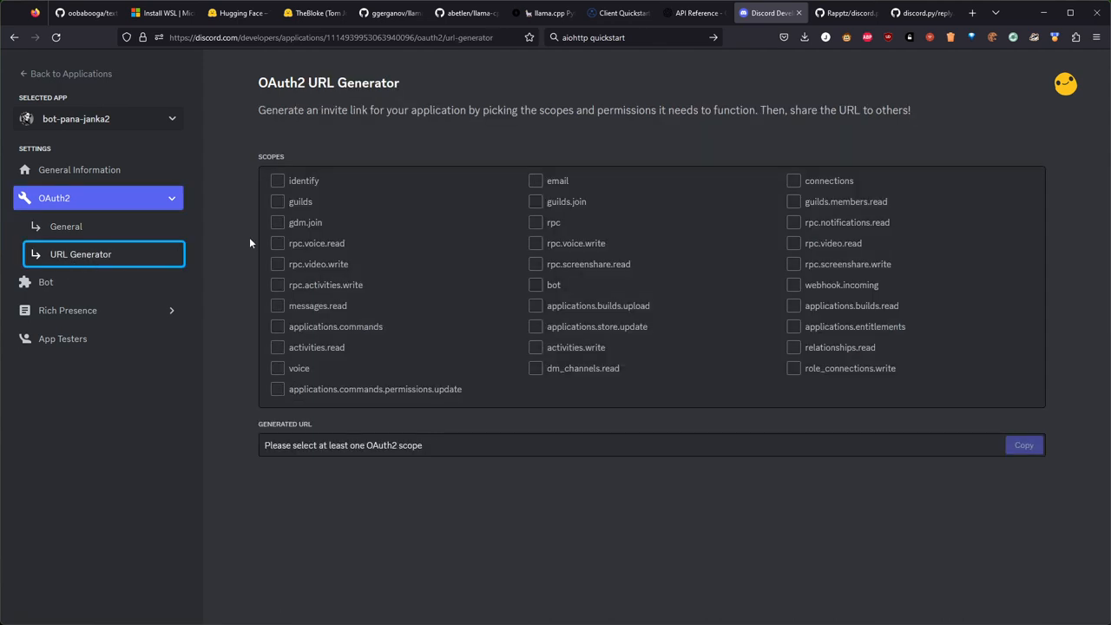
mouse_move(546, 287)
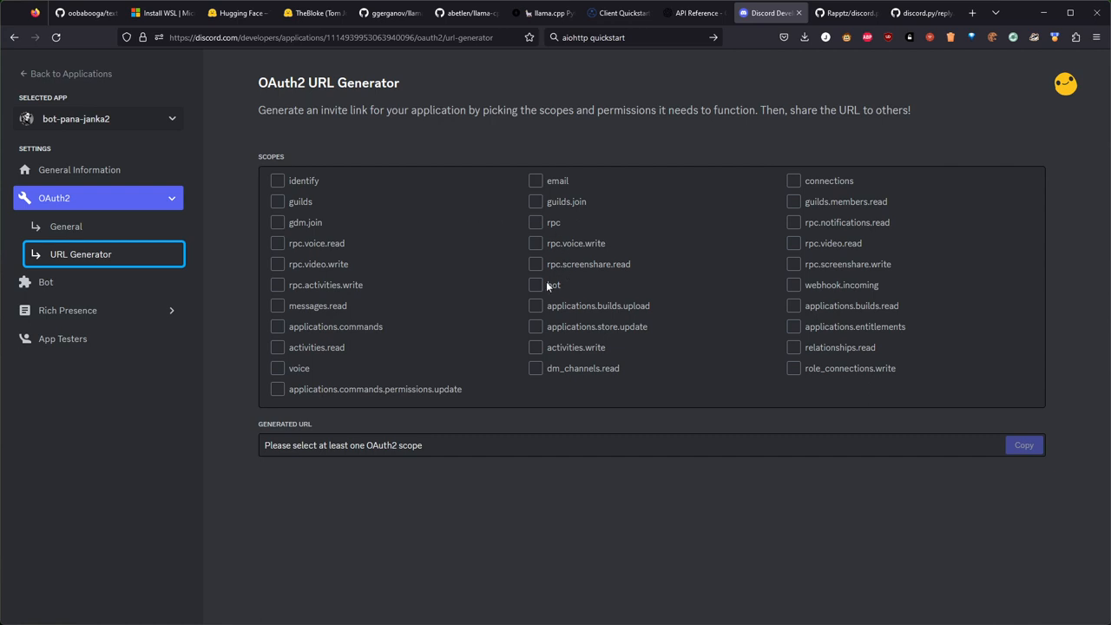
click(535, 284)
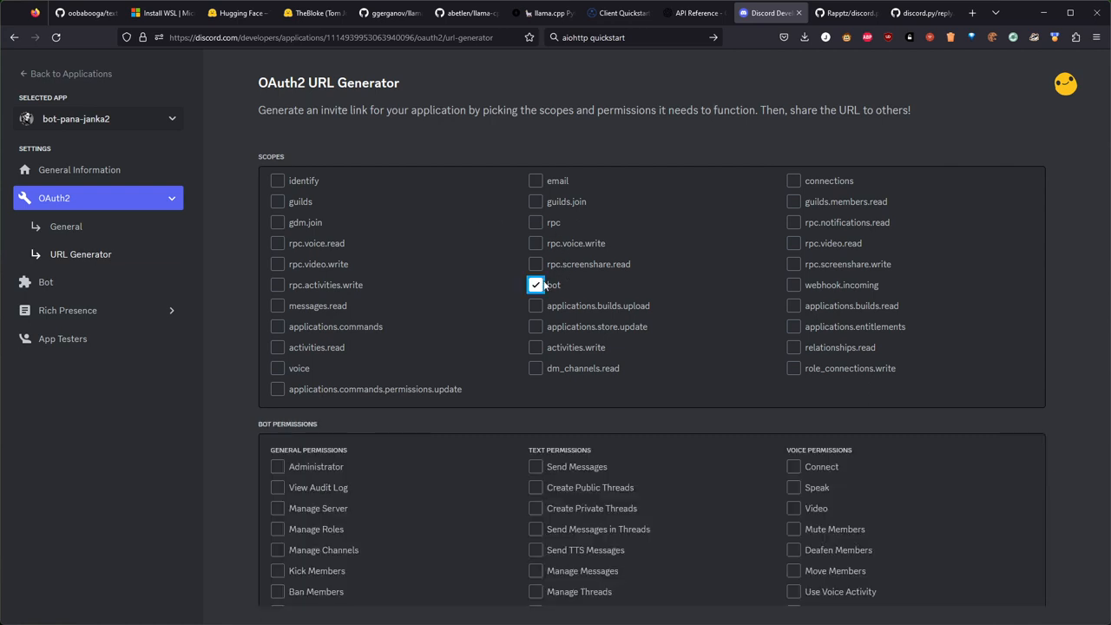
mouse_move(547, 331)
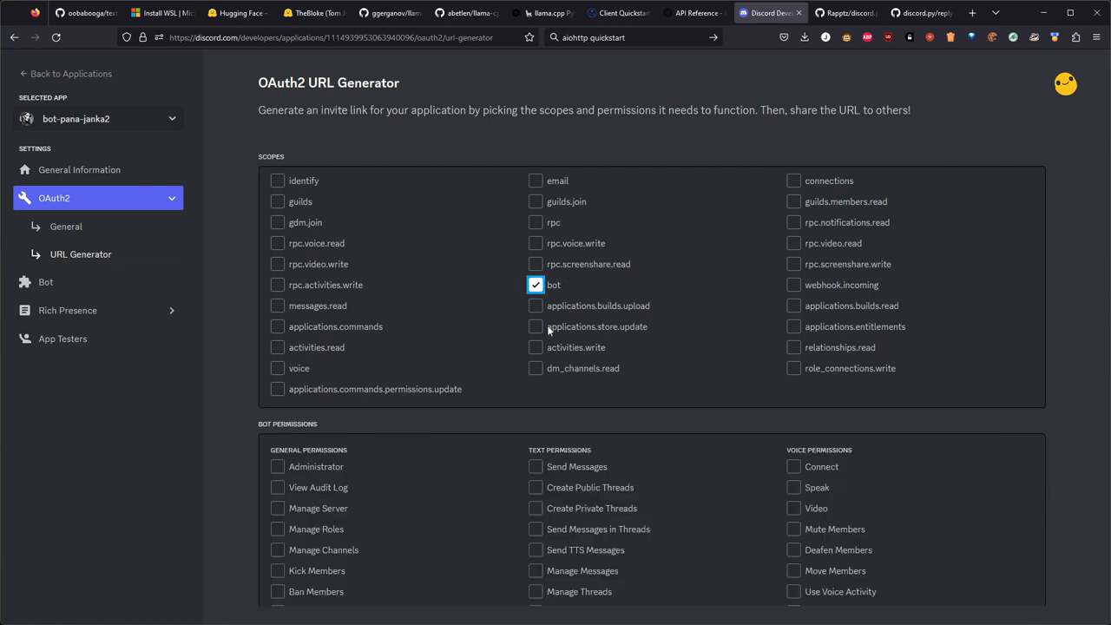
scroll(down, 3)
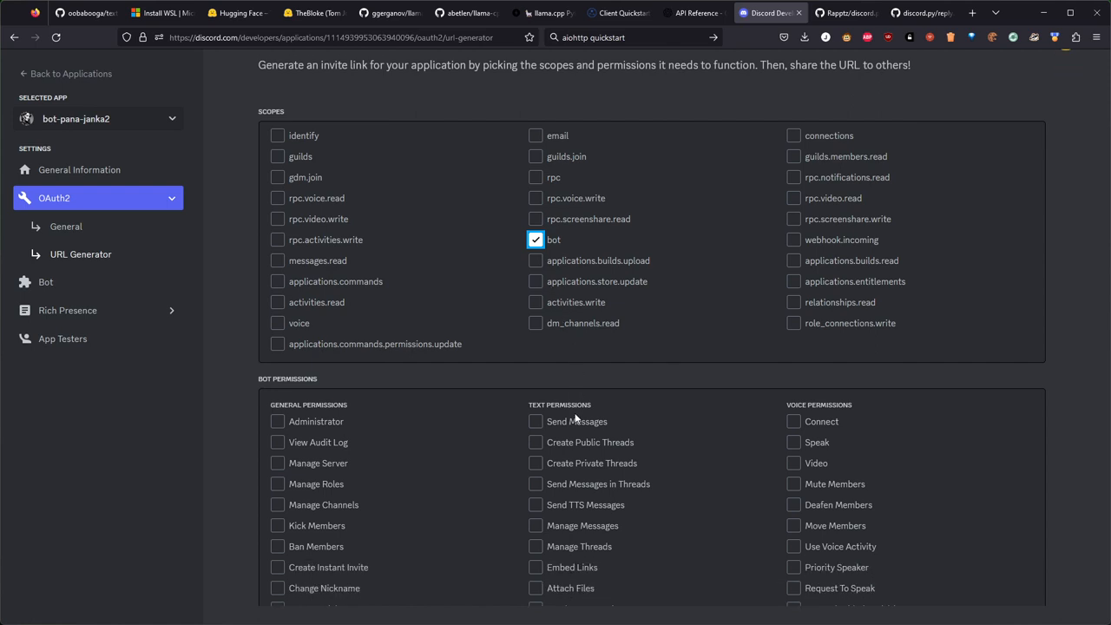
scroll(down, 3)
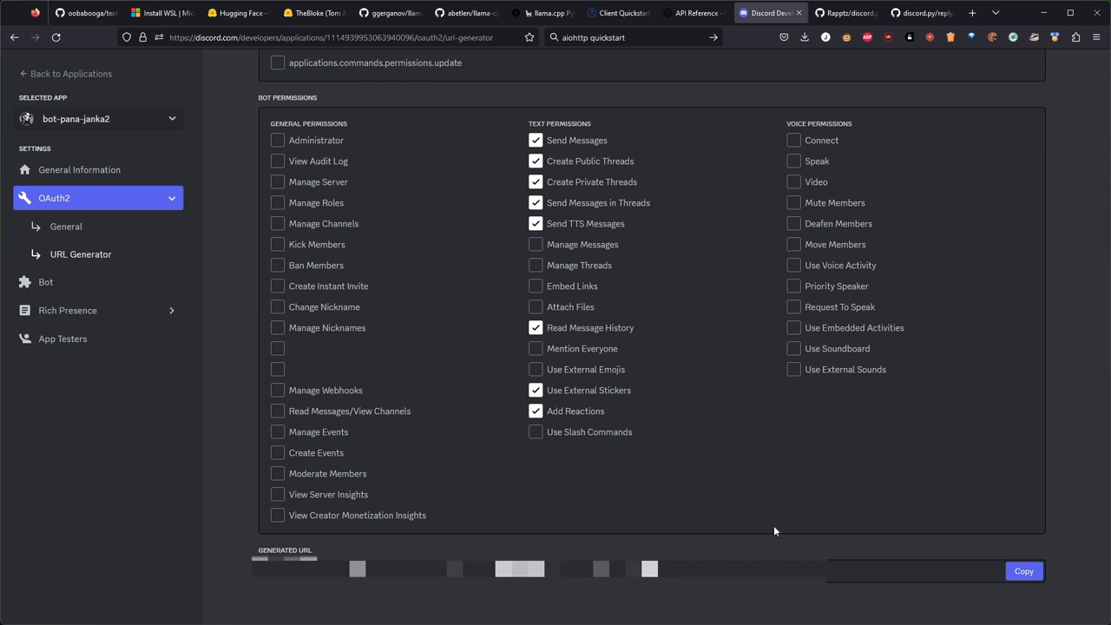
click(1023, 571)
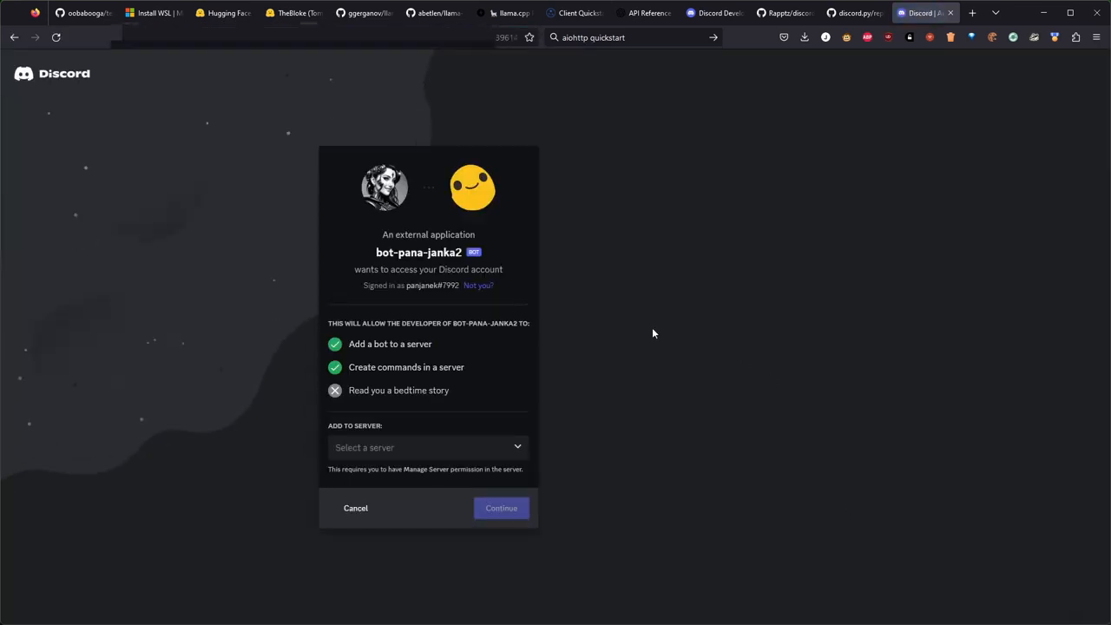
Choose Pan Janek, authorise the bot's permissions, and pass the hCaptcha check
click(428, 447)
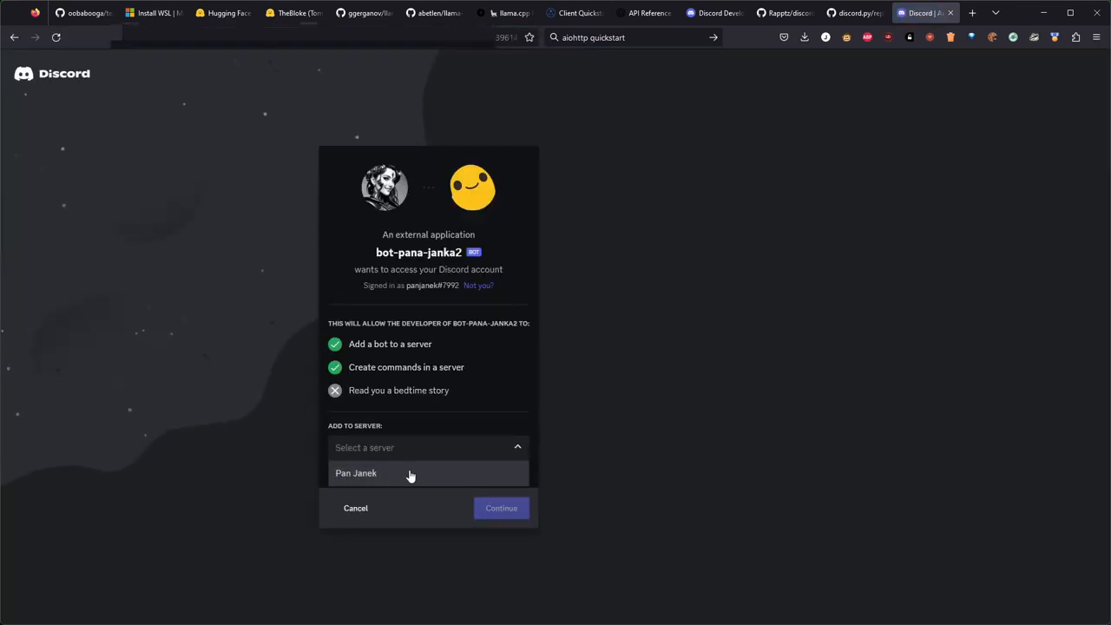
click(356, 472)
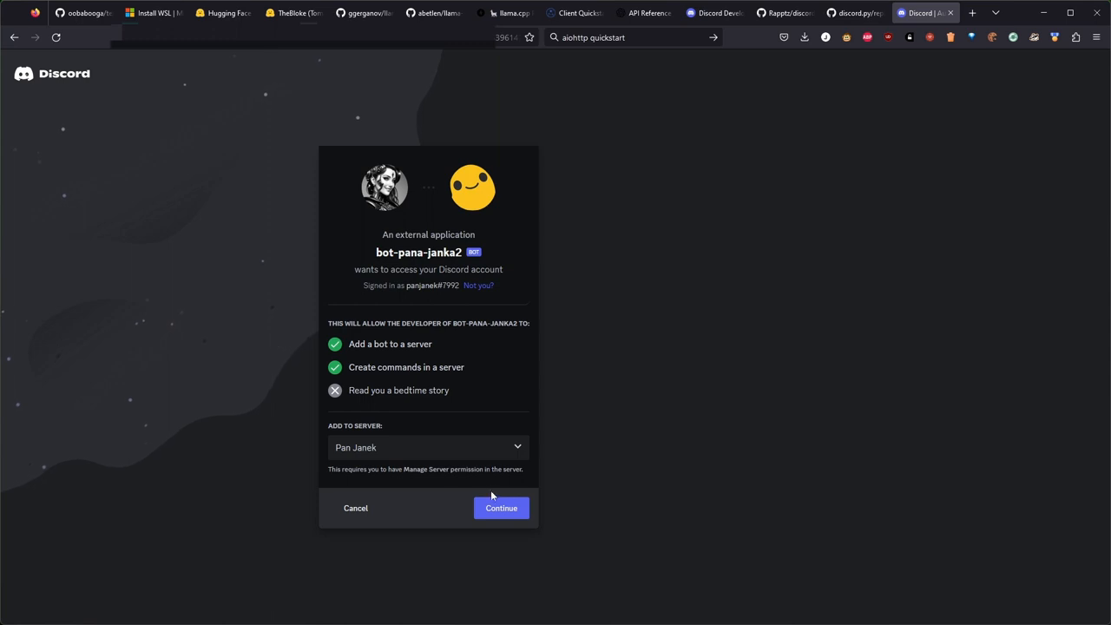
click(501, 508)
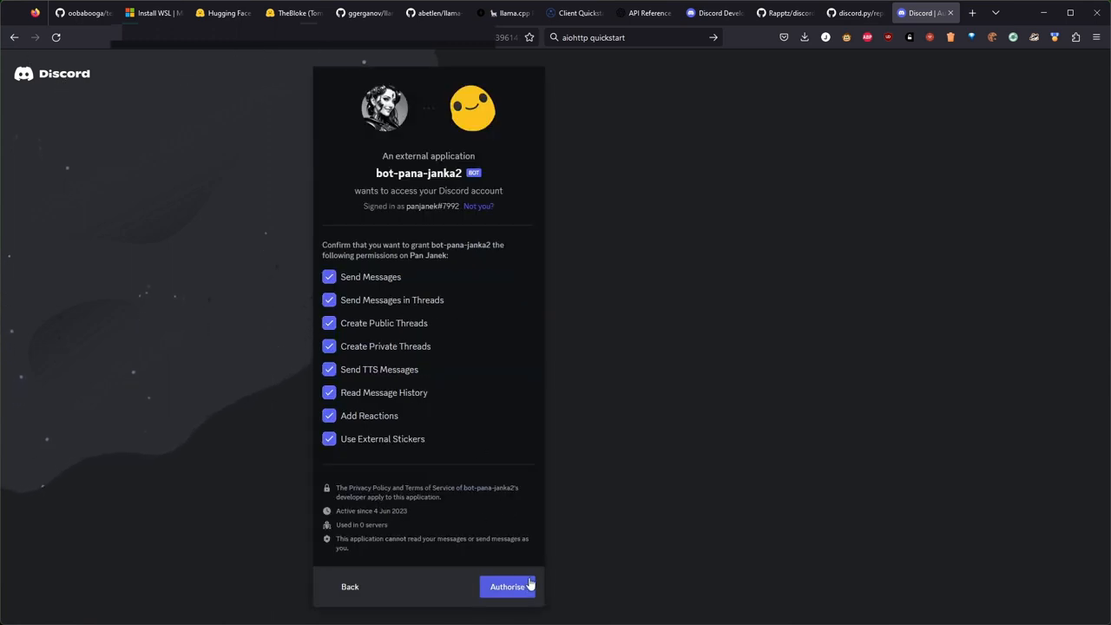
click(507, 586)
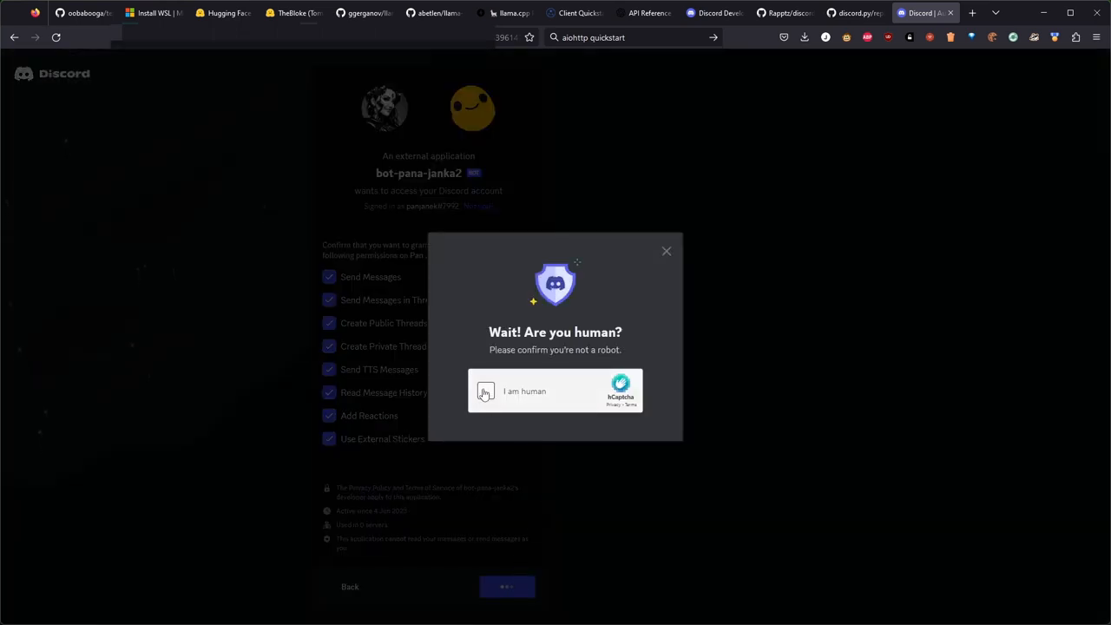
click(486, 392)
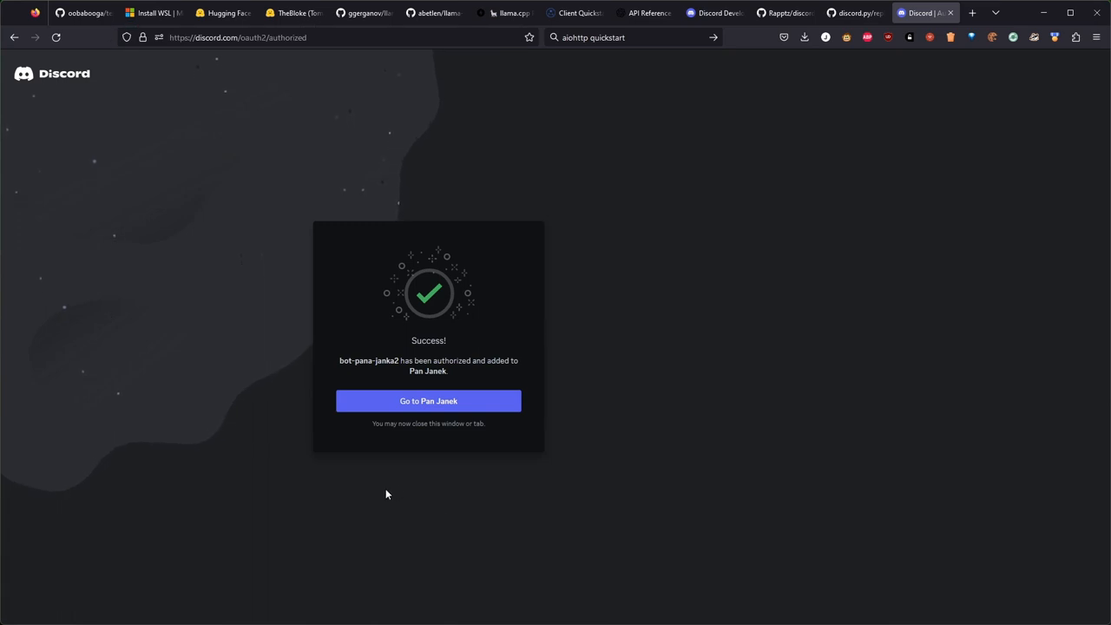
In the Pan Janek server, open the new bot member's options and change its nickname
click(427, 401)
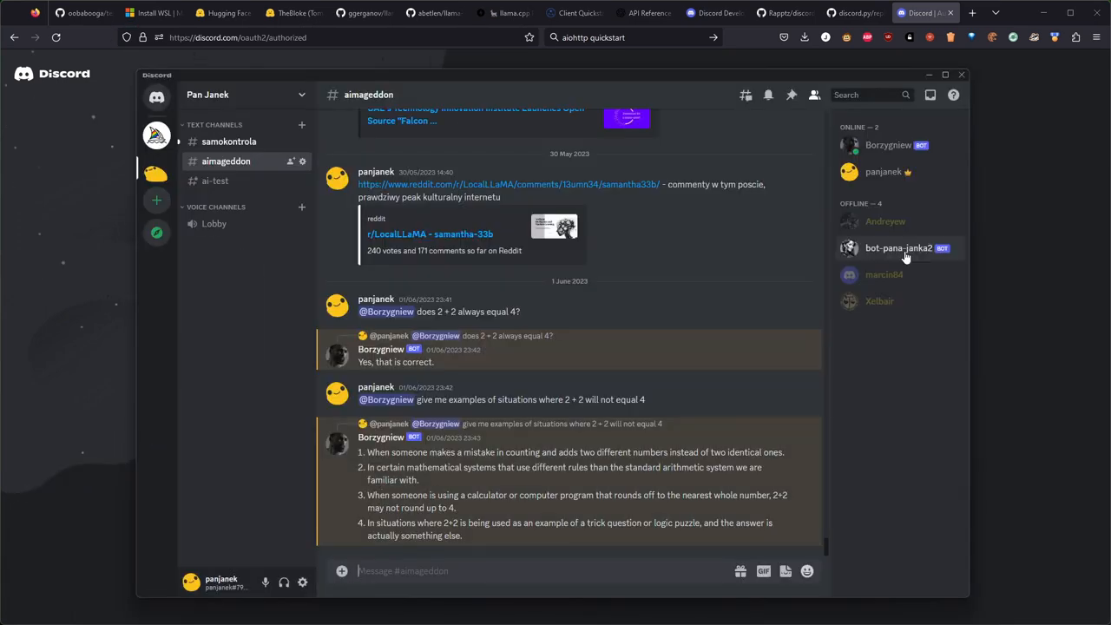
click(898, 247)
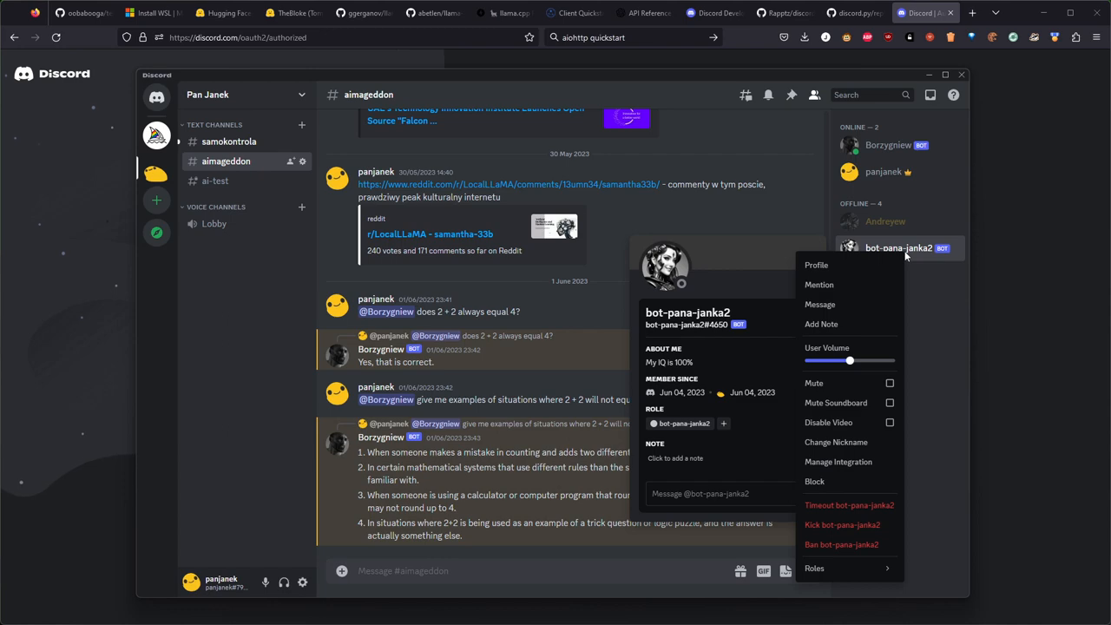
mouse_move(836, 442)
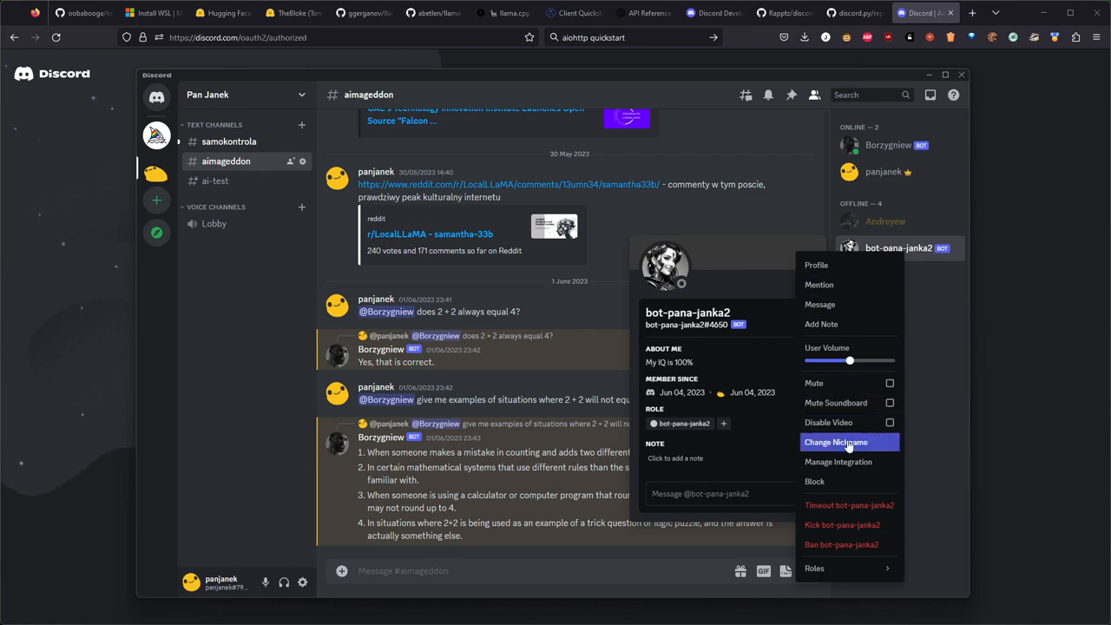
click(836, 442)
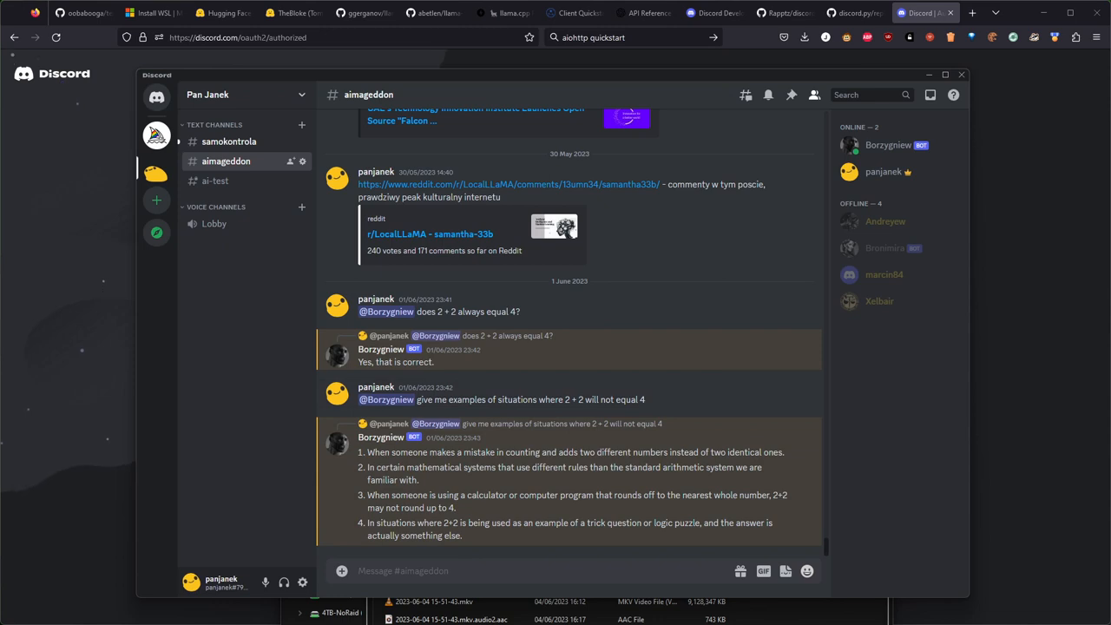
mouse_move(215, 181)
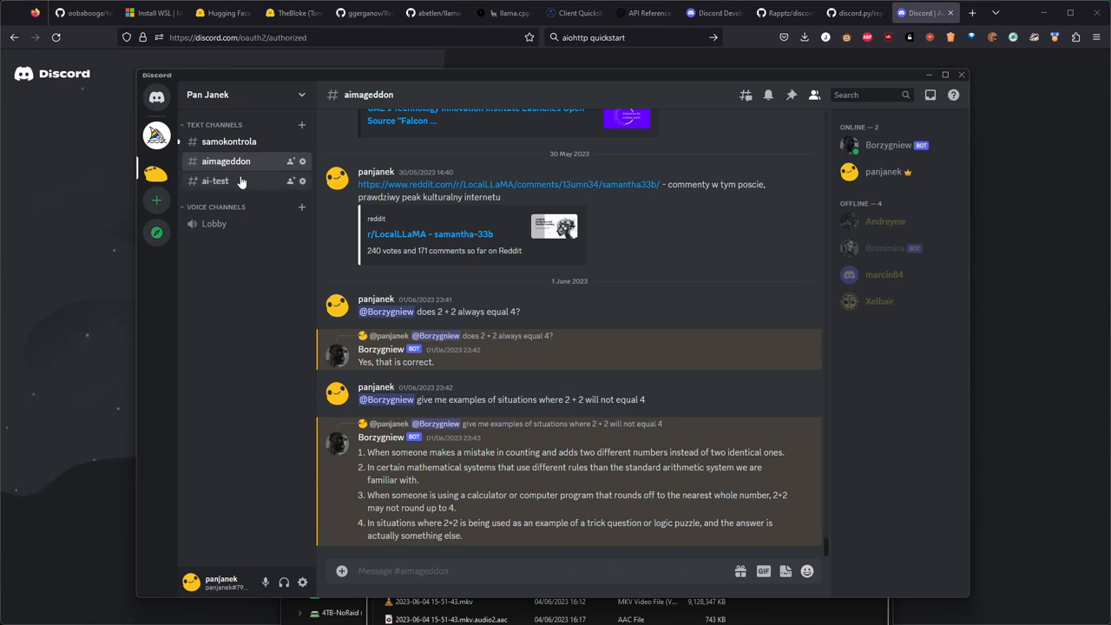
Add the bot-pana-janka2 role to #ai-test's channel permissions
click(215, 181)
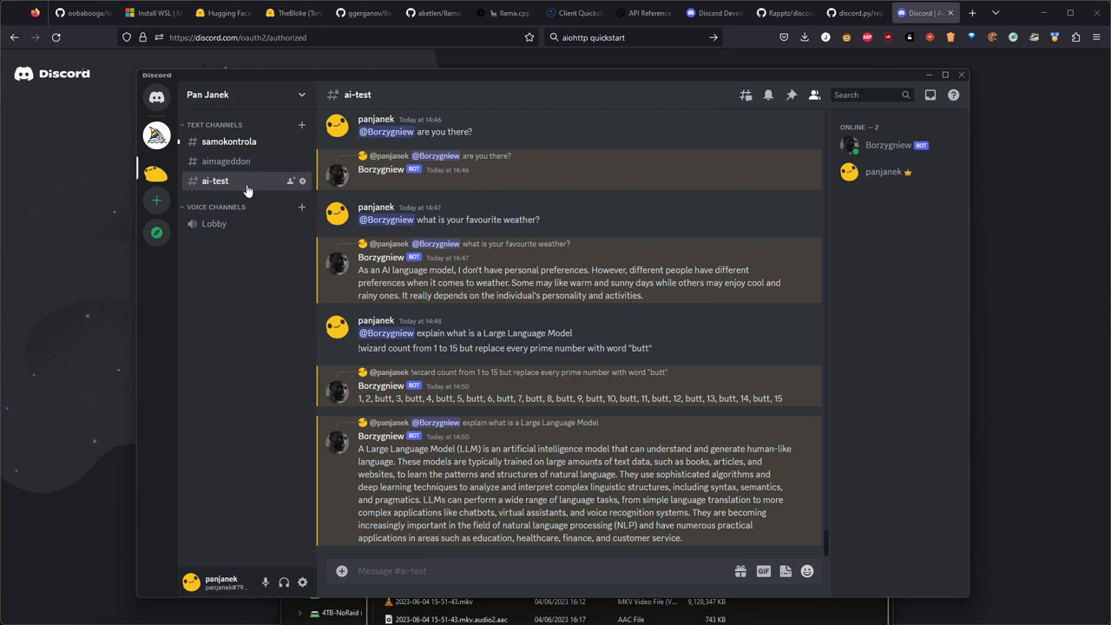
mouse_move(236, 186)
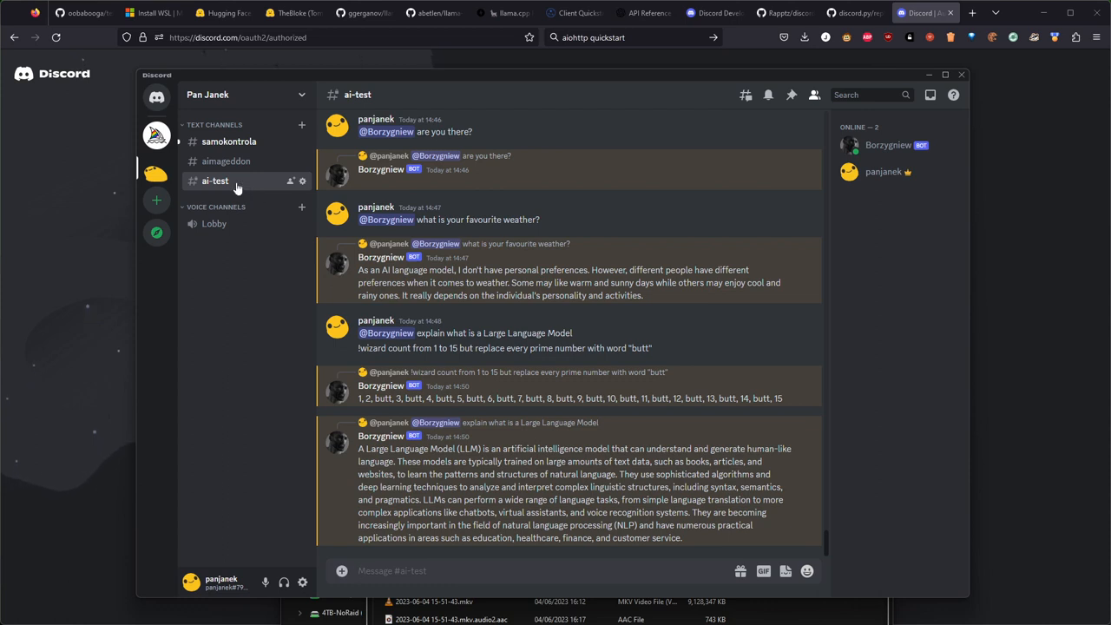
right_click(214, 180)
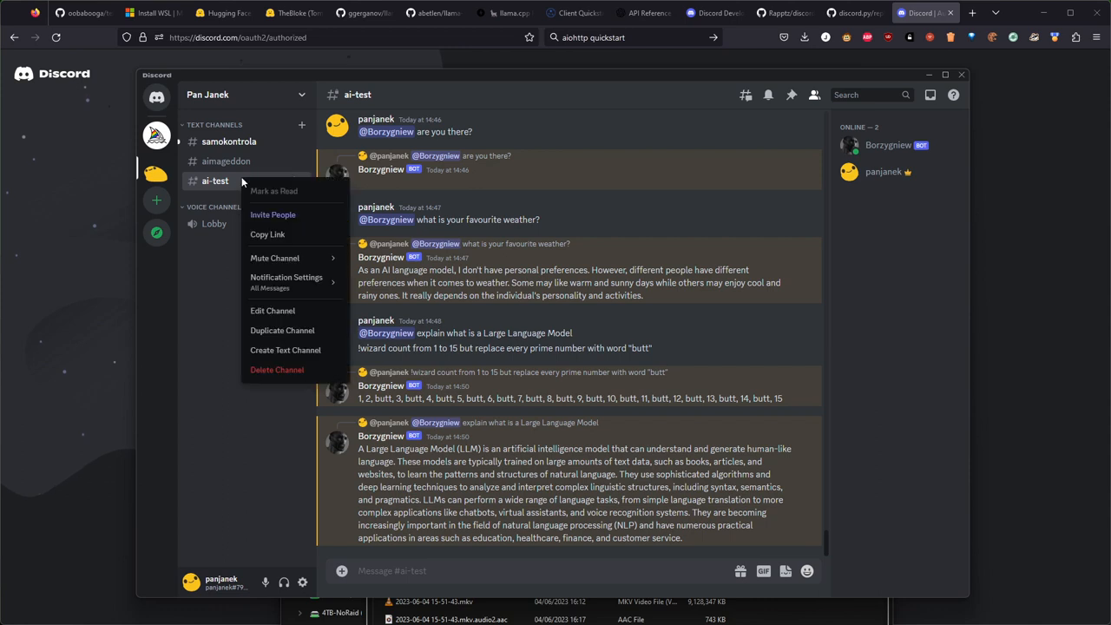
click(273, 310)
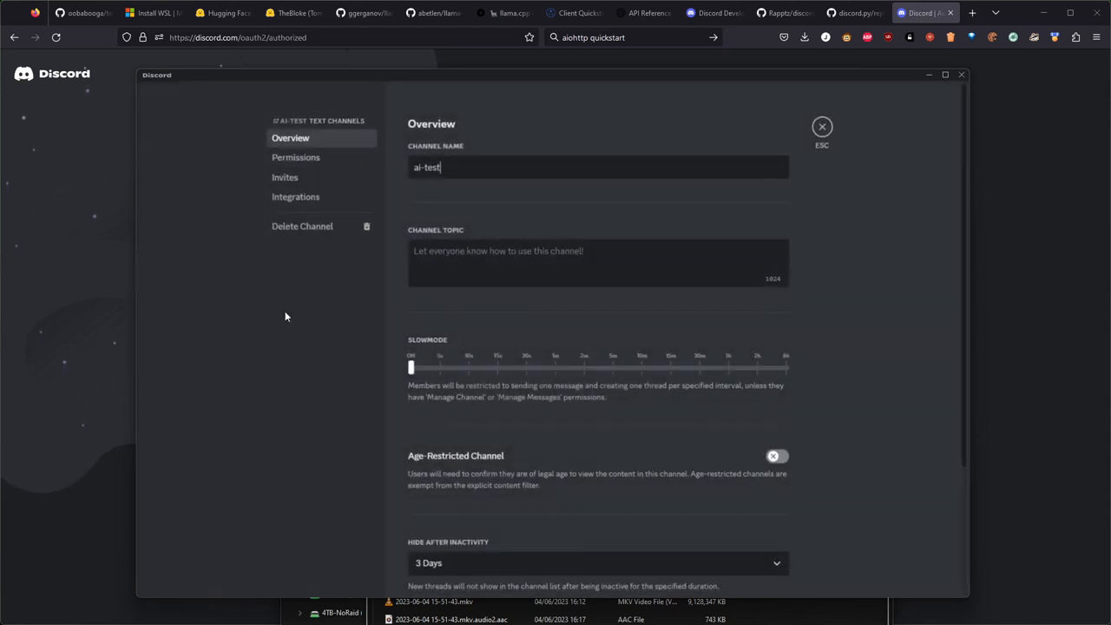
mouse_move(345, 161)
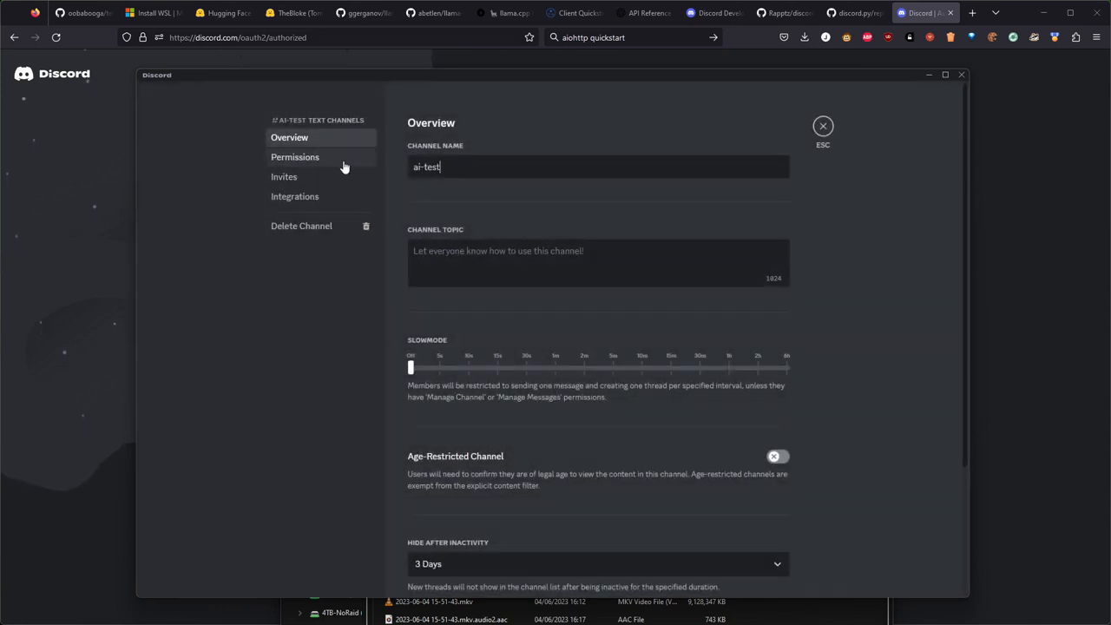
scroll(down, 3)
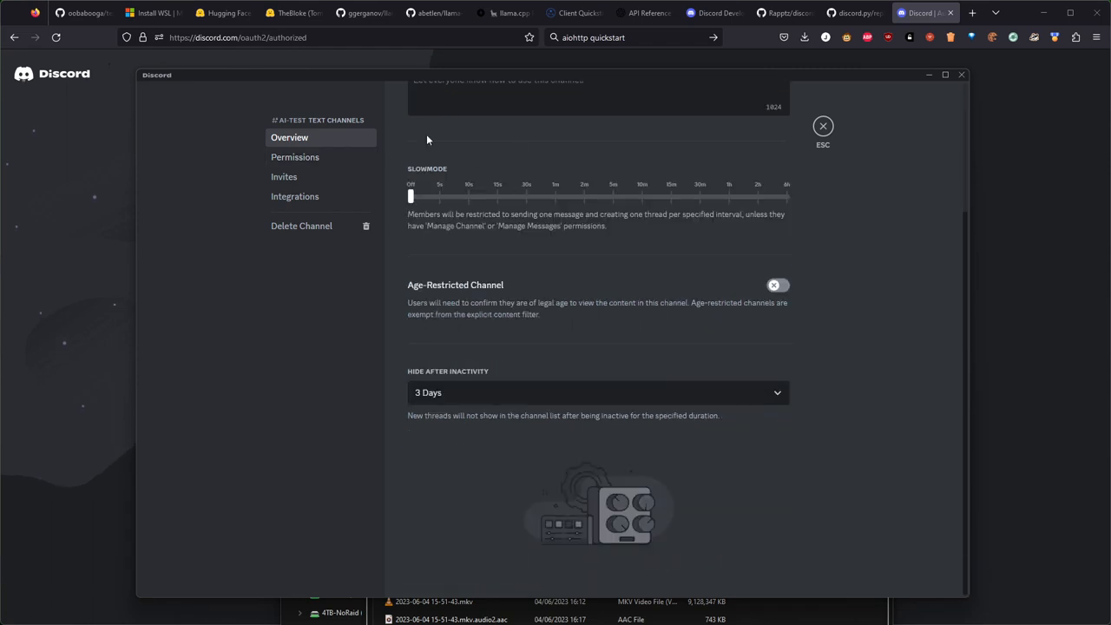
click(296, 157)
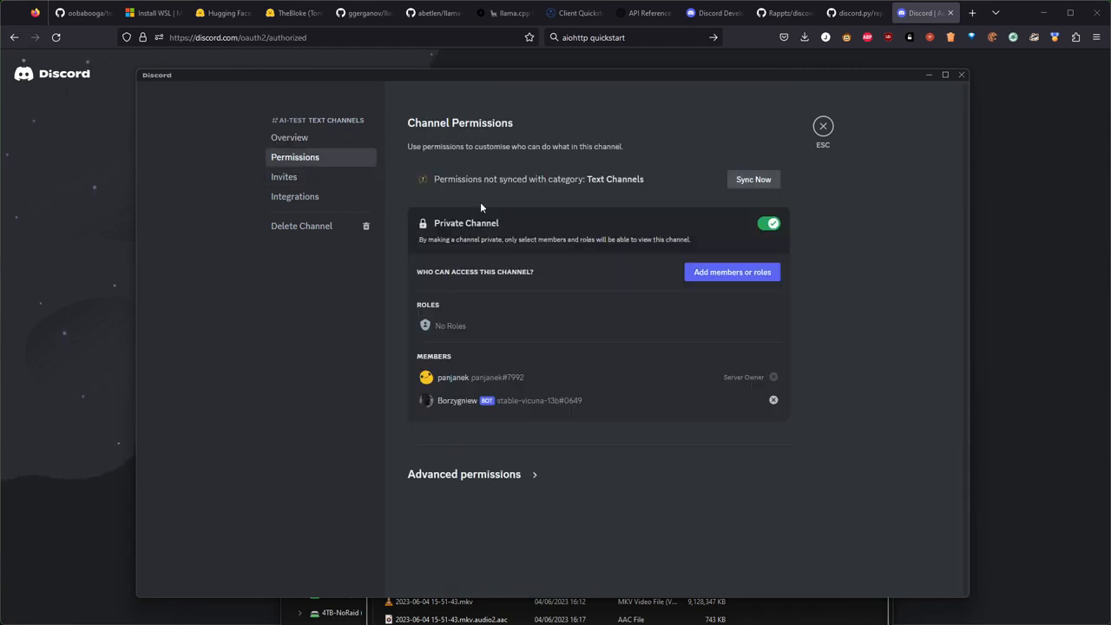
mouse_move(732, 272)
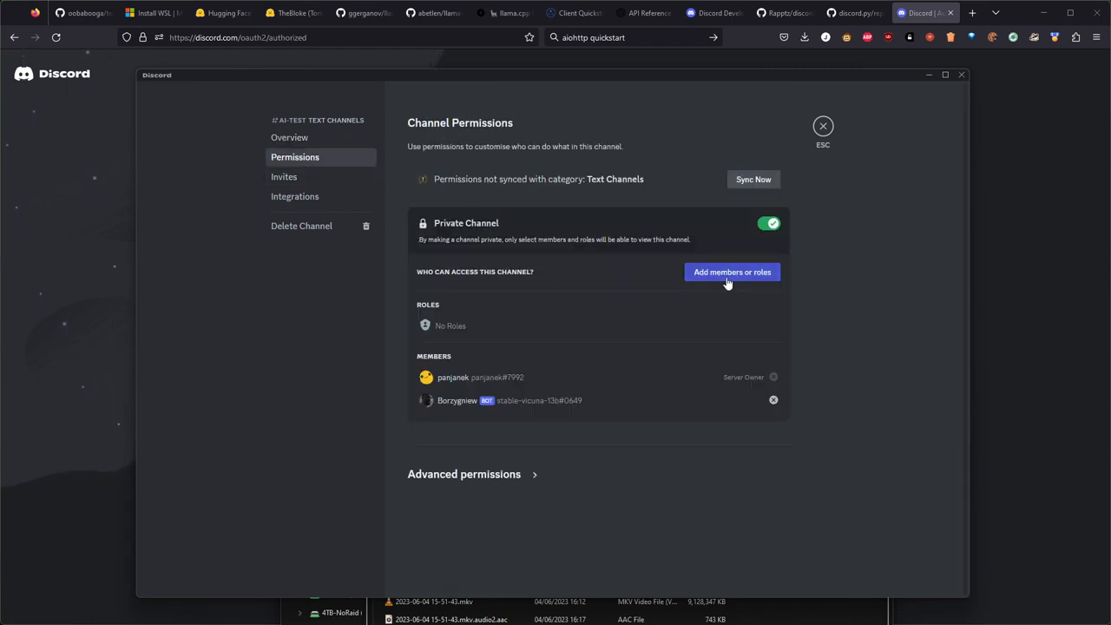
click(732, 272)
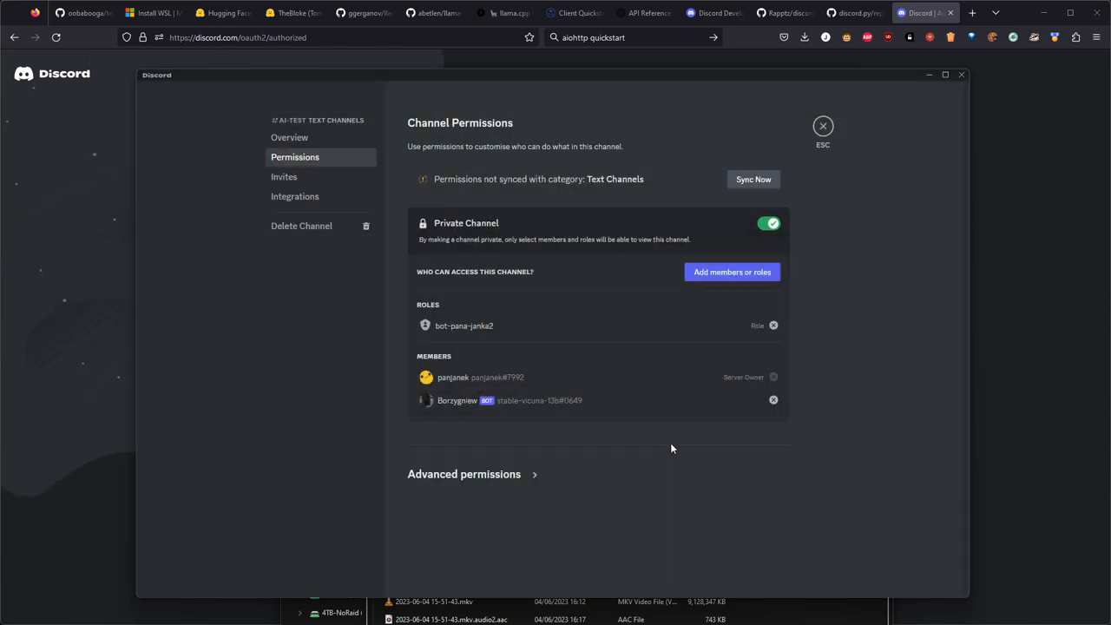
click(822, 126)
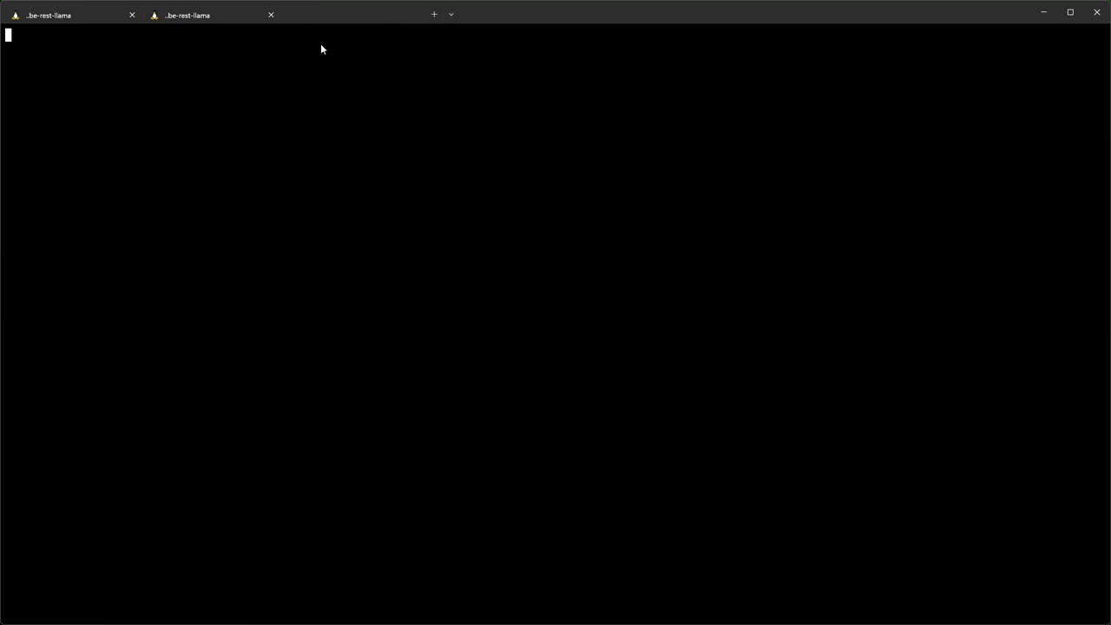
In a new tab, source env/bin/activate, copy chat.py to bot.py, and open it in vim
click(433, 15)
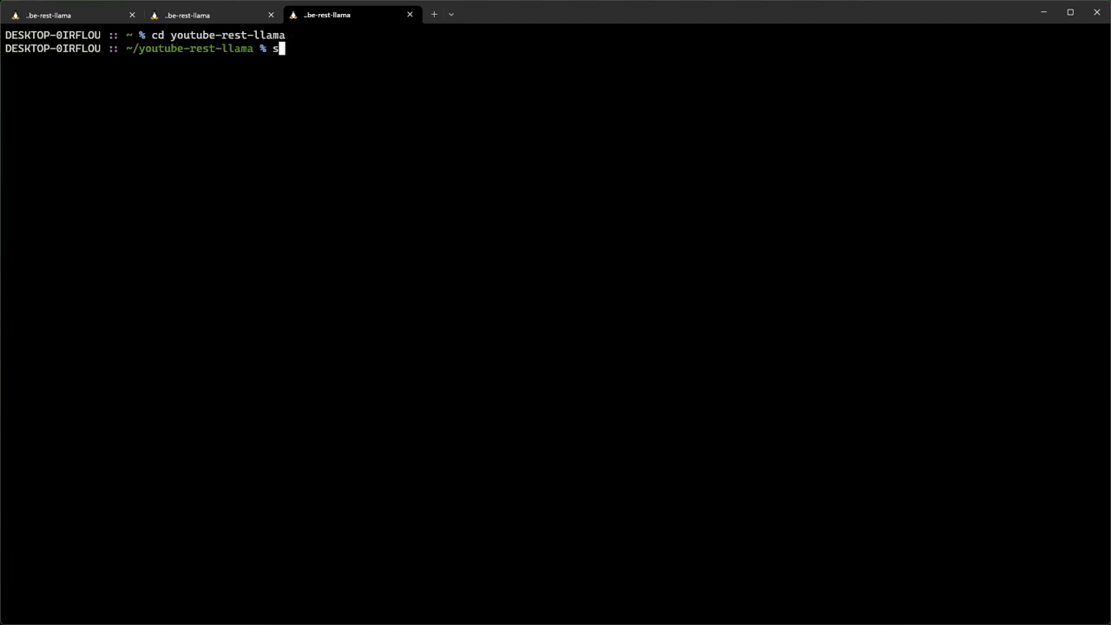
text(ource env/bin/activate)
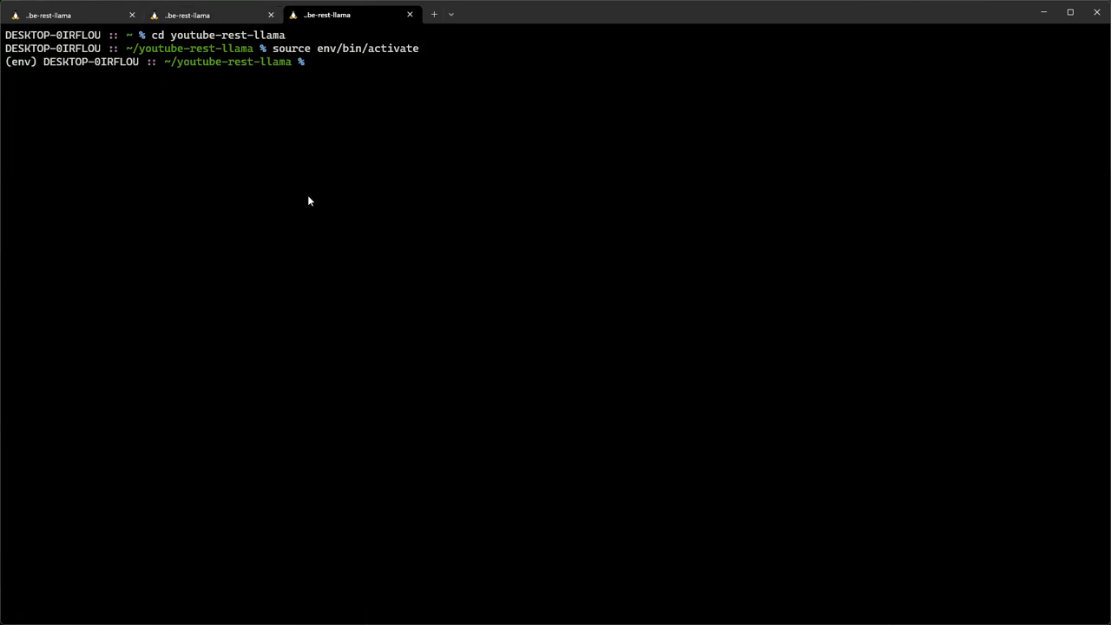
text(cp)
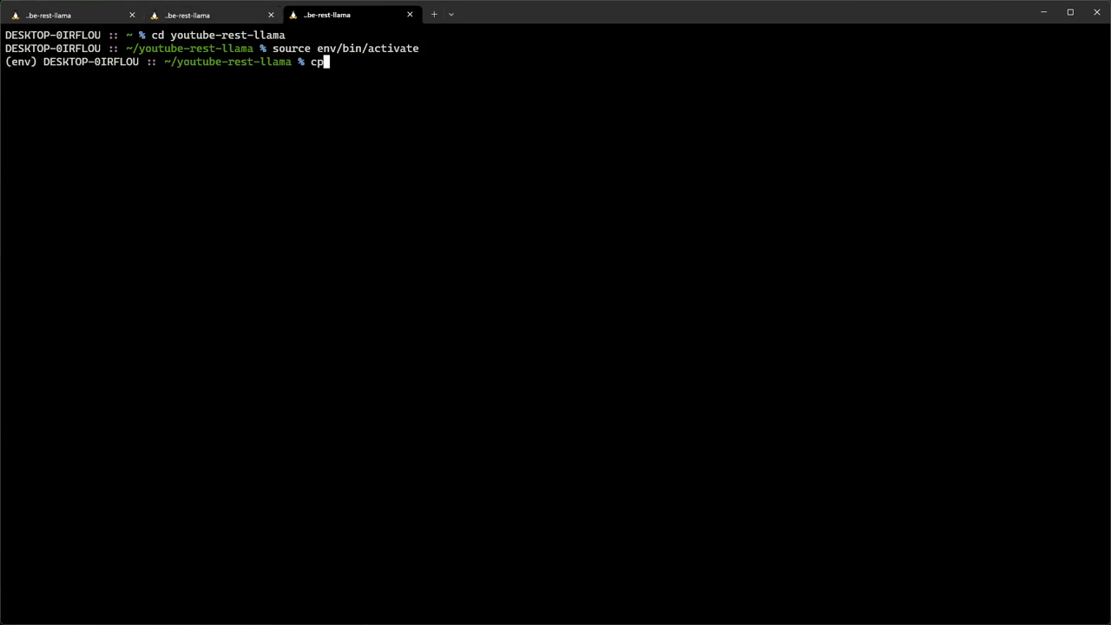
text(chat.py bot.py)
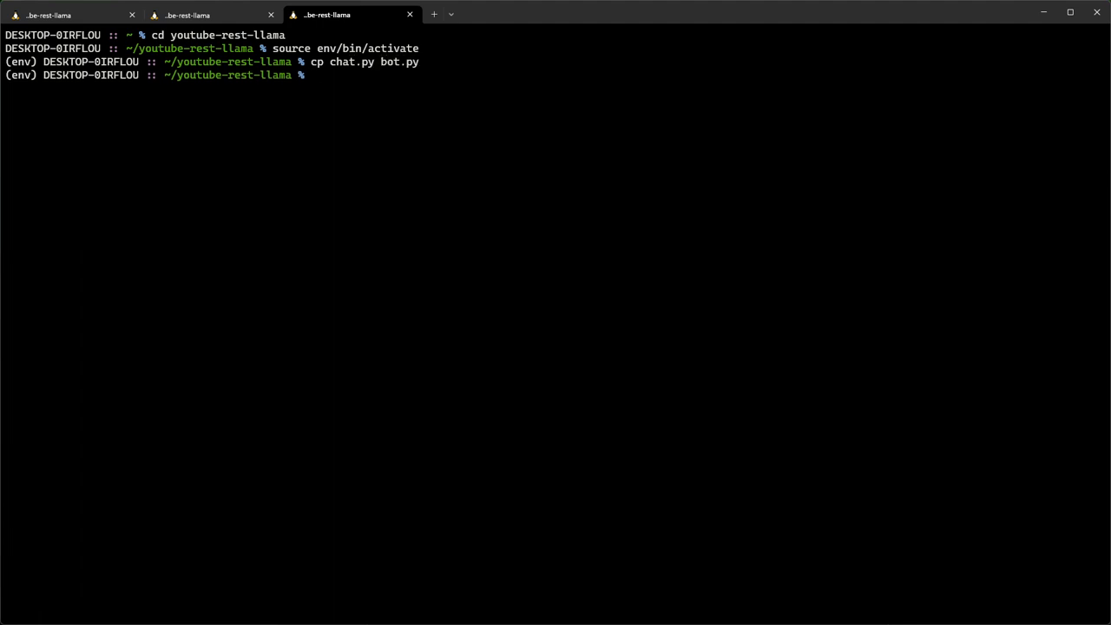
text(vim bo)
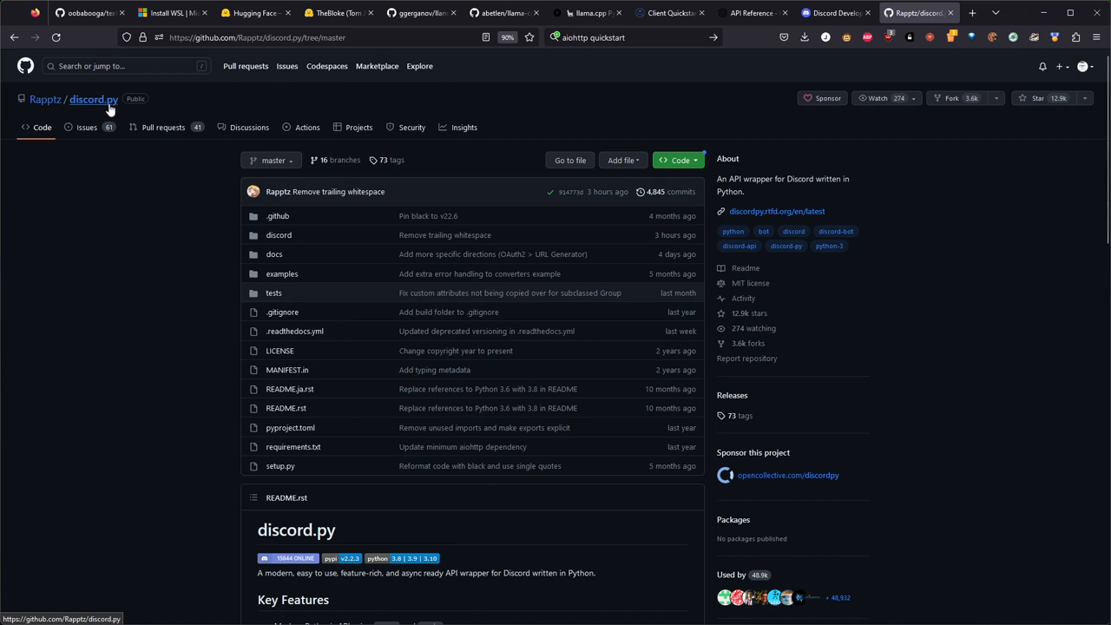
mouse_move(139, 224)
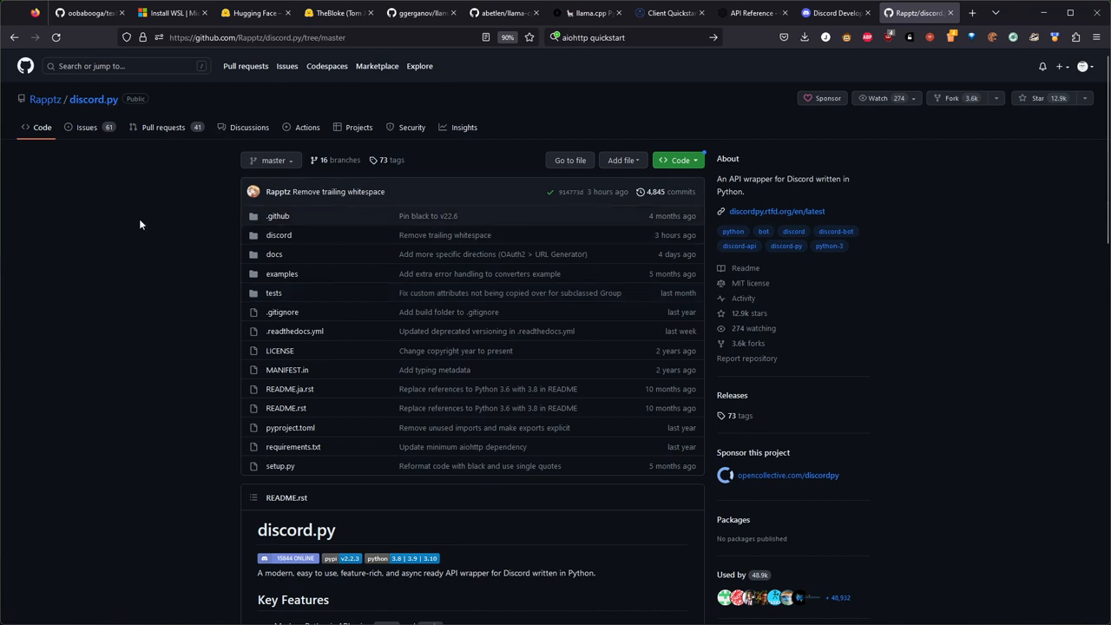
mouse_move(281, 273)
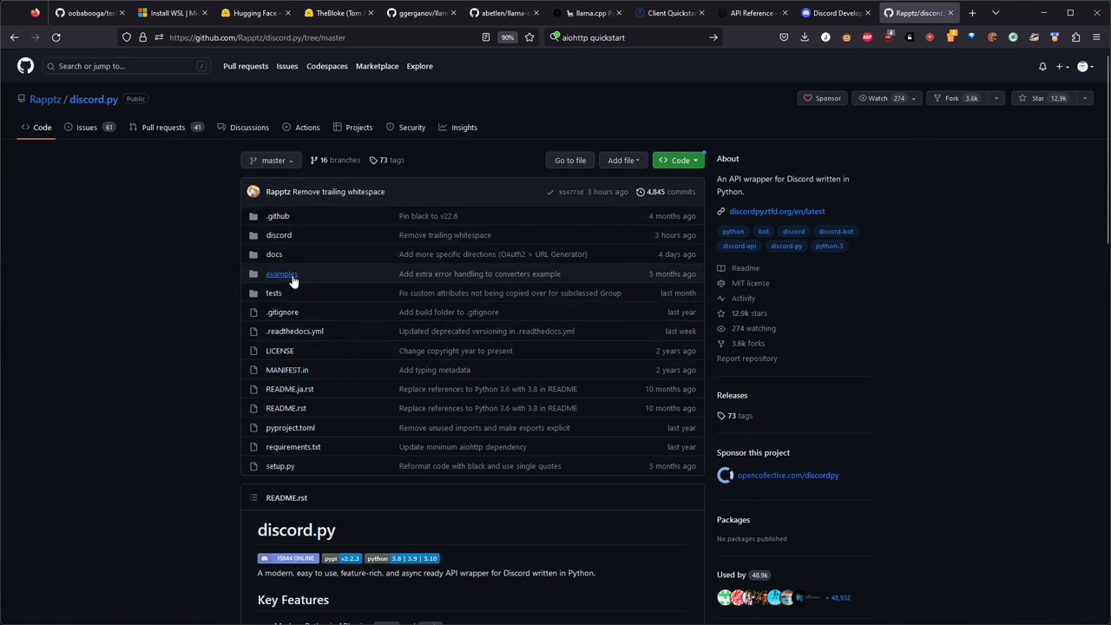
Open the examples folder in the Rapptz/discord.py repository file list
click(281, 273)
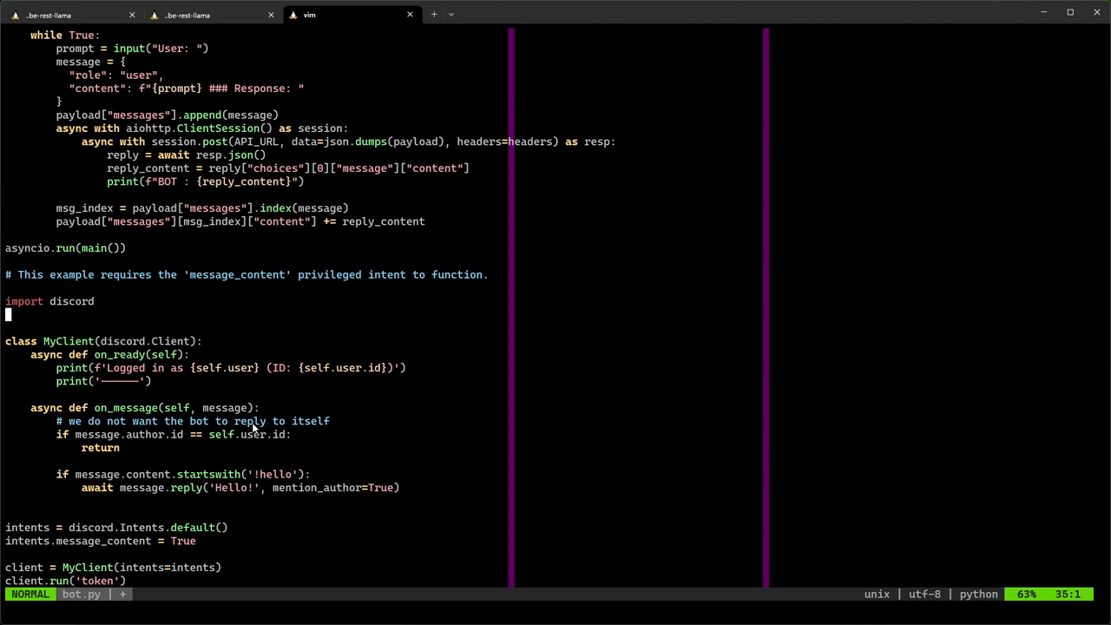
Move the chat request under on_message's '!ai' branch, indented, answering via message.reply
key(dd)
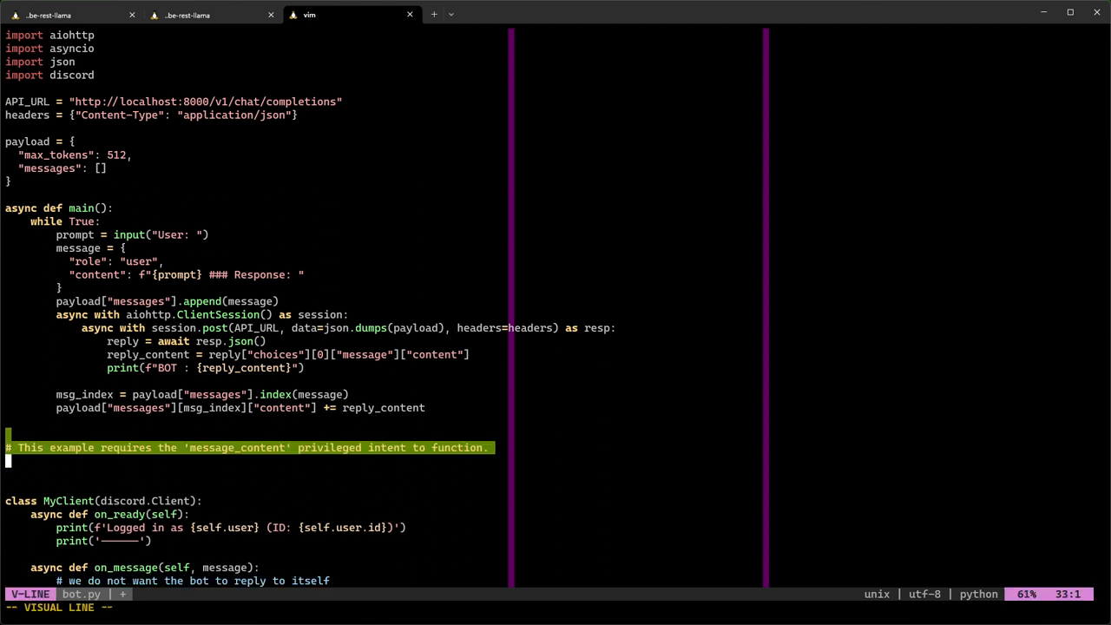
key(d)
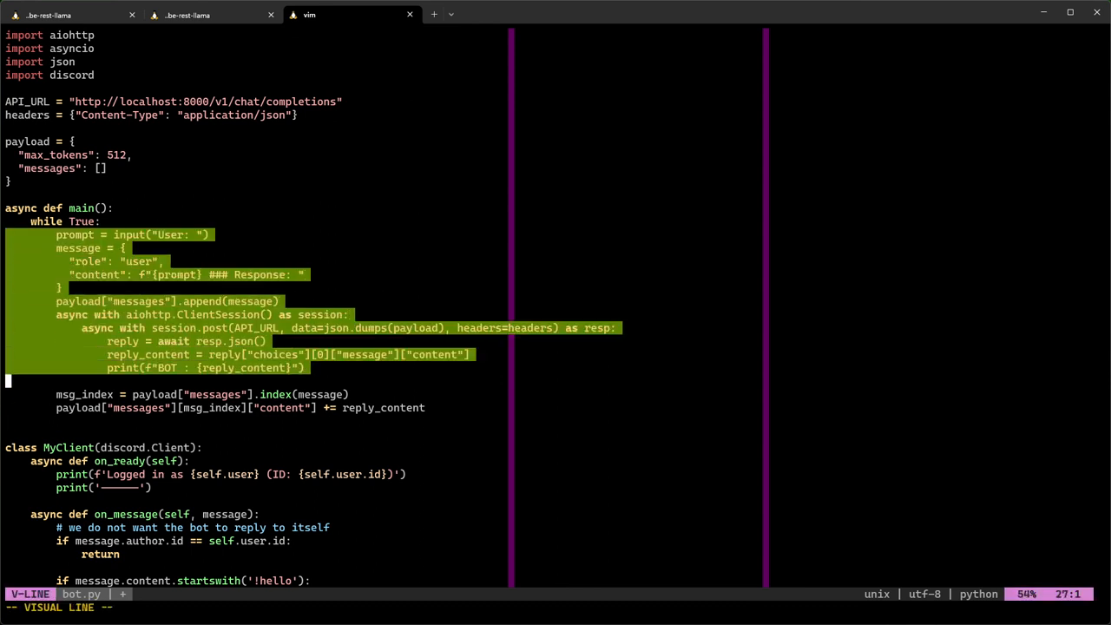
key(j)
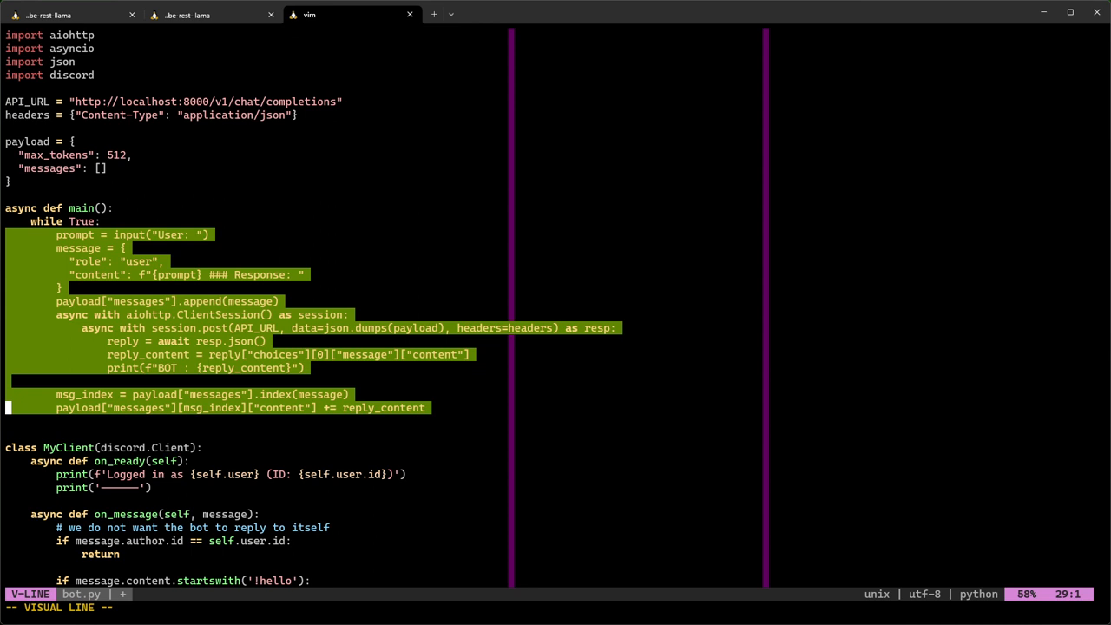
key(d)
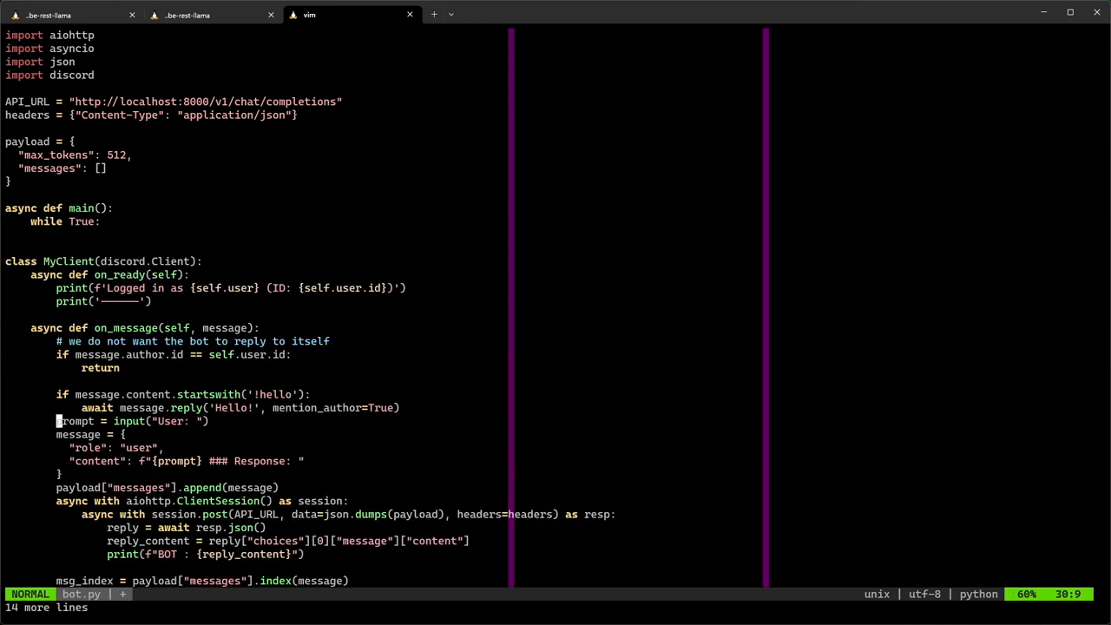
key(V)
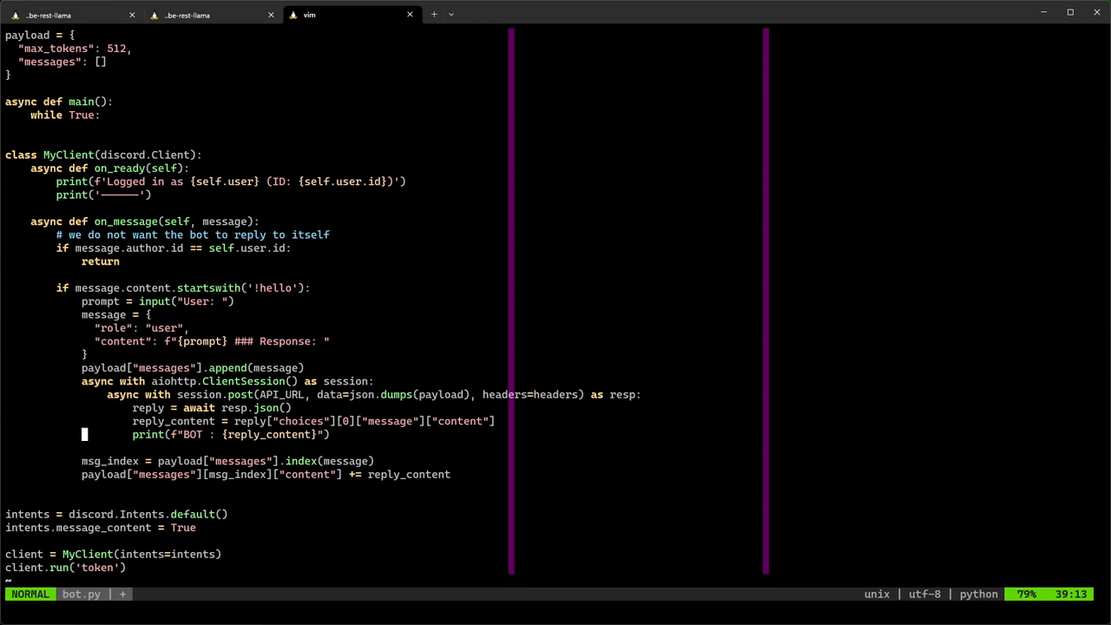
text(await message.reply('Hello!', mention_author=True))
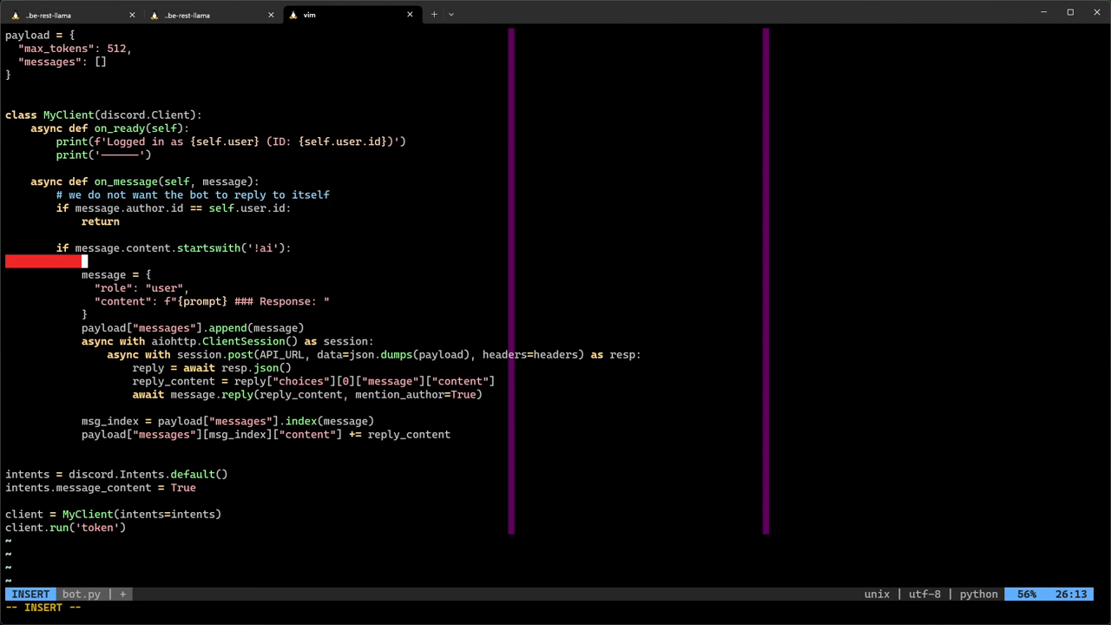
Add stripped_message = str(message.content).replace('!ai', '').strip() to on_message and leave insert mode
text(stripped_me)
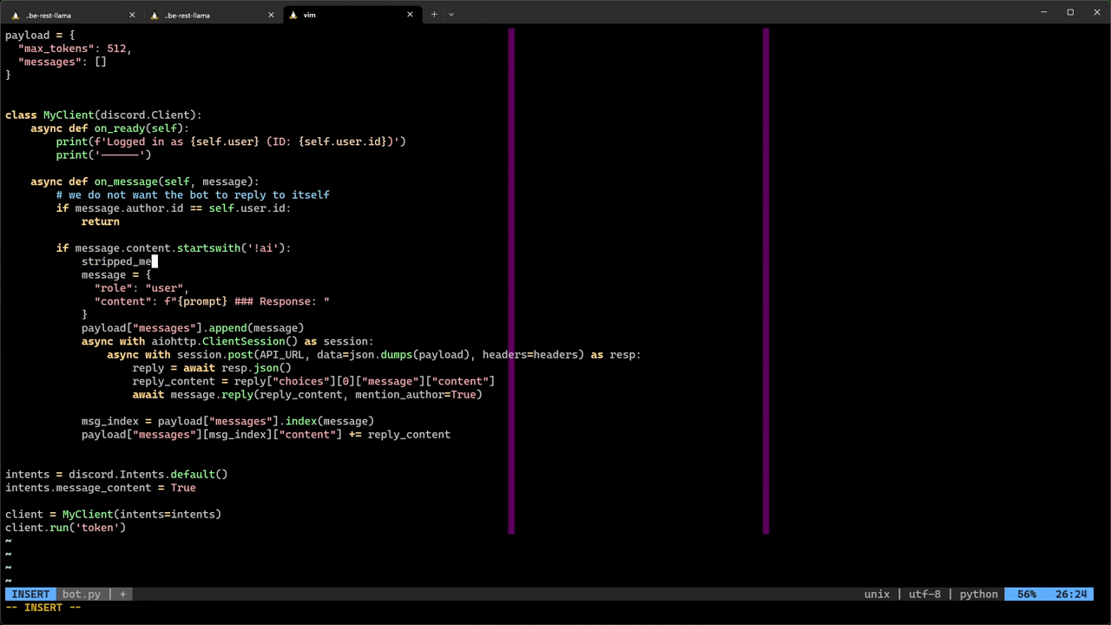
text(ssage = str)
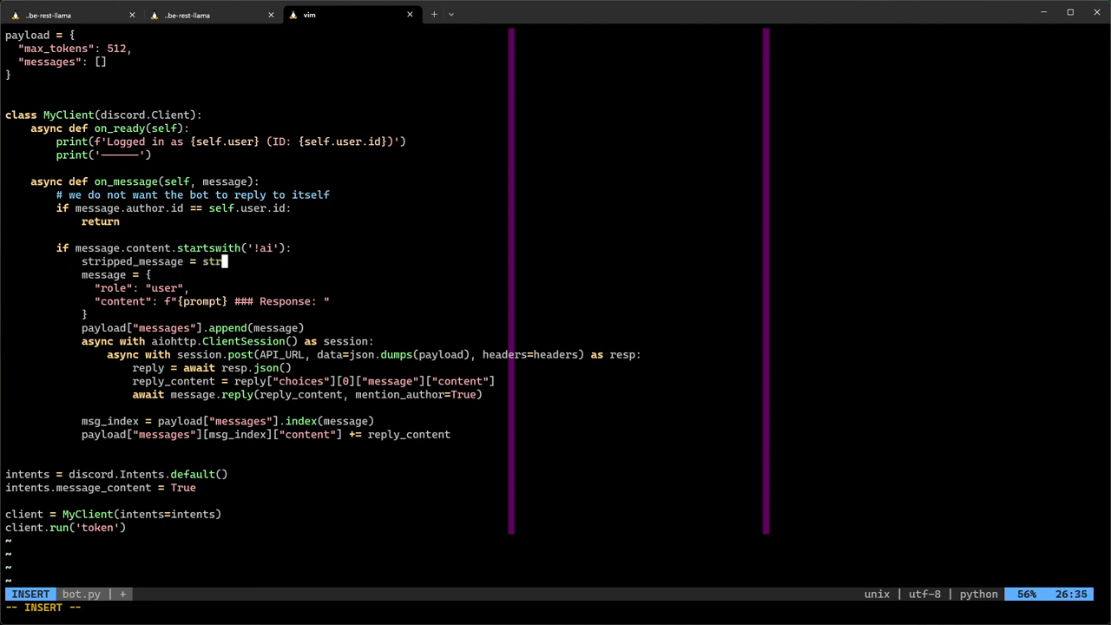
text(()
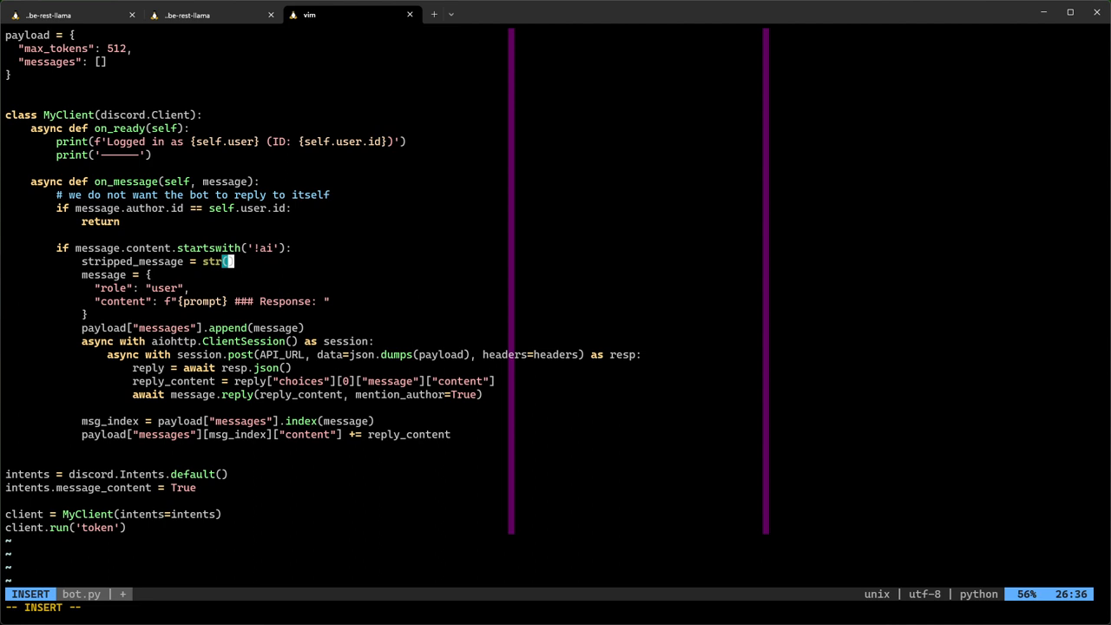
text(message.co)
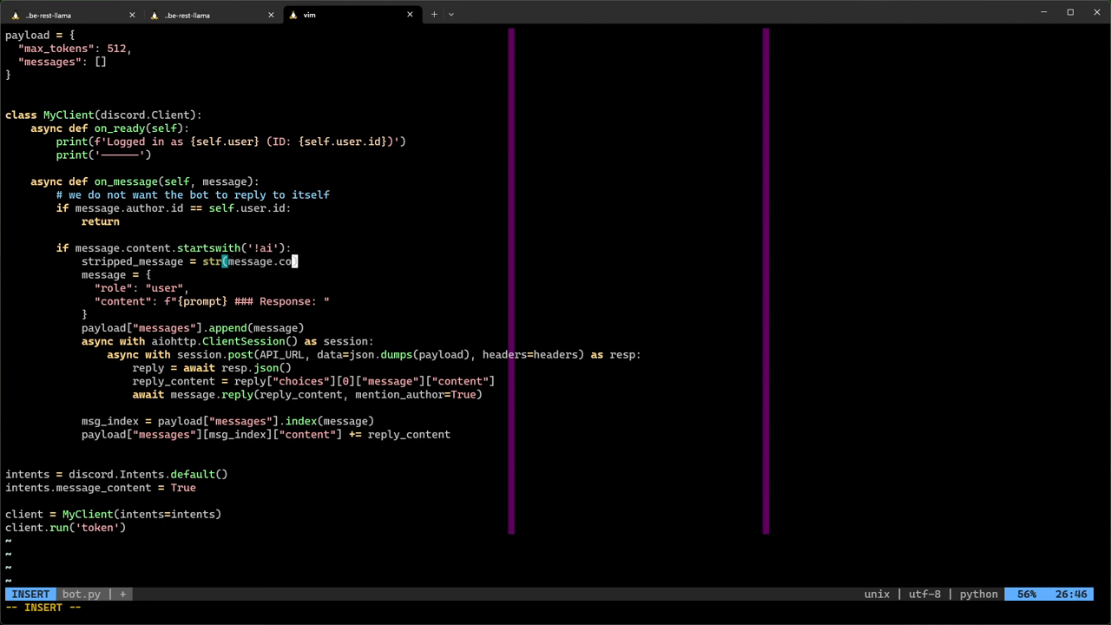
text(nte)
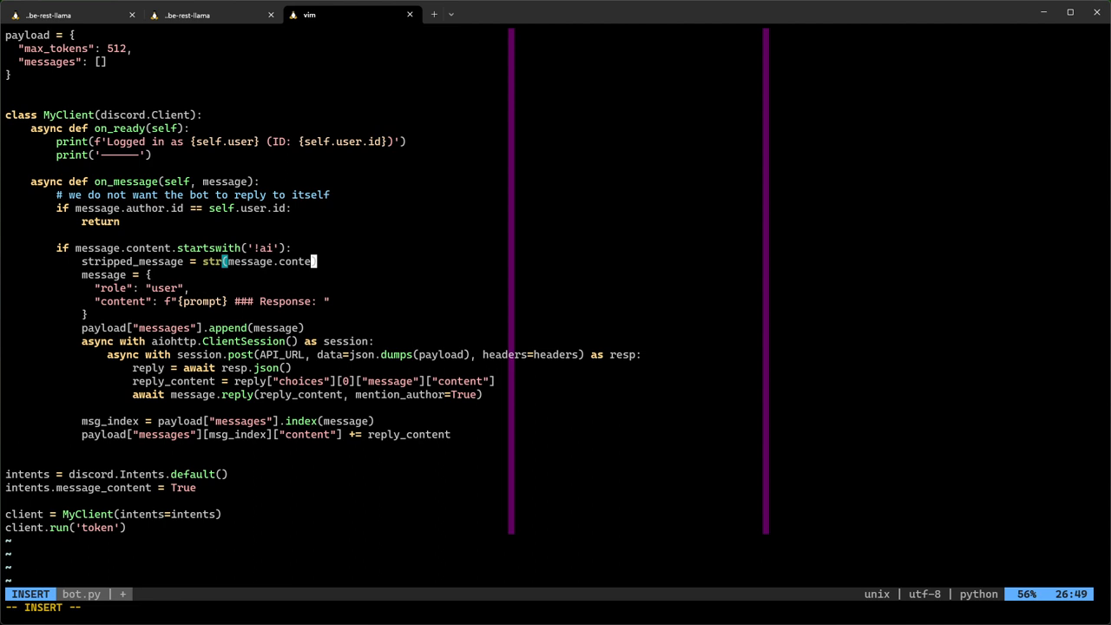
text(nt)
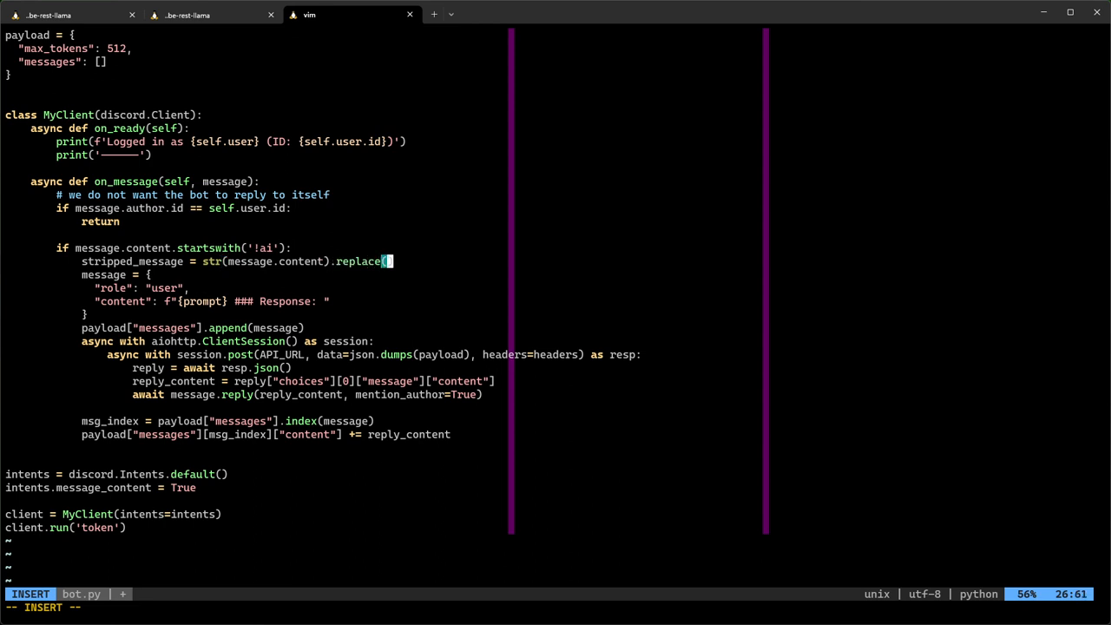
text(')
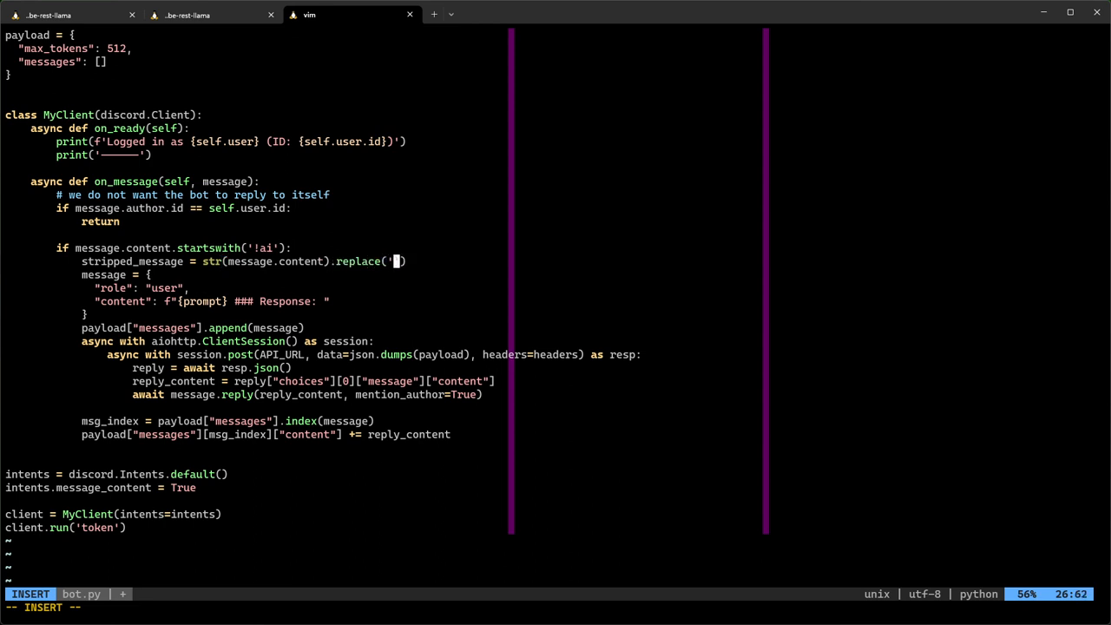
text(!ai',)
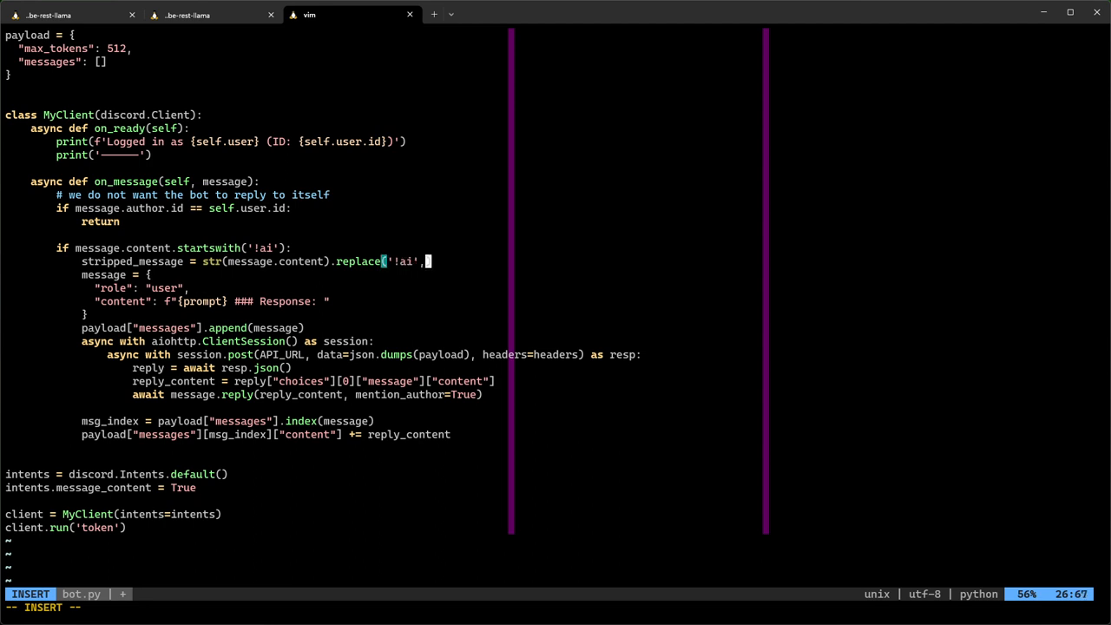
text(''))
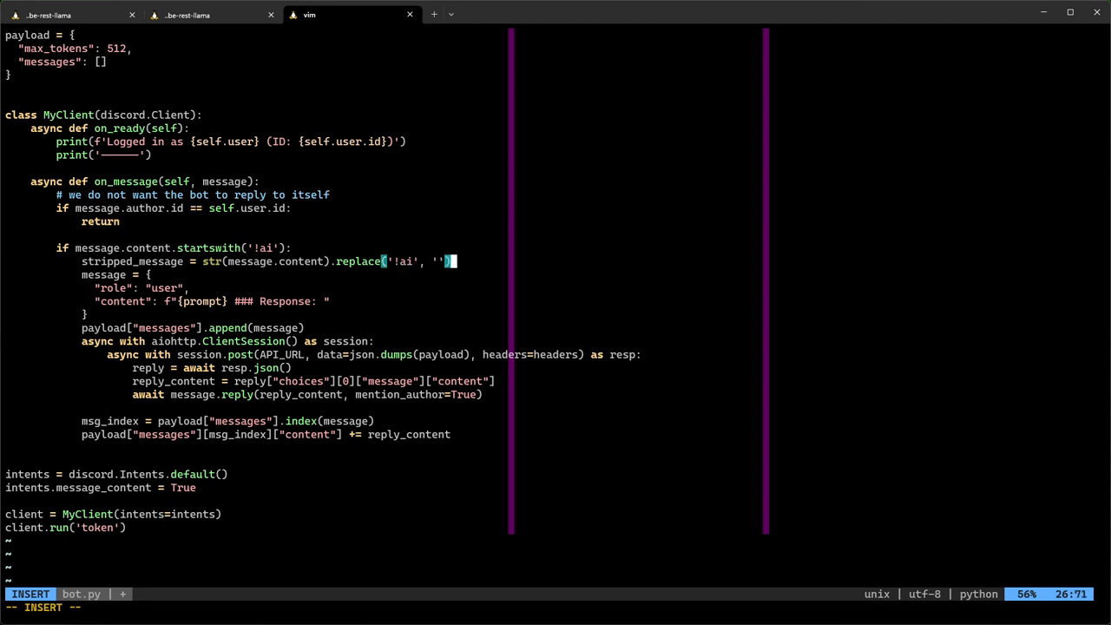
text(.strip)
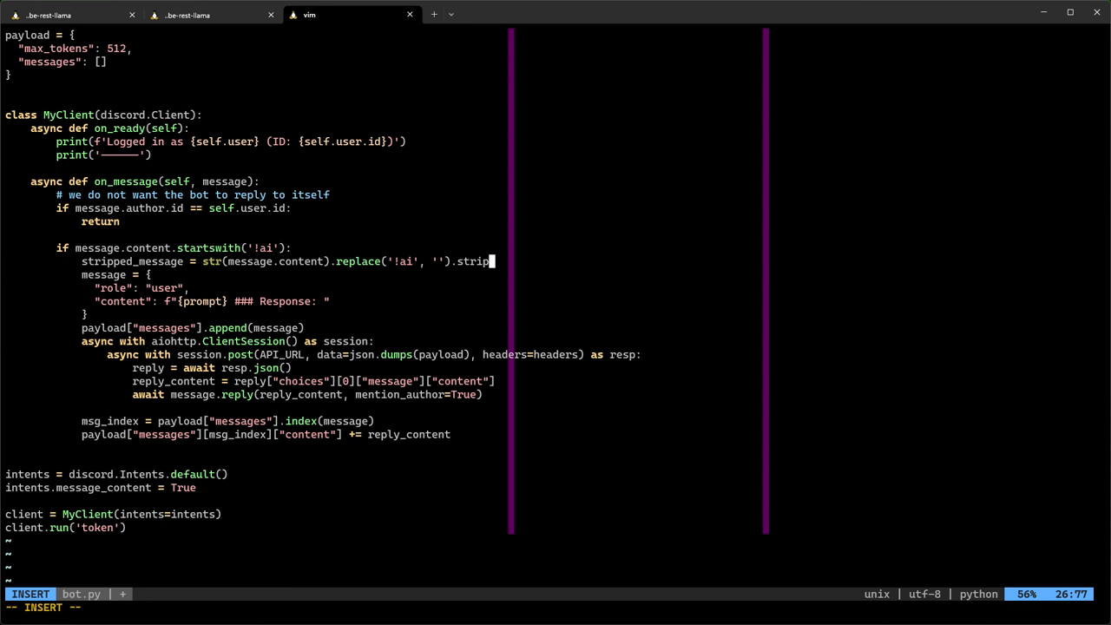
text(())
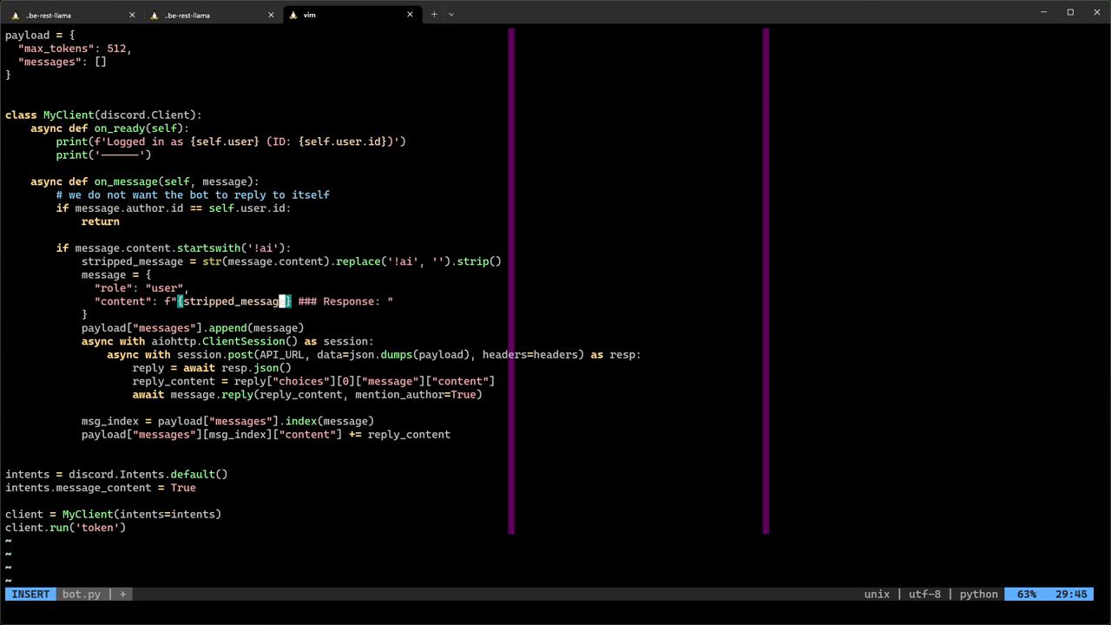
key(Escape)
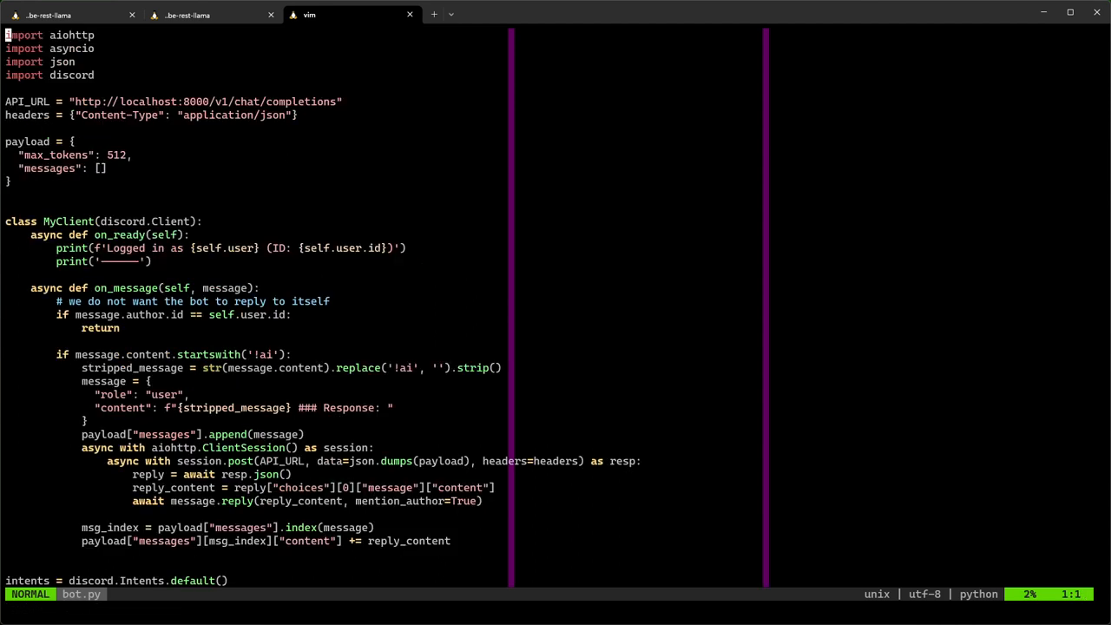
Add the dotenv import, a load_dotenv() call and TOKEN = os.getenv("TOKEN")
key(j)
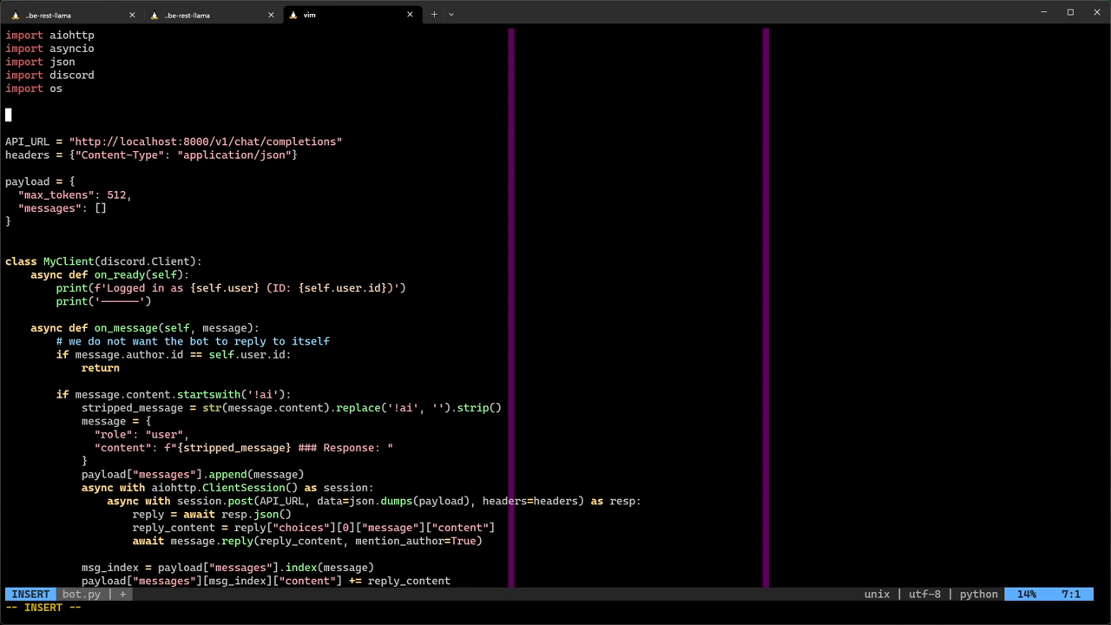
text(from)
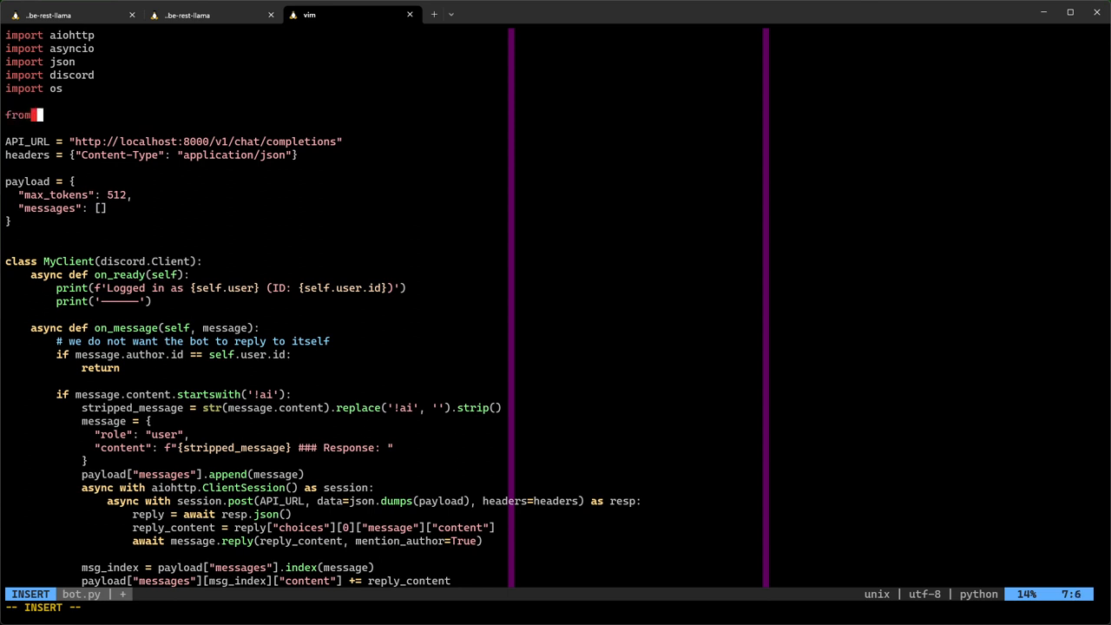
text(dotenv inport)
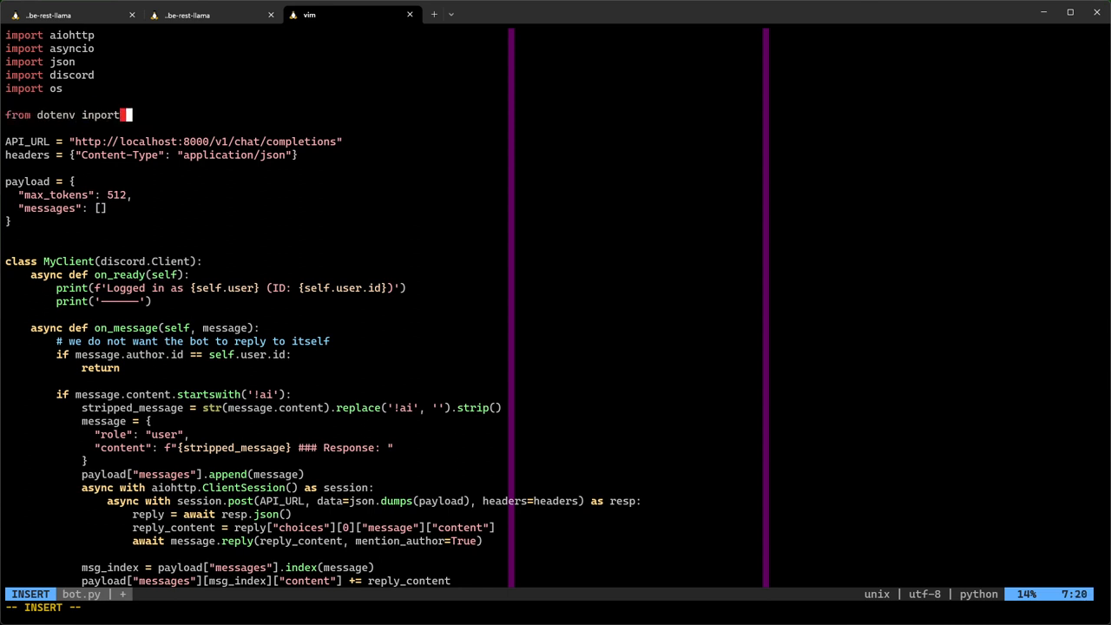
text(load_dotenv)
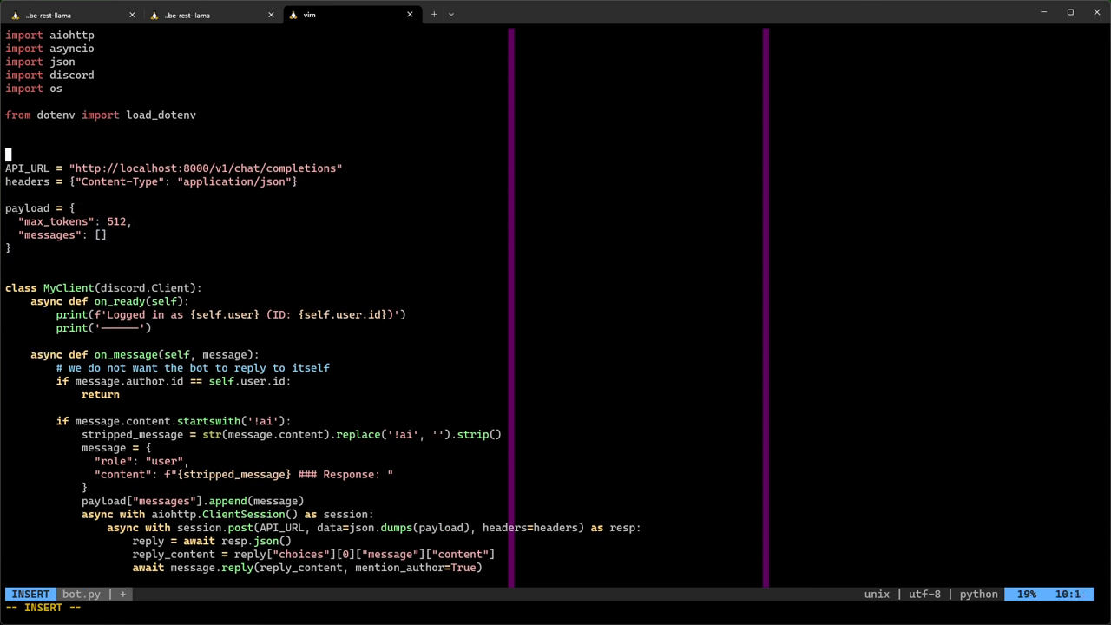
text(load_dotenv())
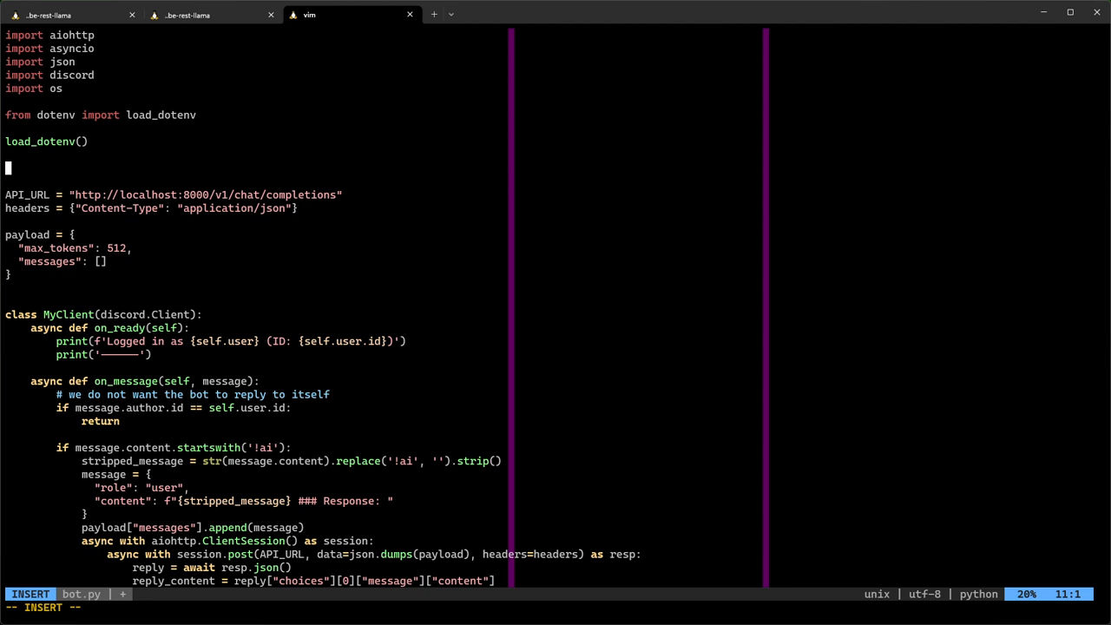
text(TOKEN)
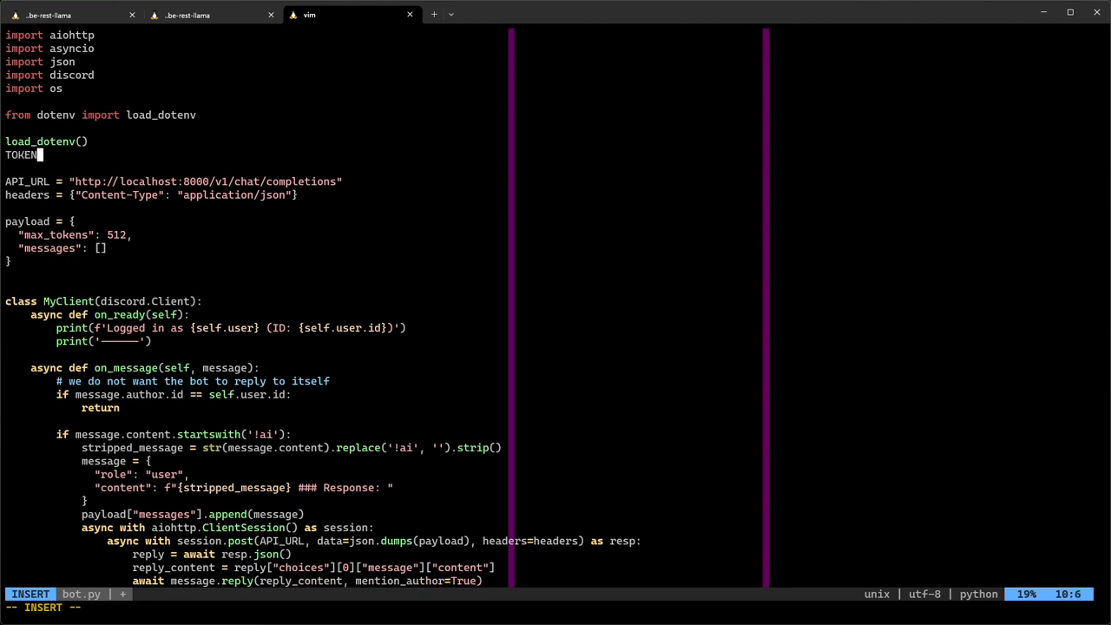
text(= os.getenv()
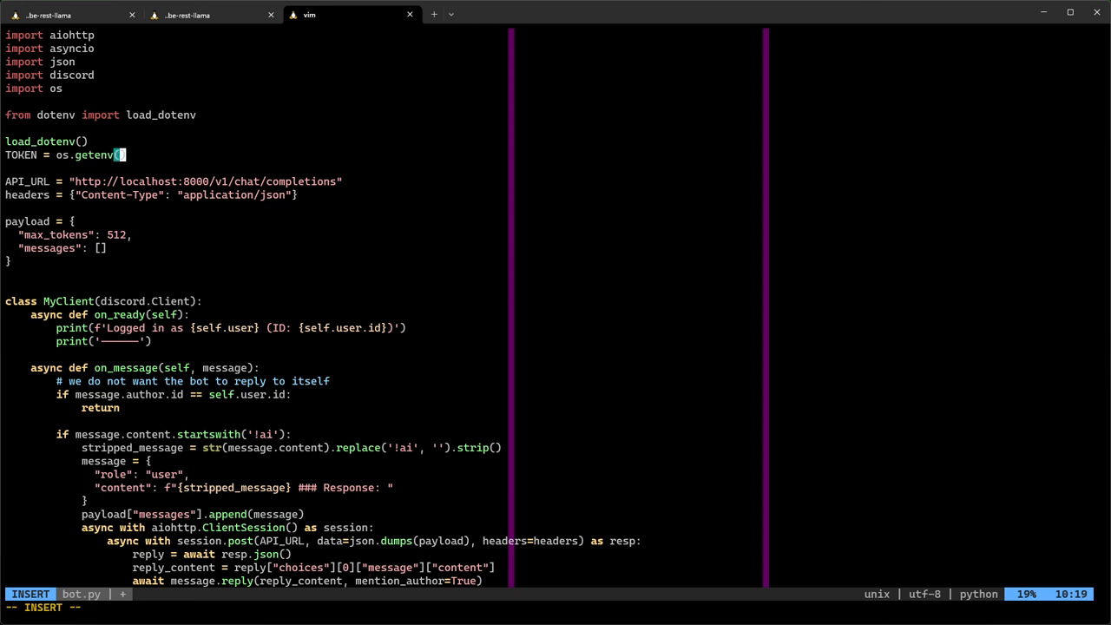
text("TOKEN)
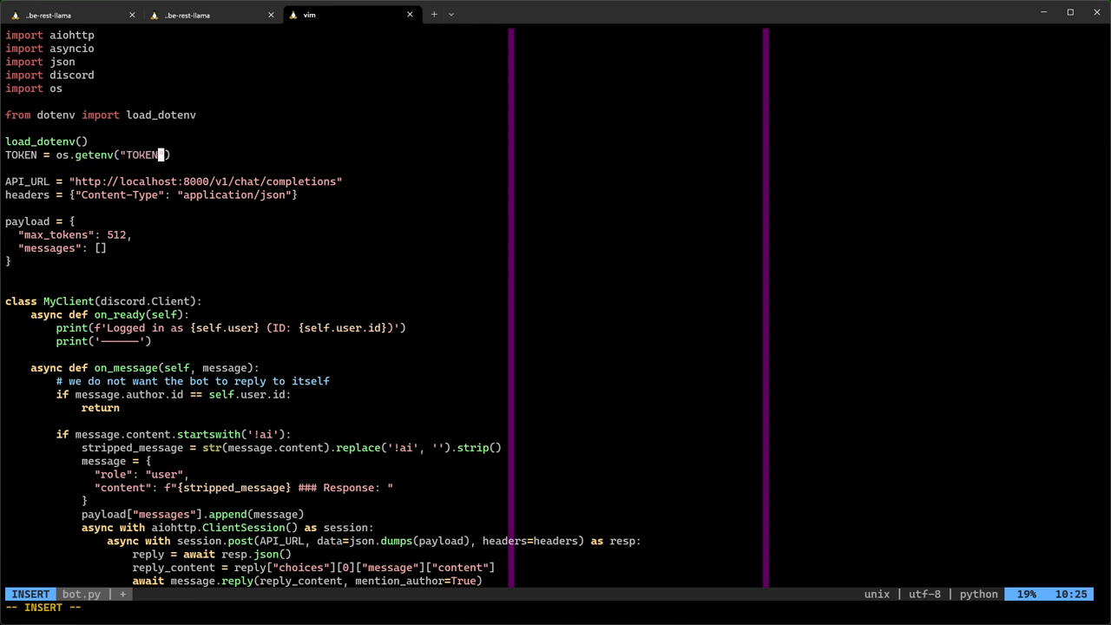
Replace the hardcoded token in client.run with TOKEN
scroll(down, 3)
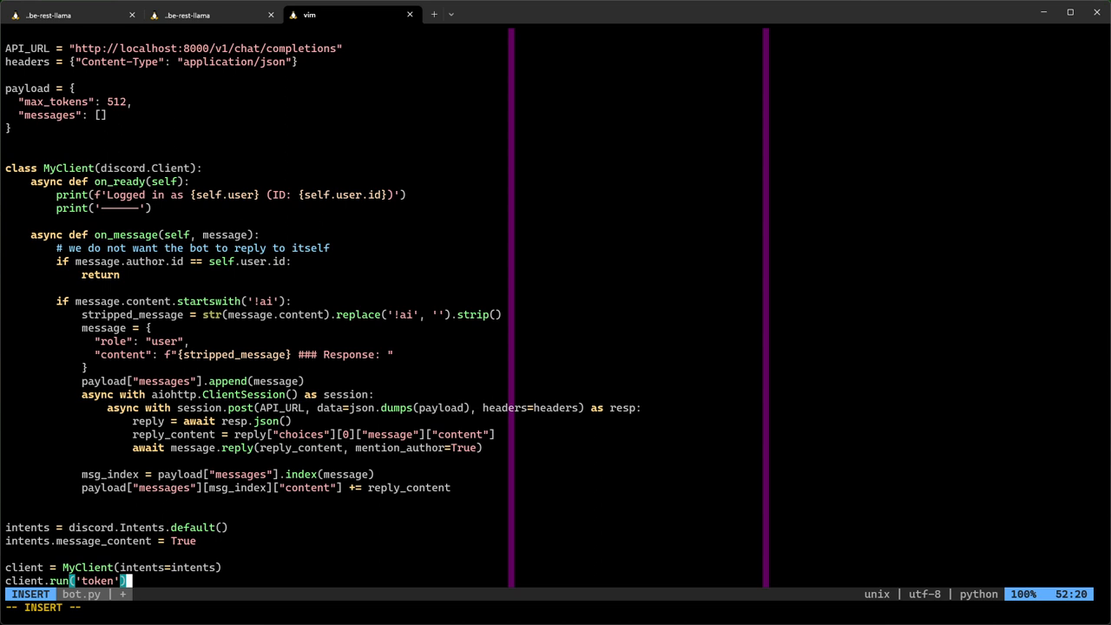
key(BackSpace)
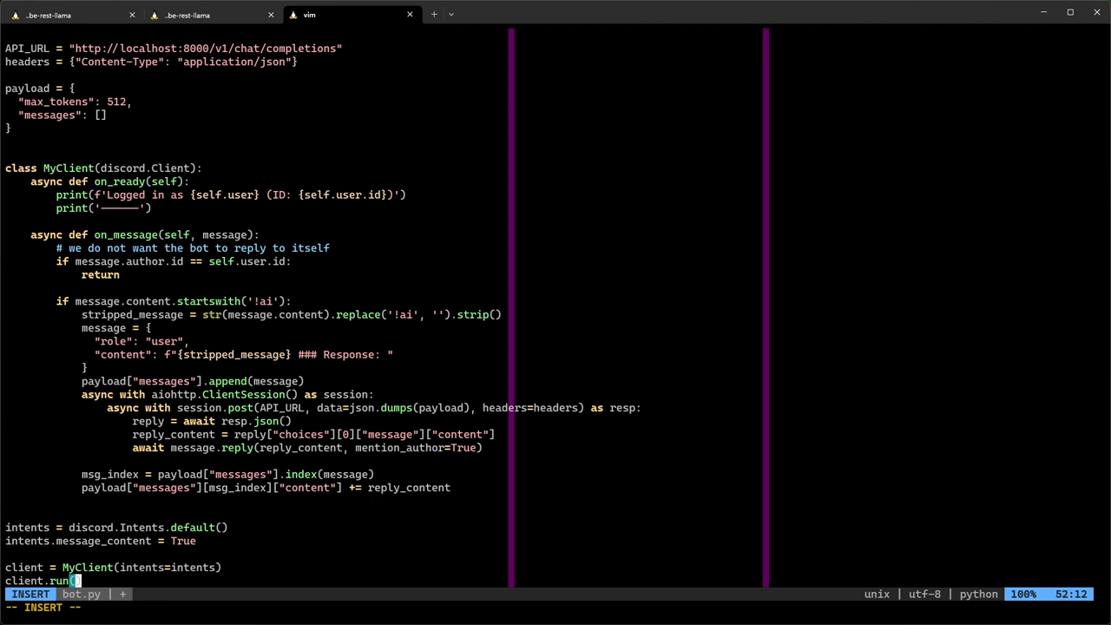
text(TOKEN)
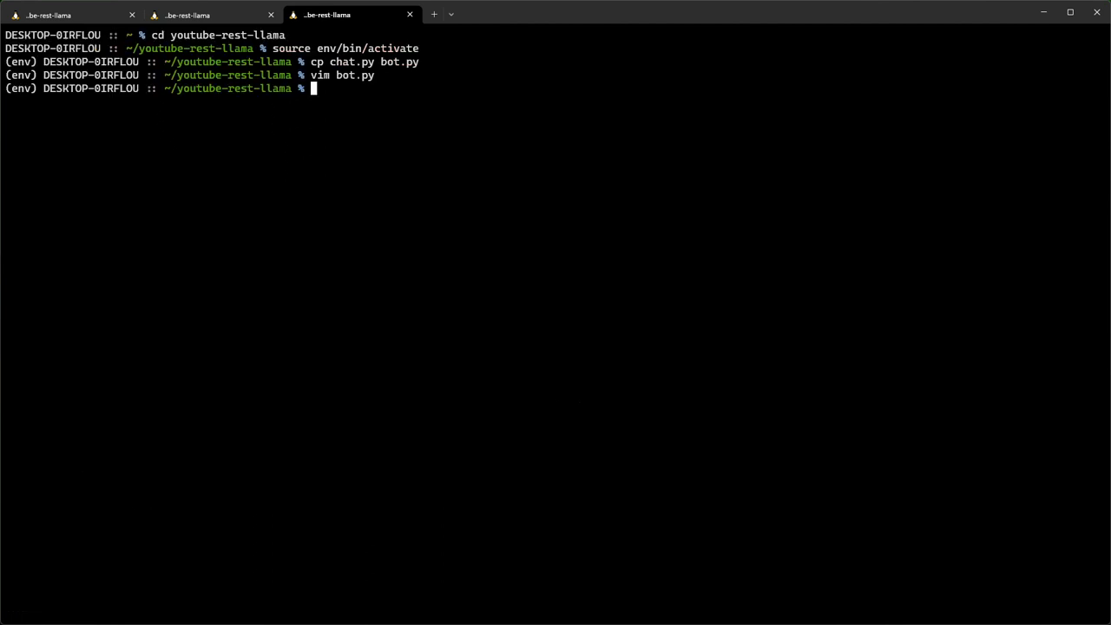
Run python bot.py and send '!ai count to 5' in Discord, triggering an AttributeError
text(python bot)
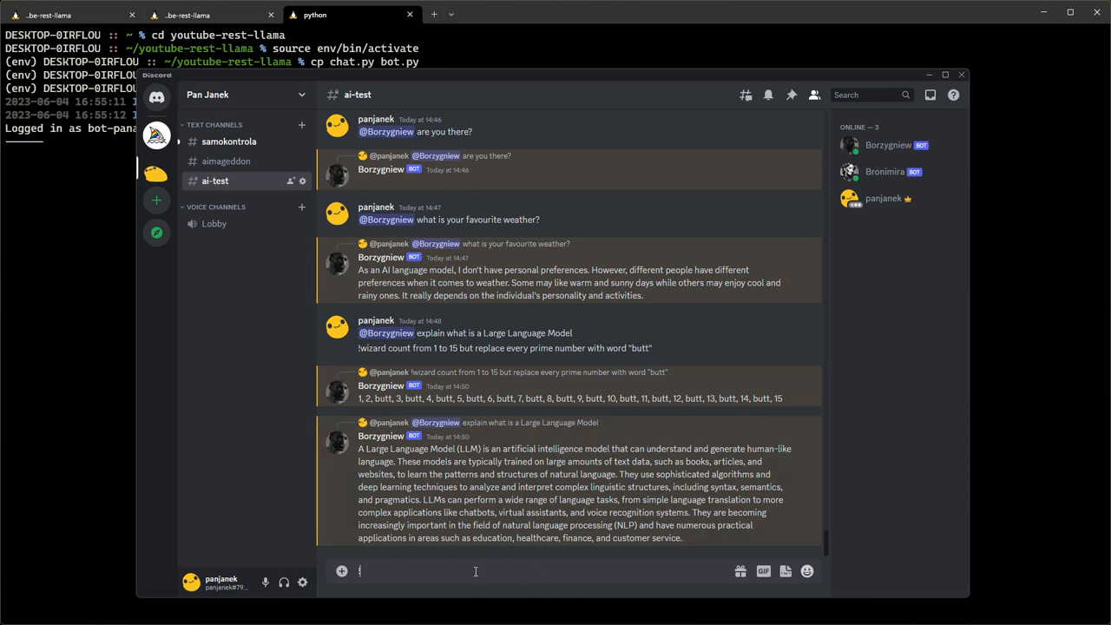
text(!ai count to 5)
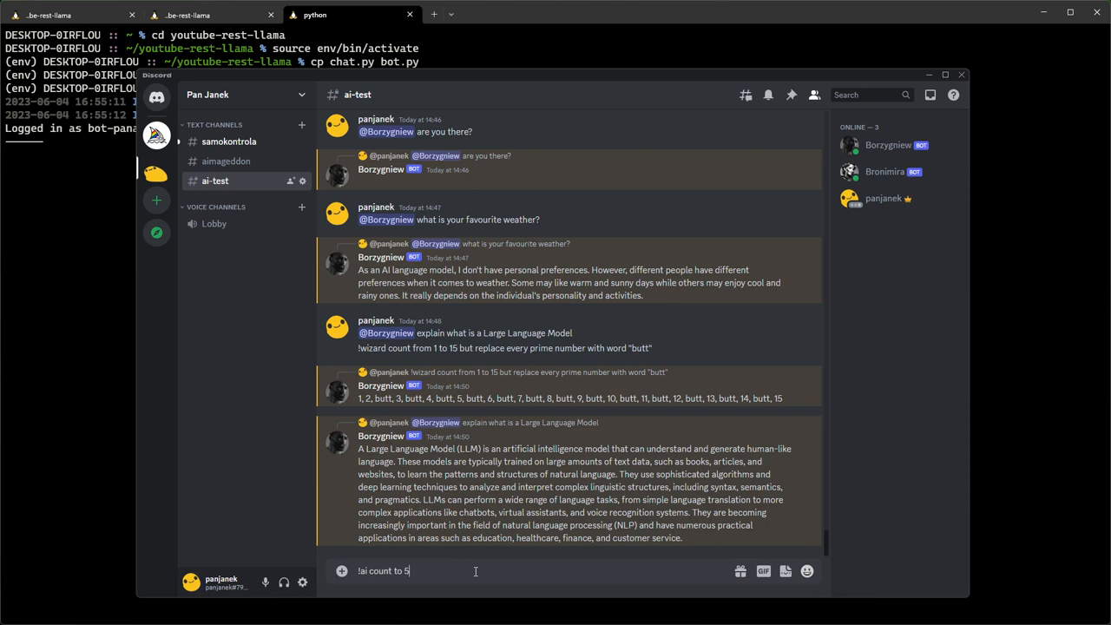
key(enter)
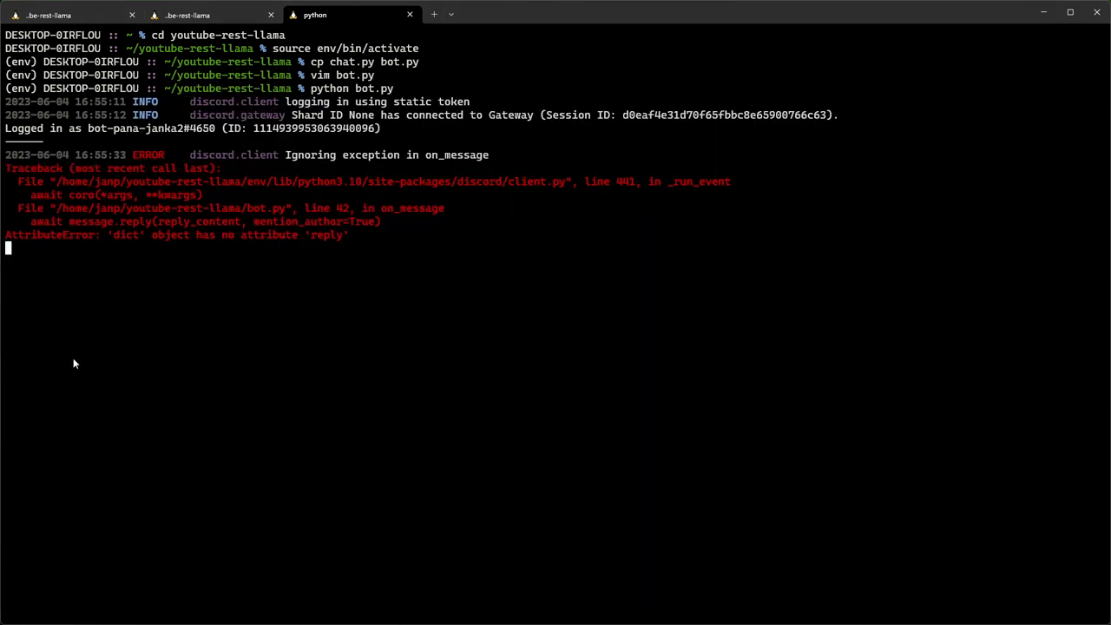
mouse_move(100, 291)
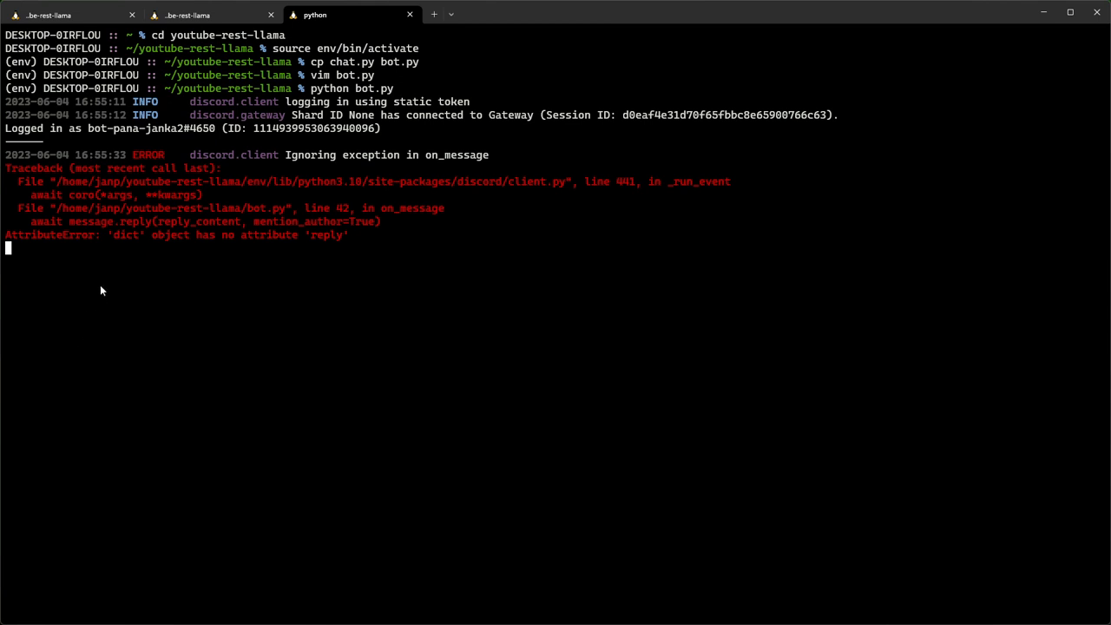
mouse_move(158, 270)
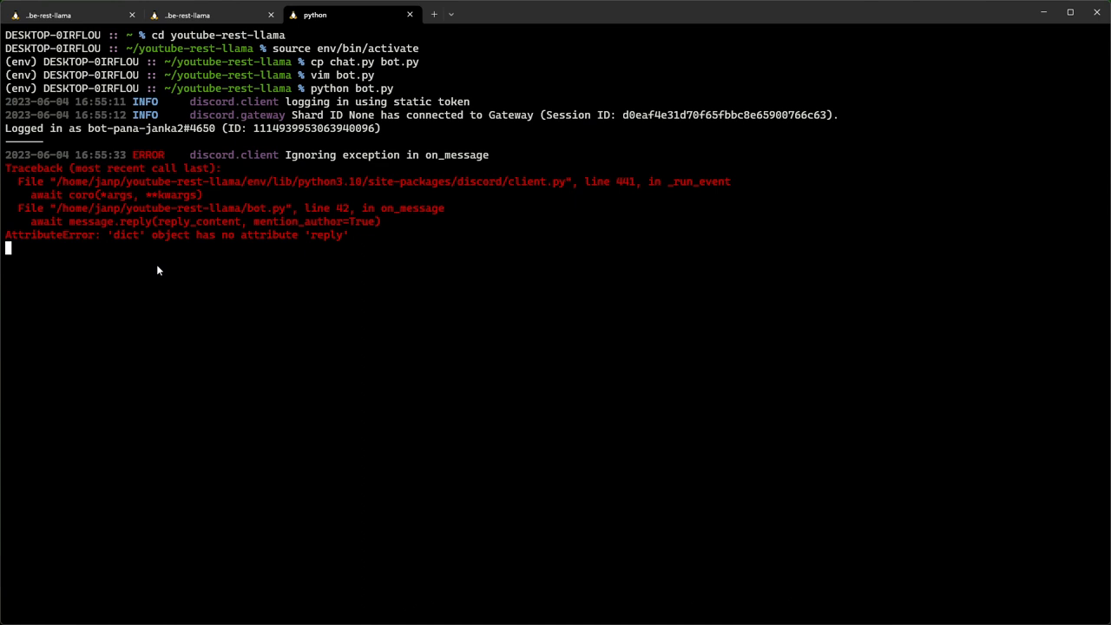
Stop the crashed bot with Ctrl+C
key(ctrl+c)
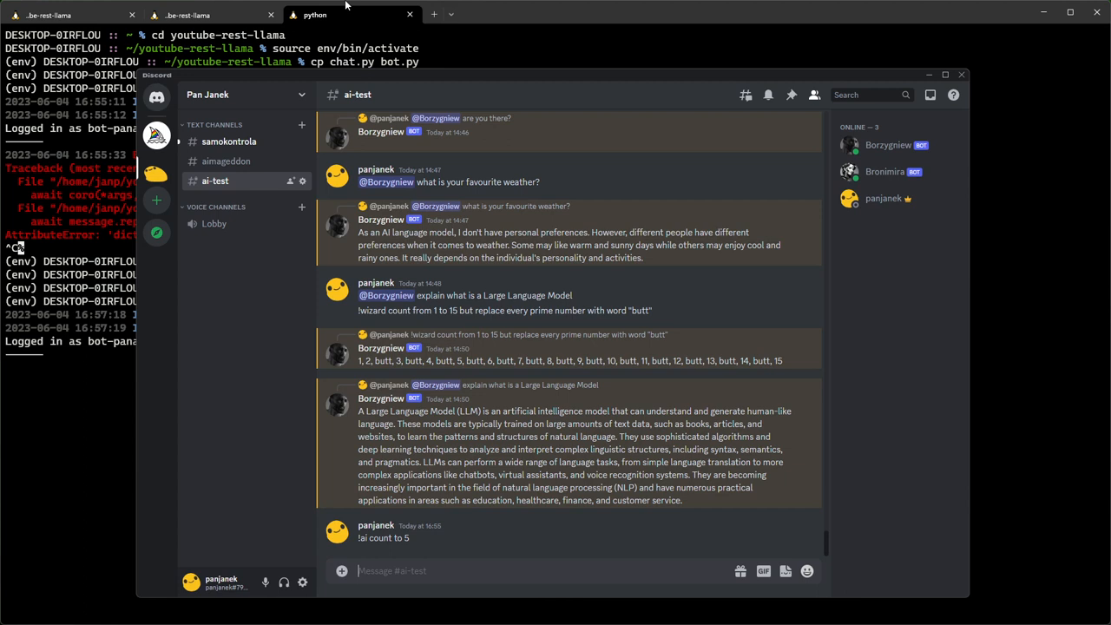
Type an !ai message in #ai-test to test the relaunched bot
text(!ai)
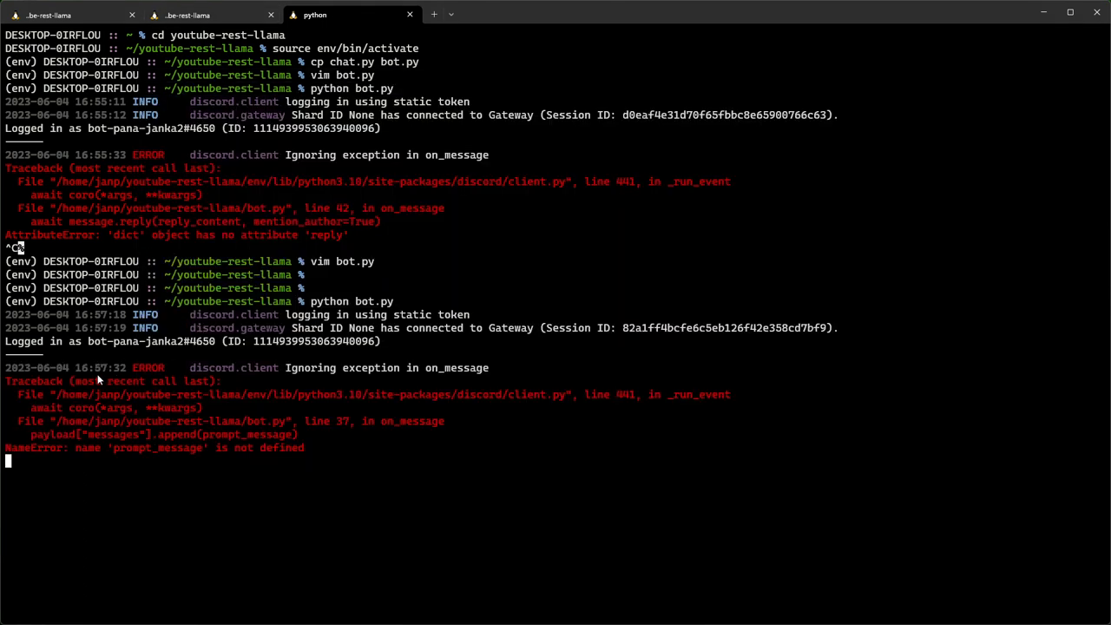
mouse_move(576, 480)
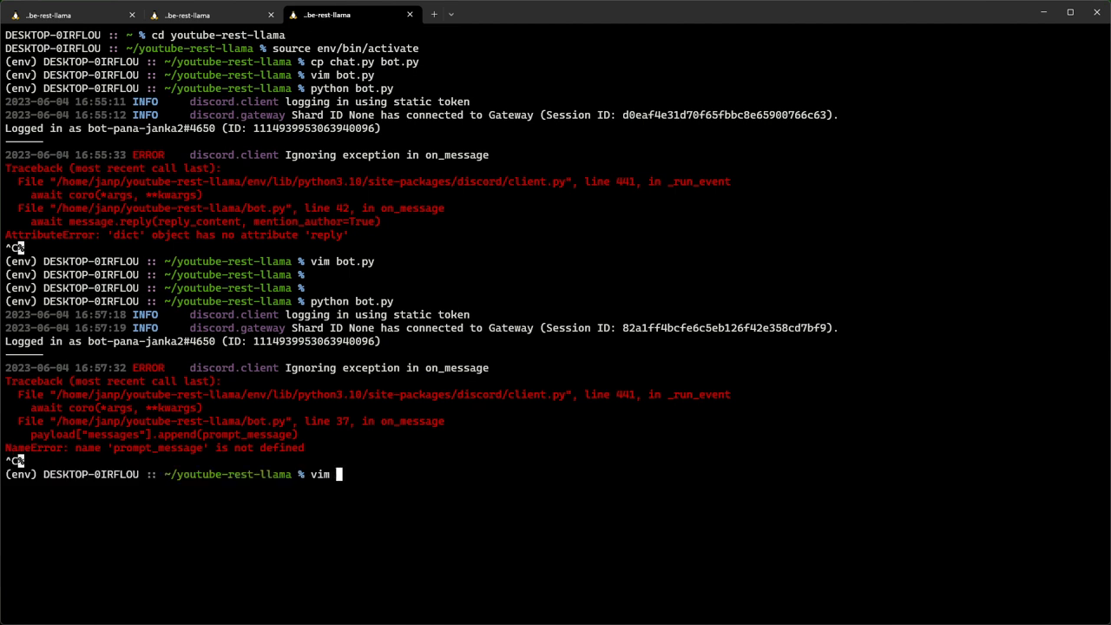
Fix the misspelled prompt_message in bot.py with vim, save, and rerun python bot.py
text(bot.py)
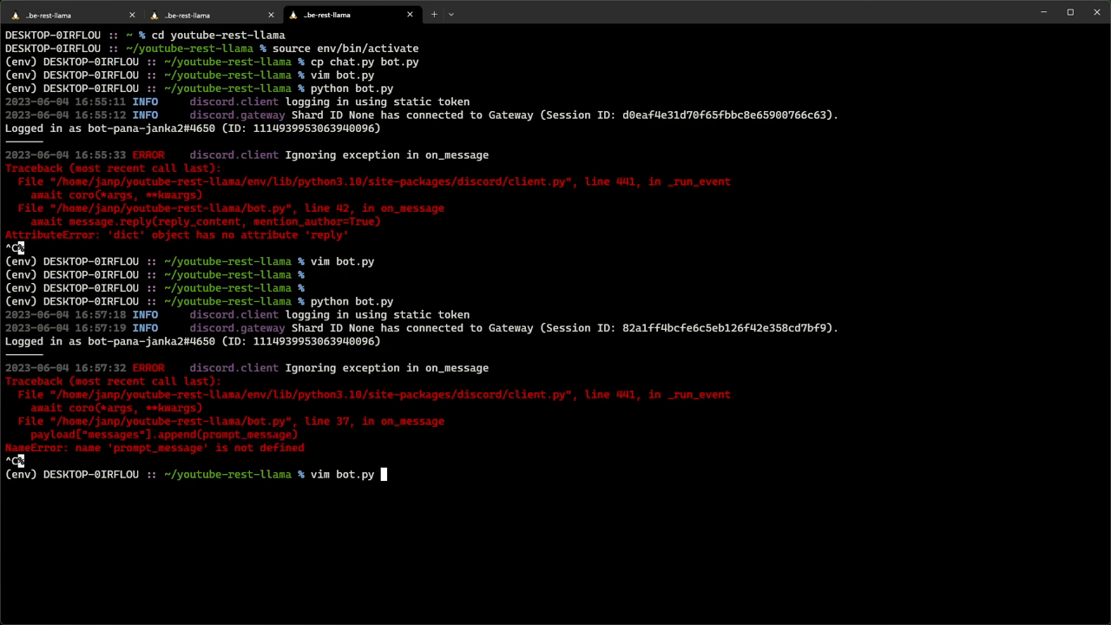
key(Return)
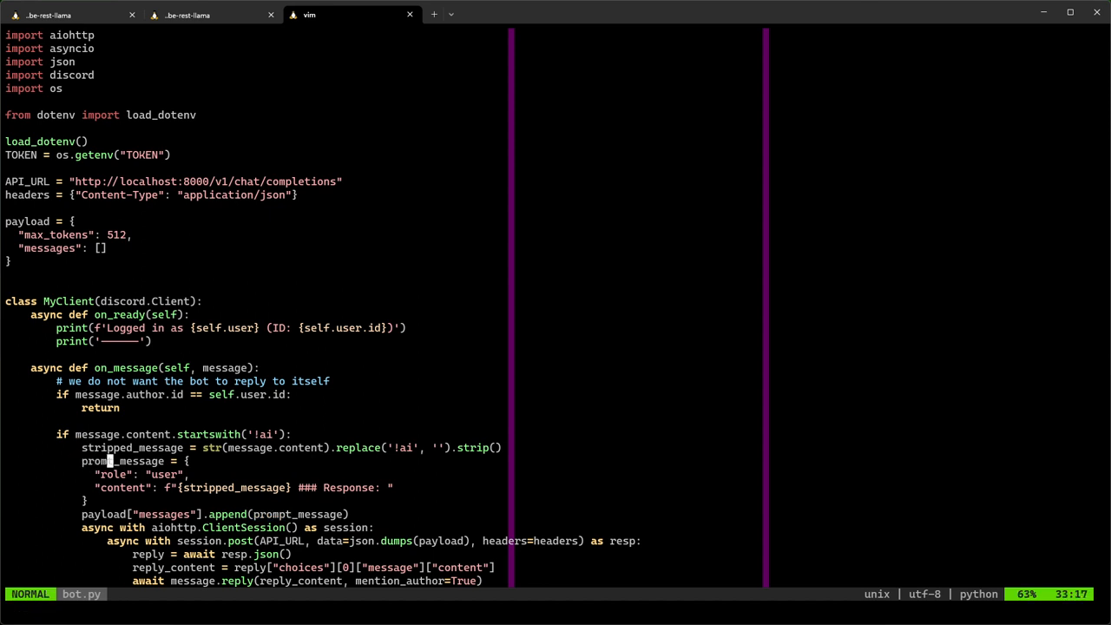
key(i)
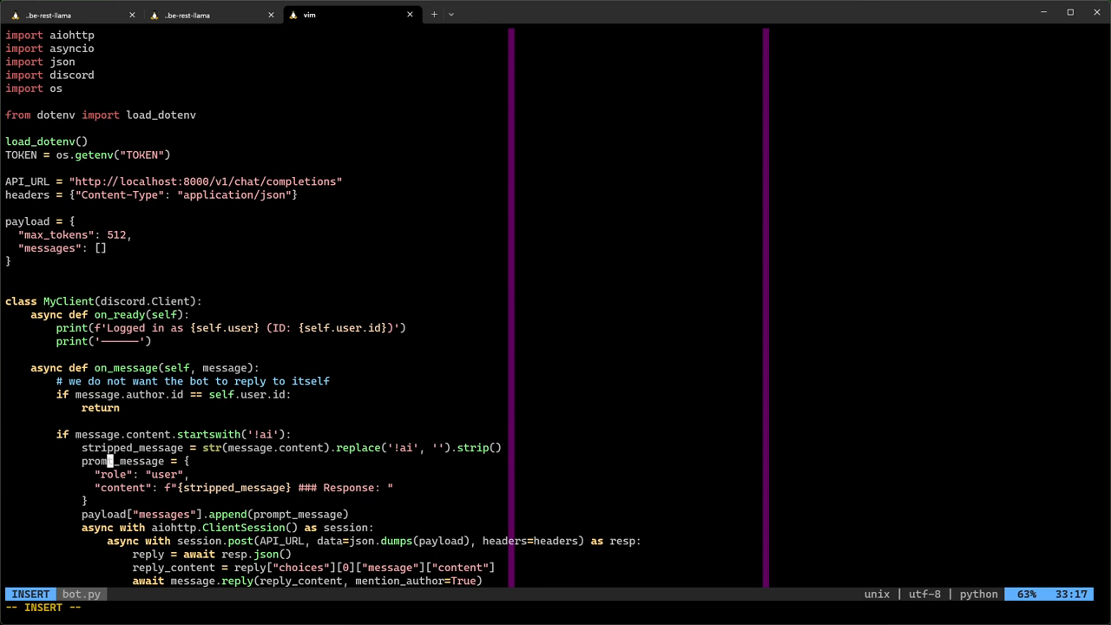
key(Escape)
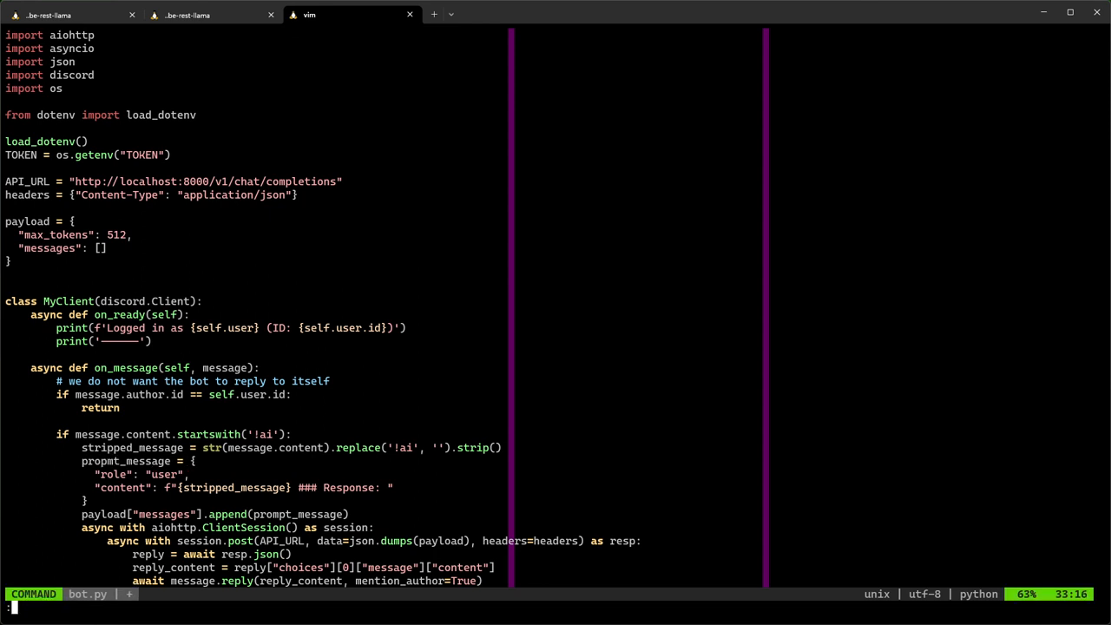
key(i)
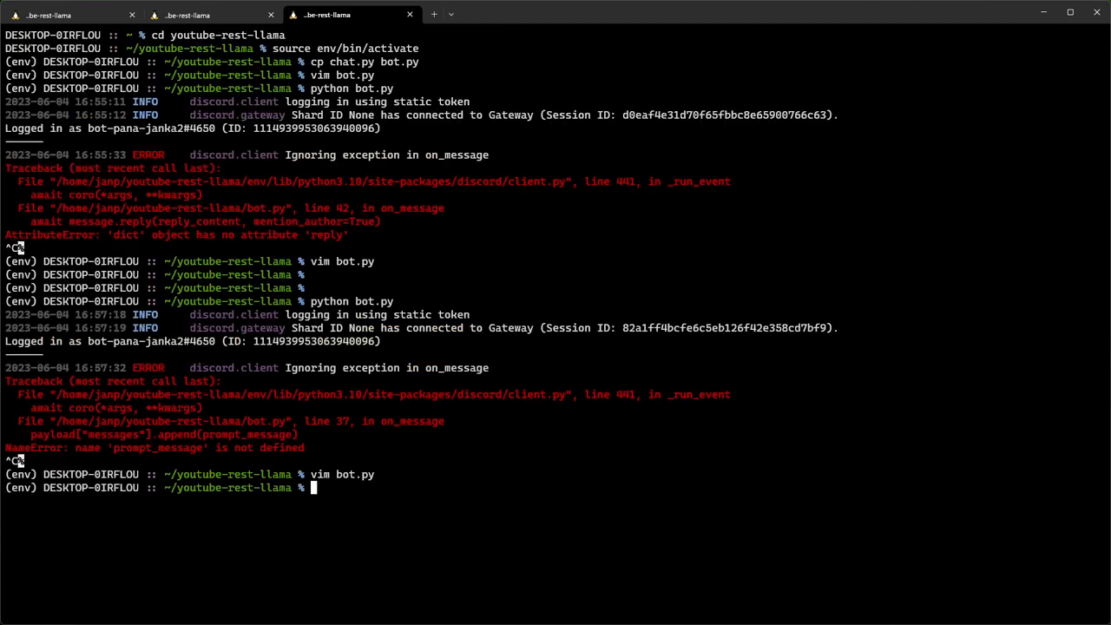
text(python bot.py)
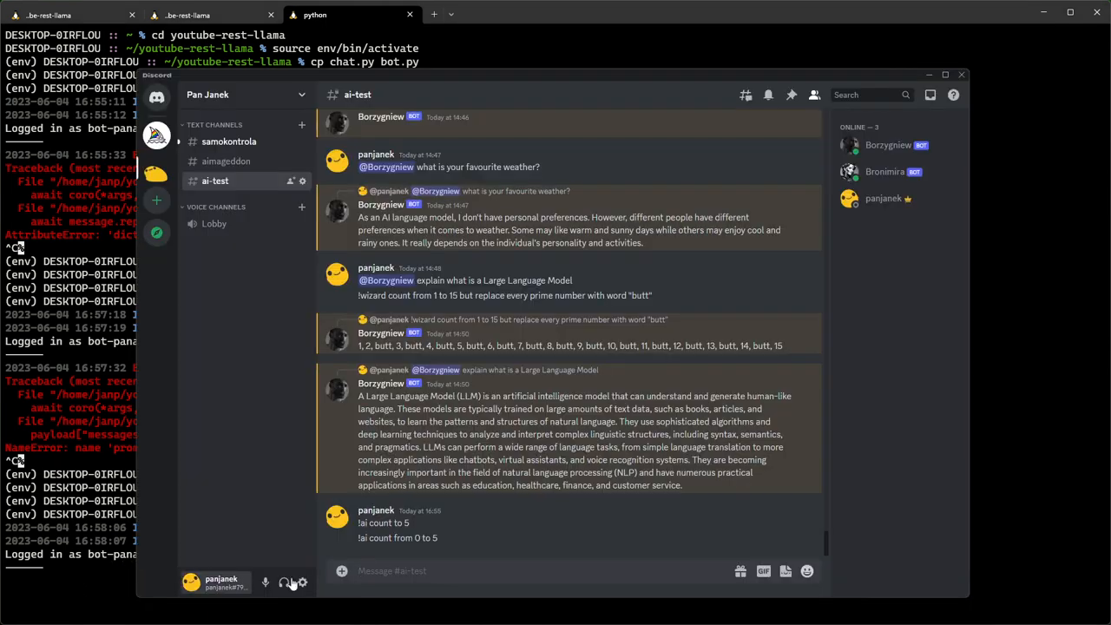
Ask the bot via !ai to count all the numbers from 1 to 10
text(!ai)
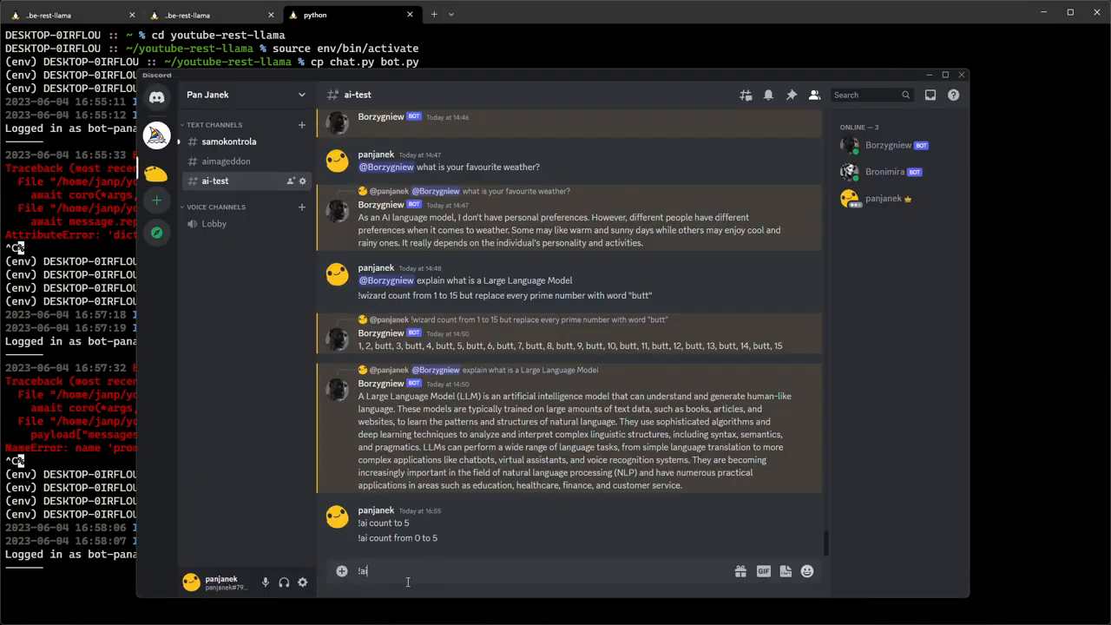
text(count fom)
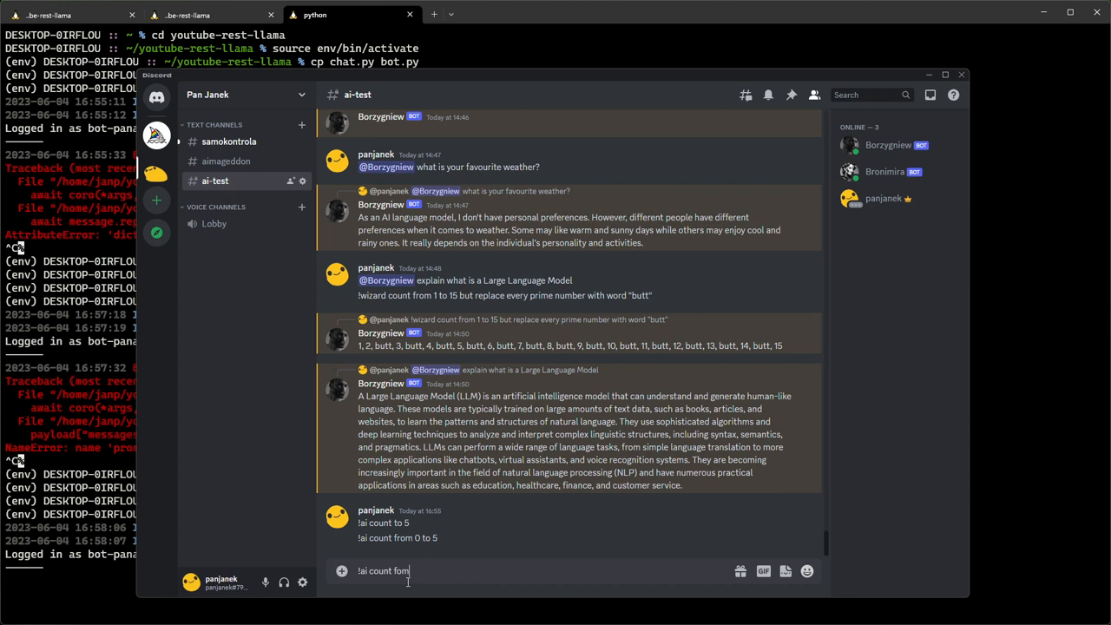
key(enter)
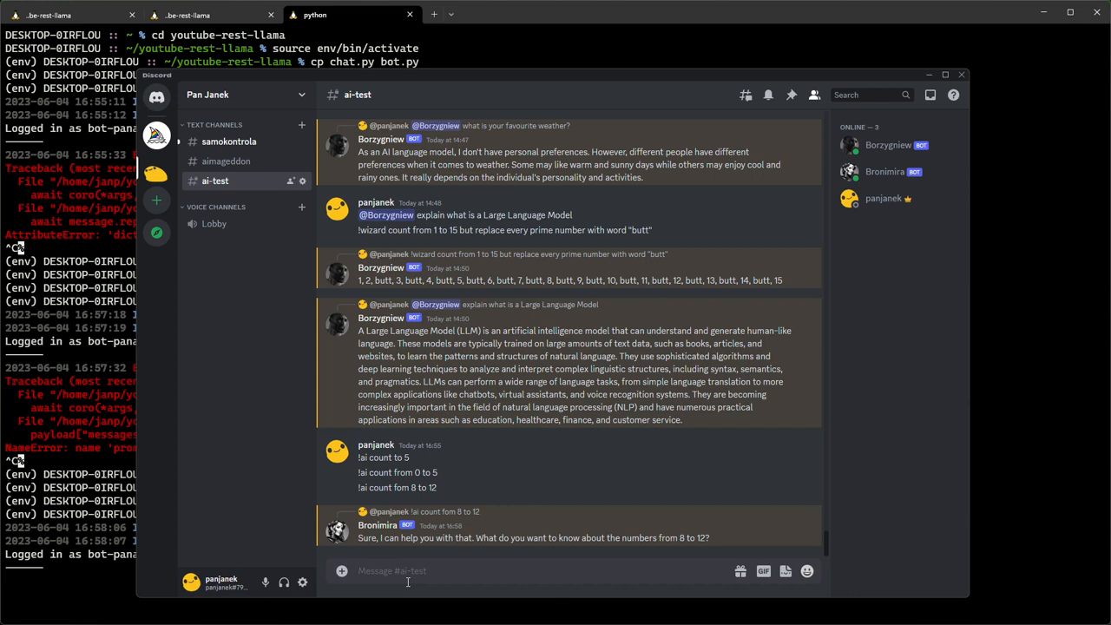
text(!ai)
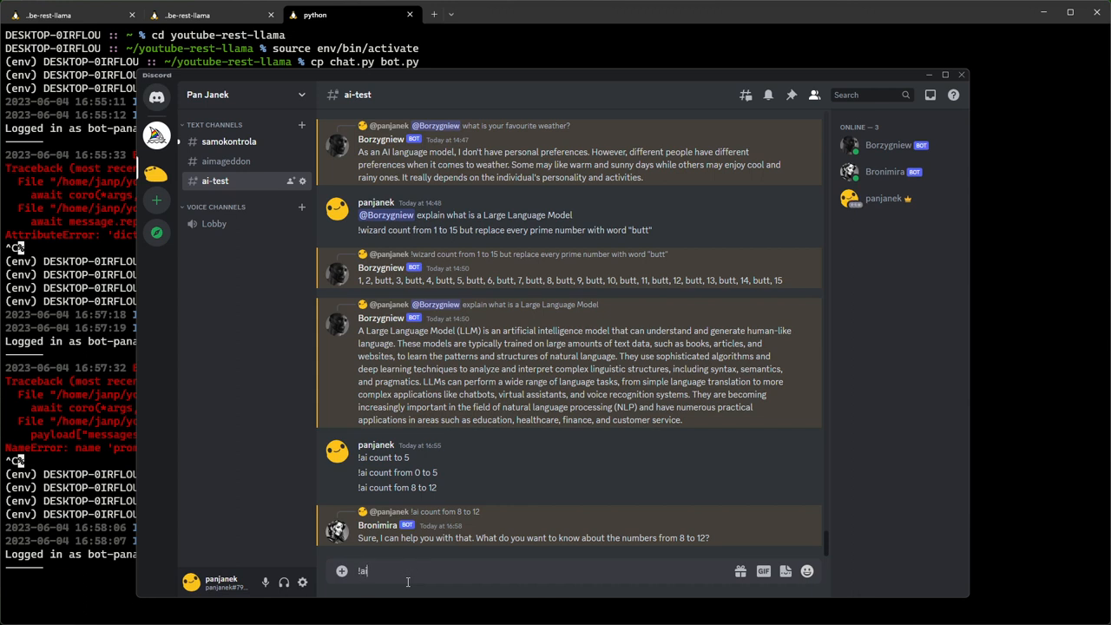
text(count all the numb)
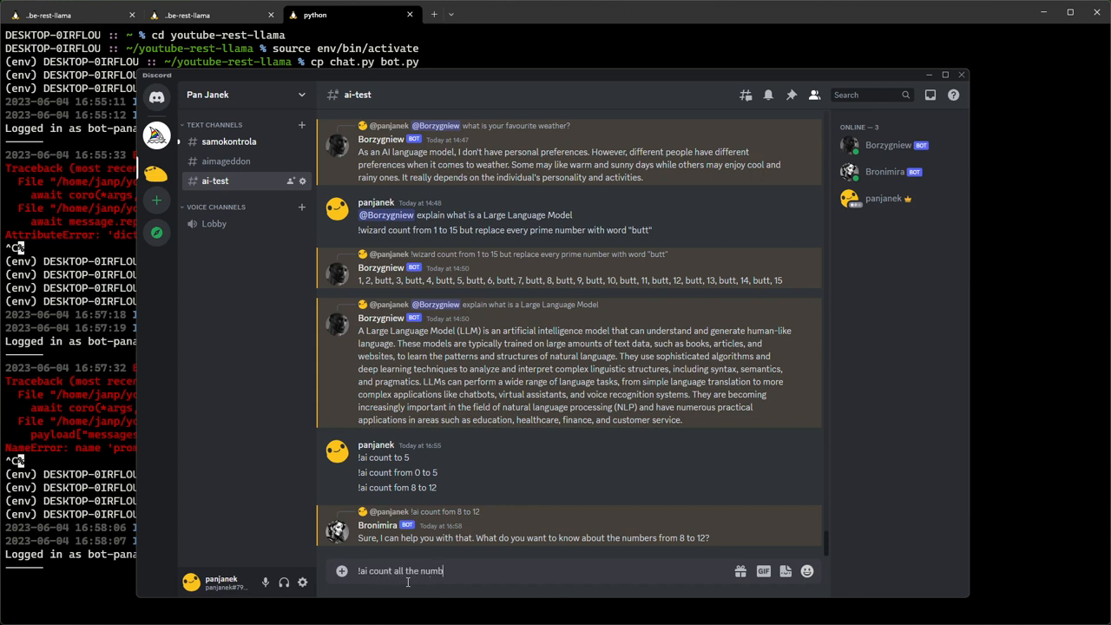
text(ers from 1 to)
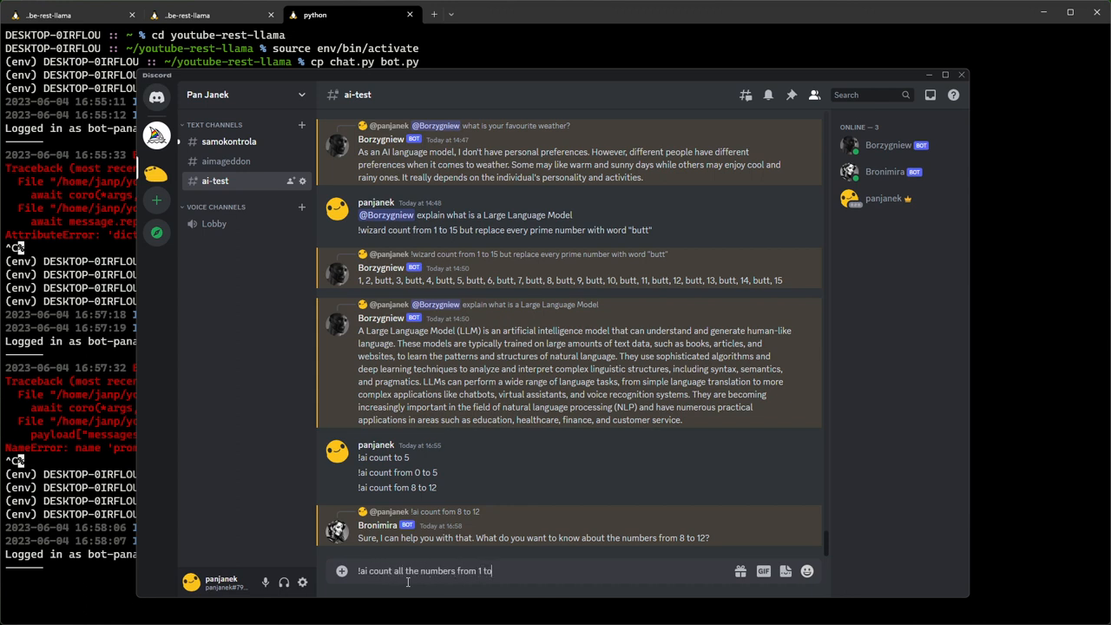
key(enter)
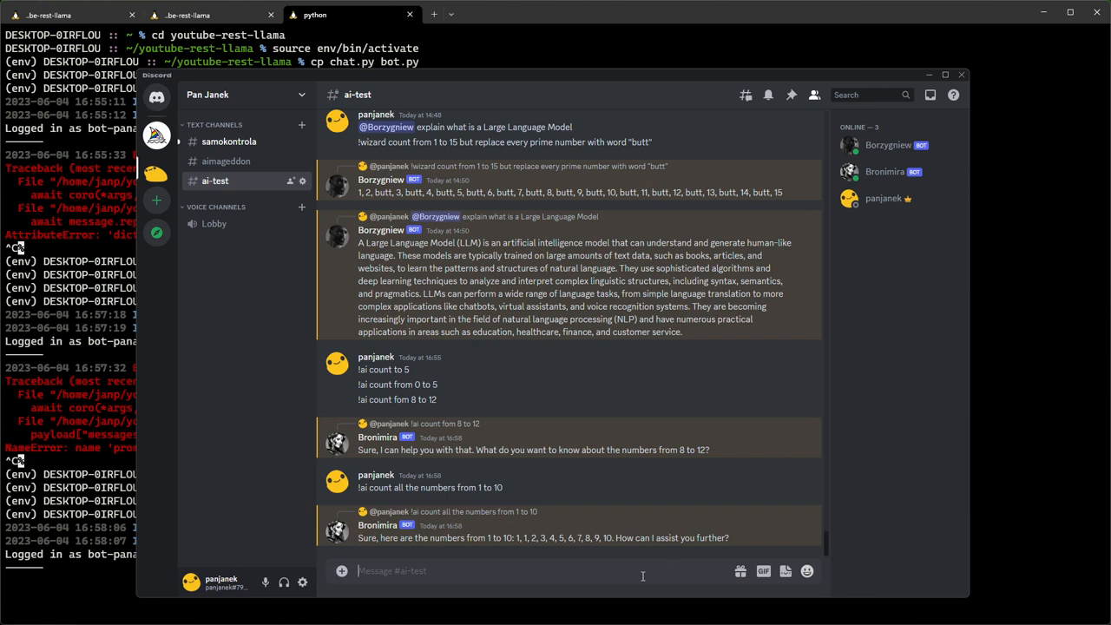
Ask the bot to count backwards, then request a short poem about writing python code
text(!ai now do it ba)
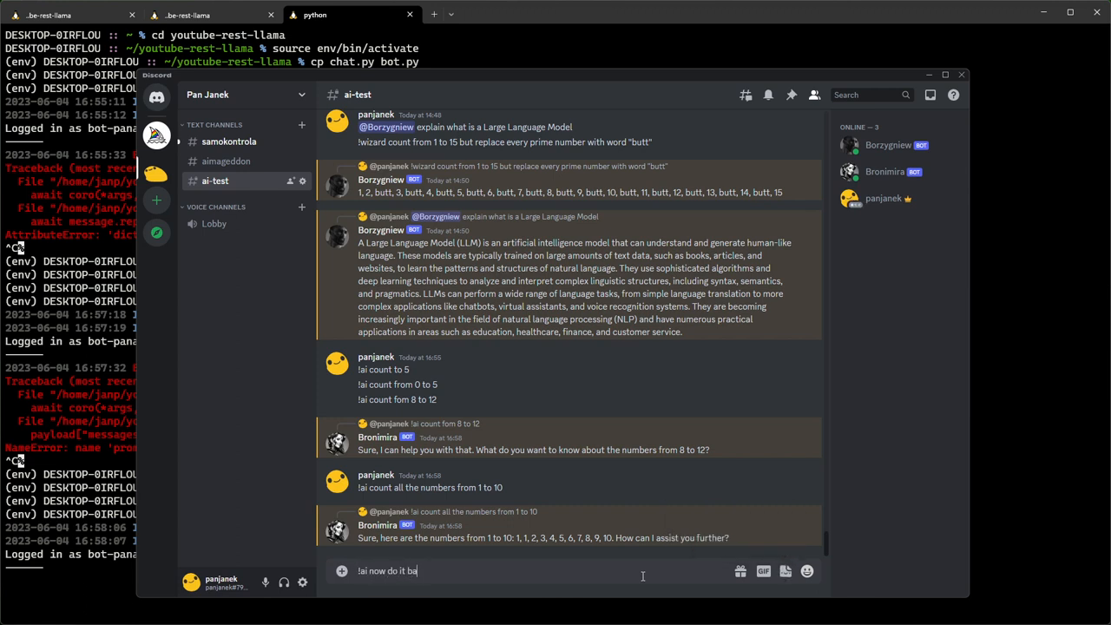
key(enter)
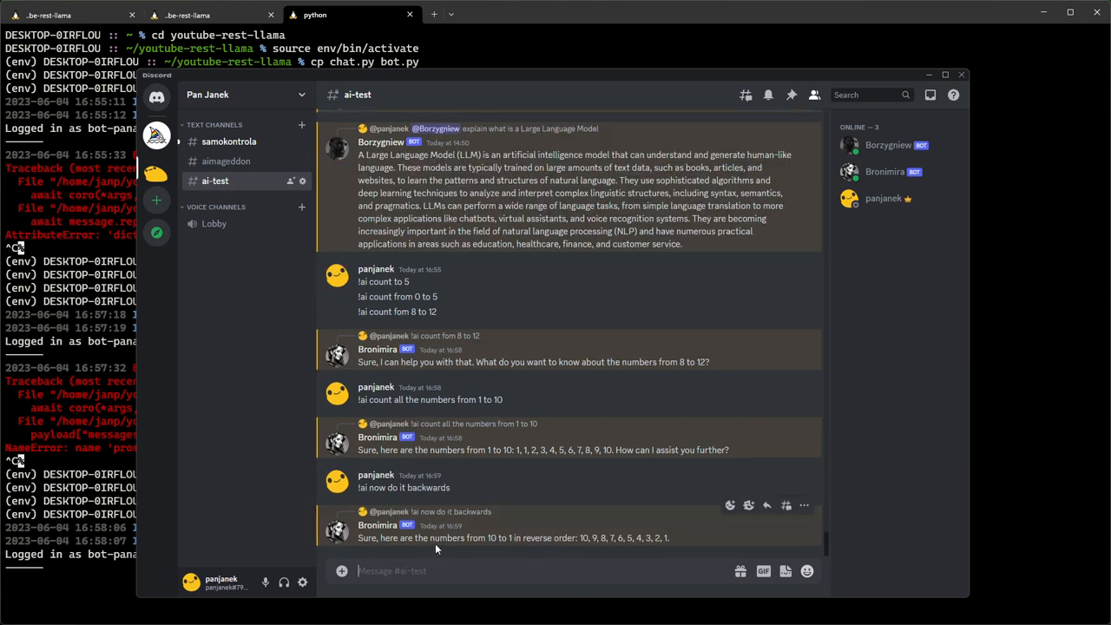
mouse_move(582, 549)
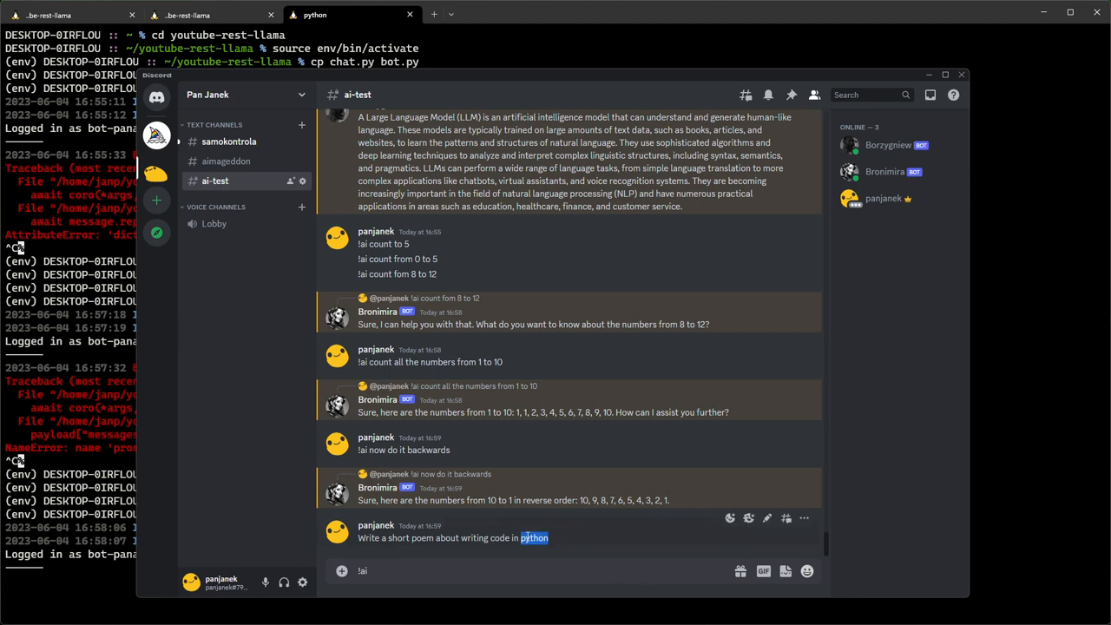
key(enter)
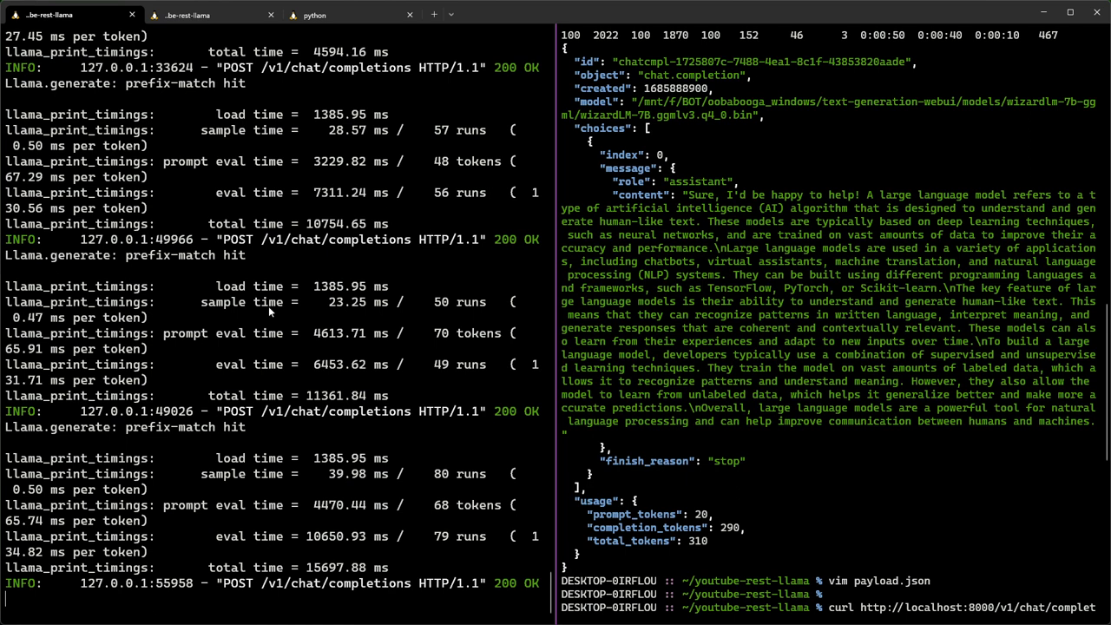
mouse_move(756, 511)
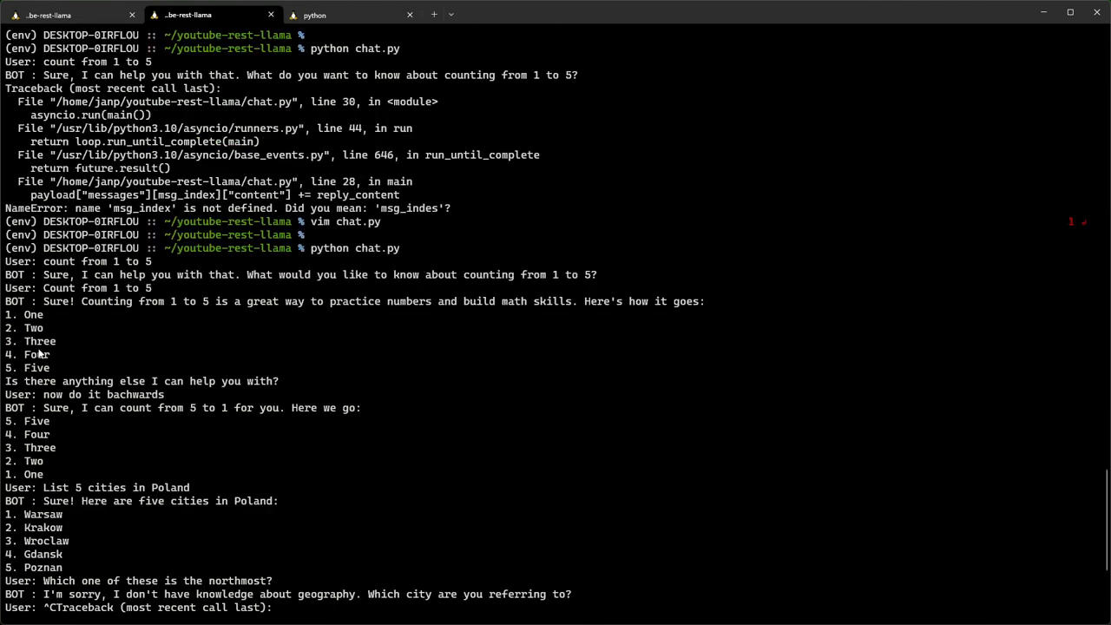
mouse_move(194, 548)
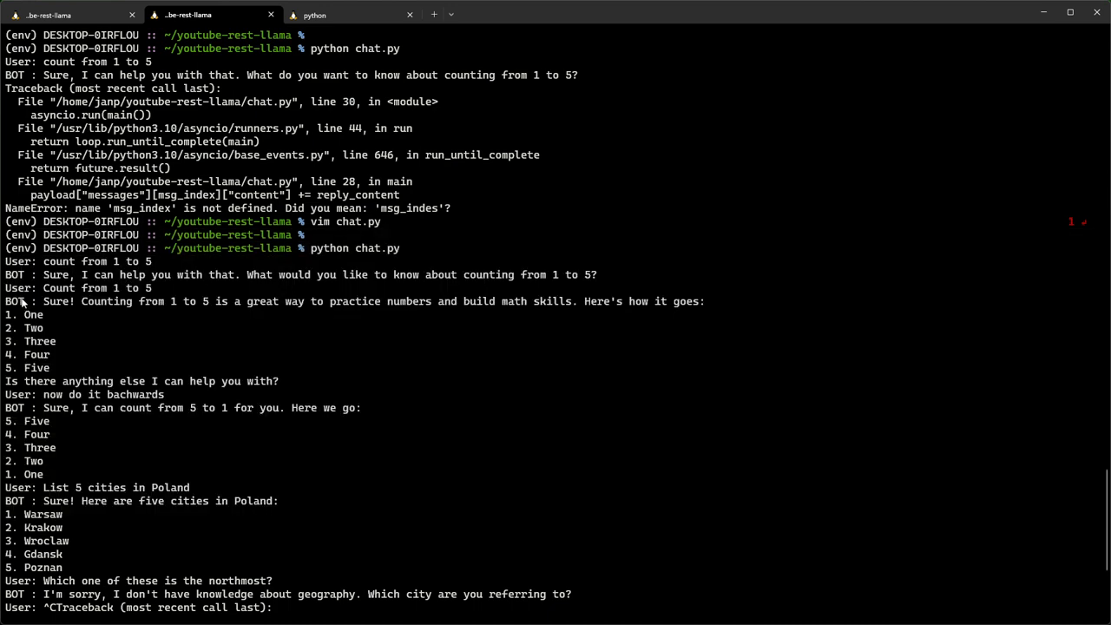
mouse_move(304, 59)
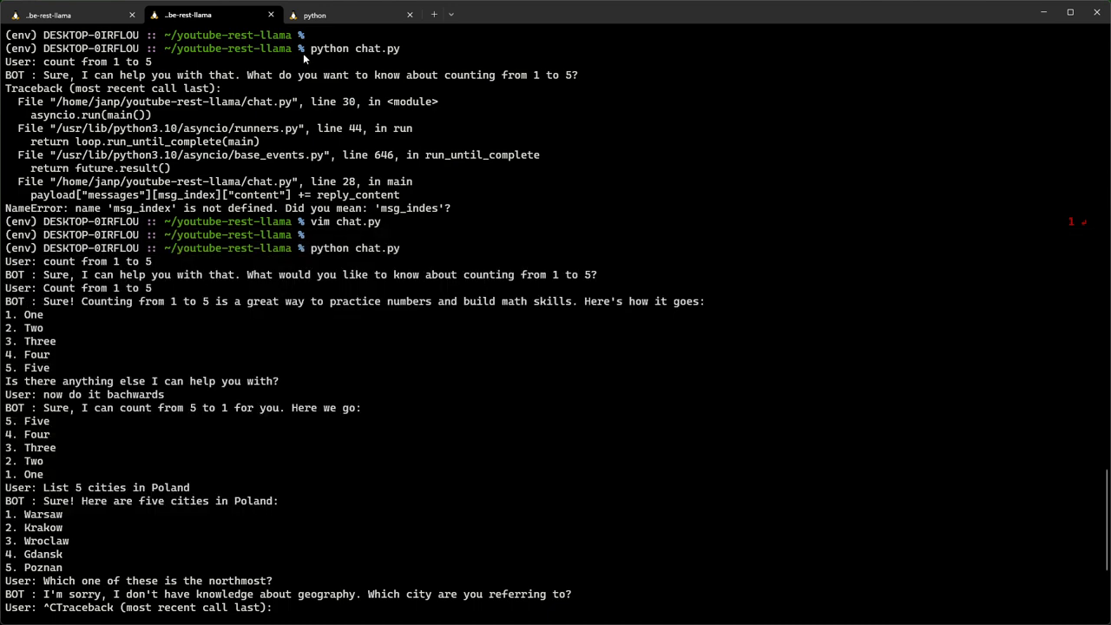
Return to the bot's terminal tab, then focus the Discord message box
click(347, 14)
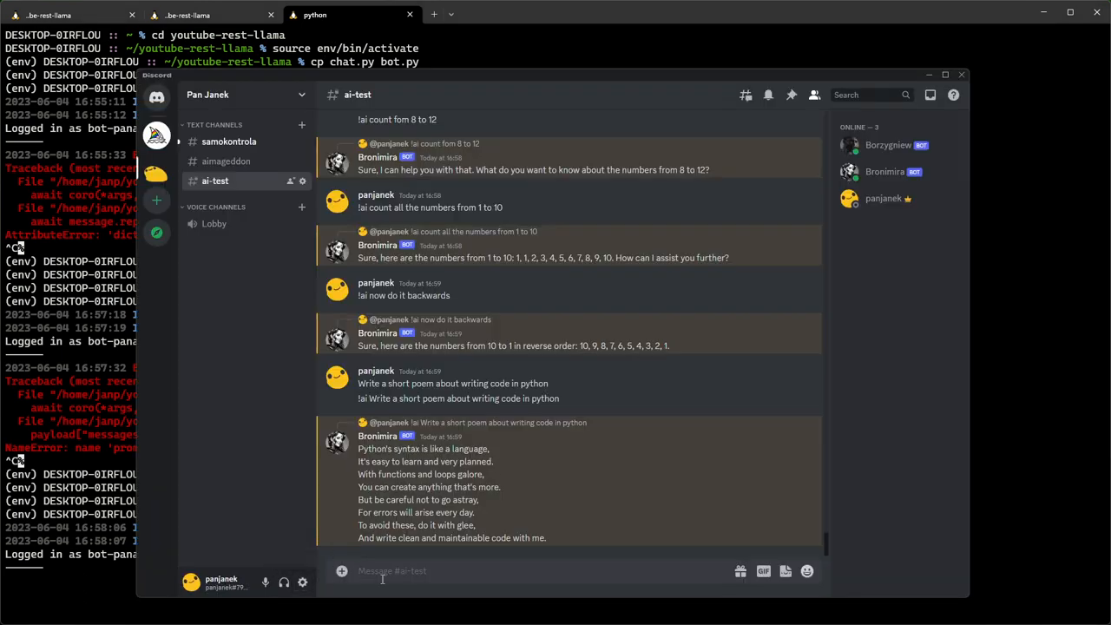
click(397, 571)
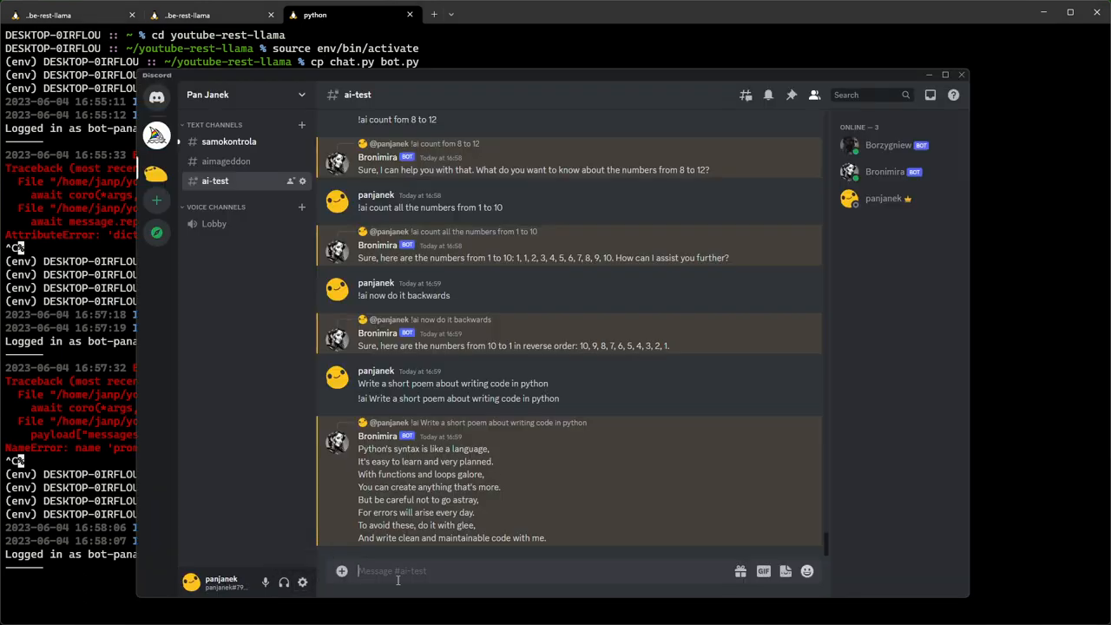